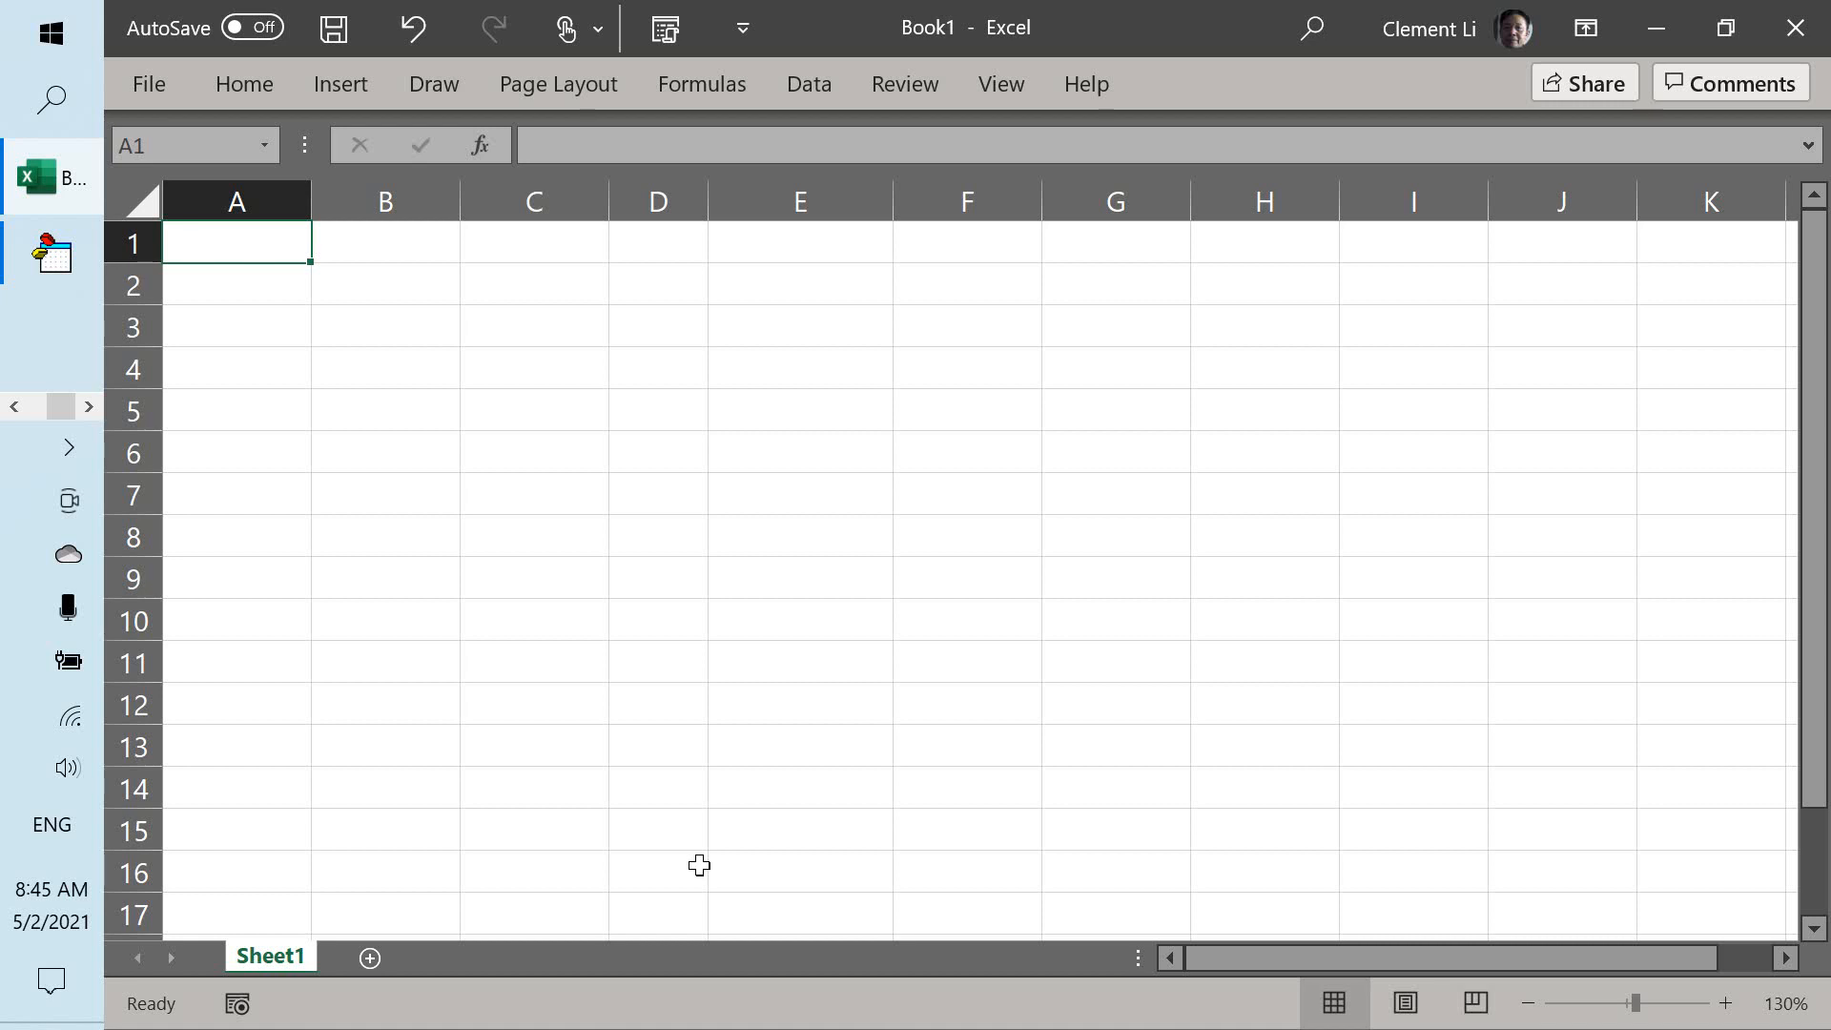
Enter headers # and City, then rows 1 New York, 2 London, 3 Singapore.
type("#")
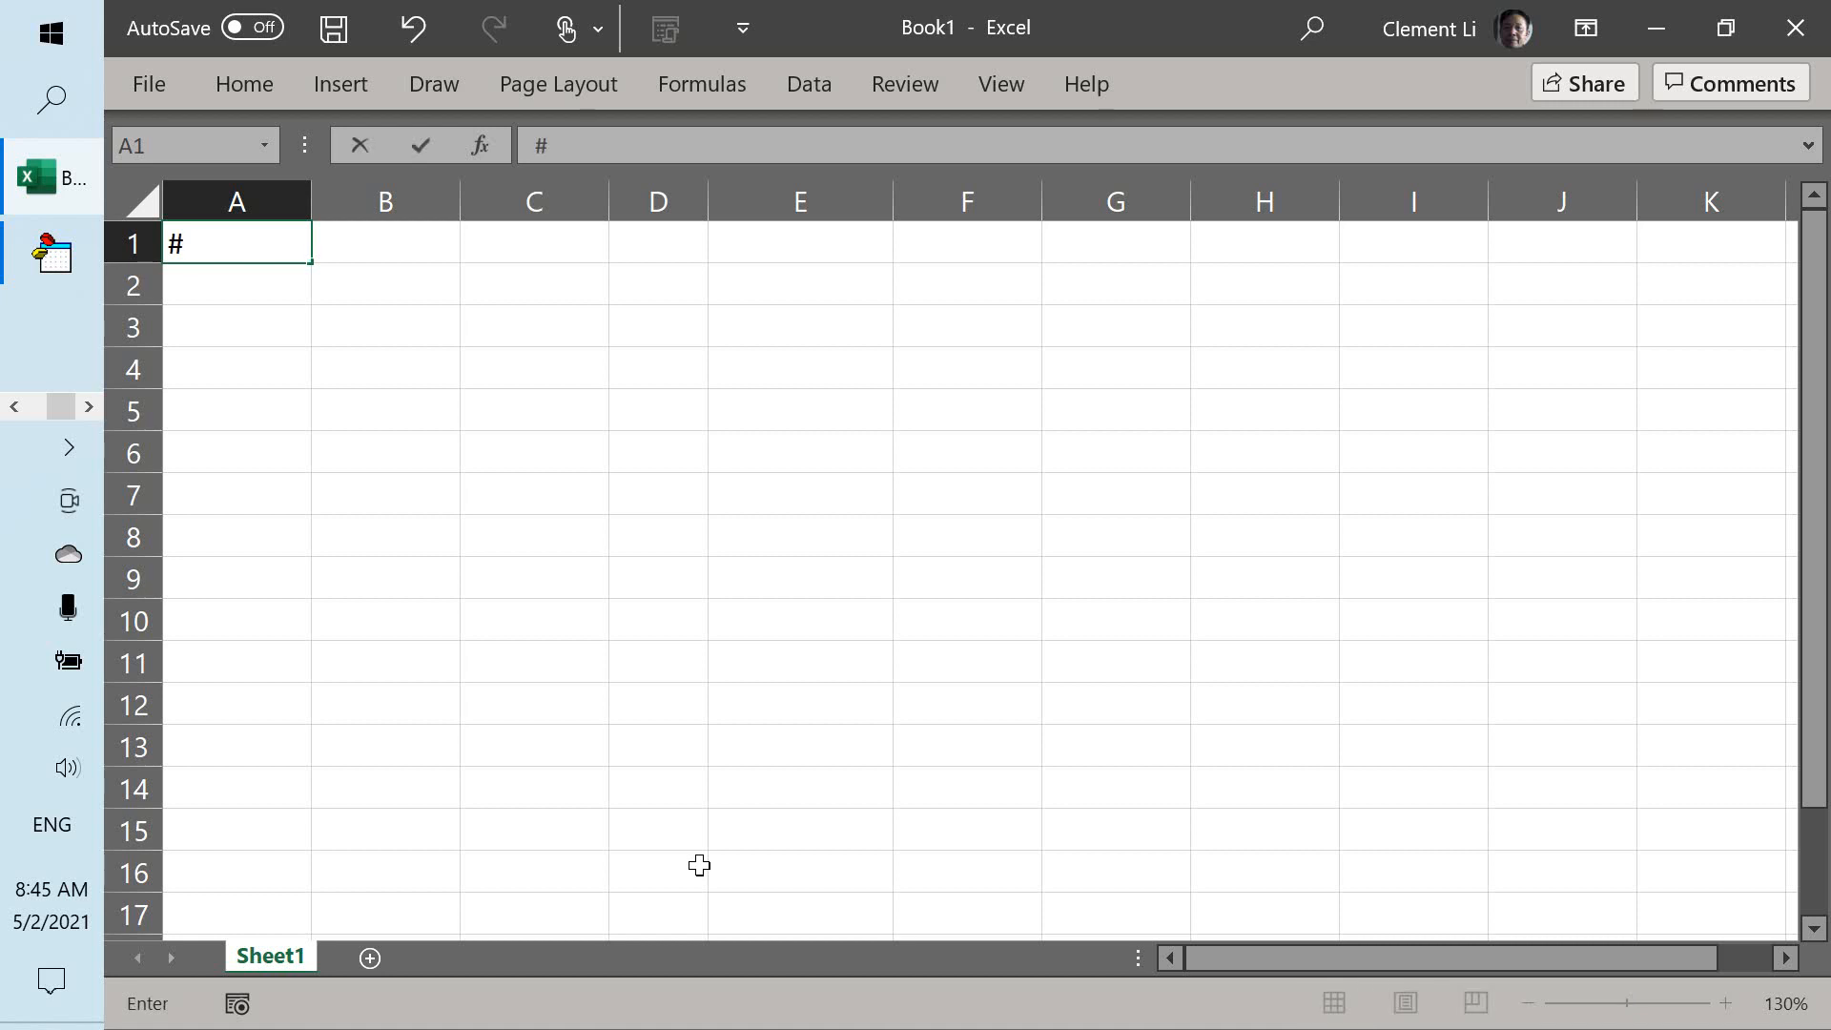
type("Cit")
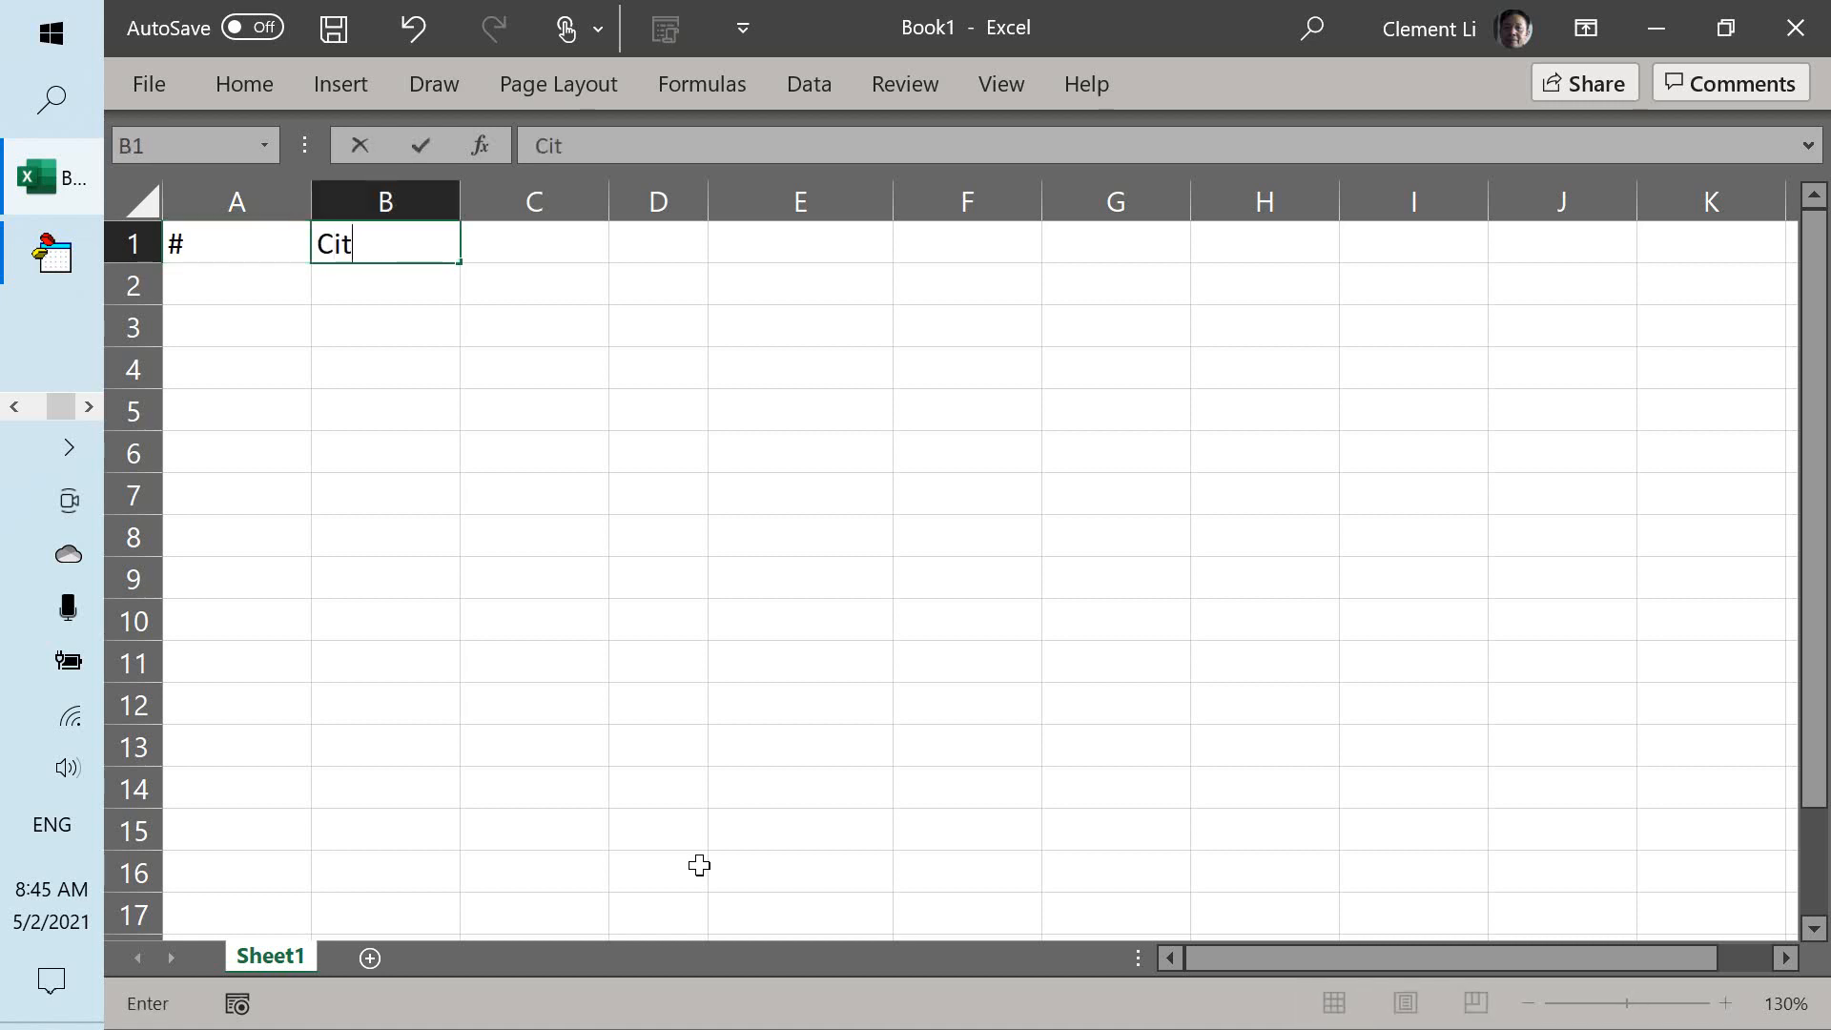
key("Enter")
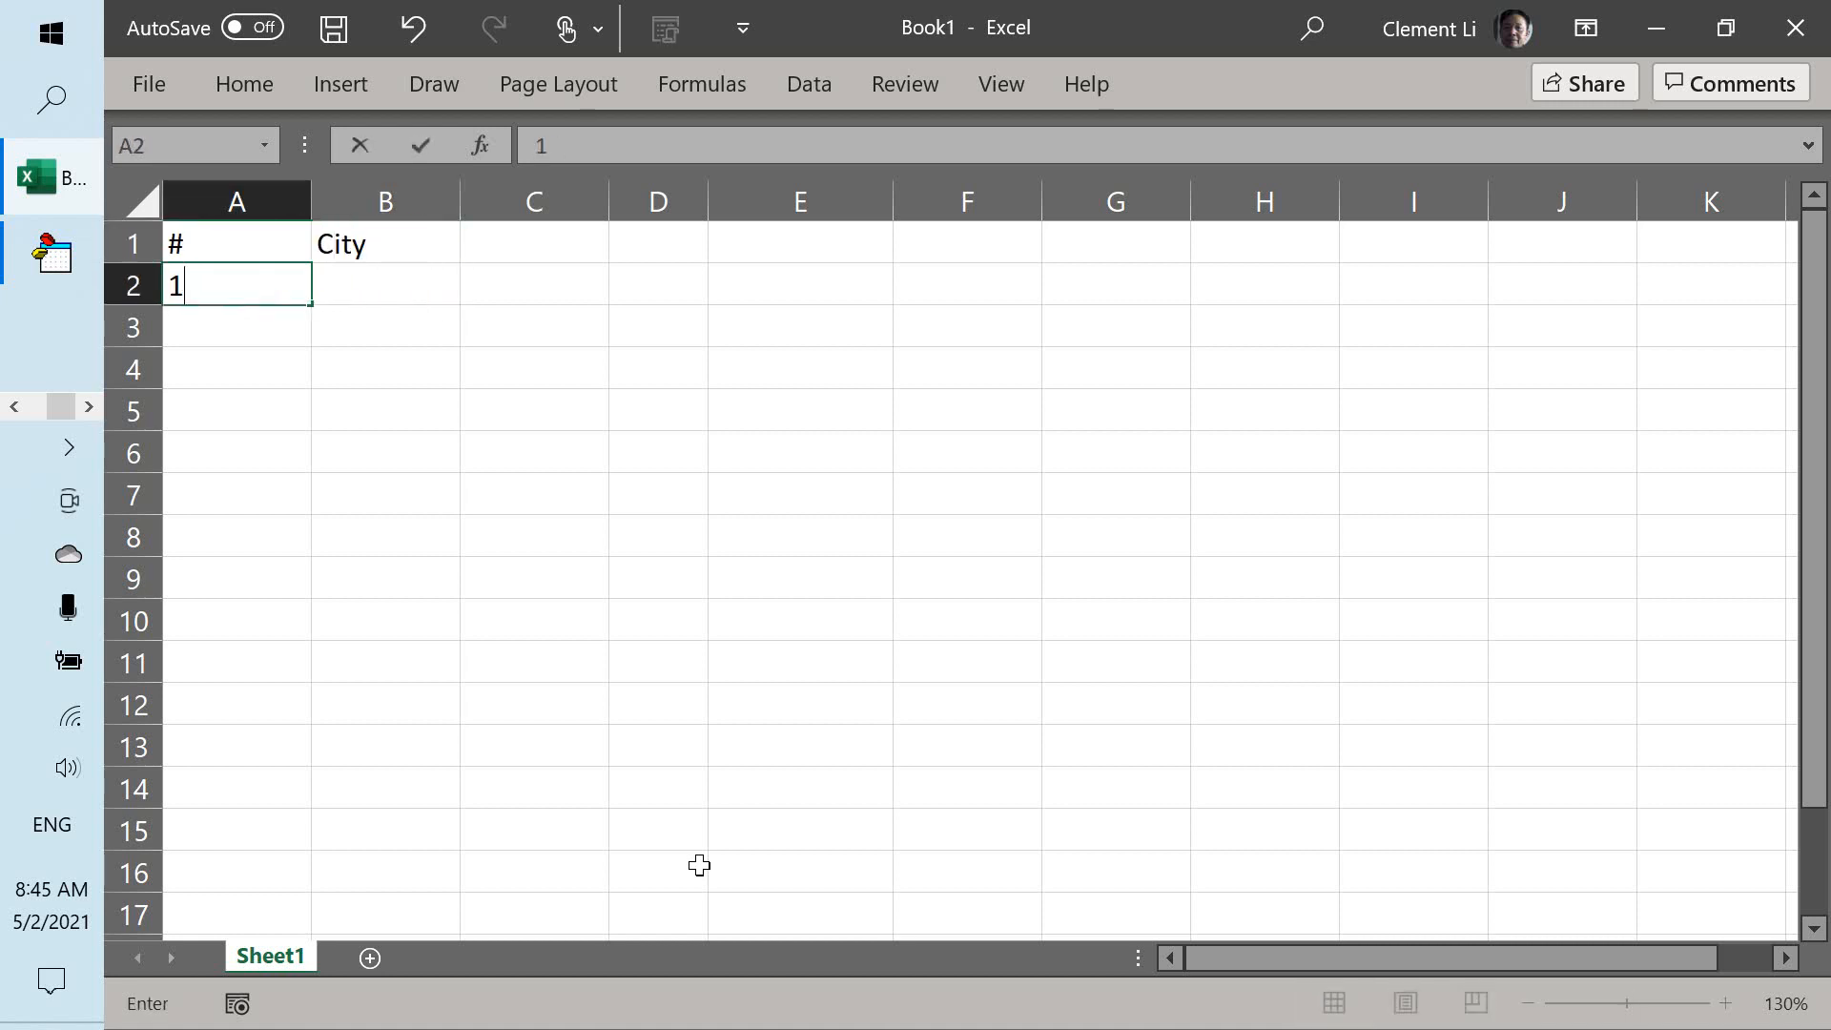
type("New Yo")
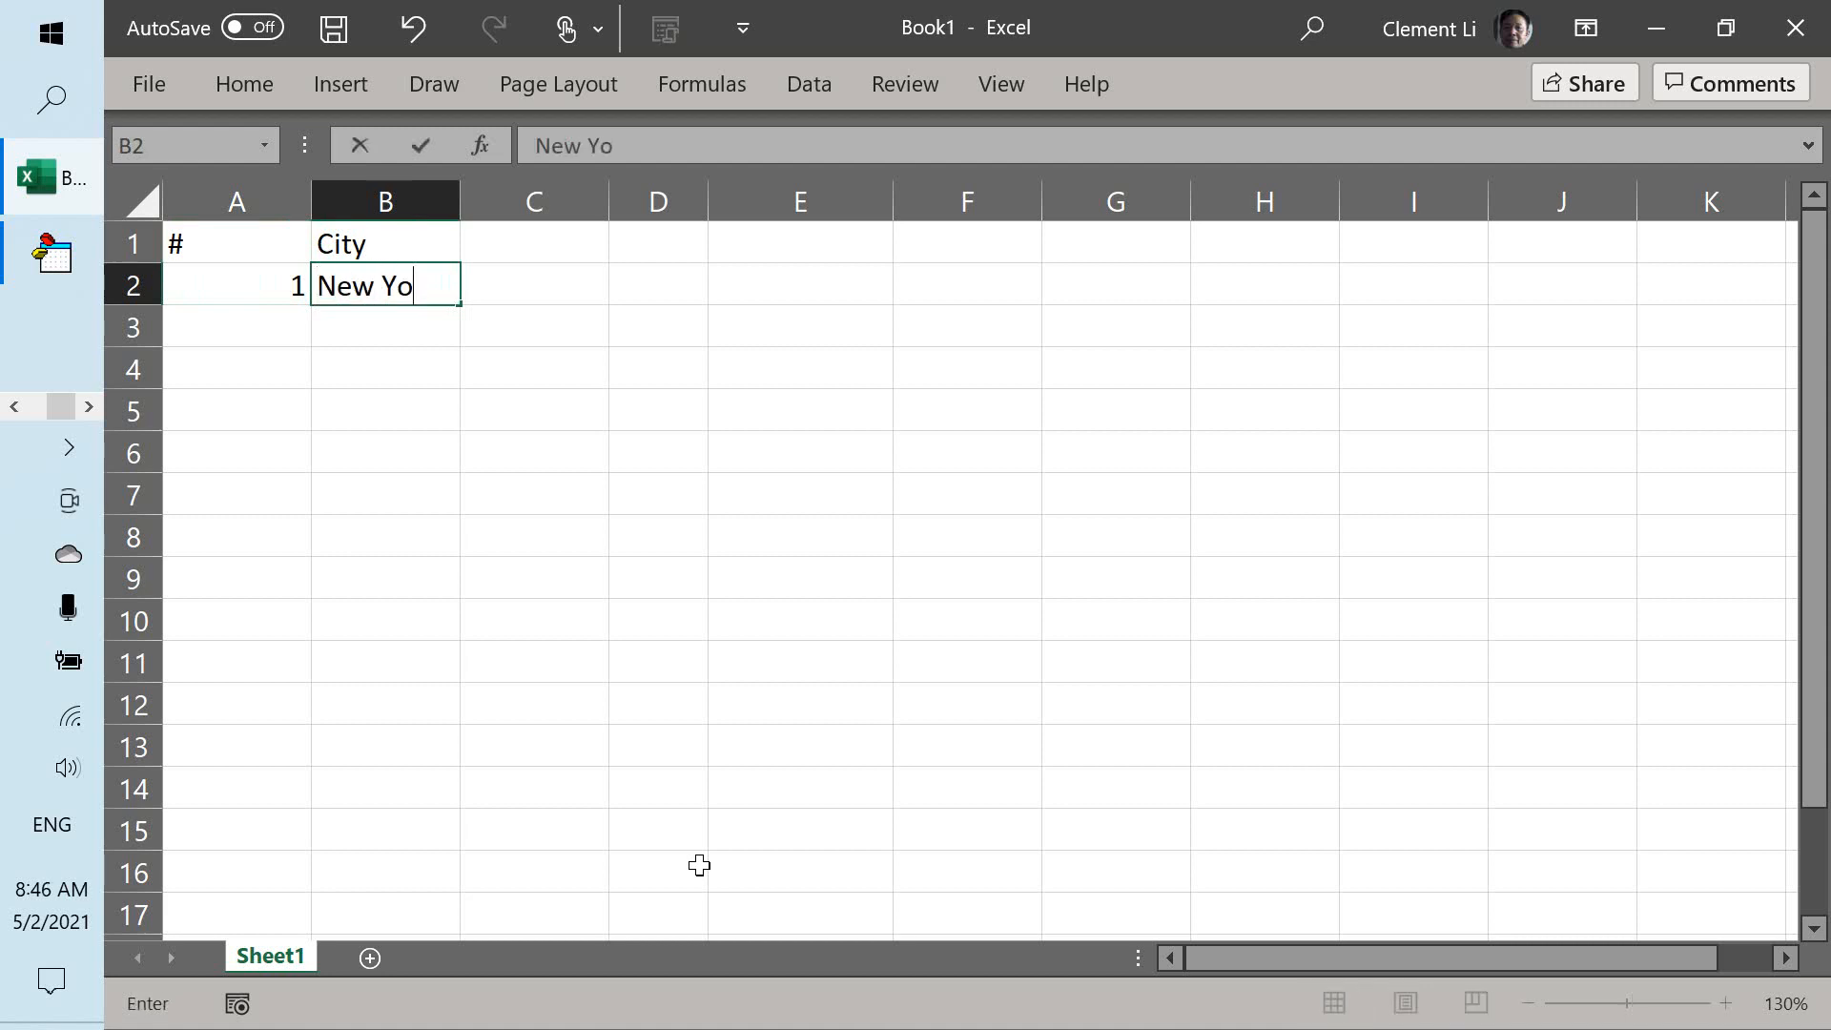
key("Enter")
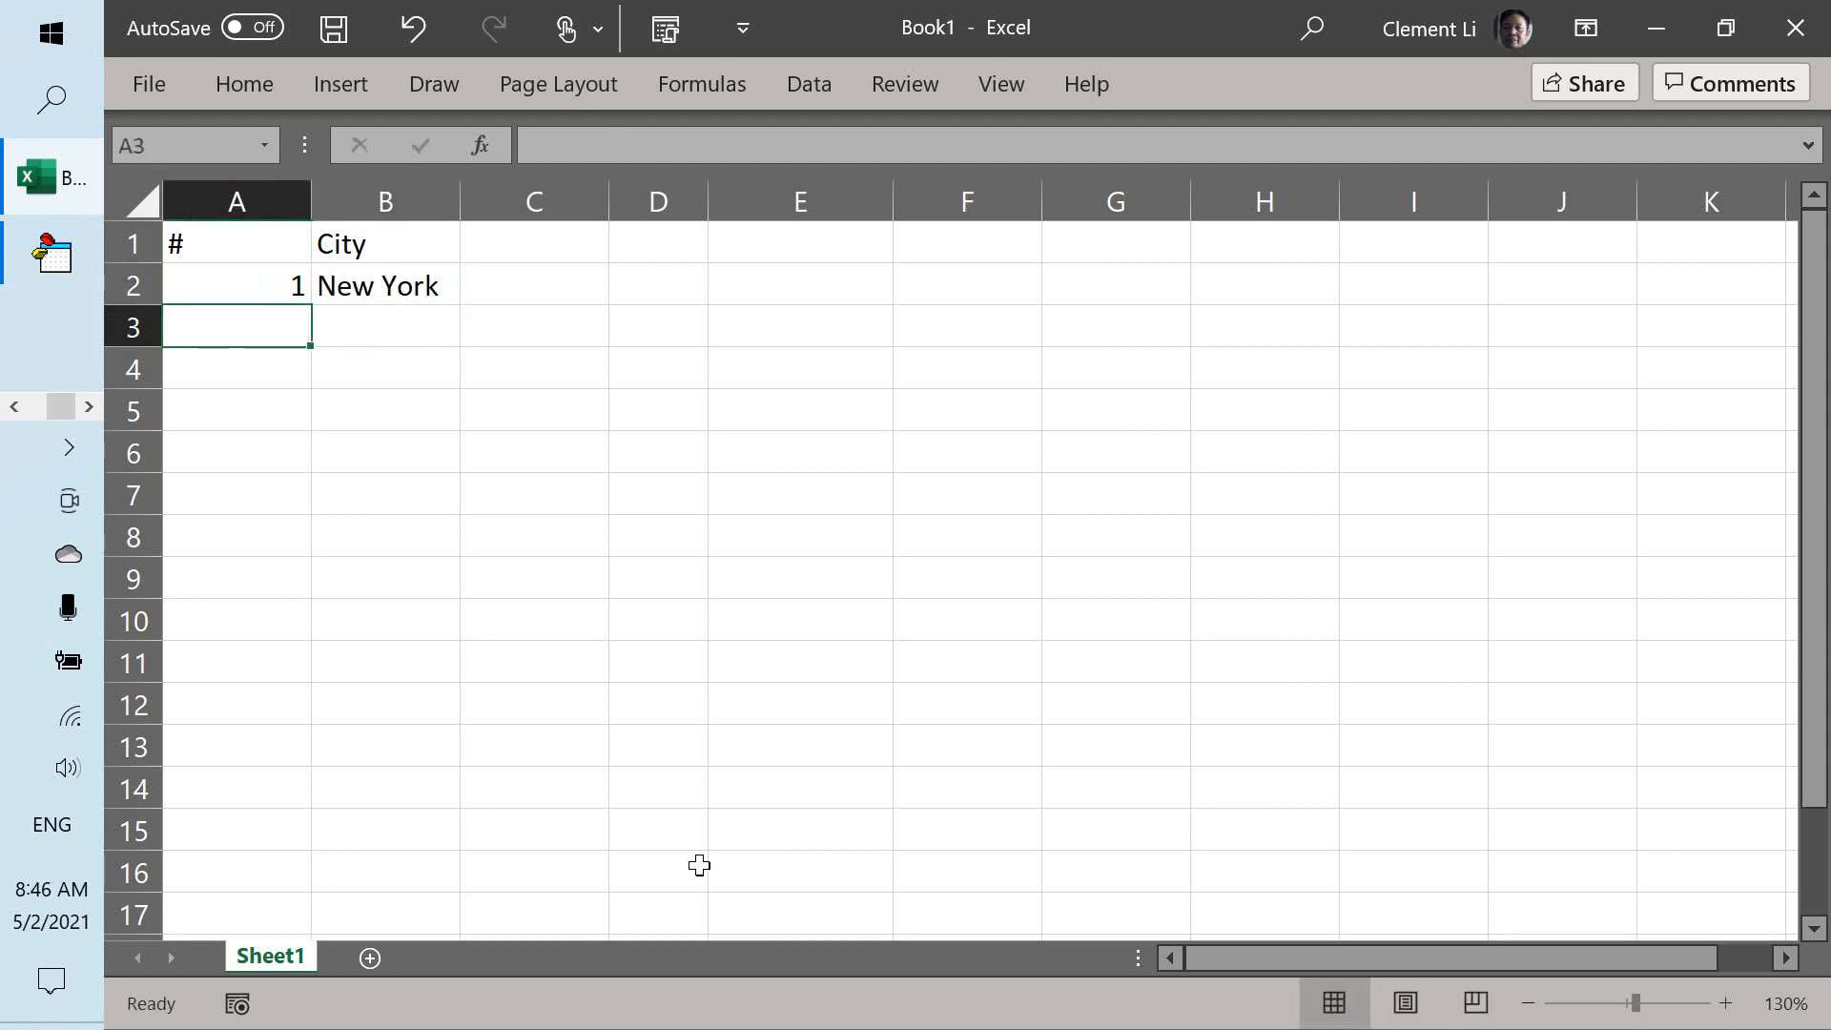
type("Londo")
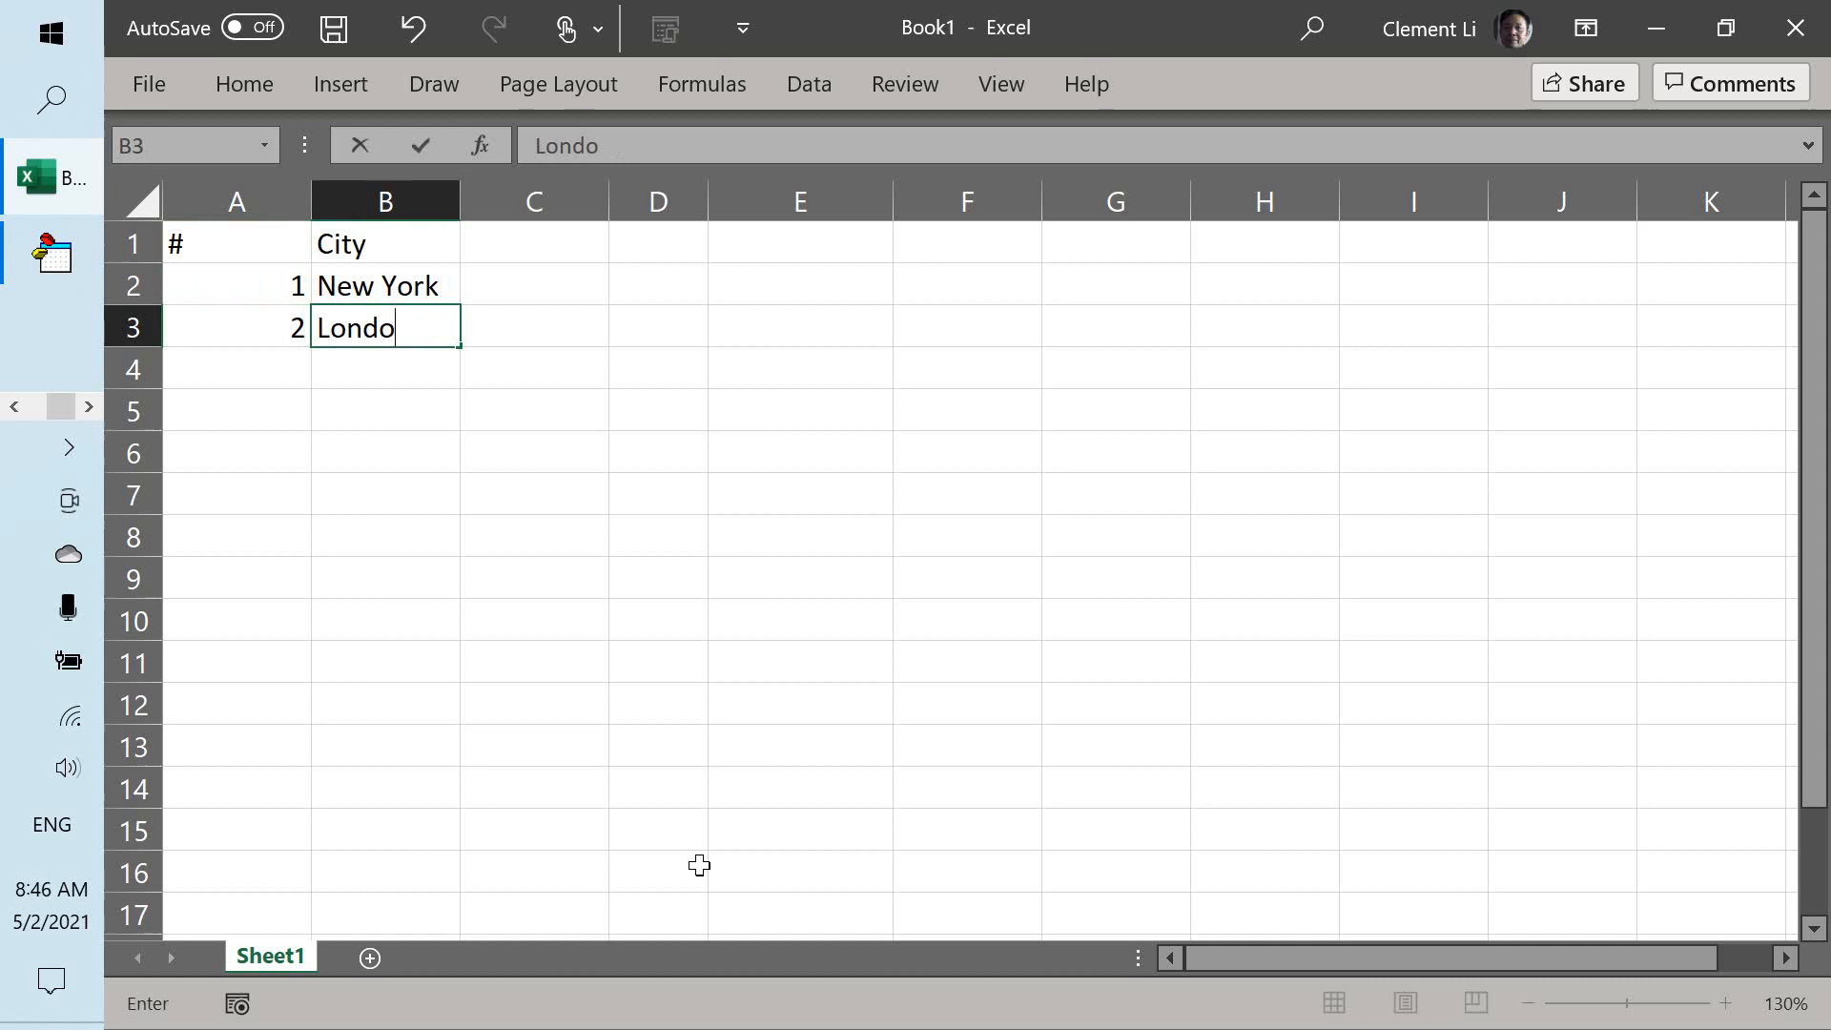
key("Enter")
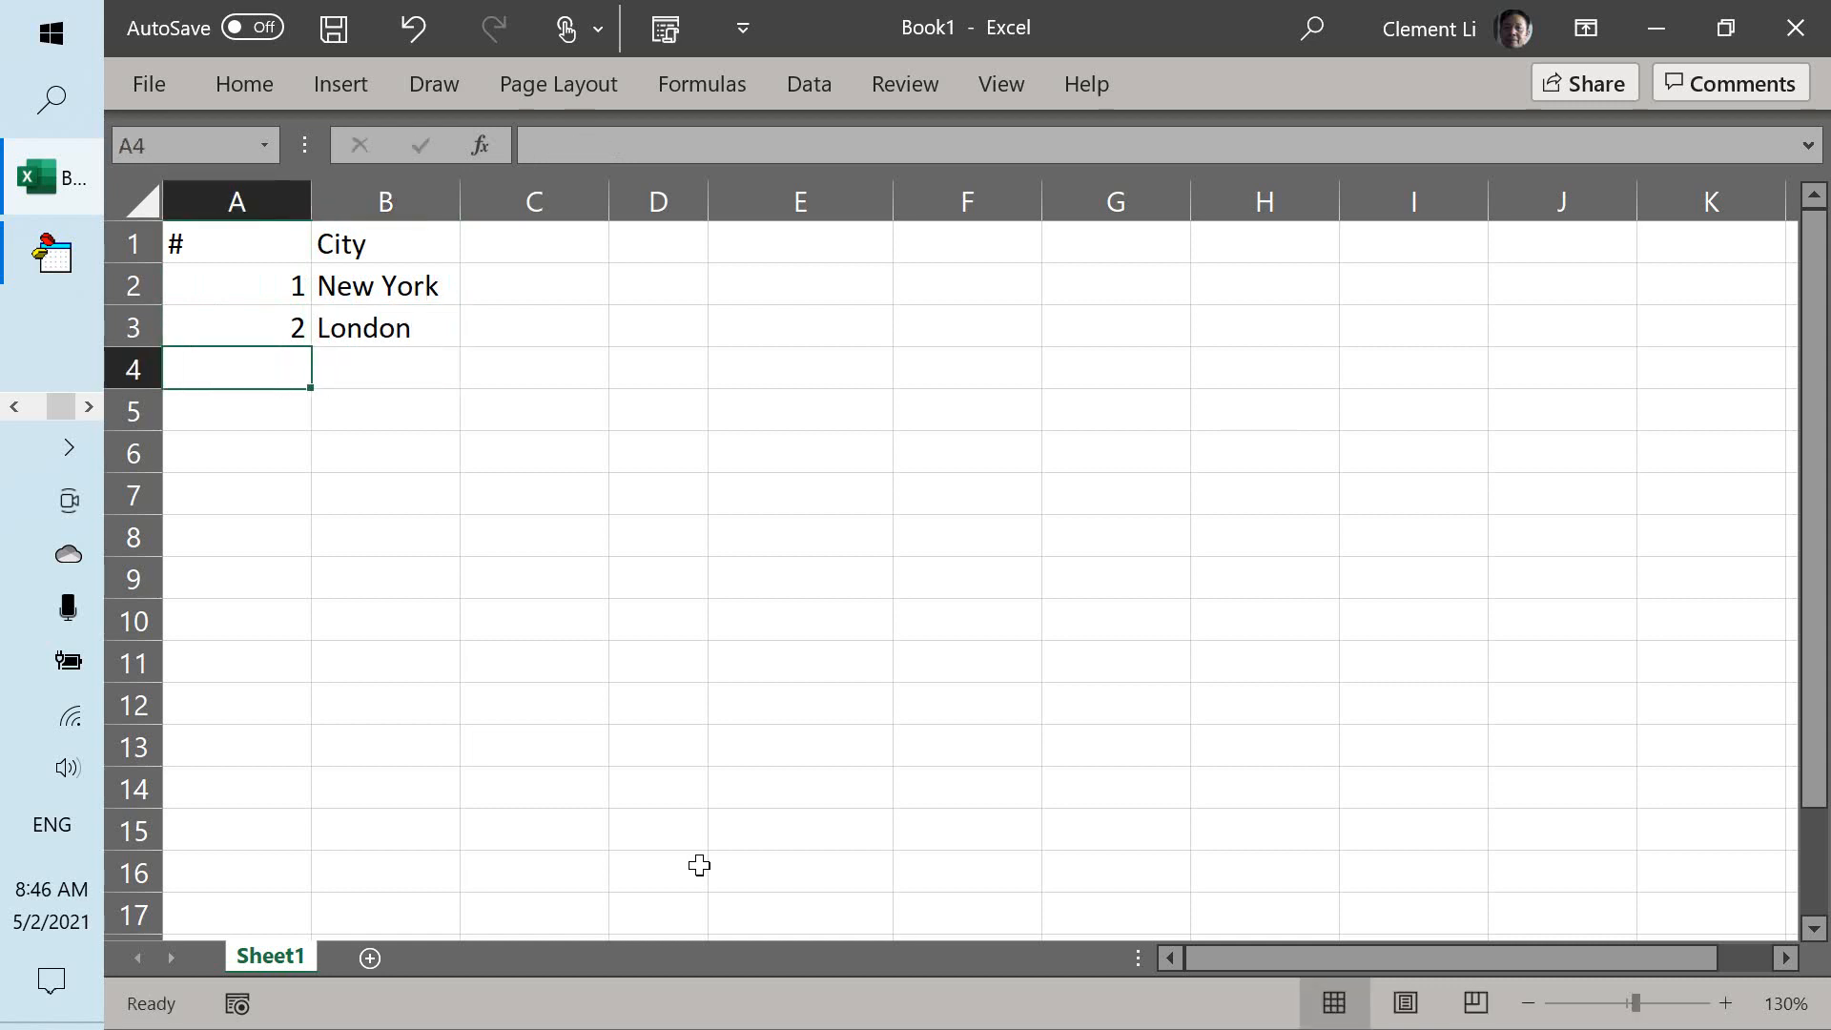
type("Si")
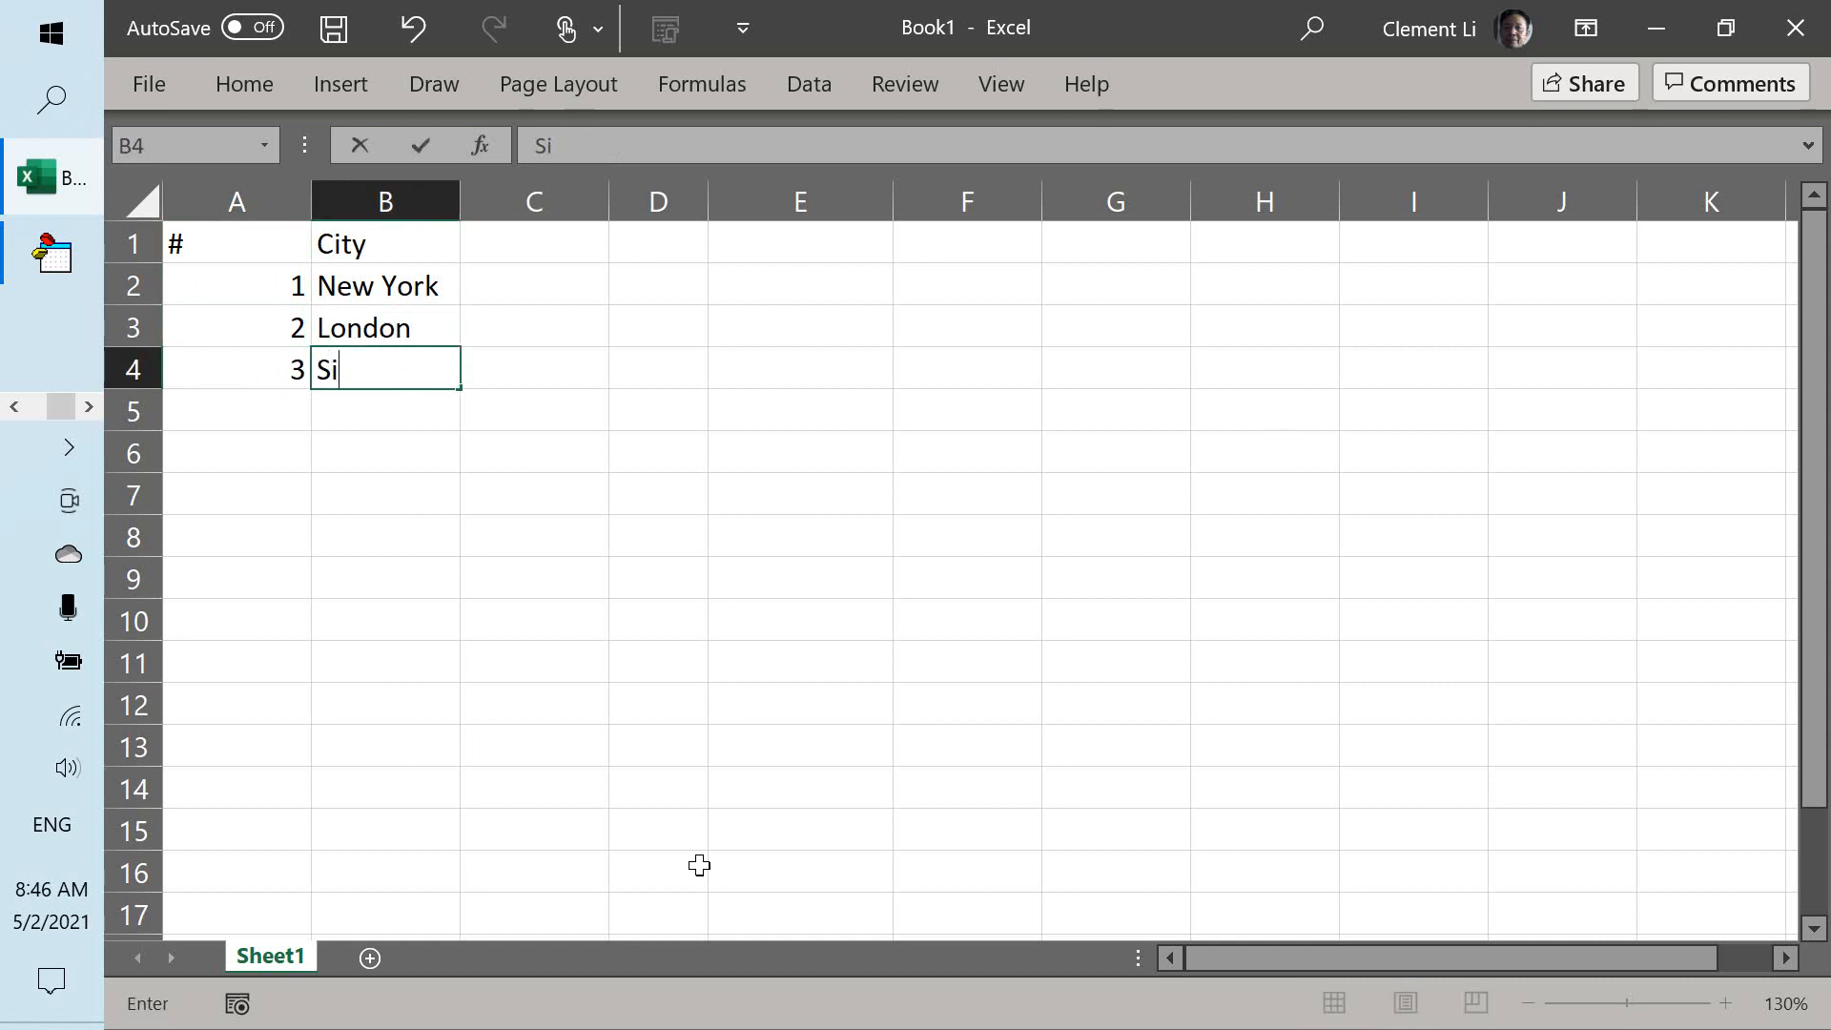
key("Enter")
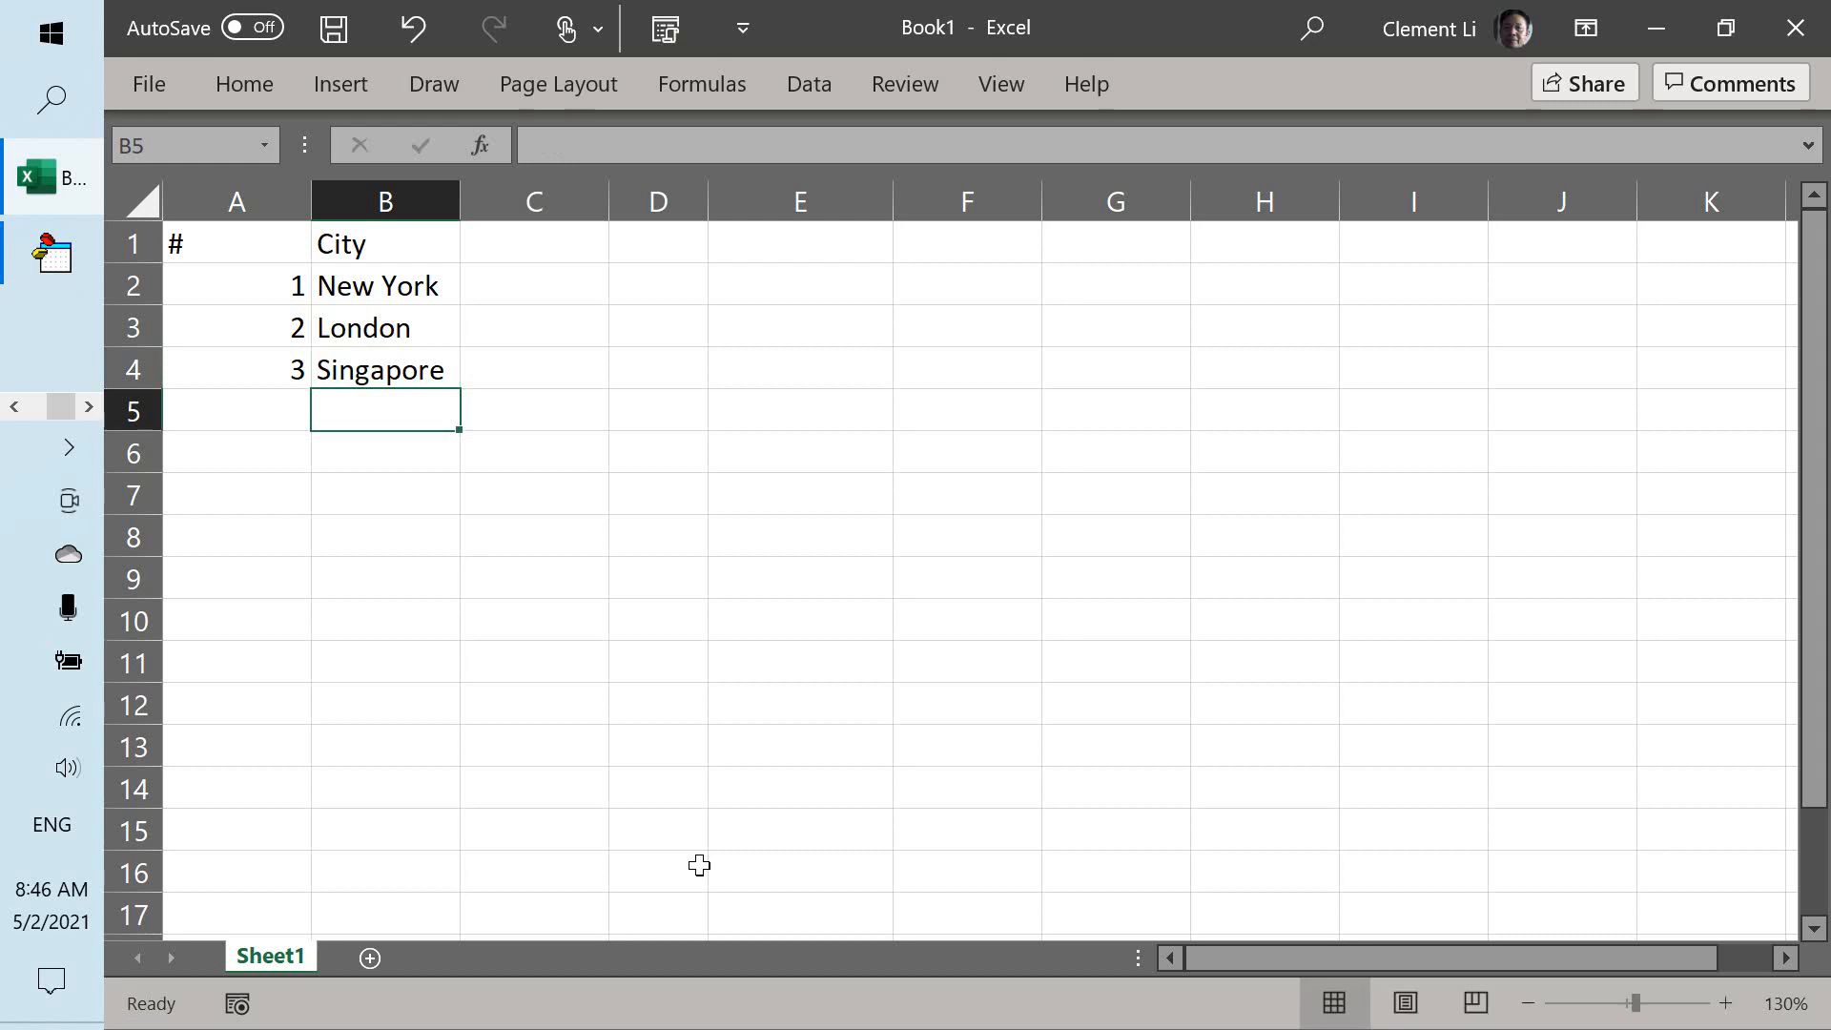
left_click(237, 286)
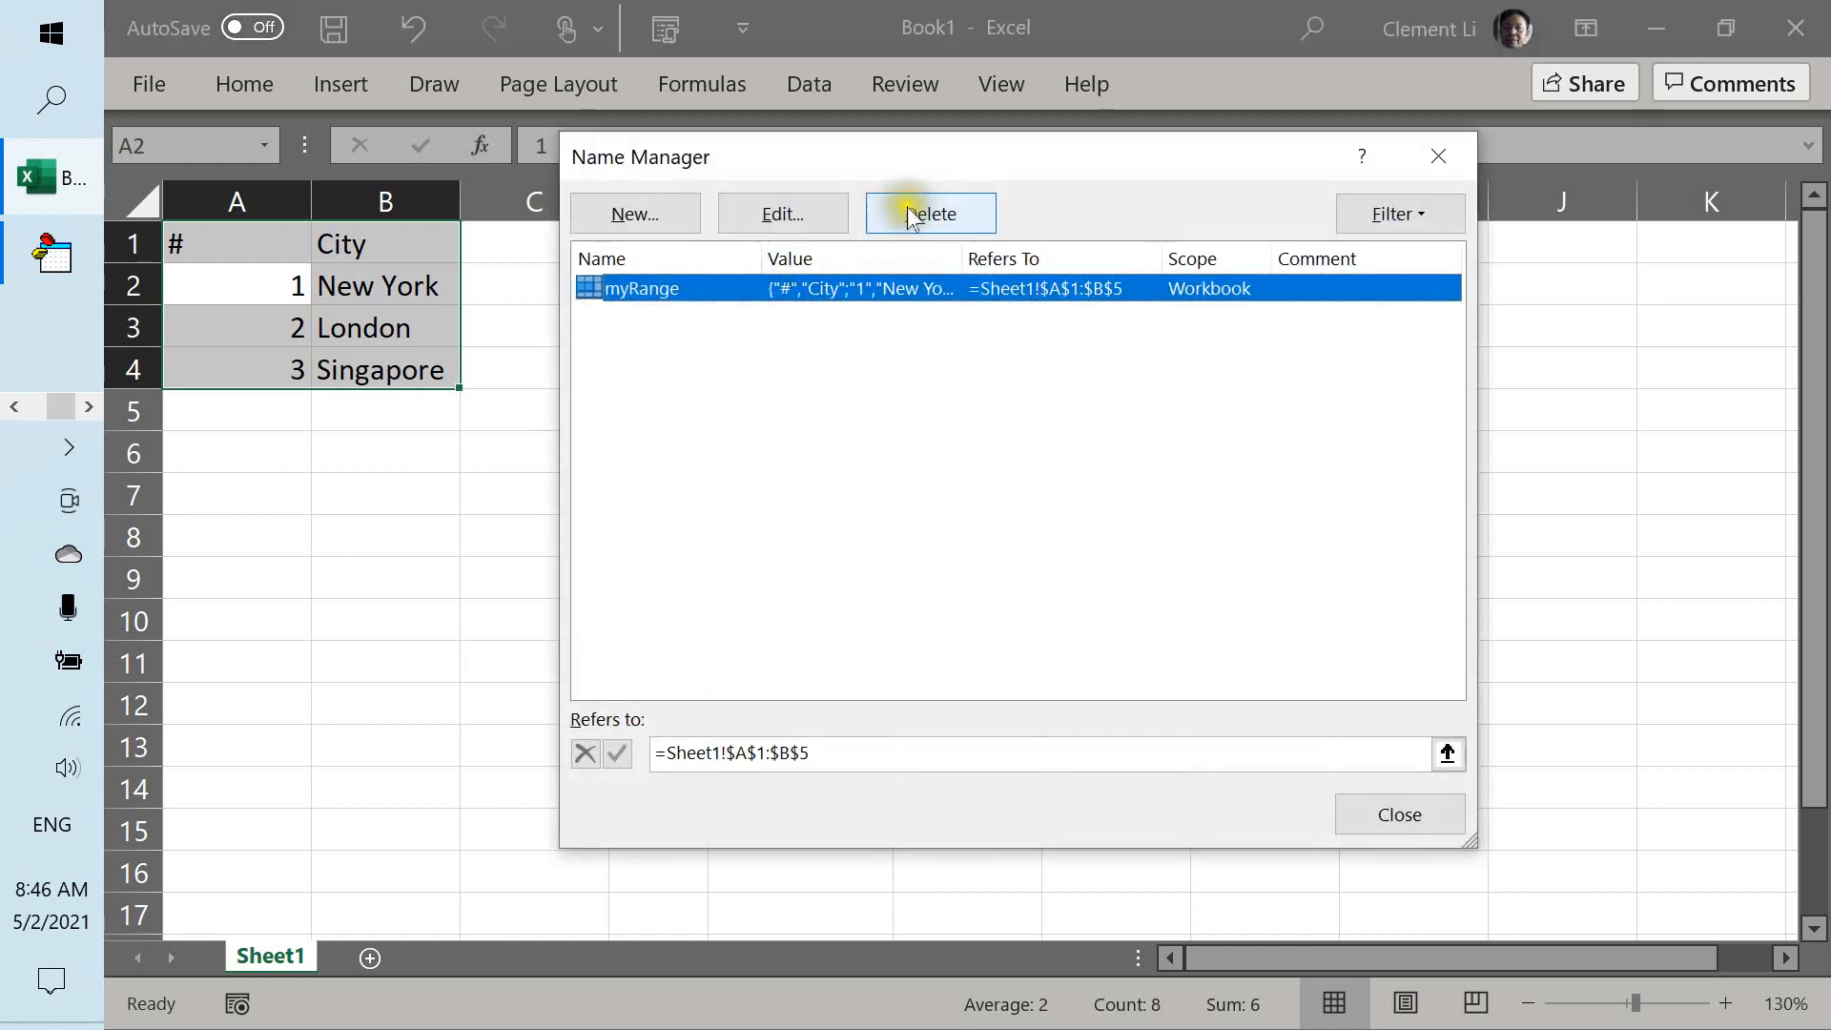
In Name Manager delete myRange and define Cities as =Sheet1!$A$1:$B$4.
left_click(931, 214)
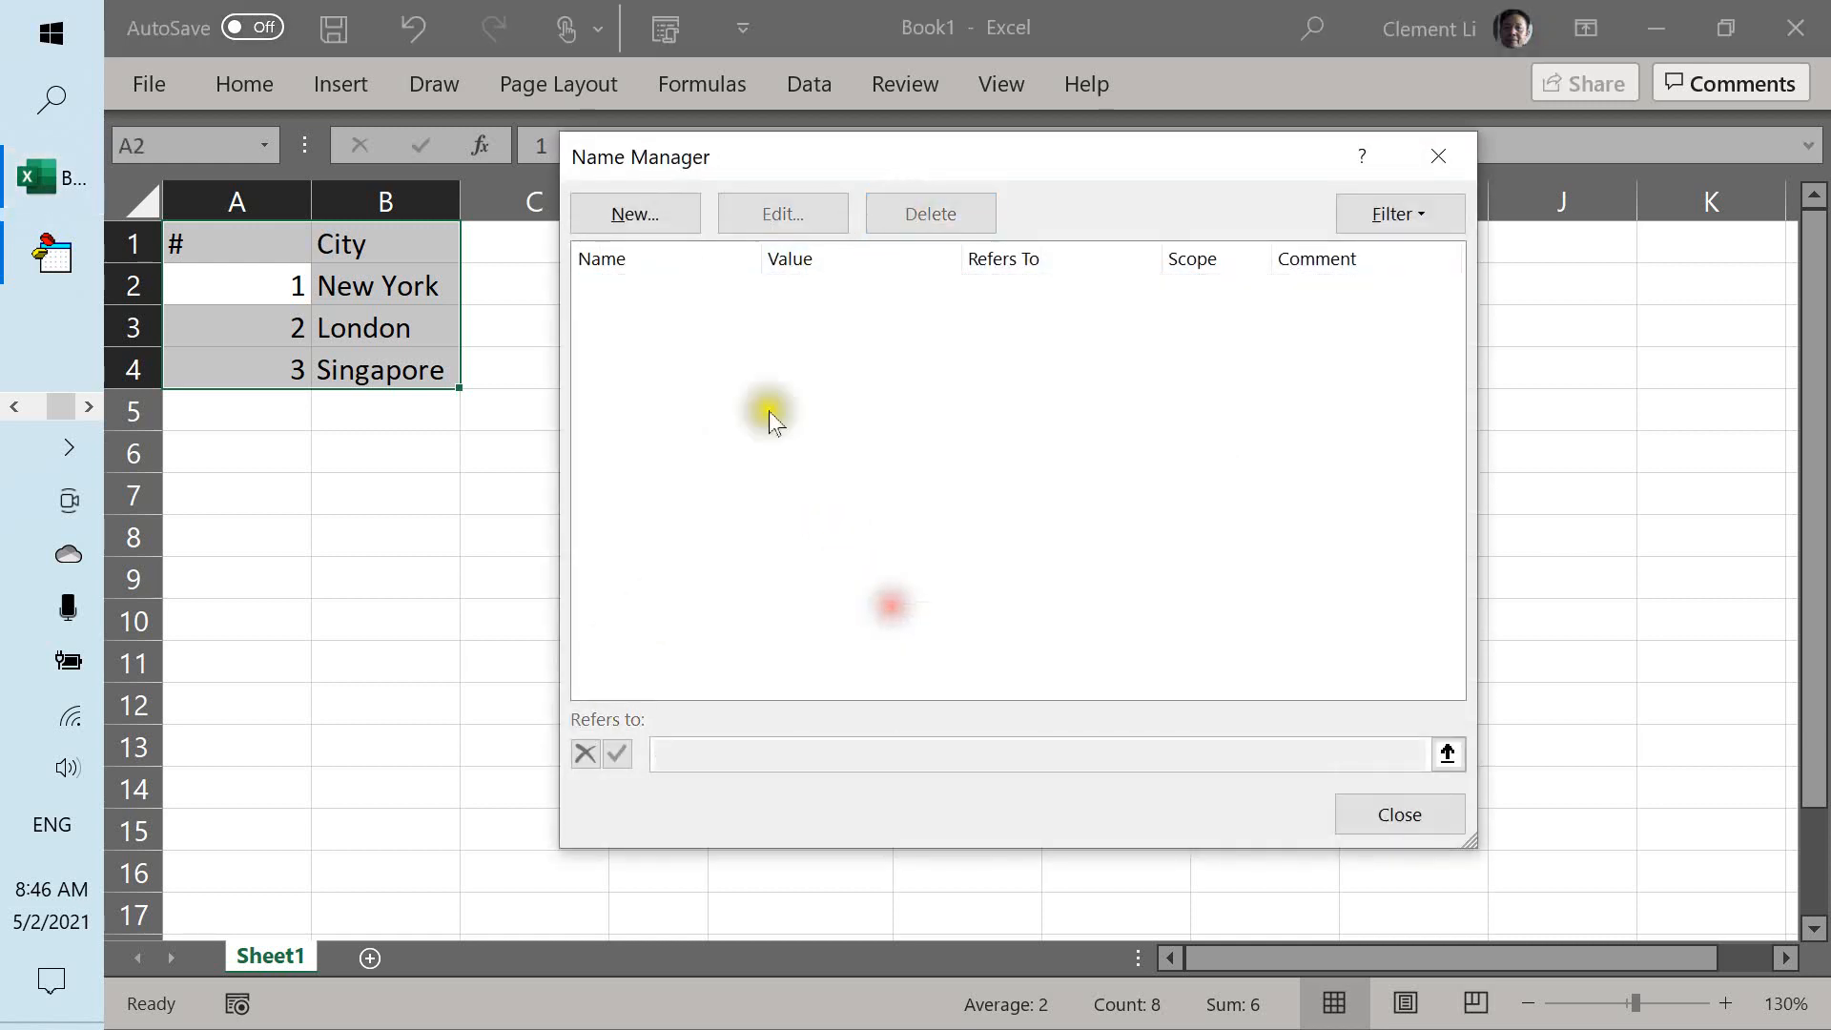
left_click(635, 213)
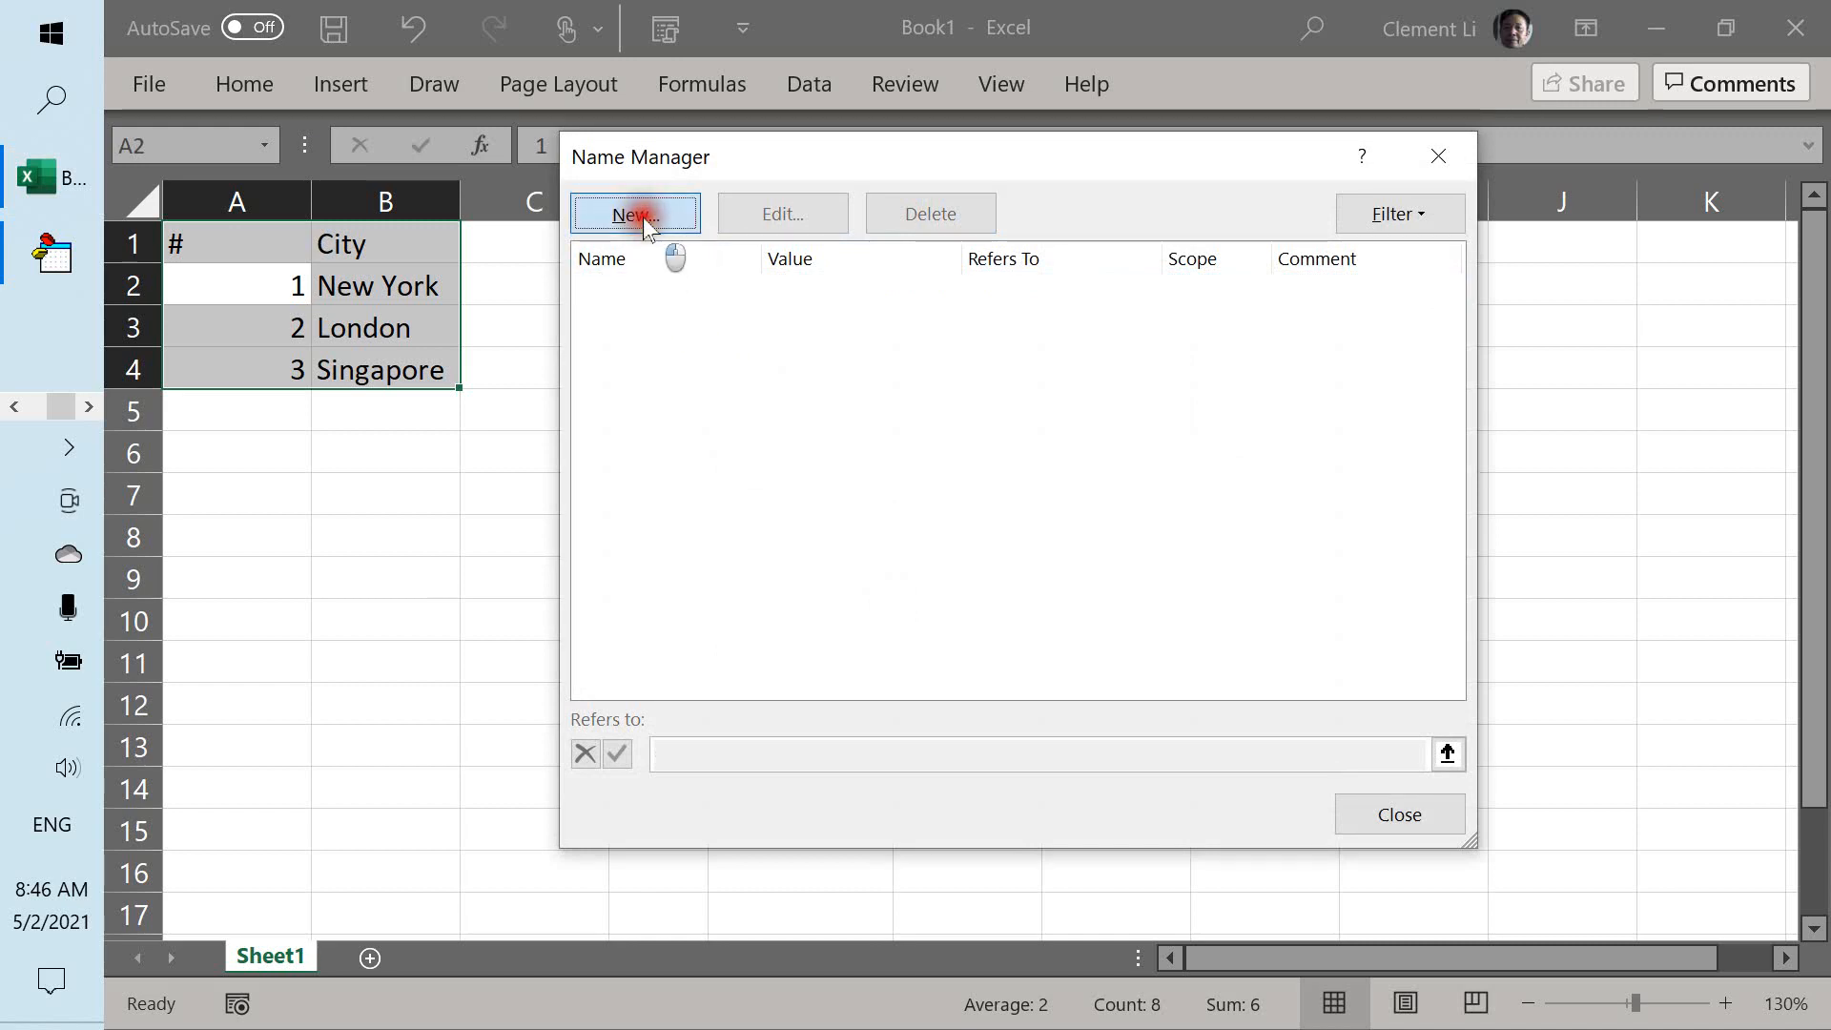
left_click(635, 213)
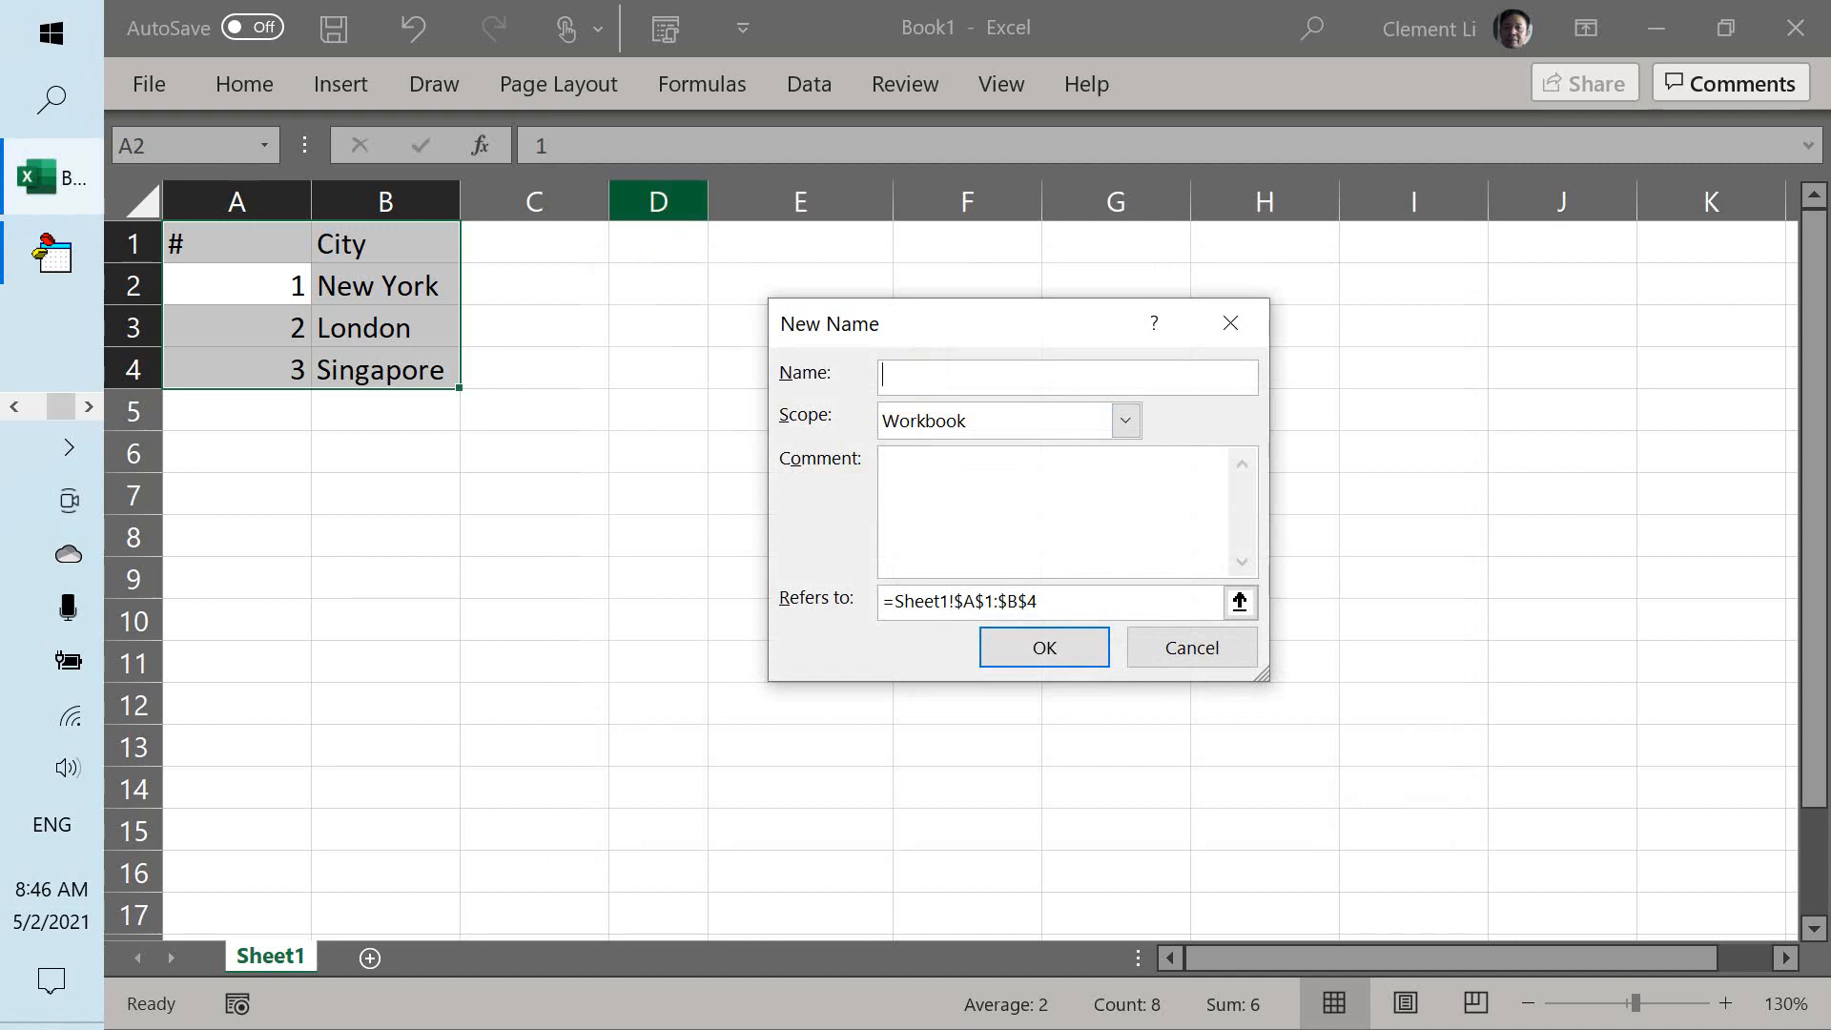
type("Cities")
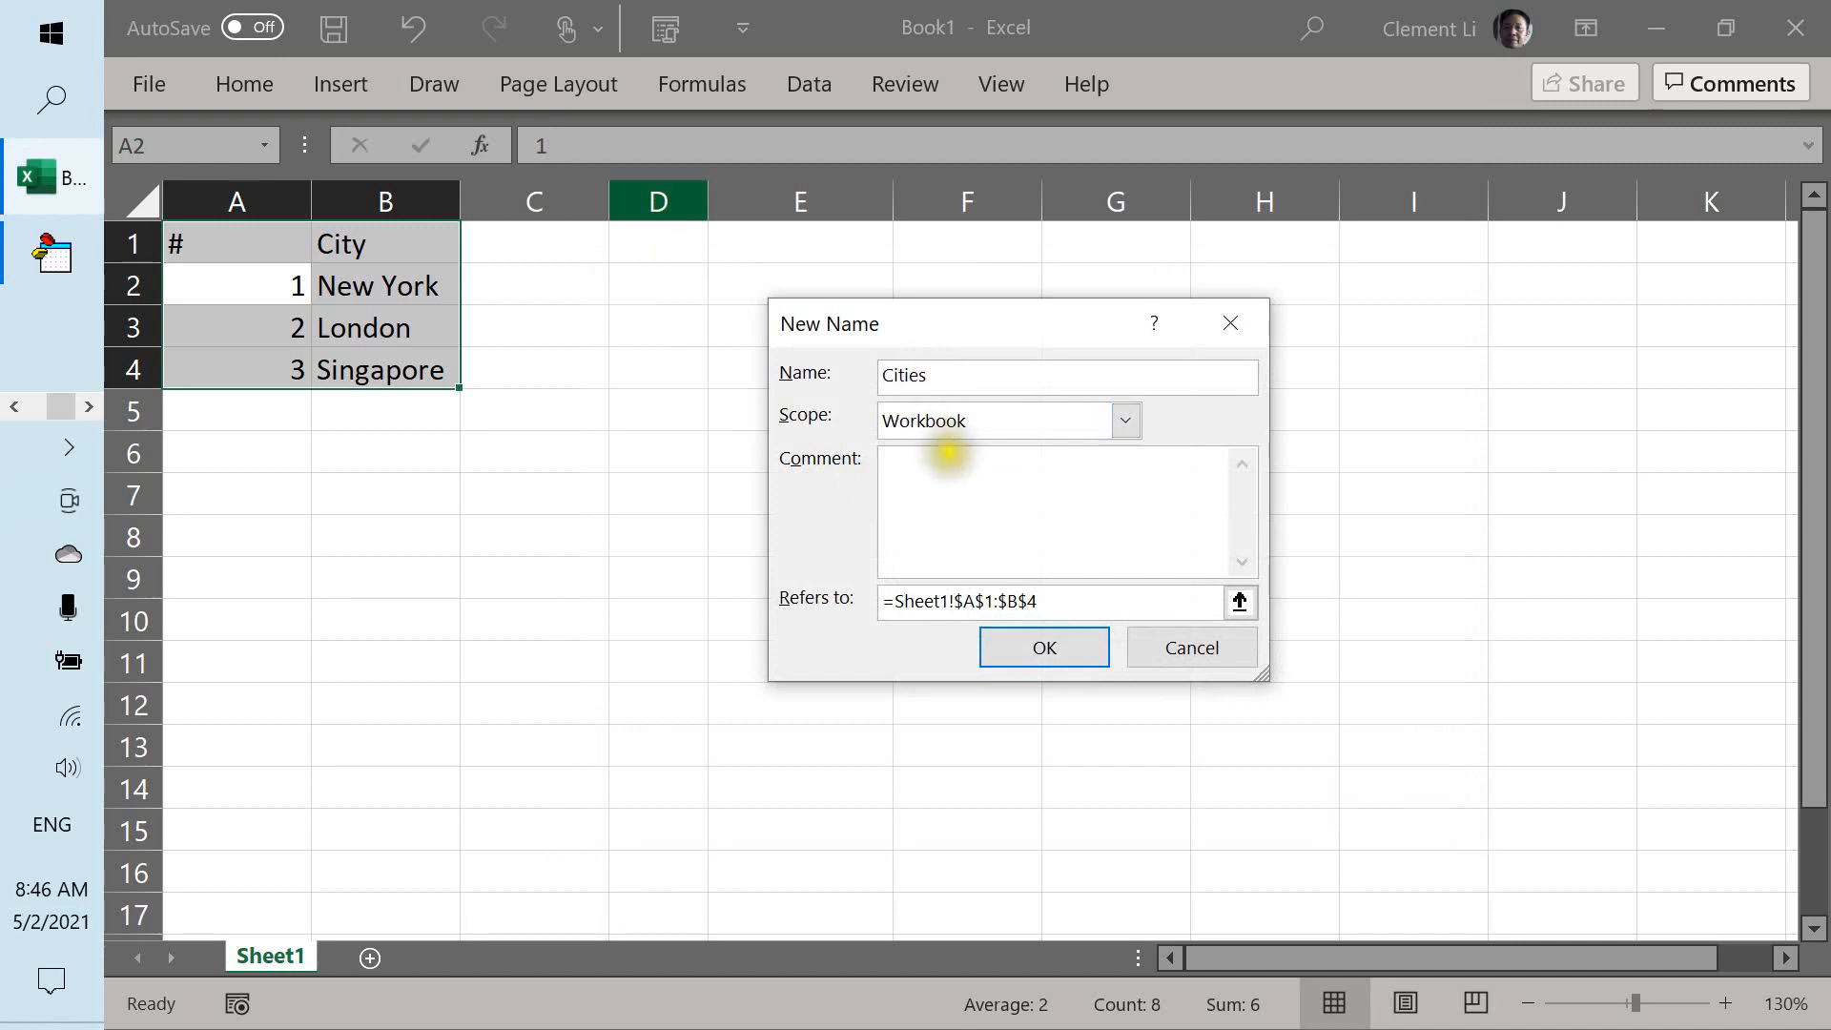
left_click(1045, 647)
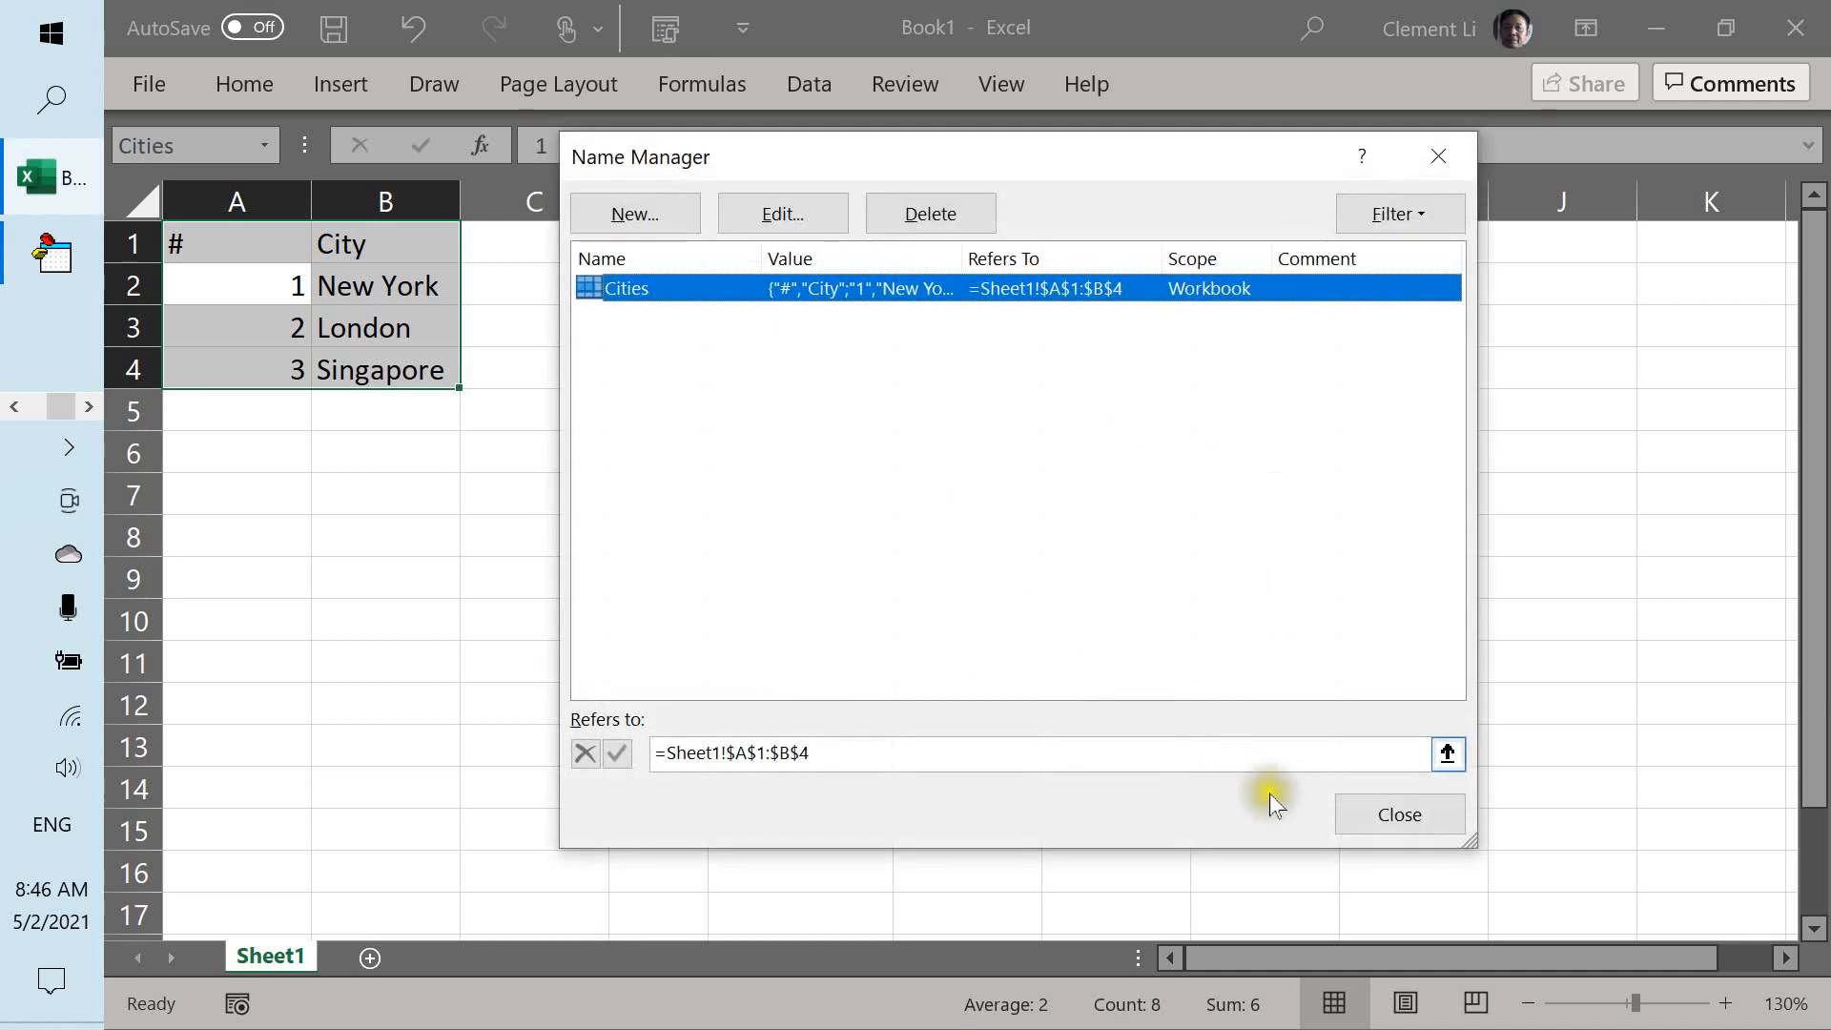
left_click(1400, 814)
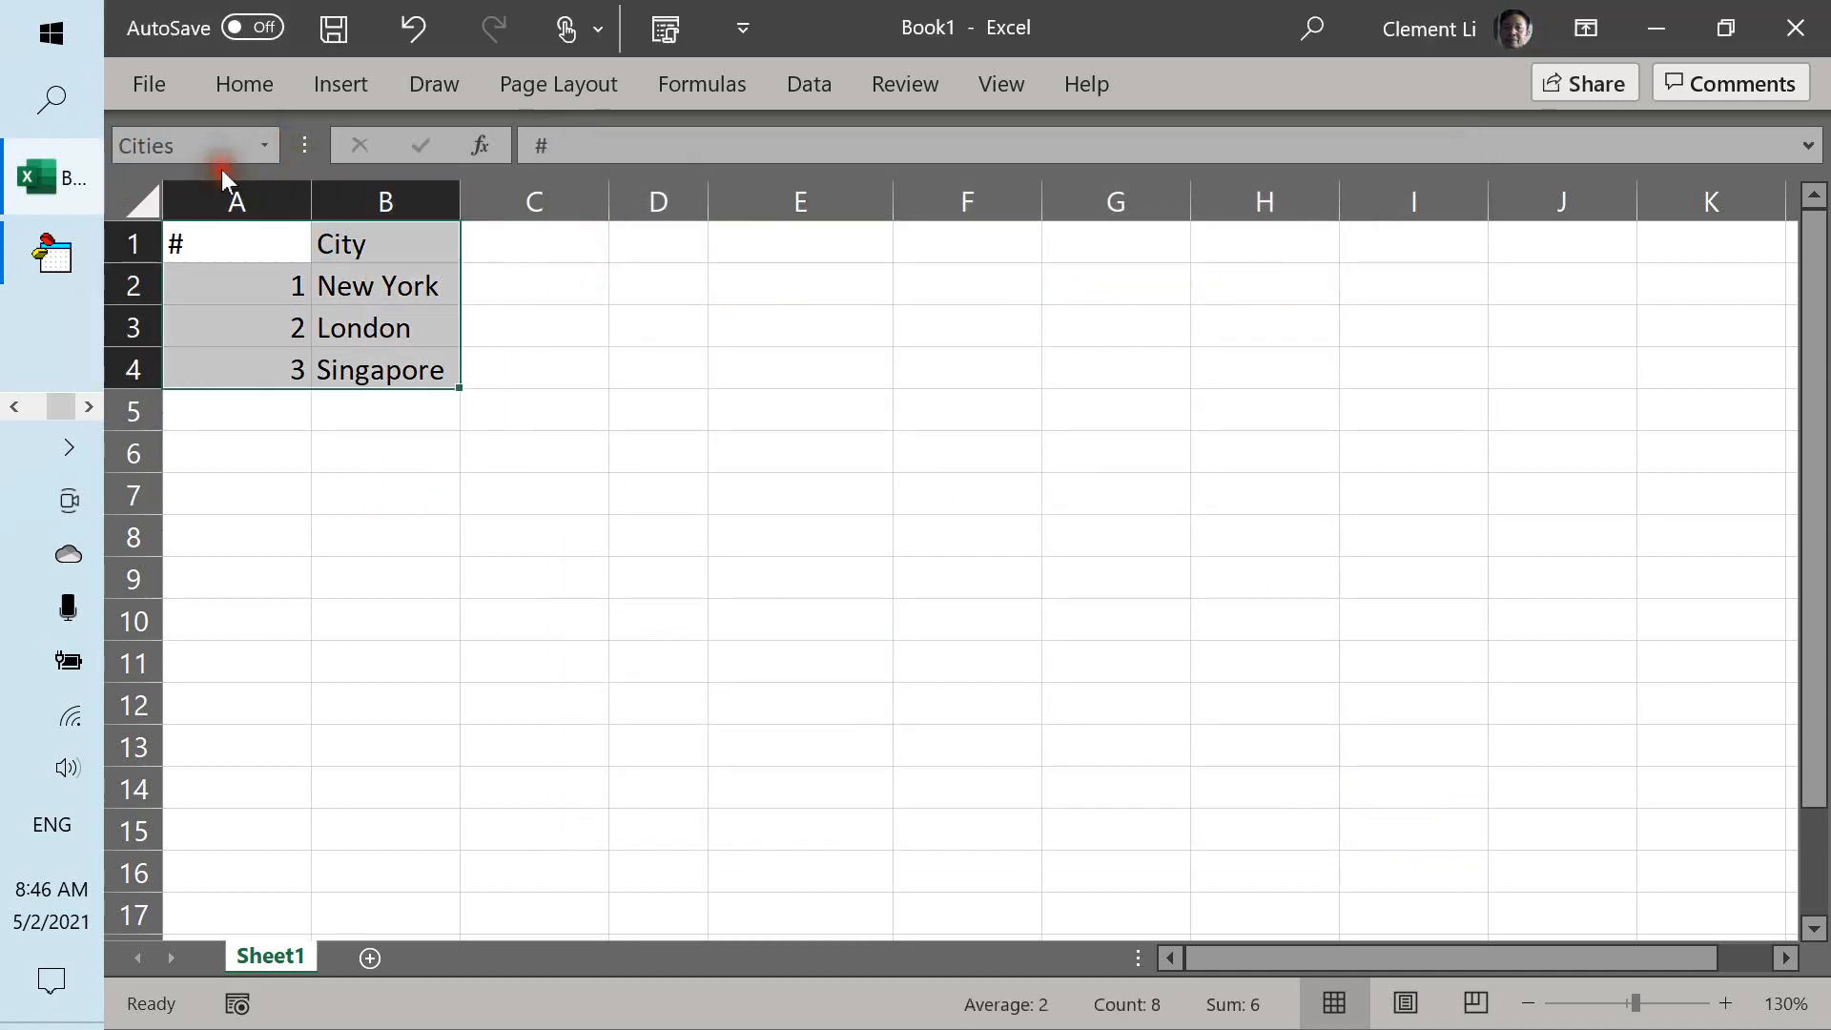
Select the Cities range from the Name Box and copy it with Ctrl+C.
left_click(385, 410)
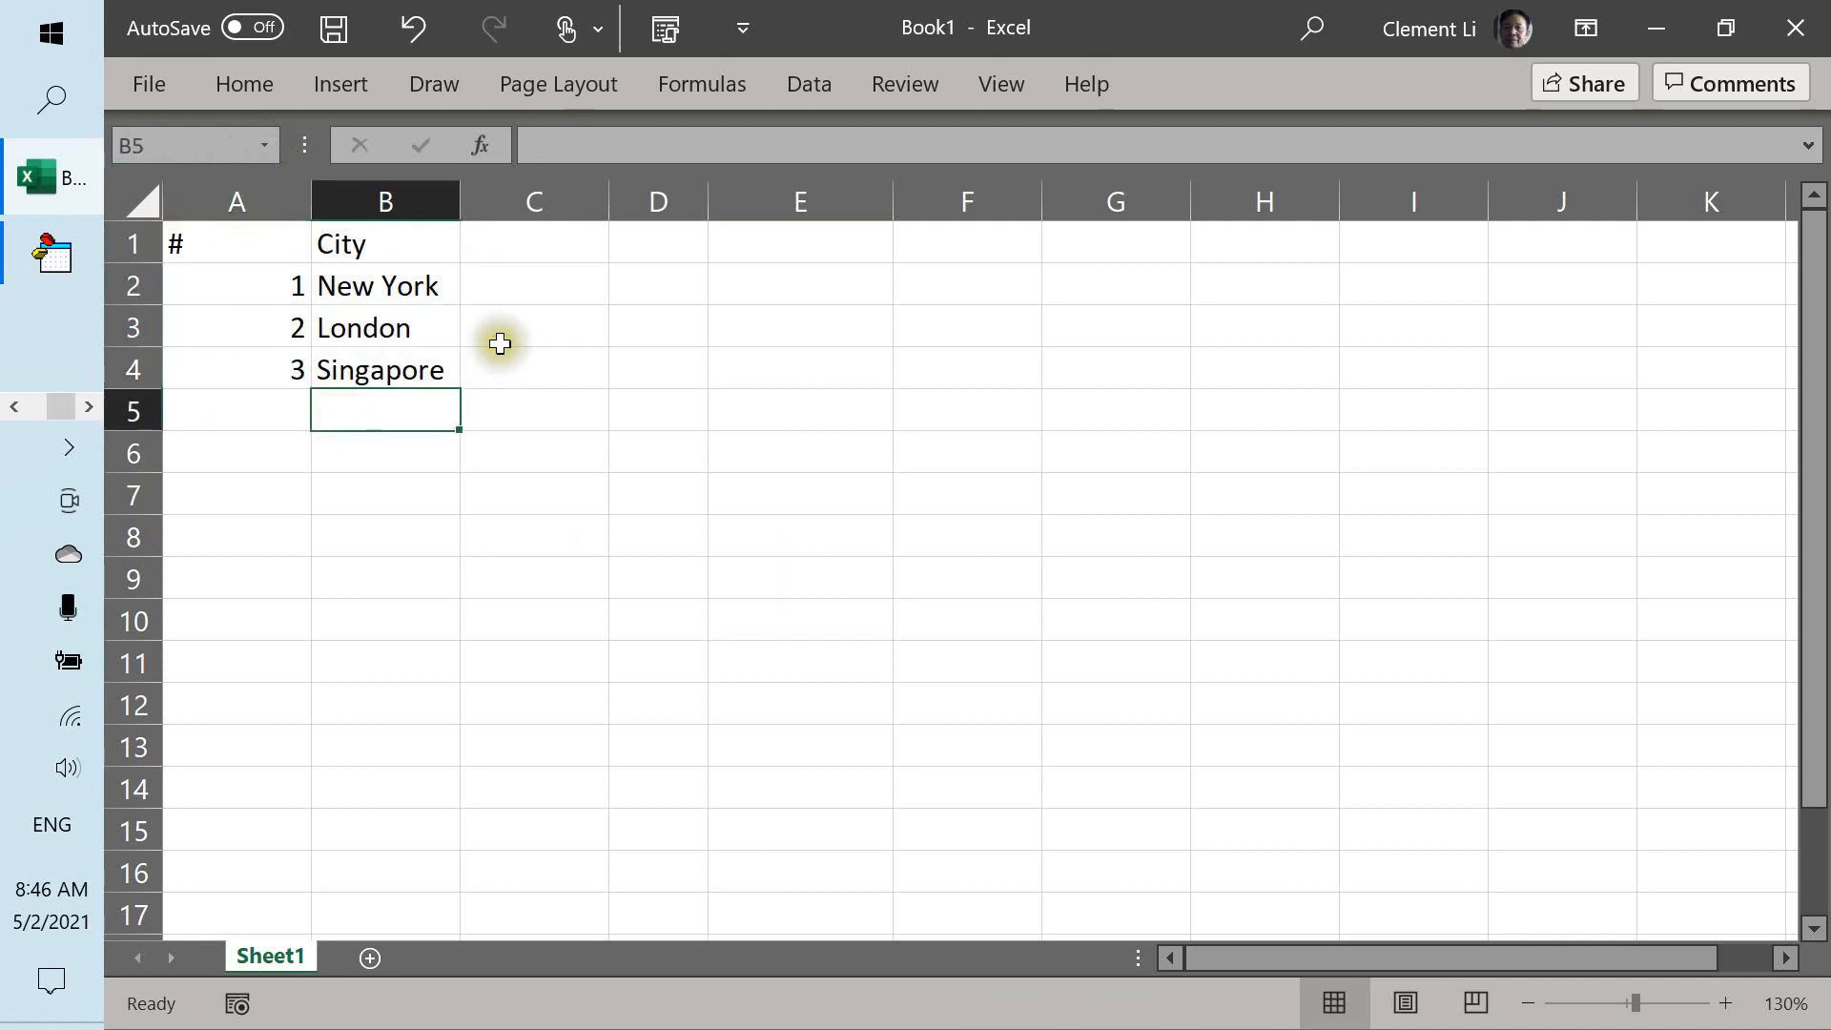
left_click(534, 328)
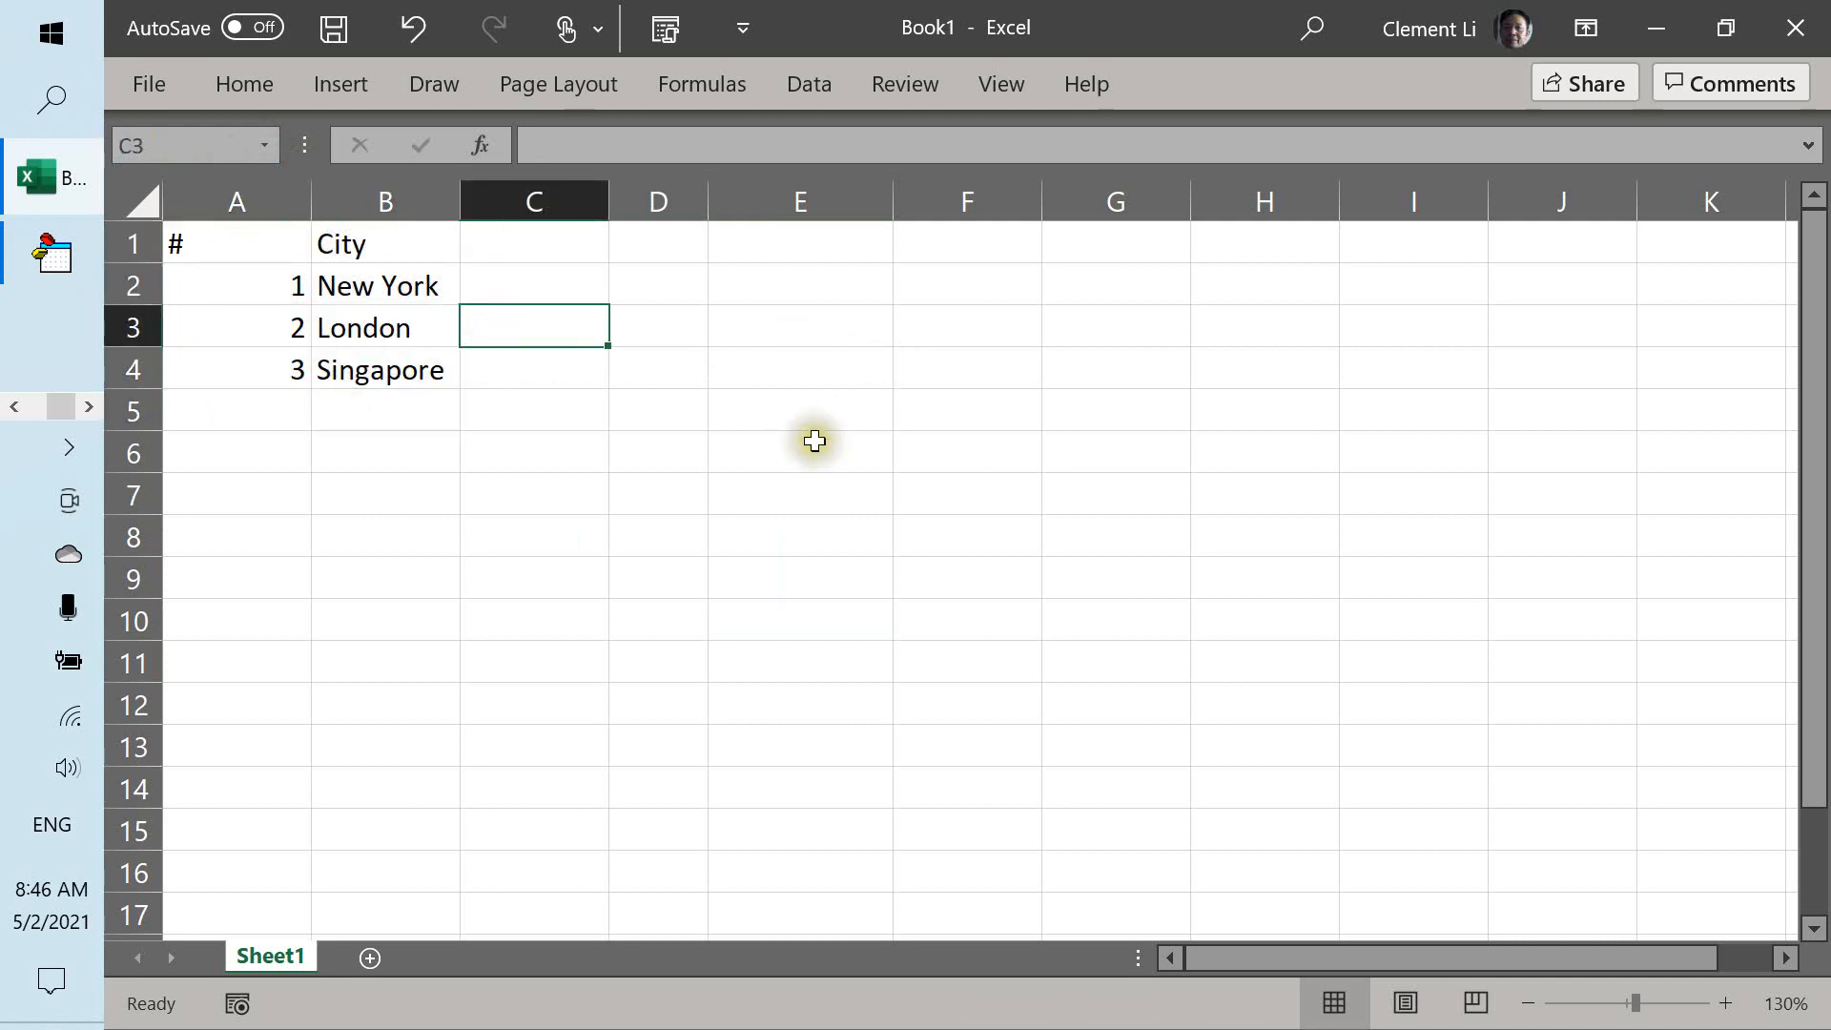
left_click(234, 252)
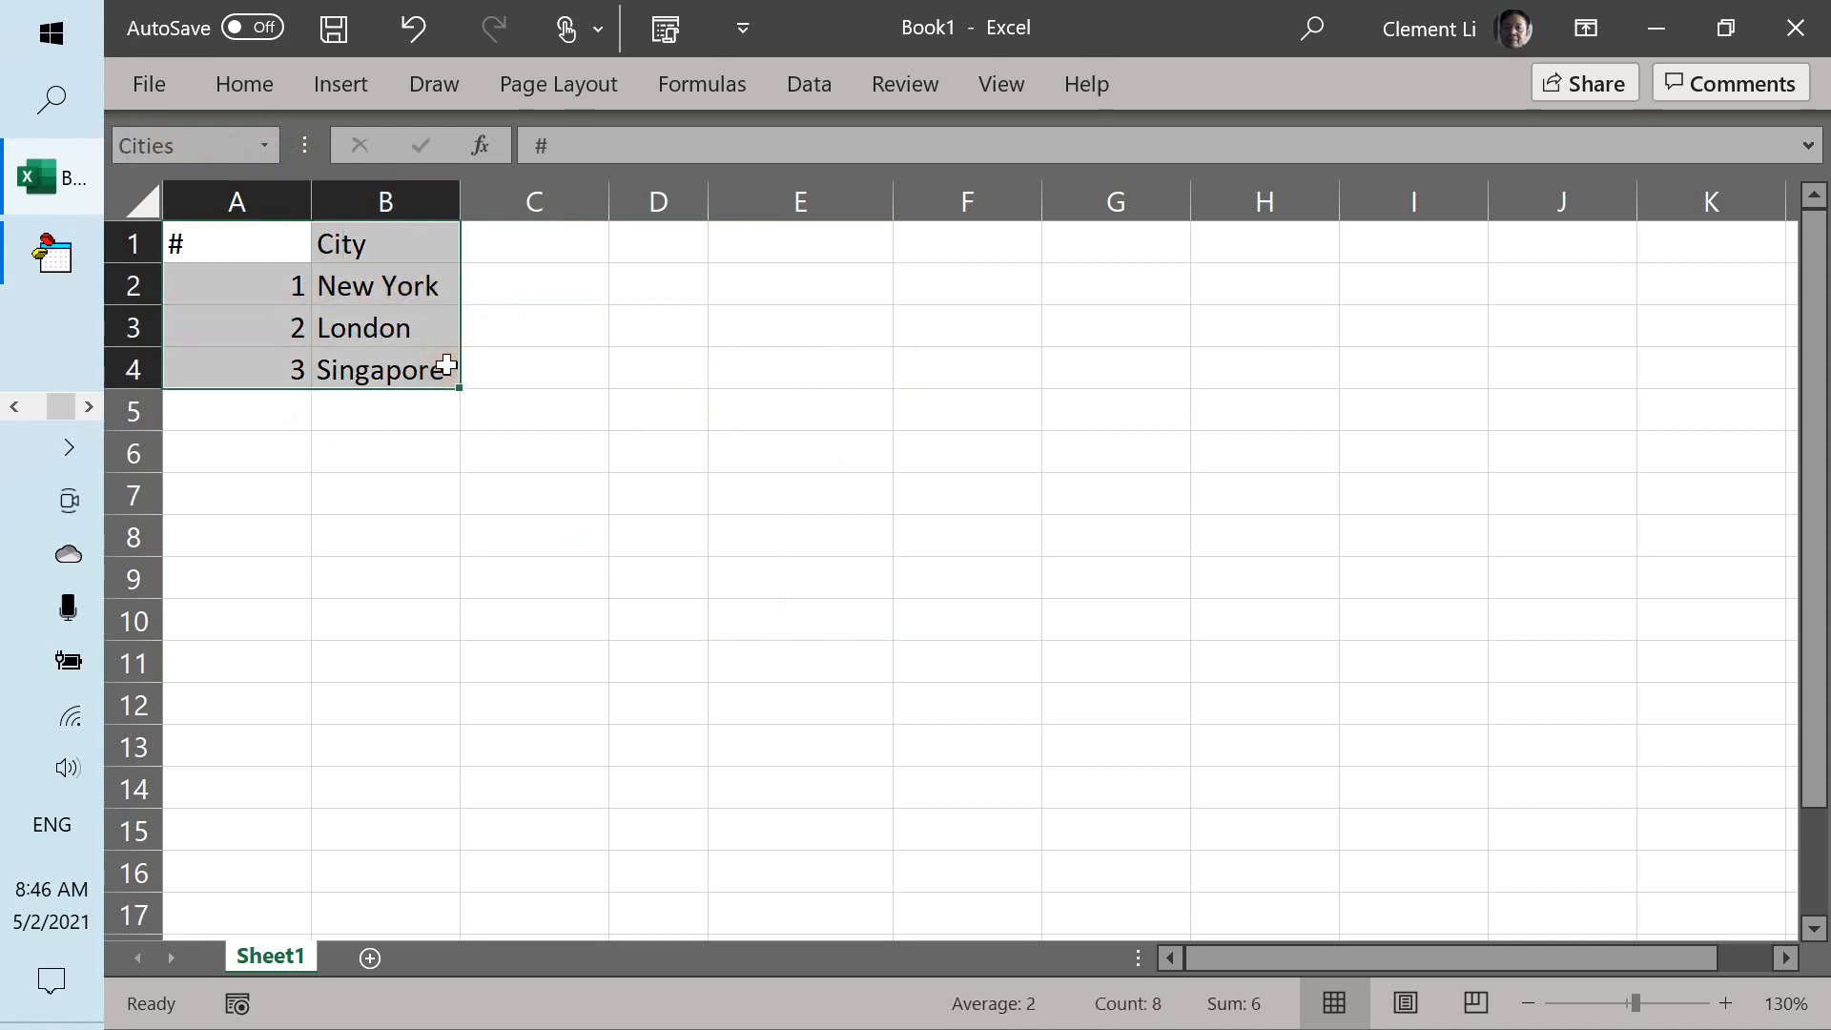
key("ctrl+c")
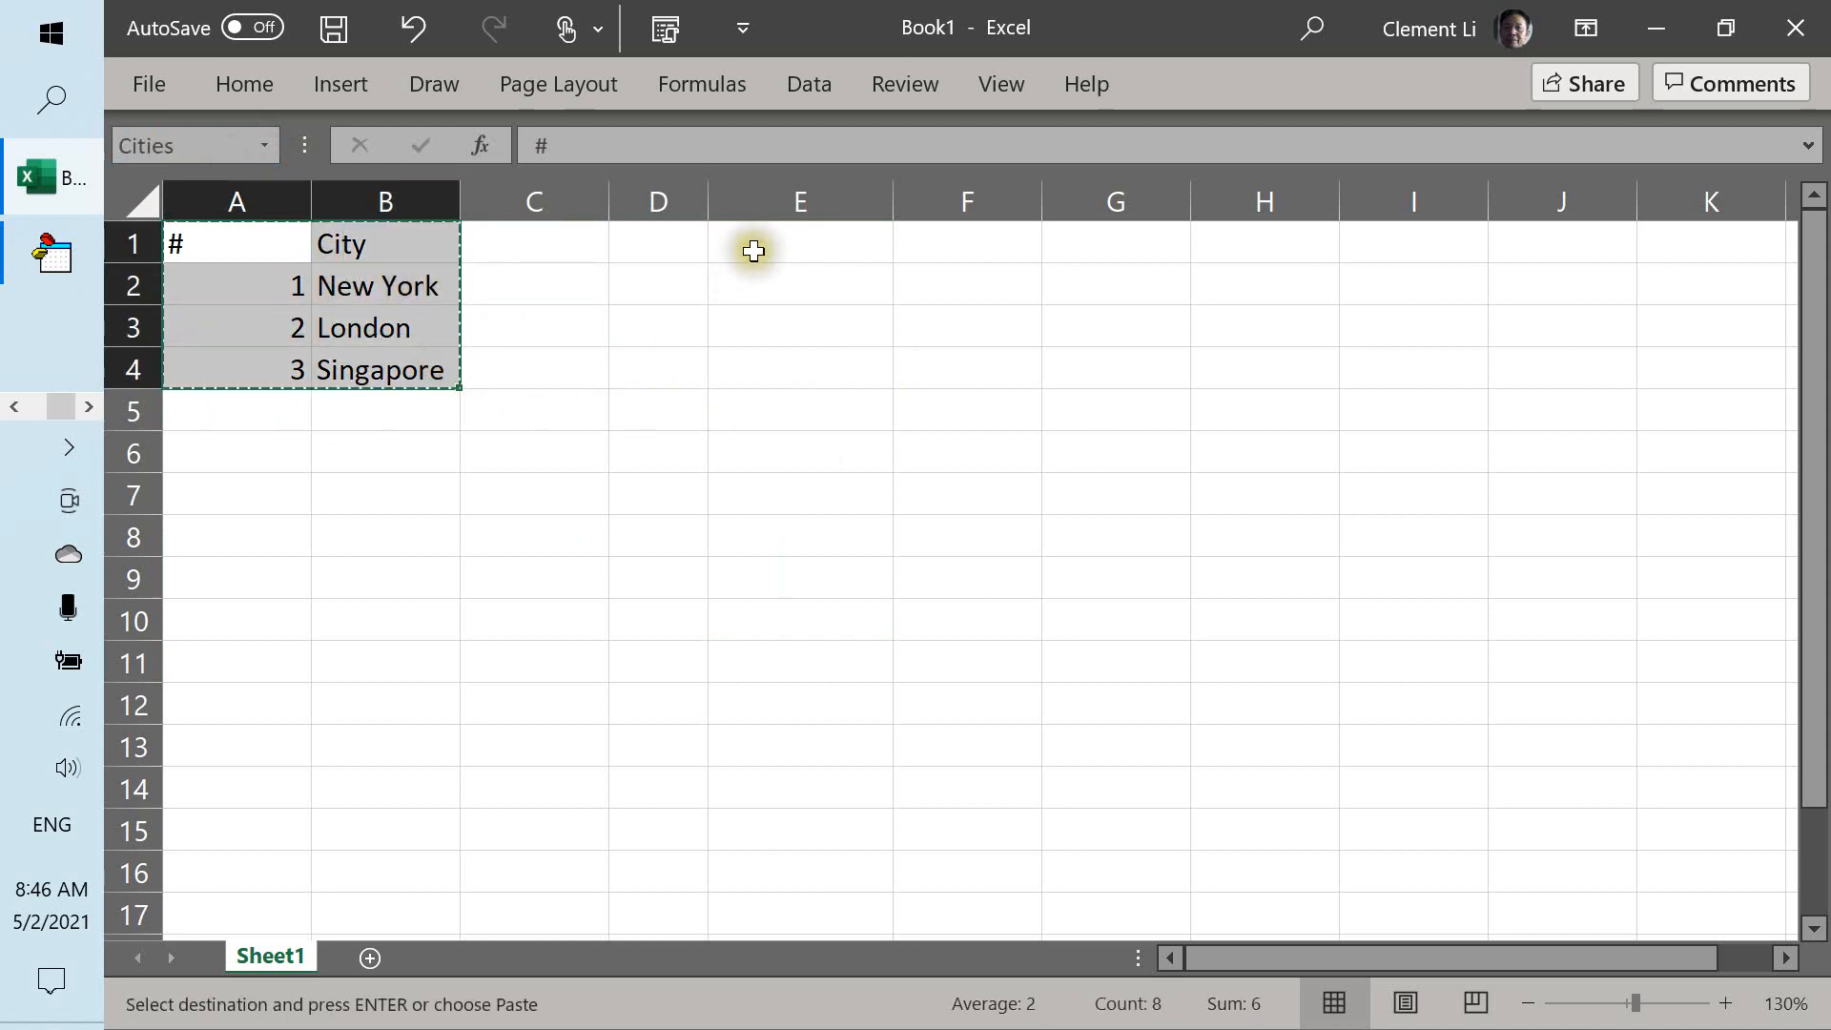
Paste the city list at E1 and convert it into a table with headers.
left_click(752, 250)
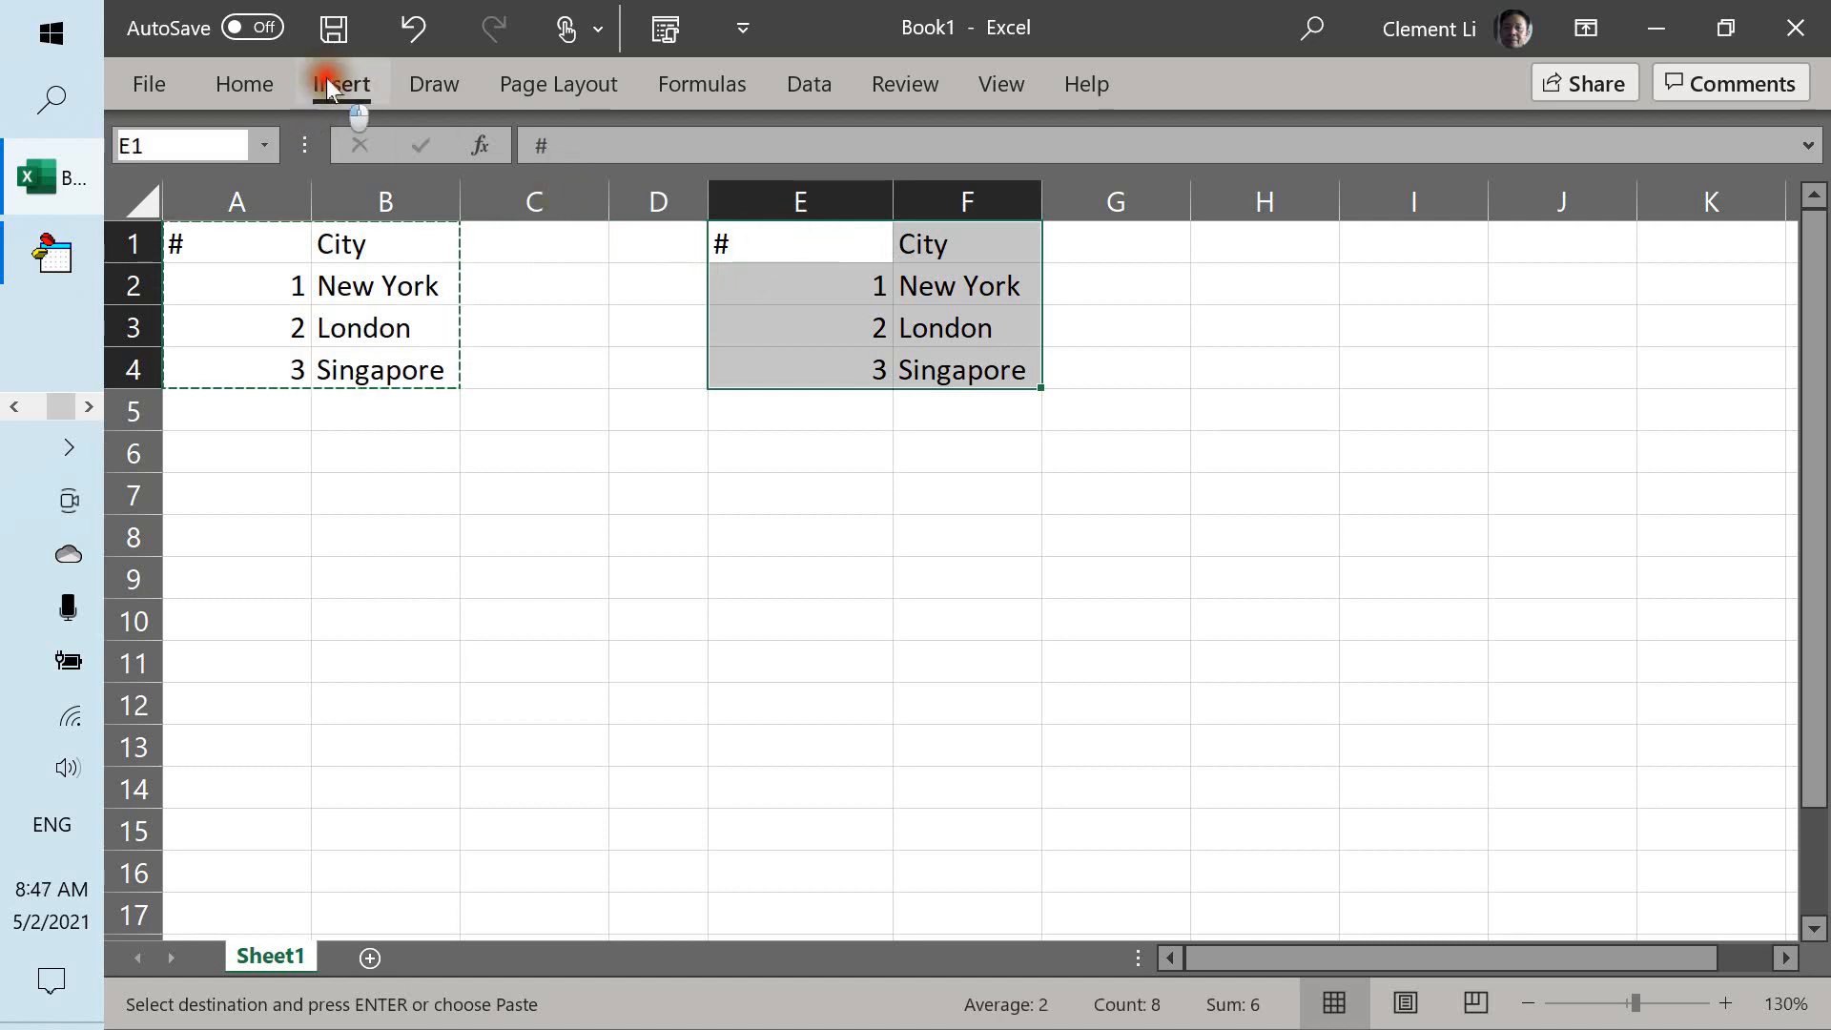
left_click(339, 83)
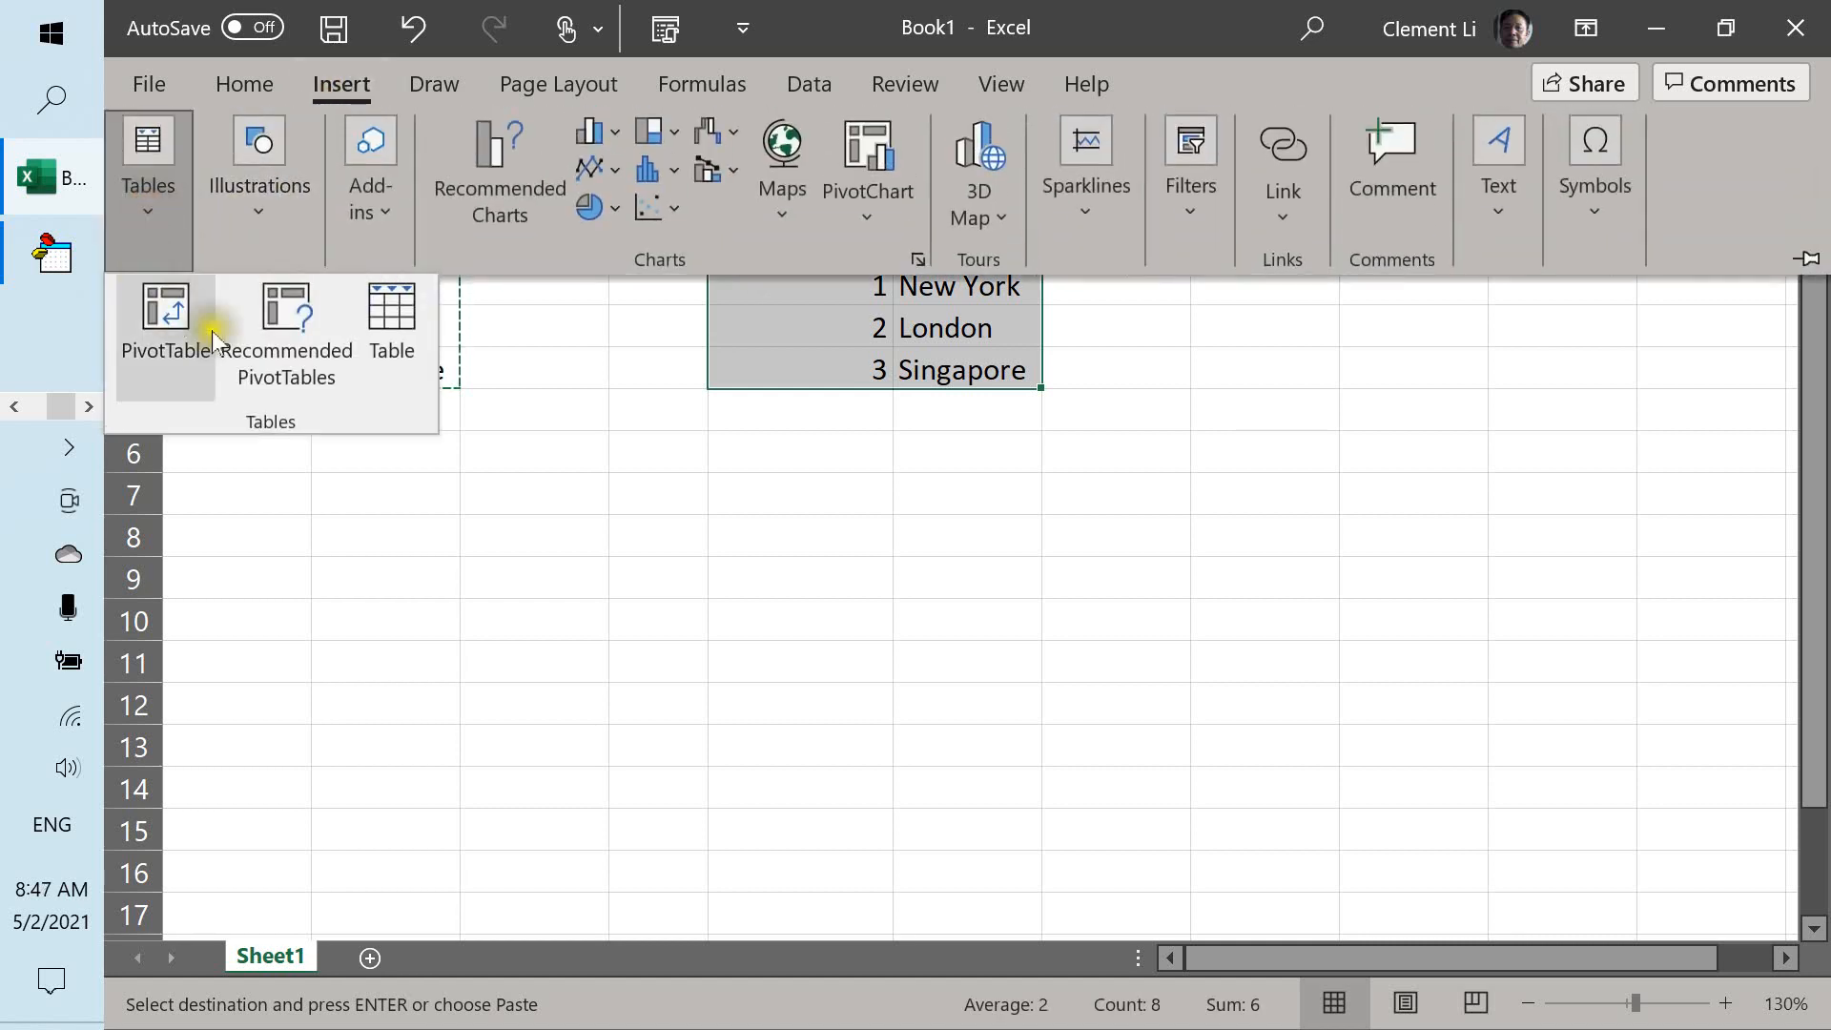
left_click(389, 315)
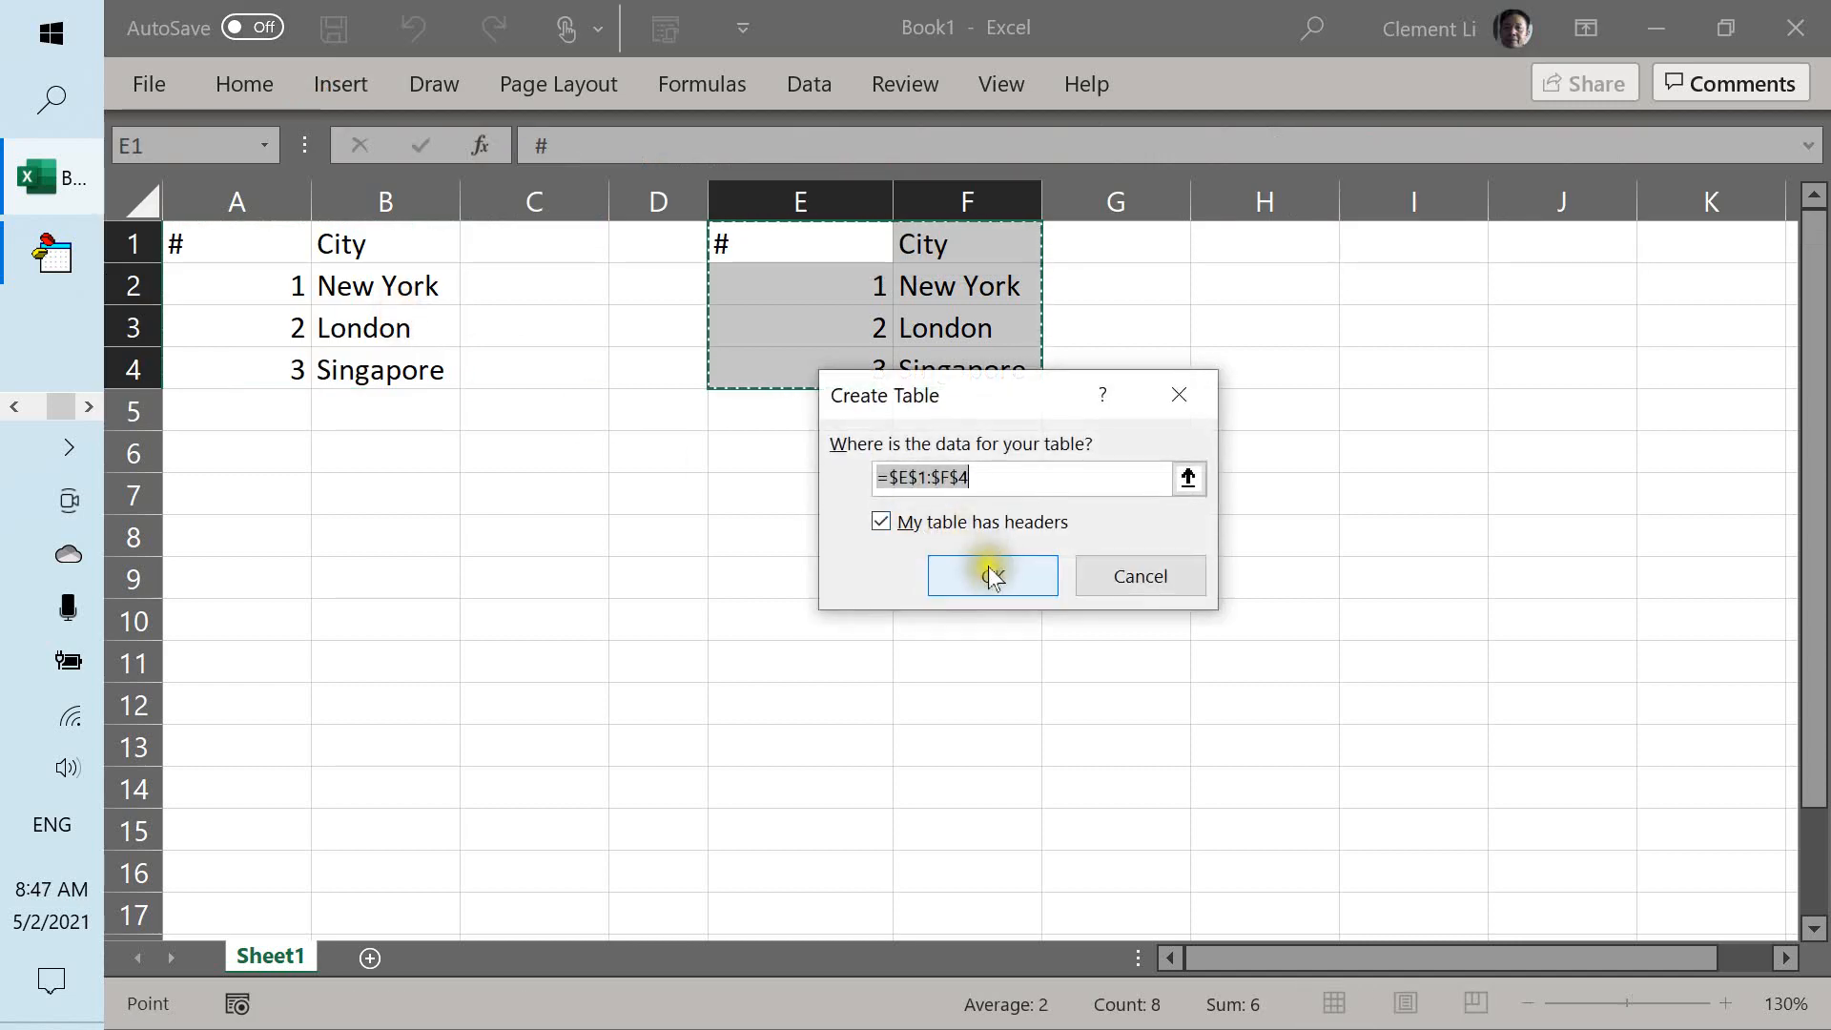
left_click(992, 576)
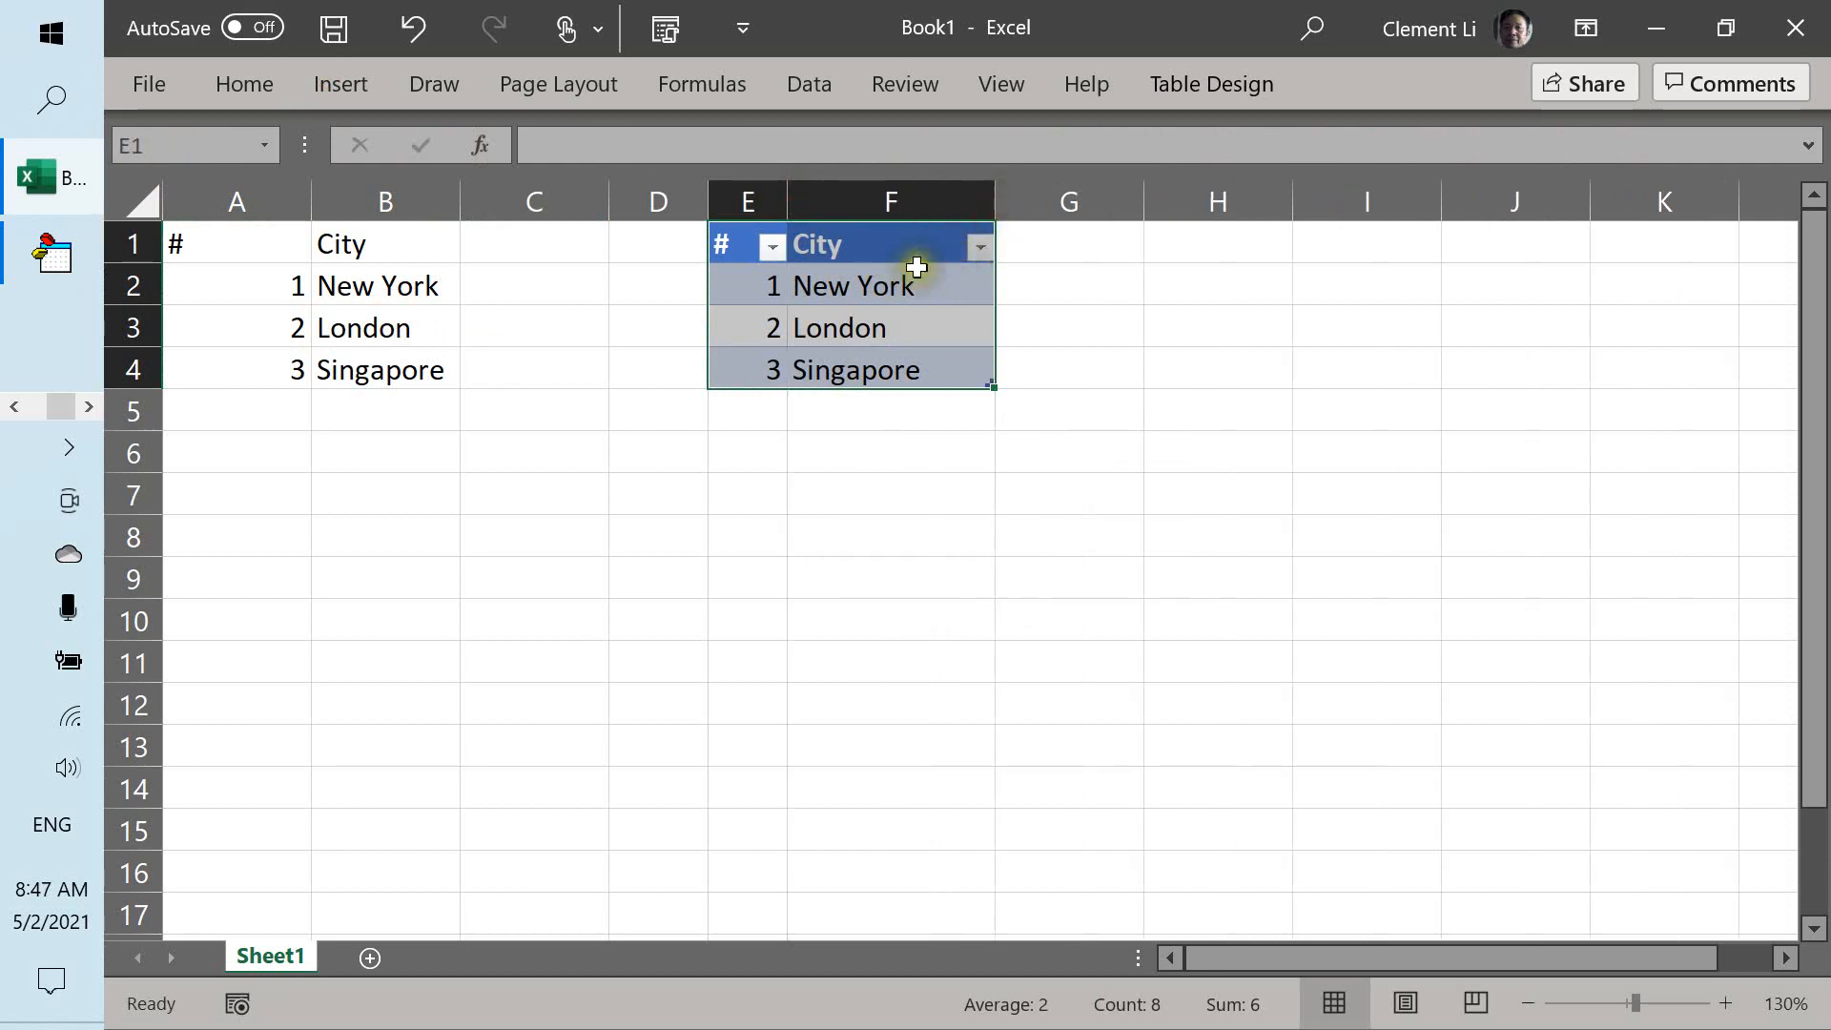
left_click(891, 450)
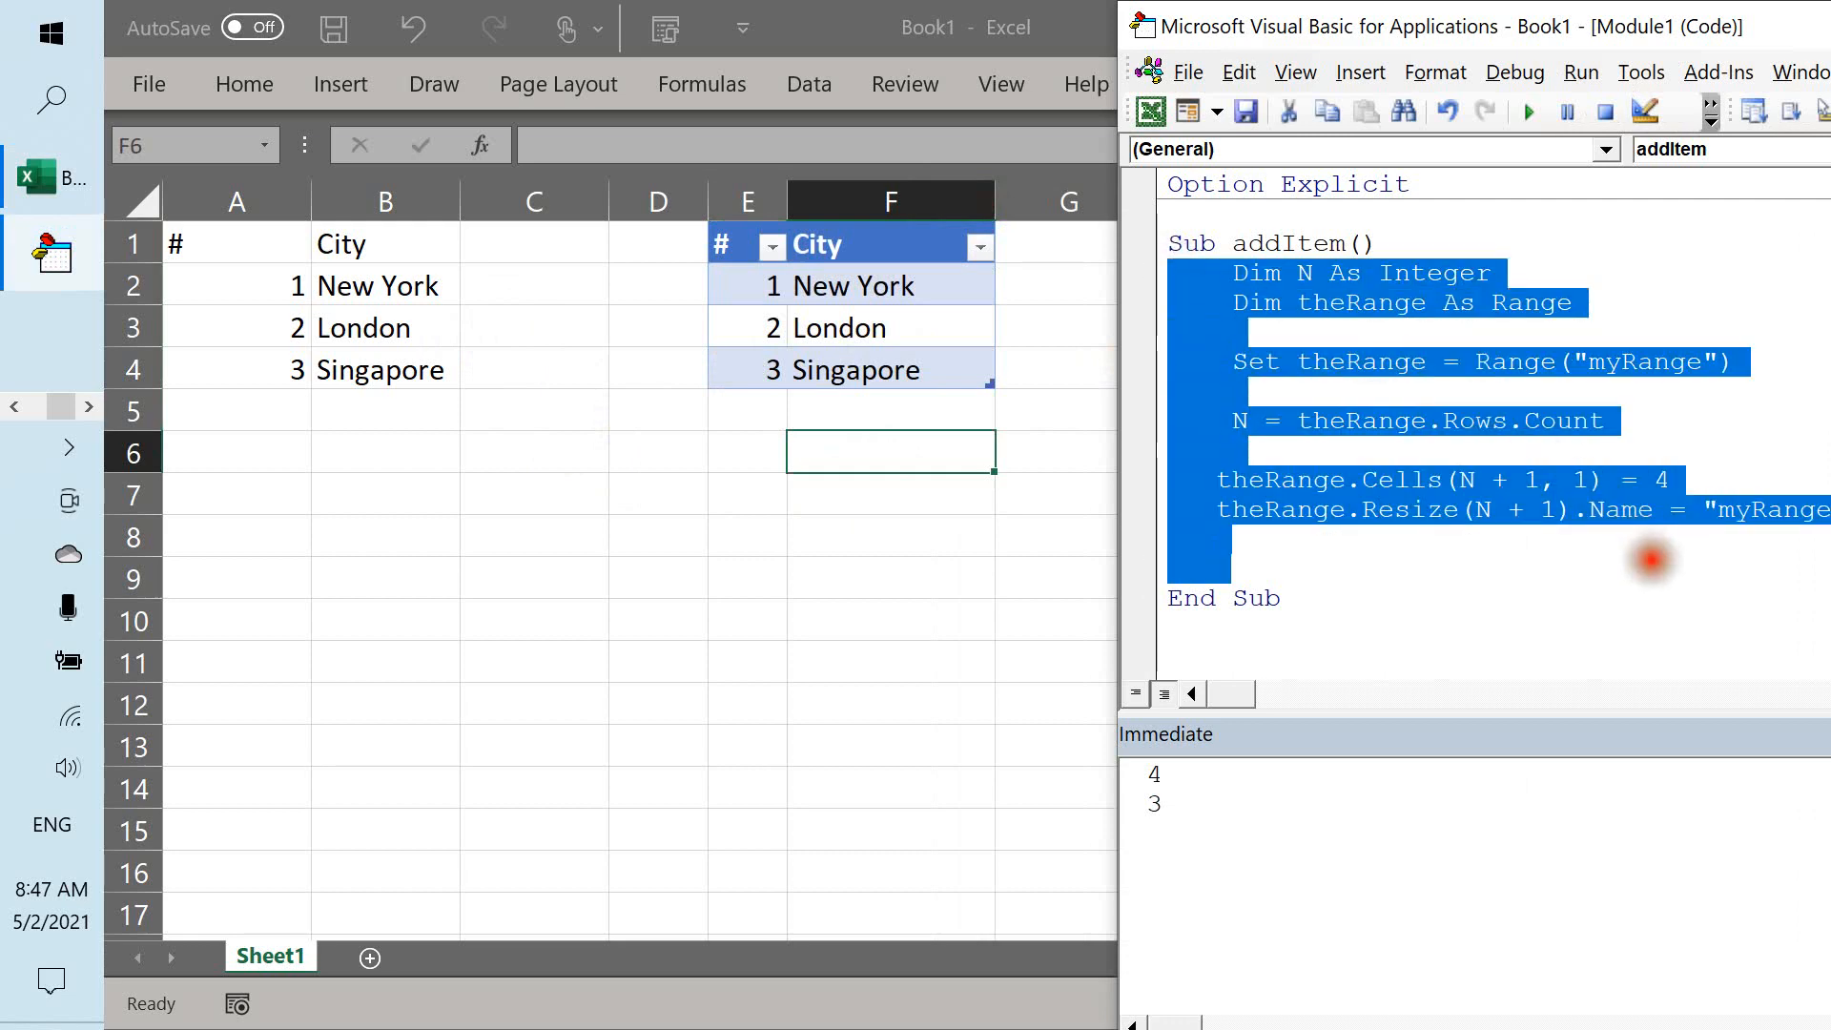
Rewrite addItem with Dim myRange As Range, Set myRange = Range("Cities") and myRange.Select.
key("Delete")
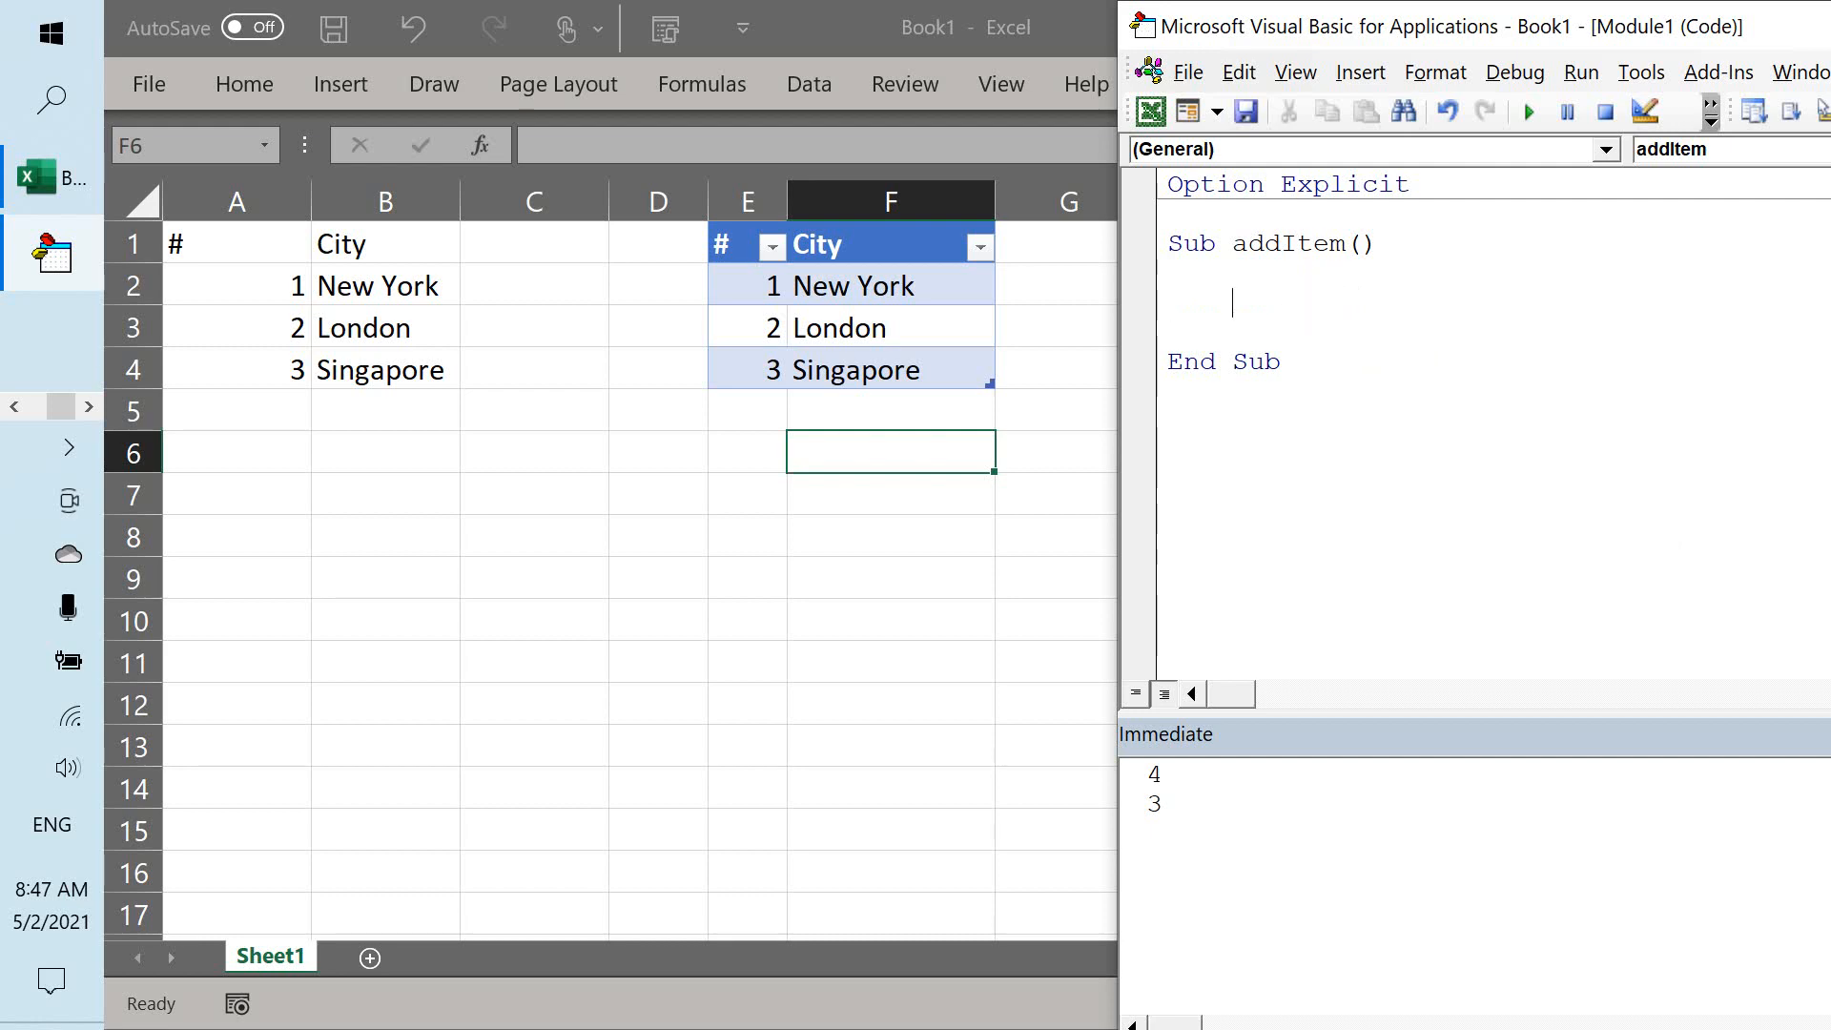
type("Dim")
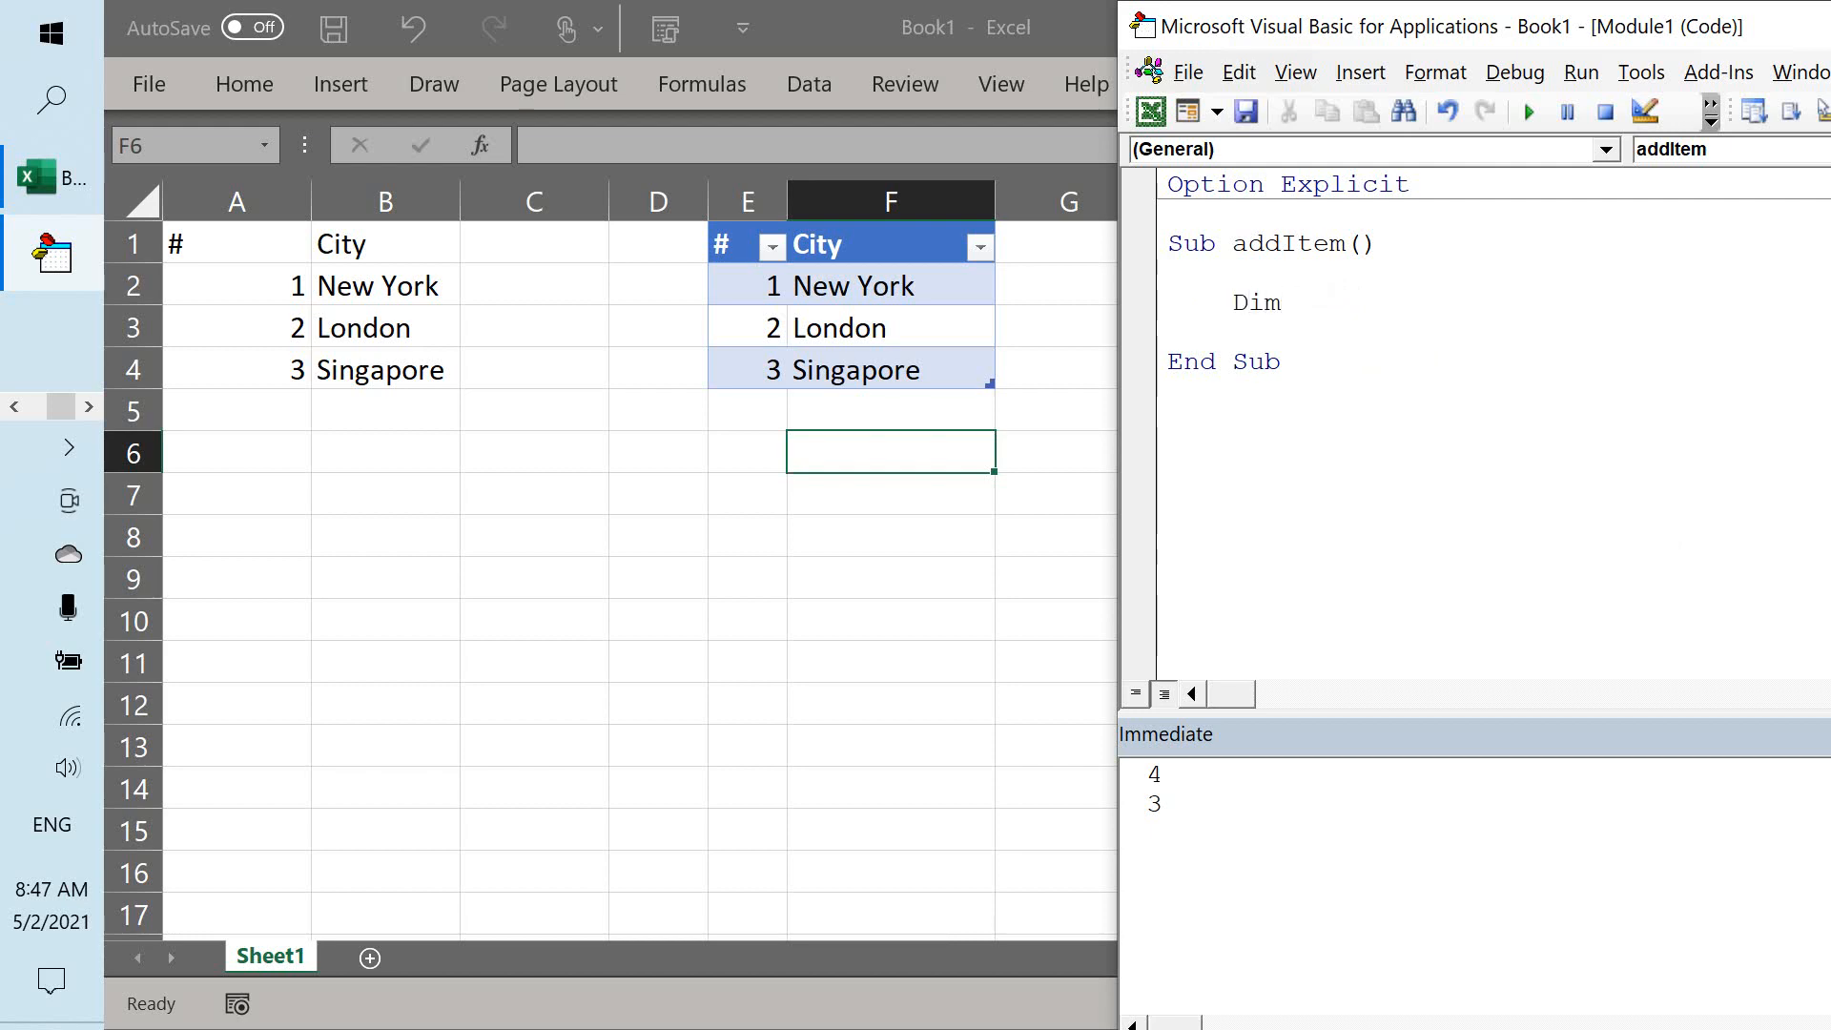
type("myRange As")
type("set my")
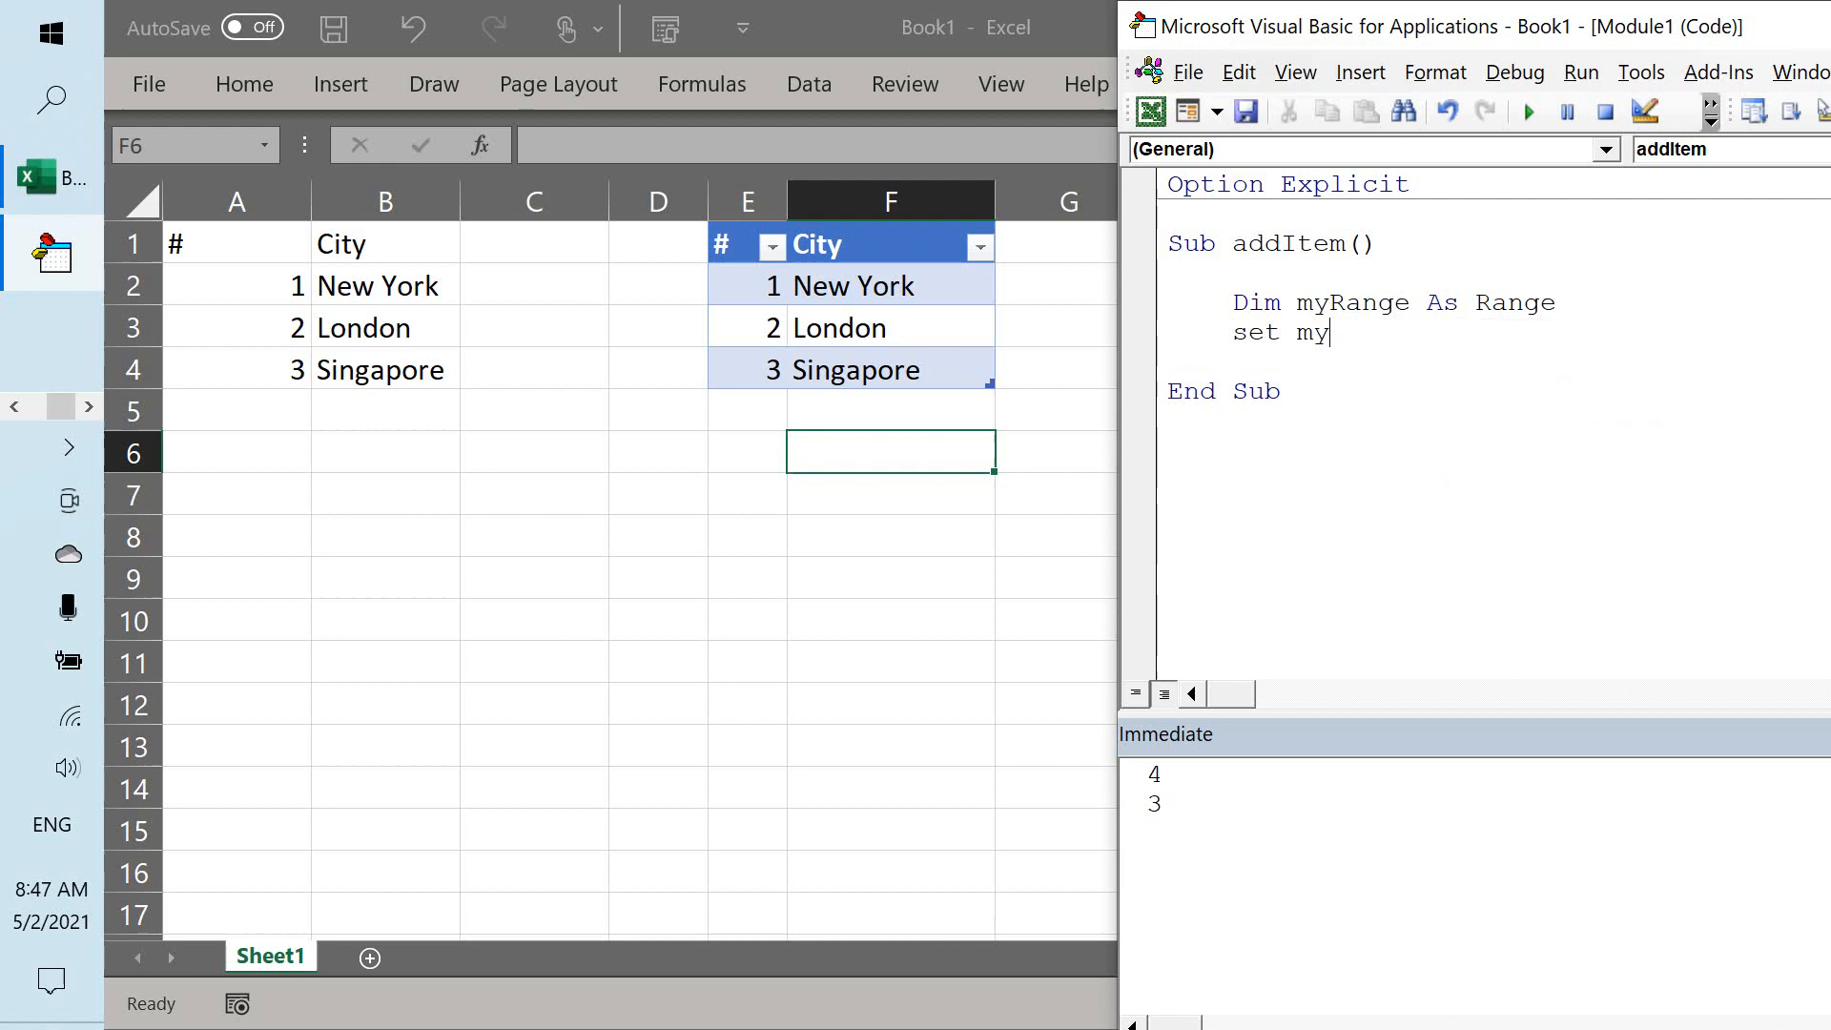
type("Range =")
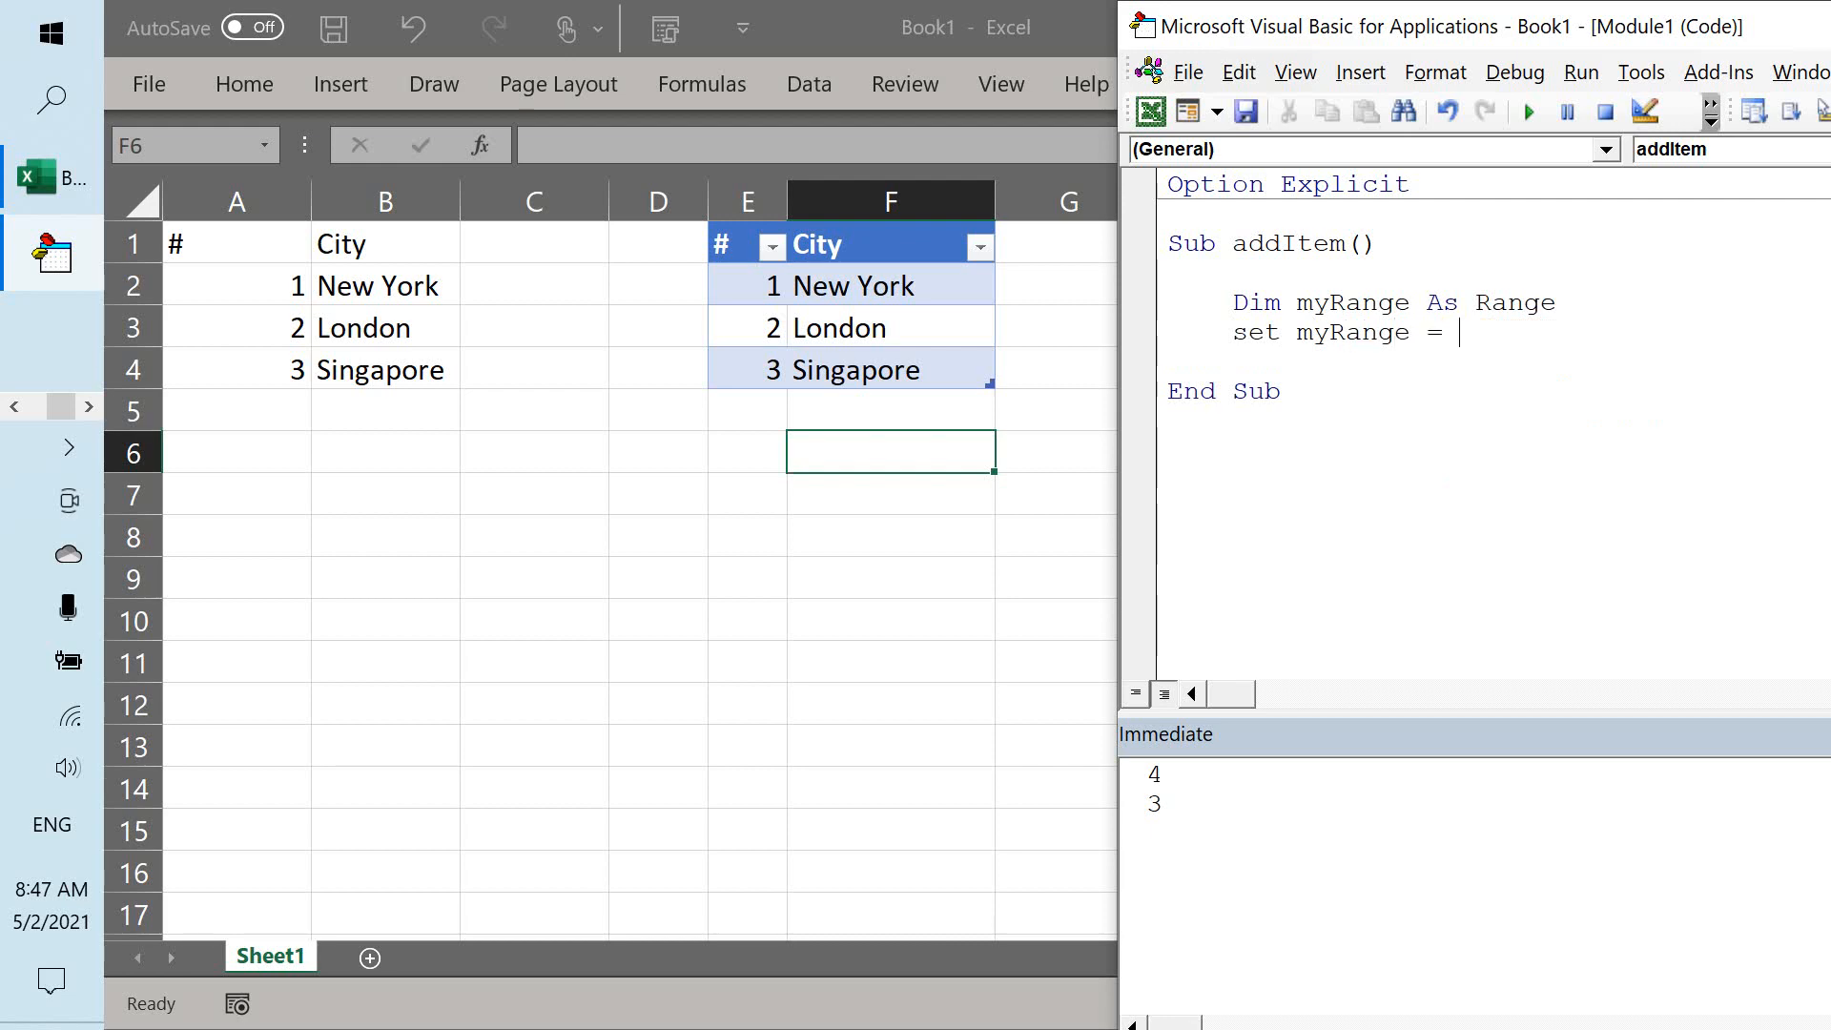
type("range(\"")
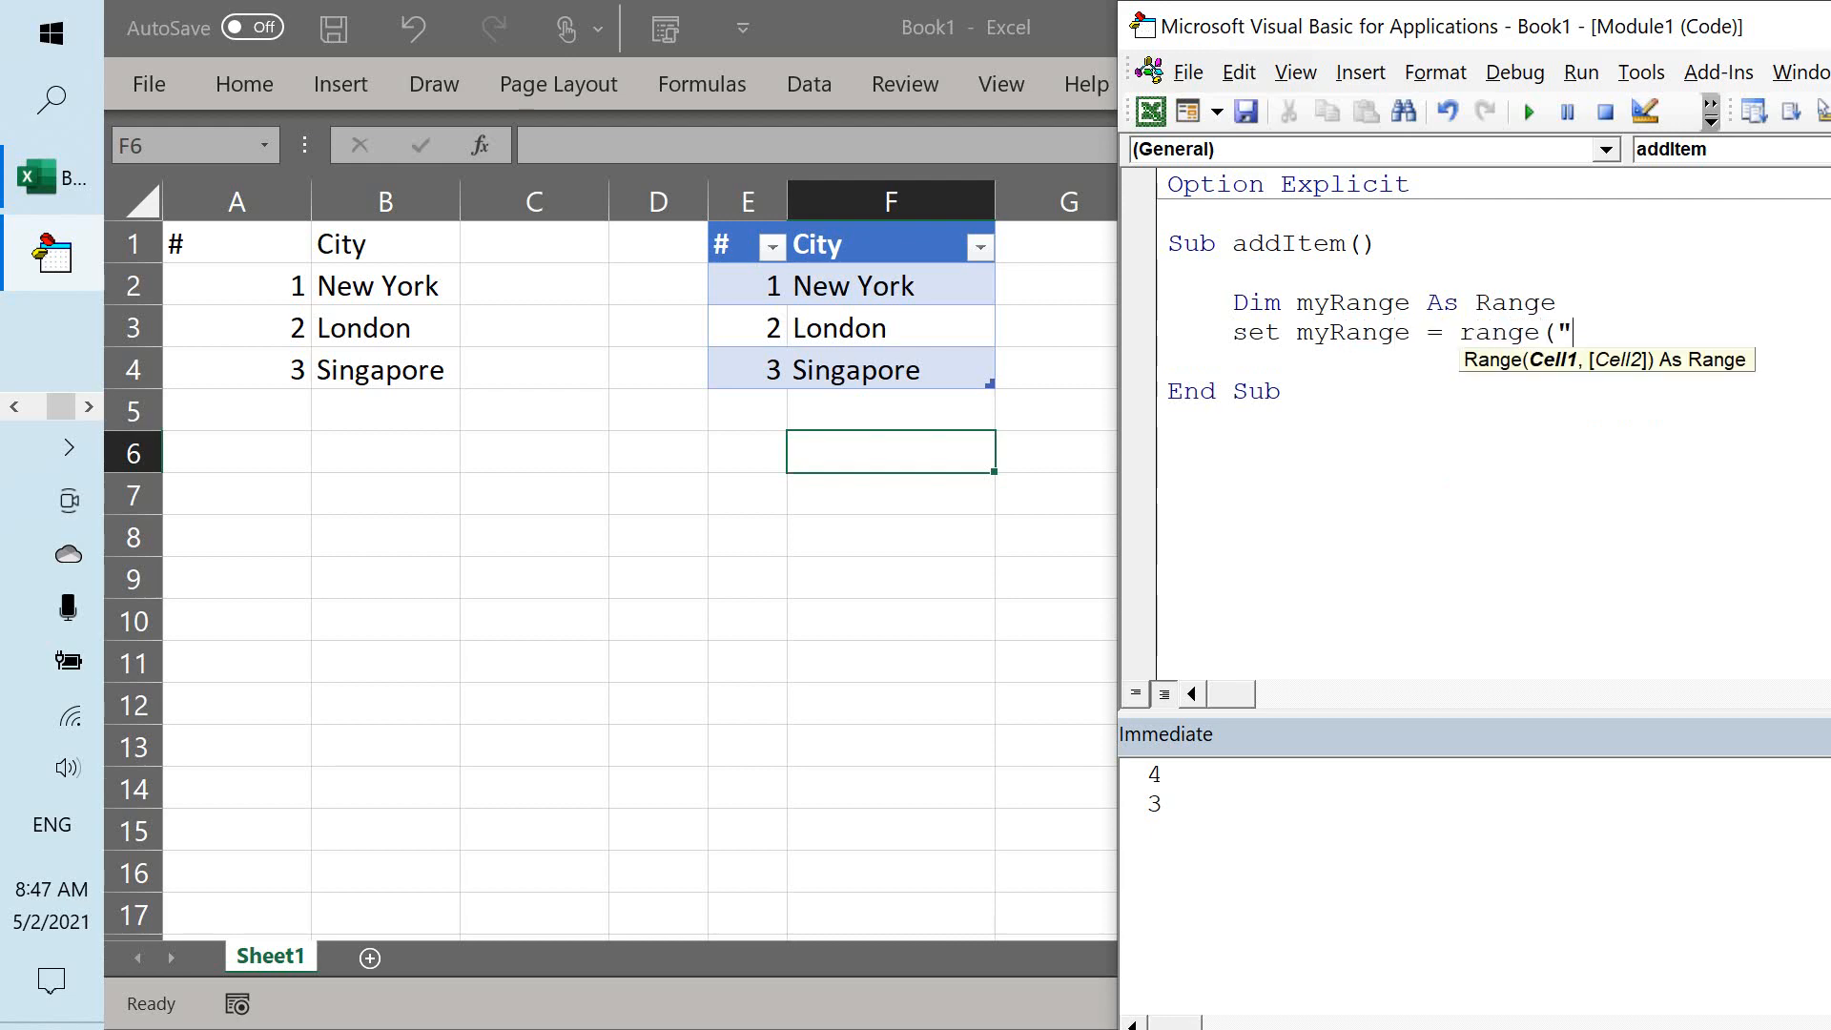
mouse_move(392, 332)
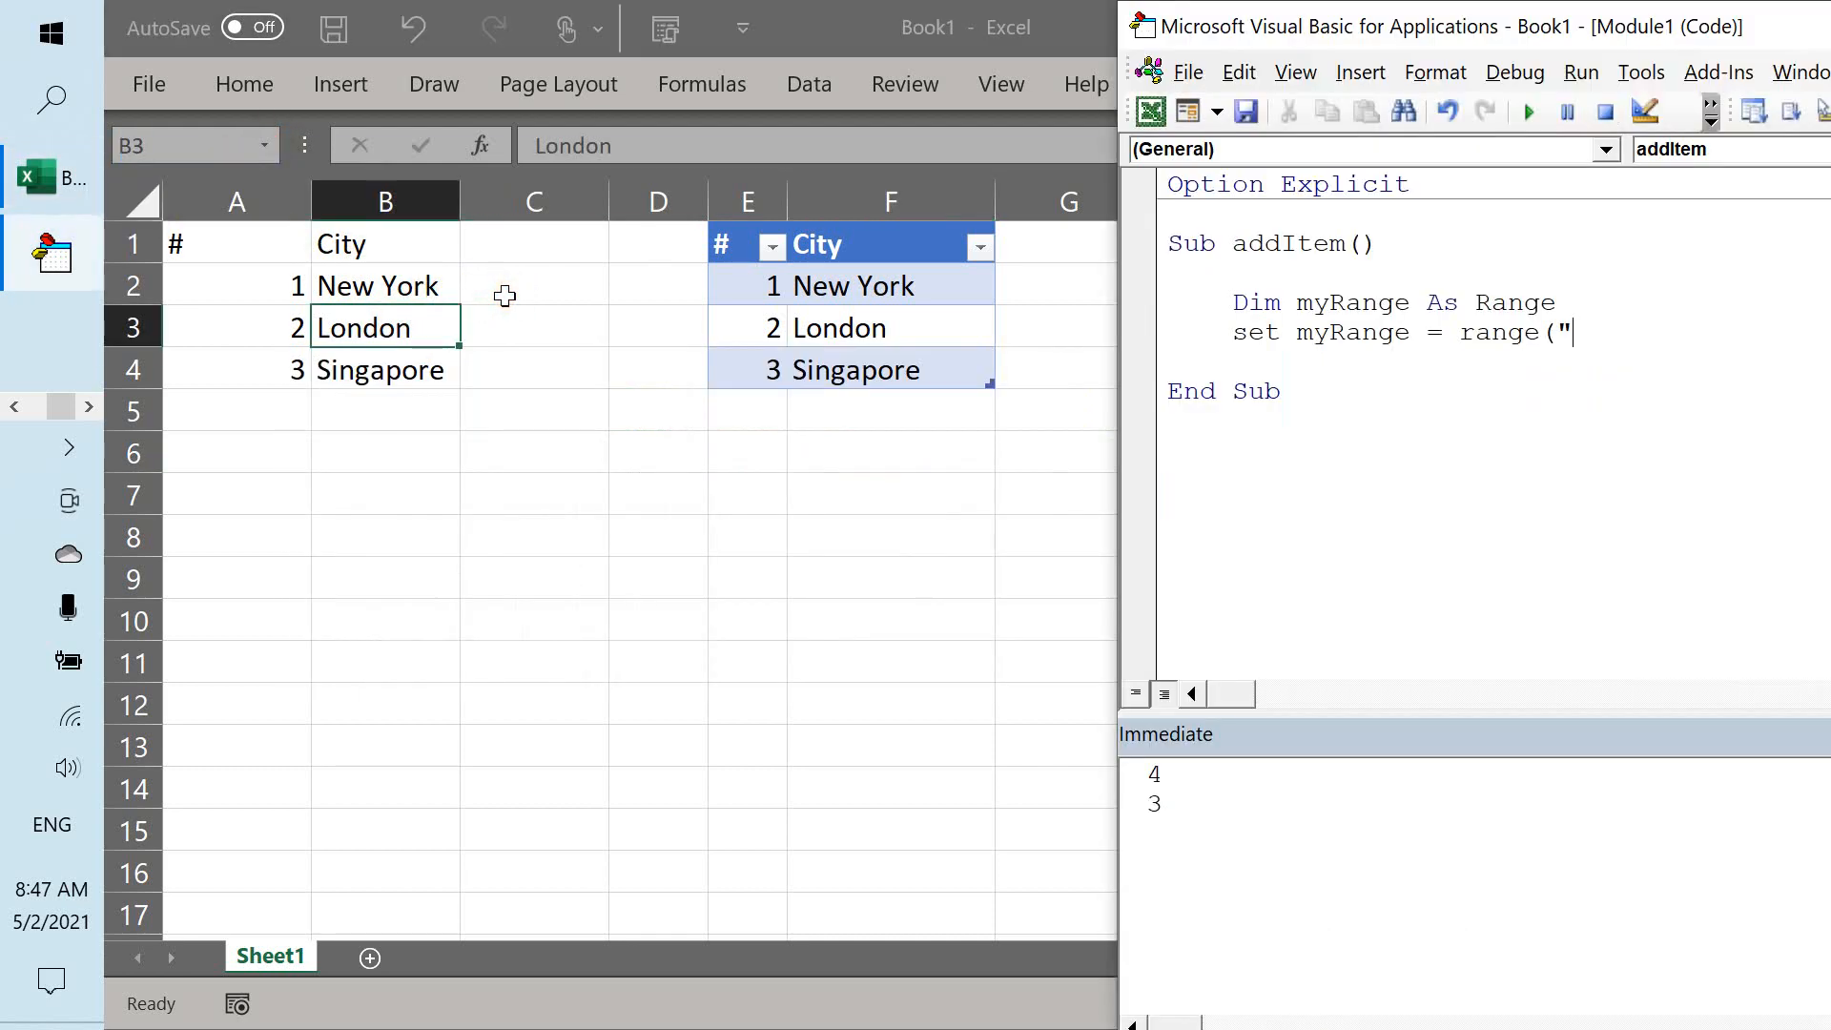
type("Cities\")")
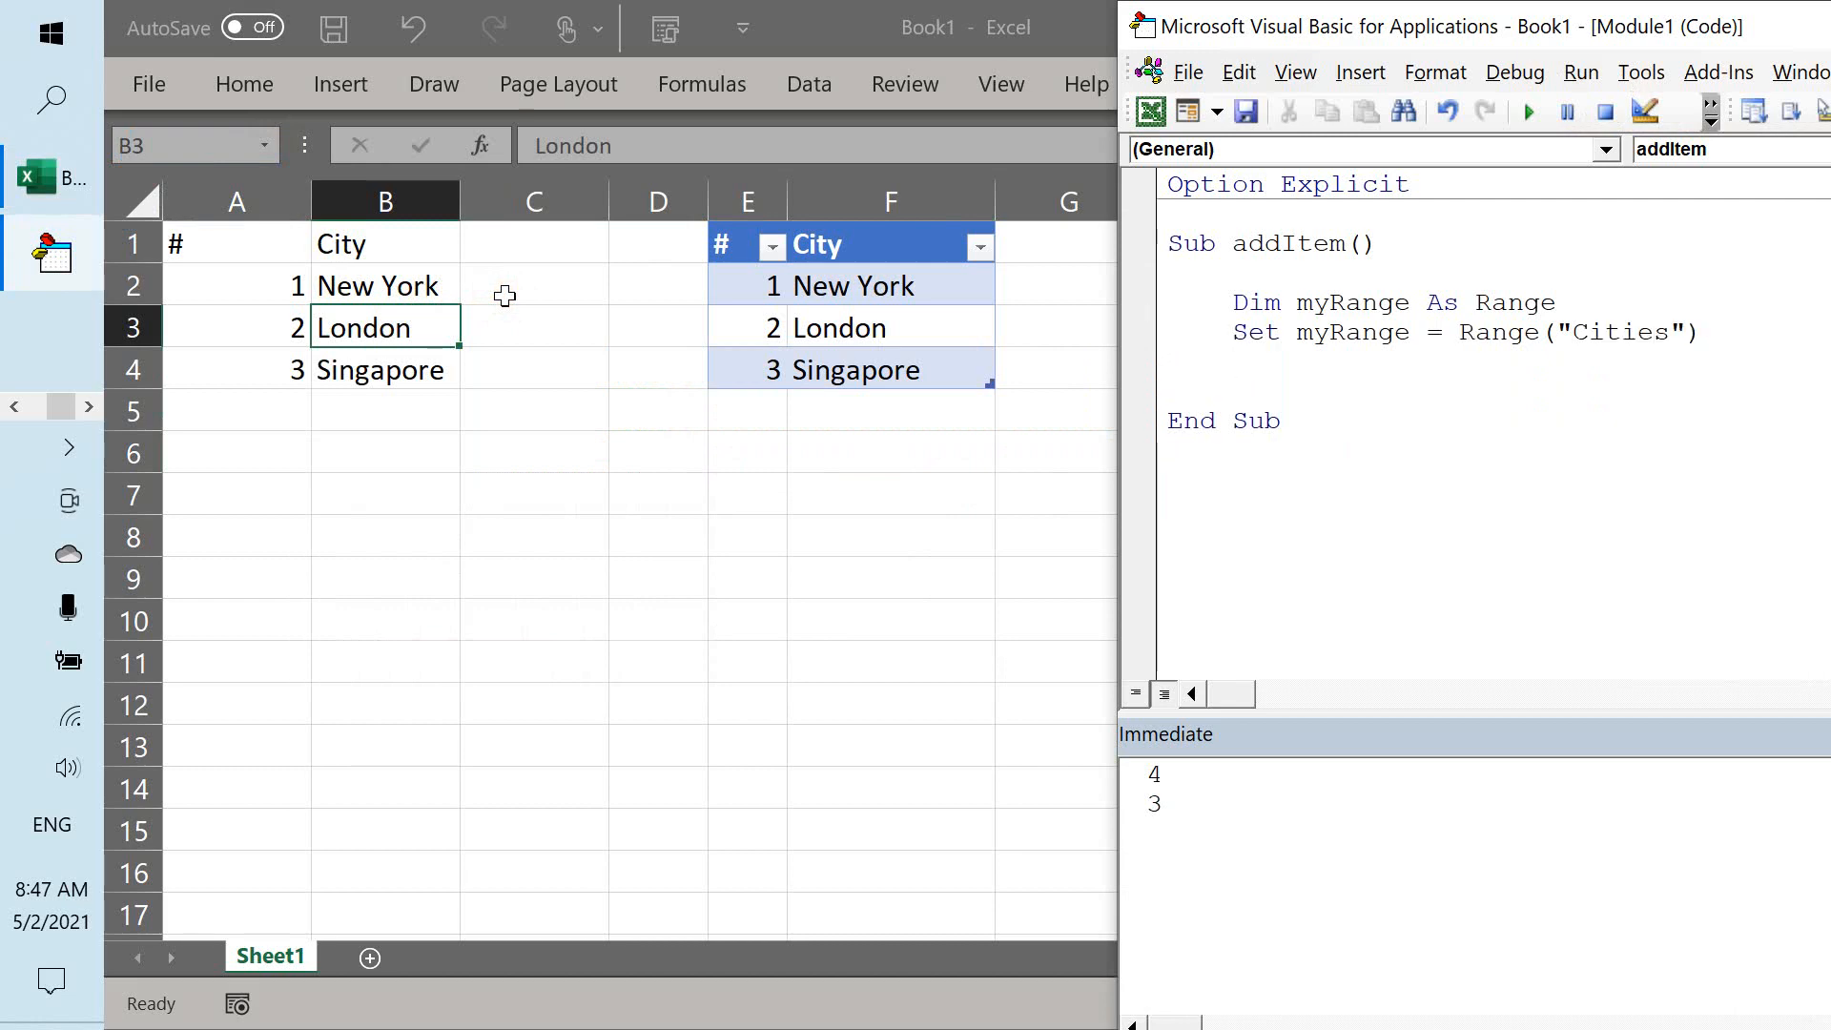
type("myRang.")
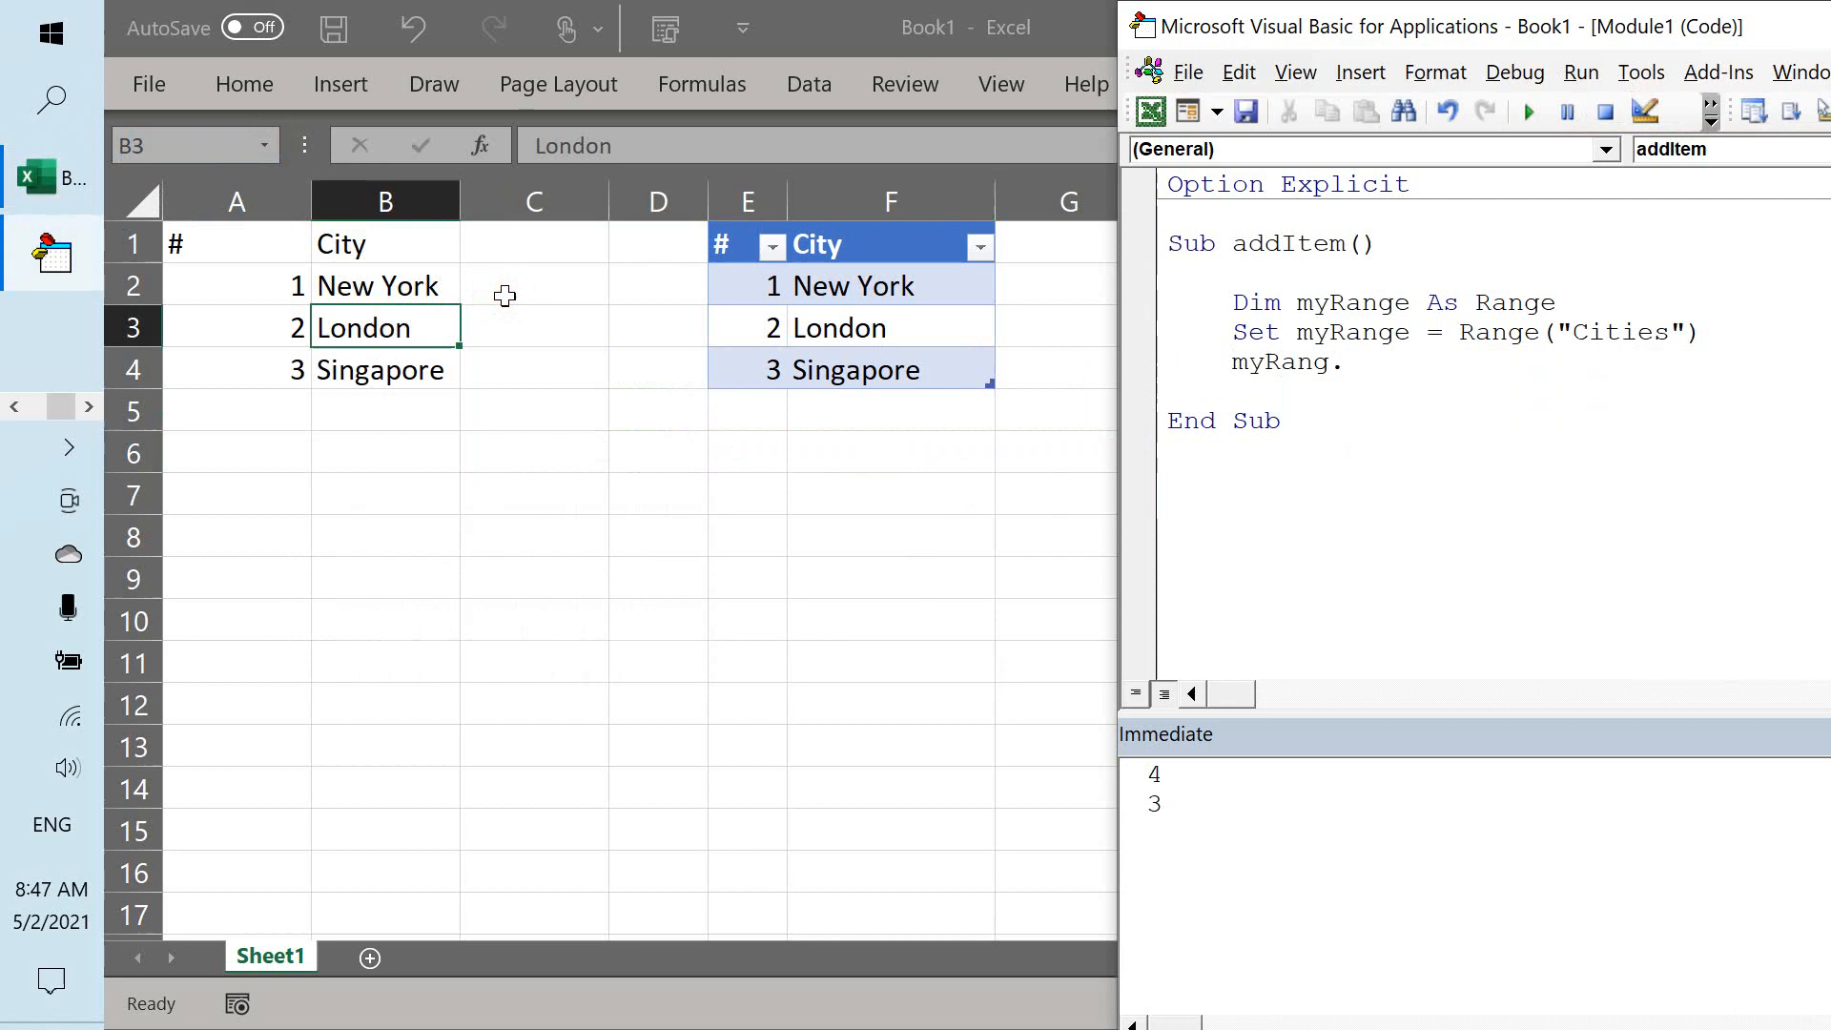
type("e.select")
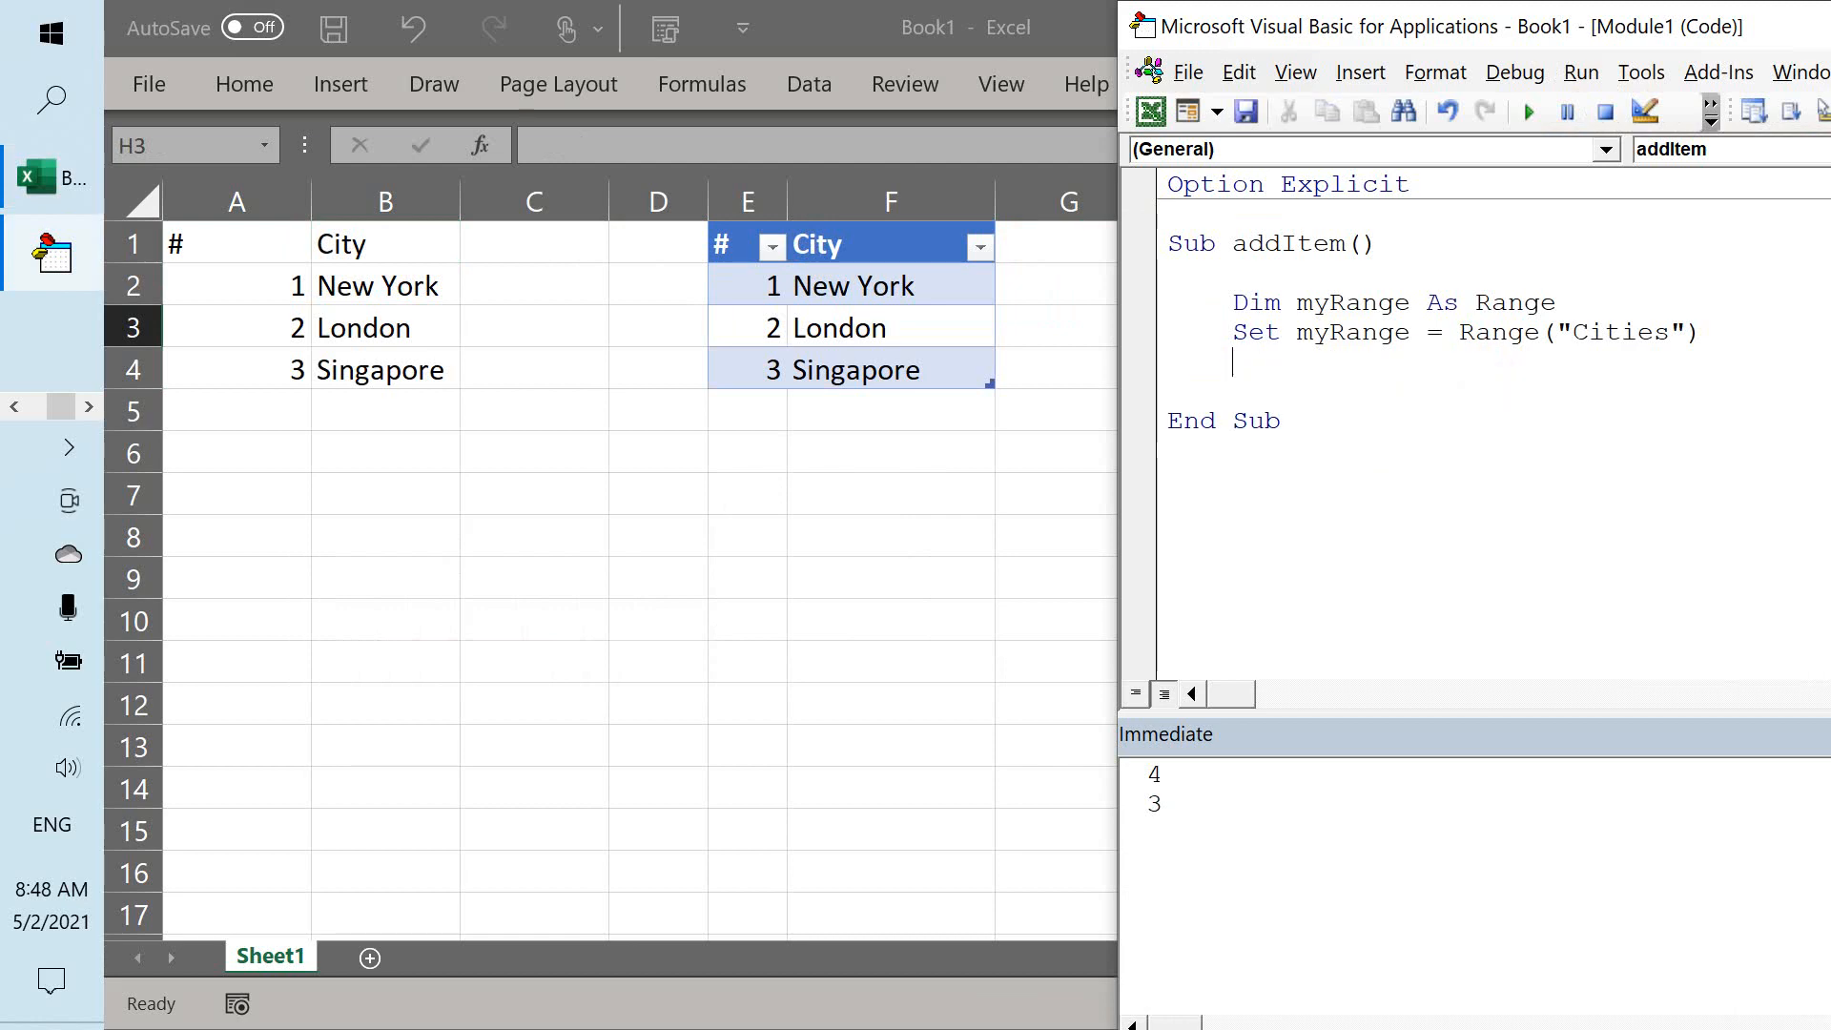
Add N As Integer, N = myRange.Rows.Count and Debug.Print N, then run to see 4.
type("'add a new item")
left_click(1399, 303)
type(",")
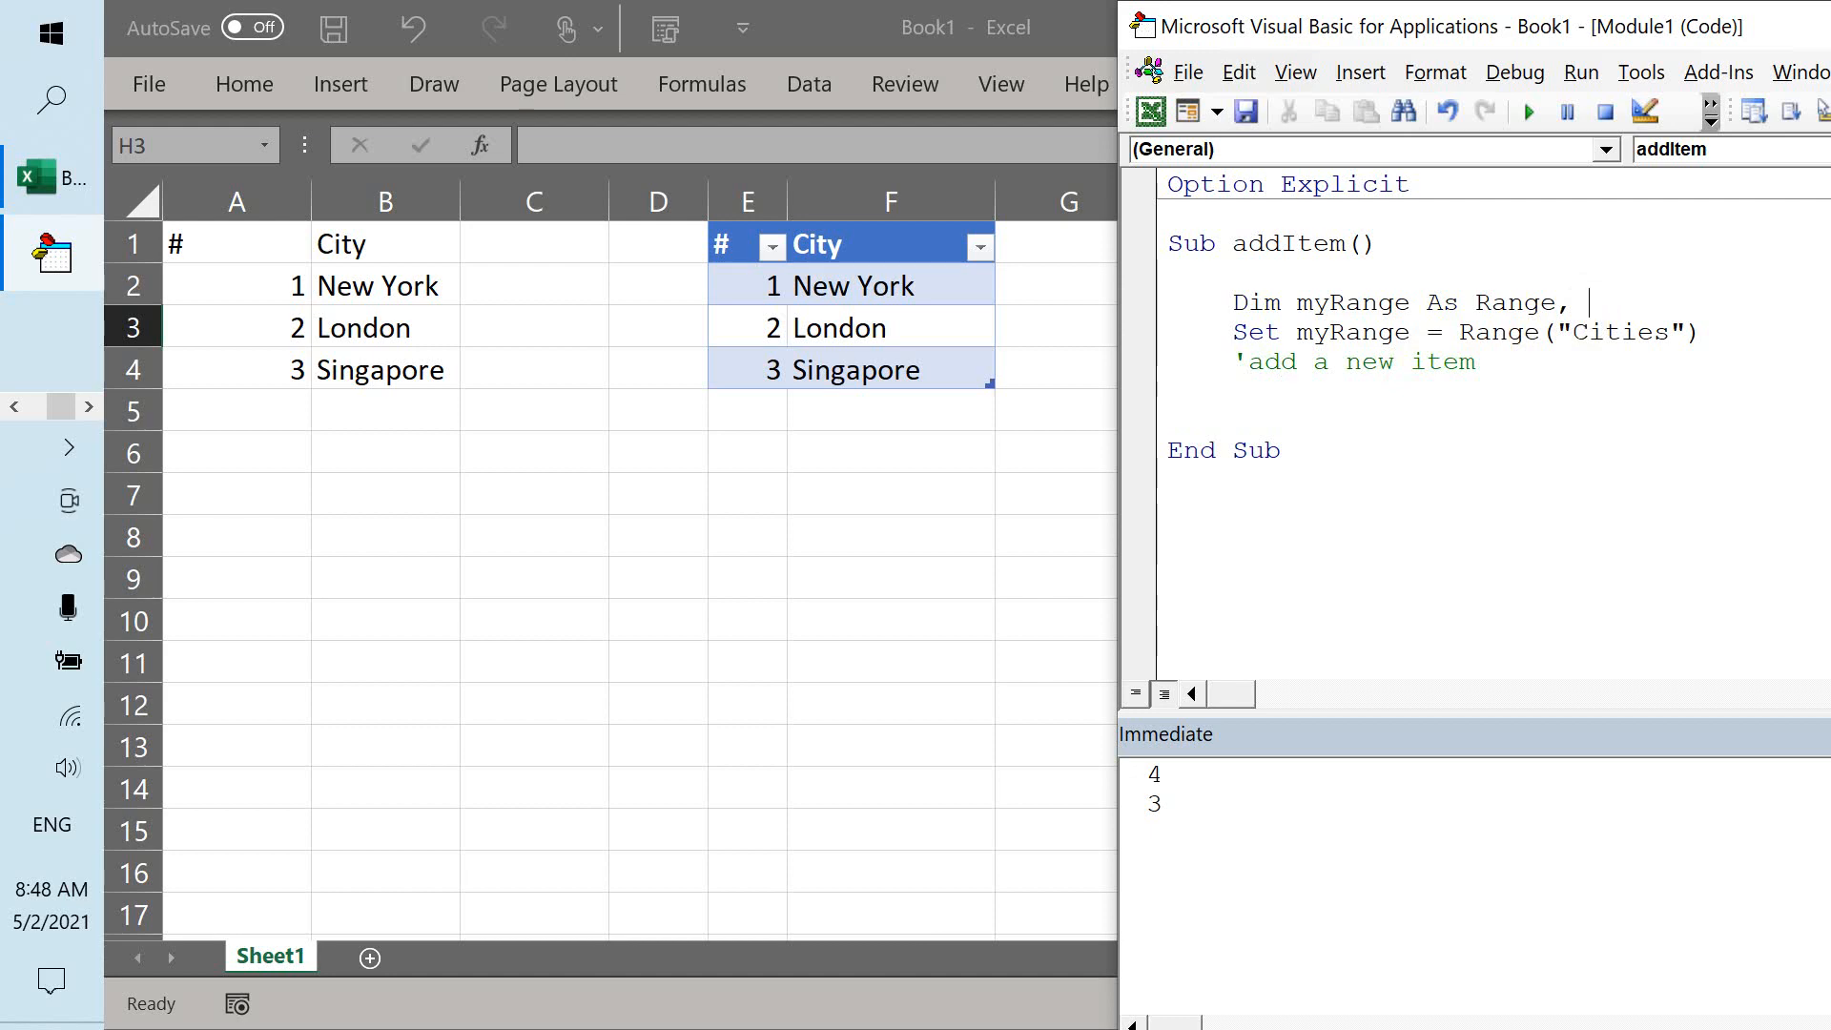
type("N as i")
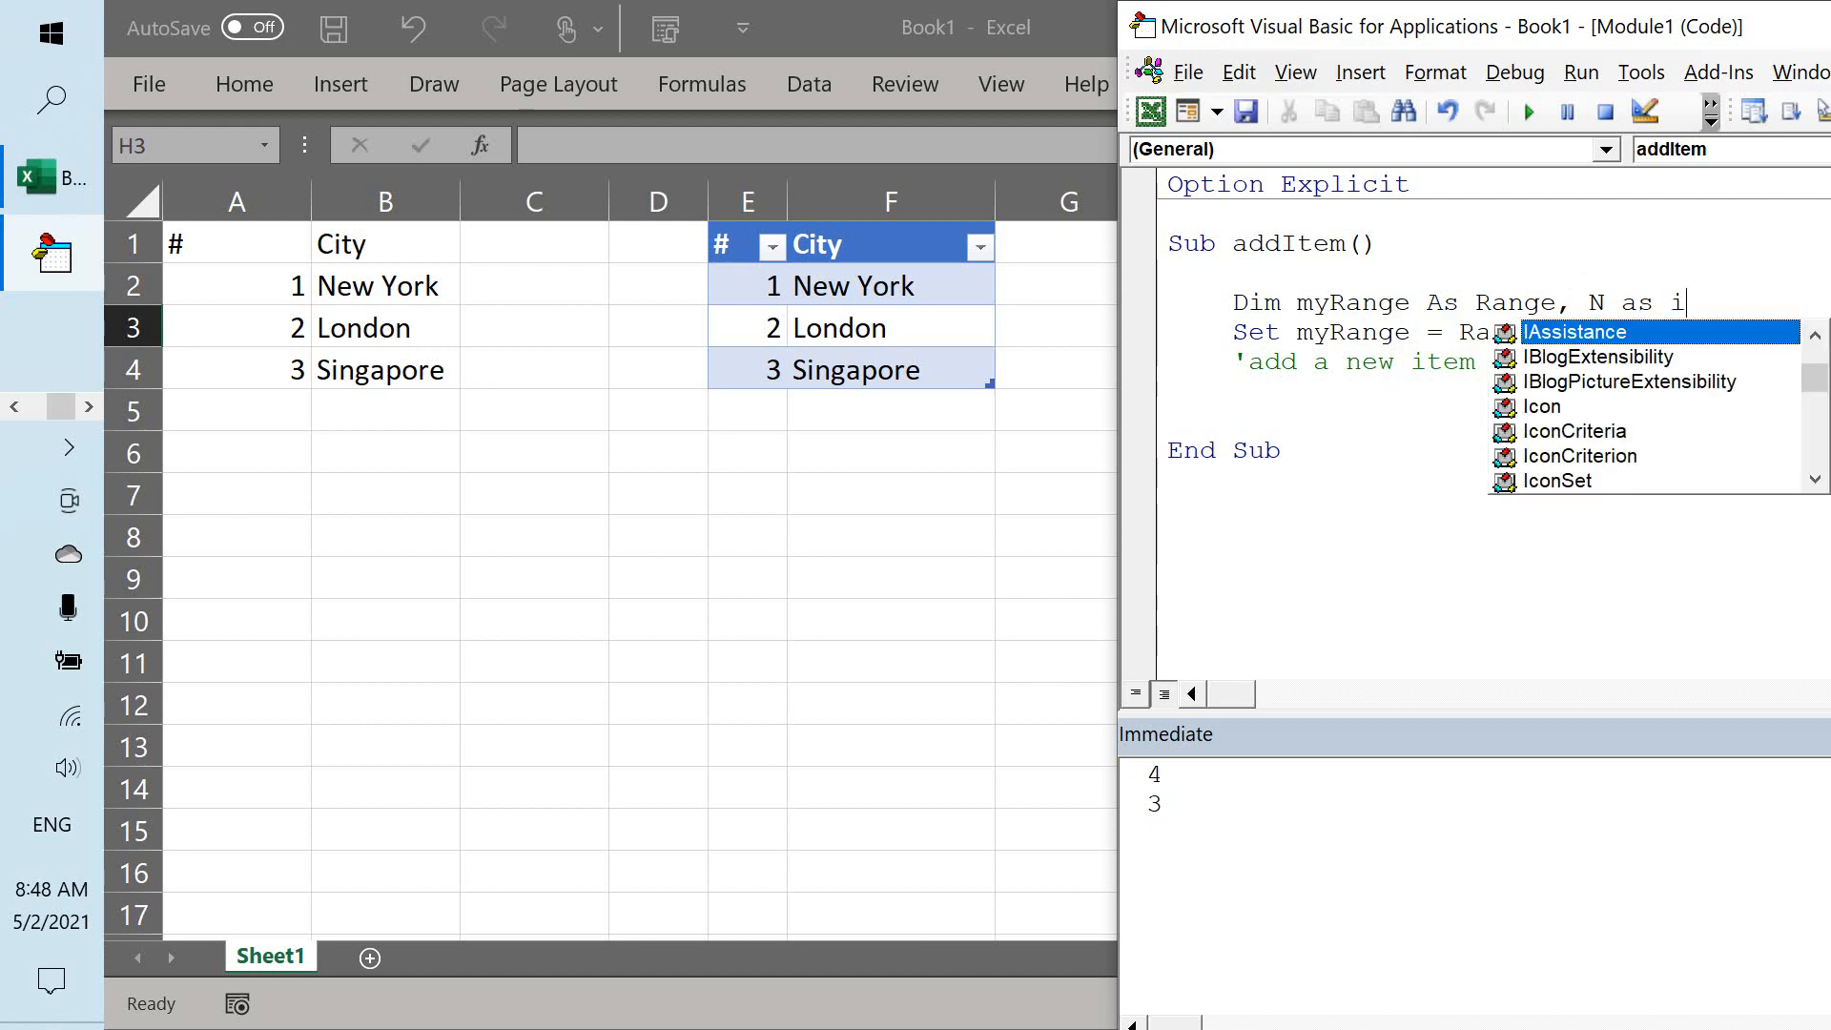
type("nteger")
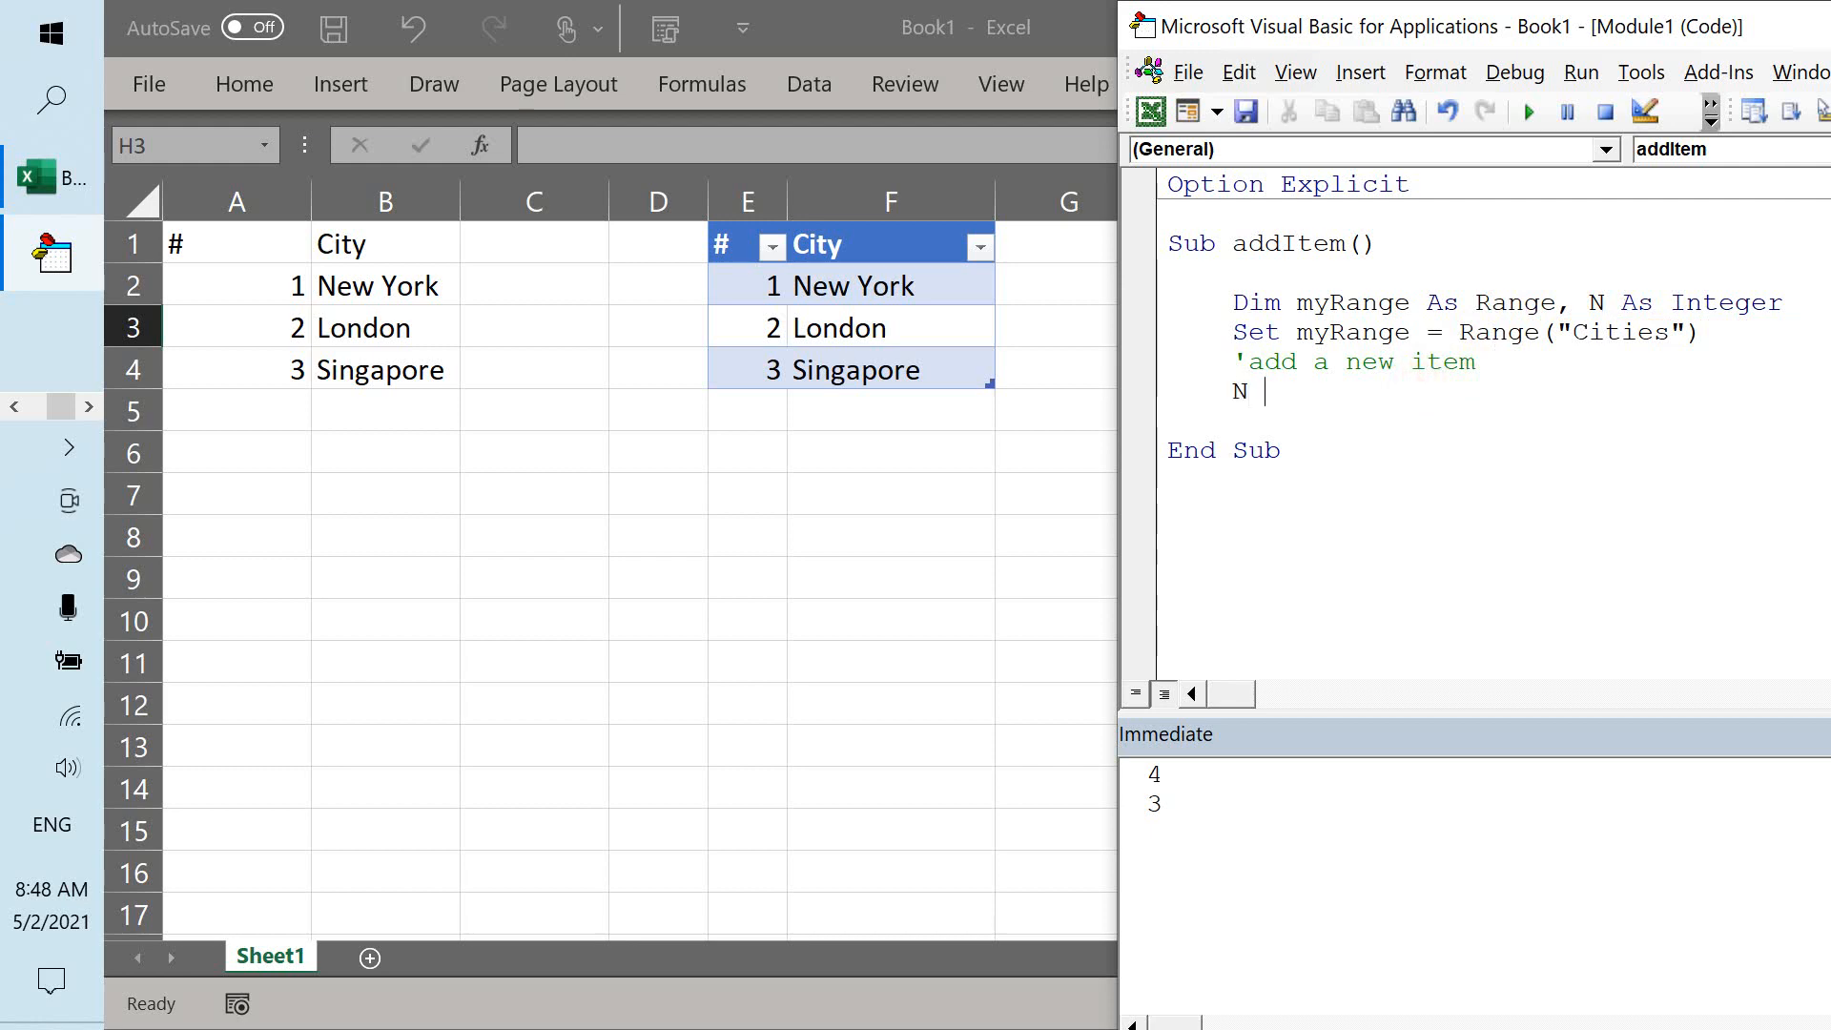
type("= myRang.")
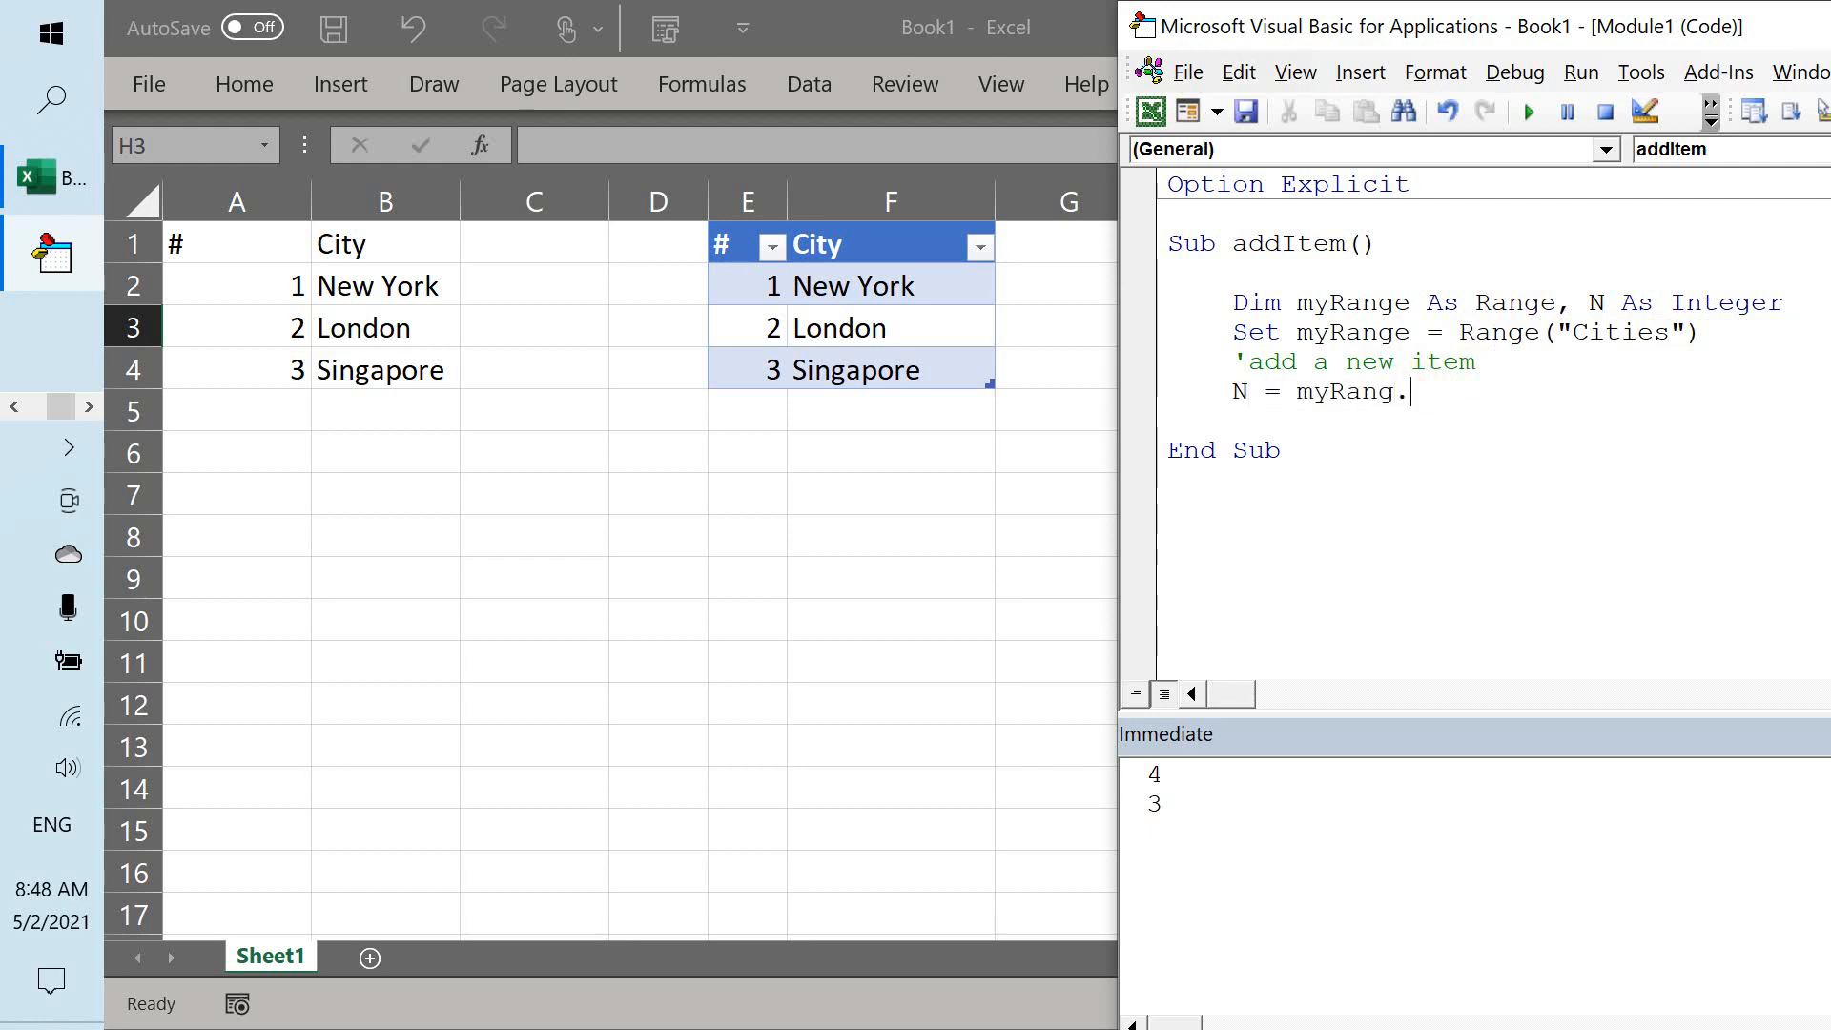
type("Rows.Count")
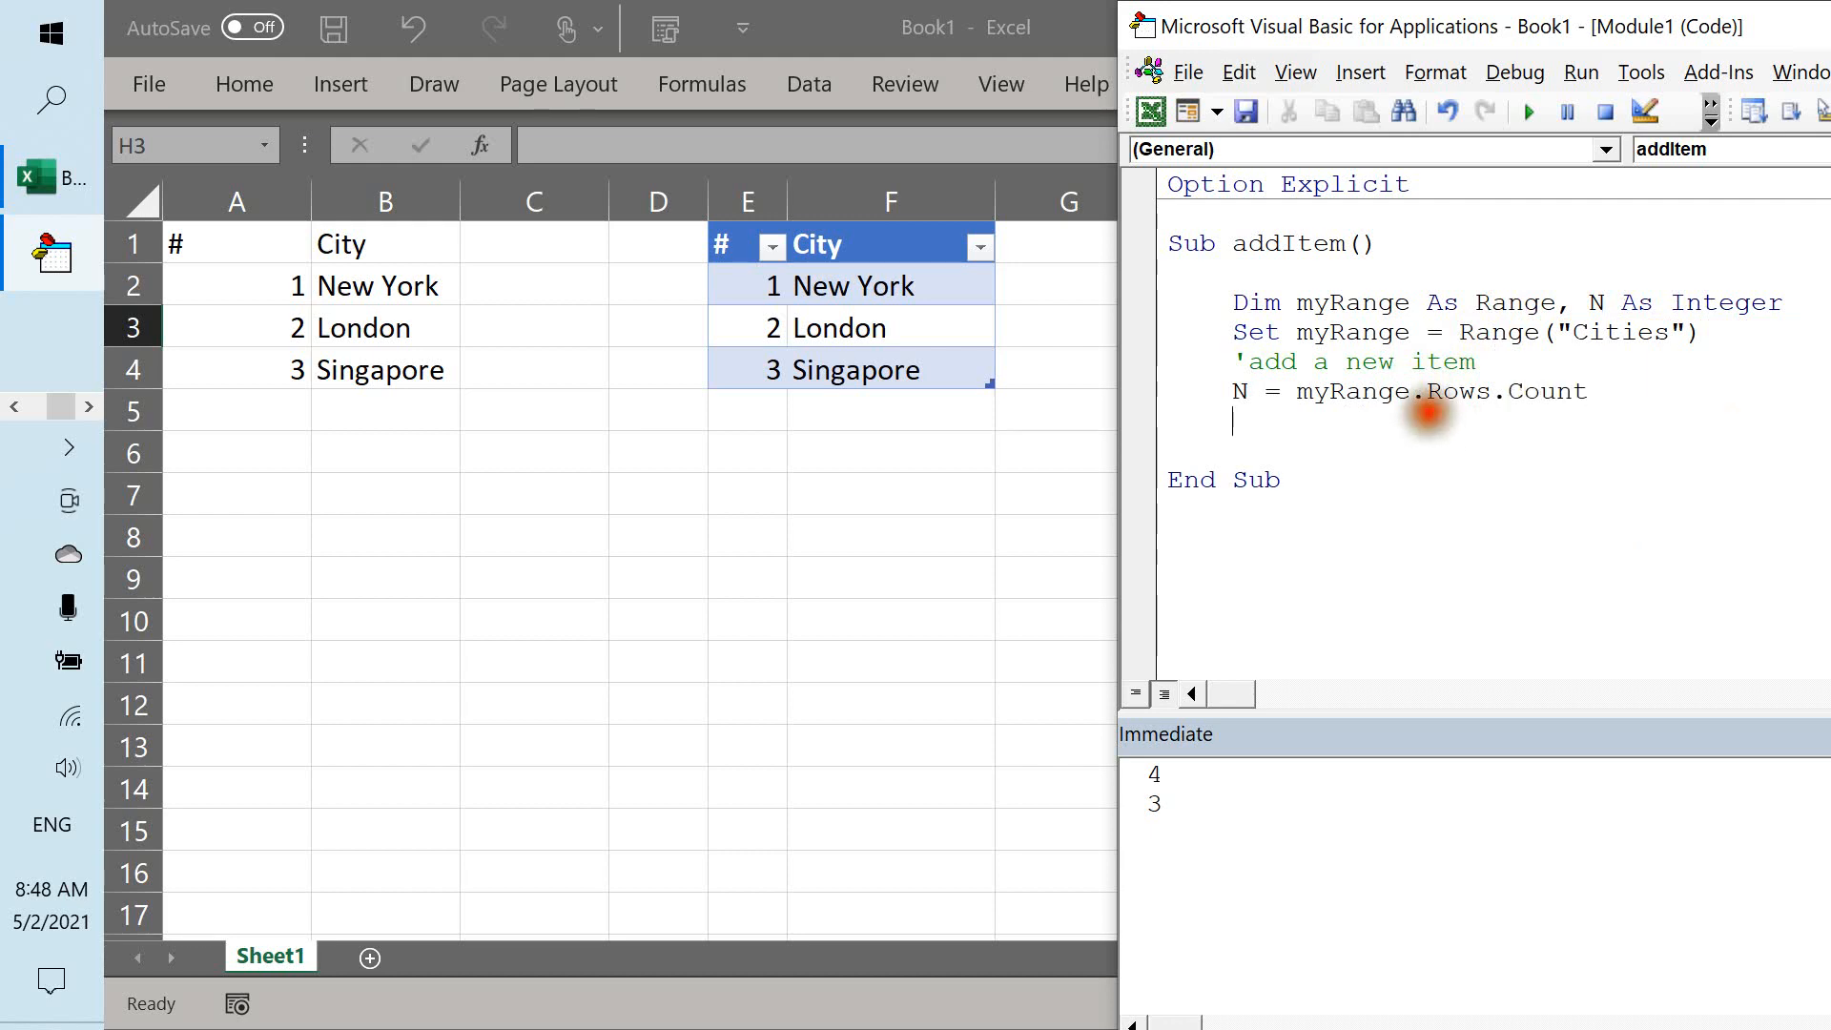
type("de")
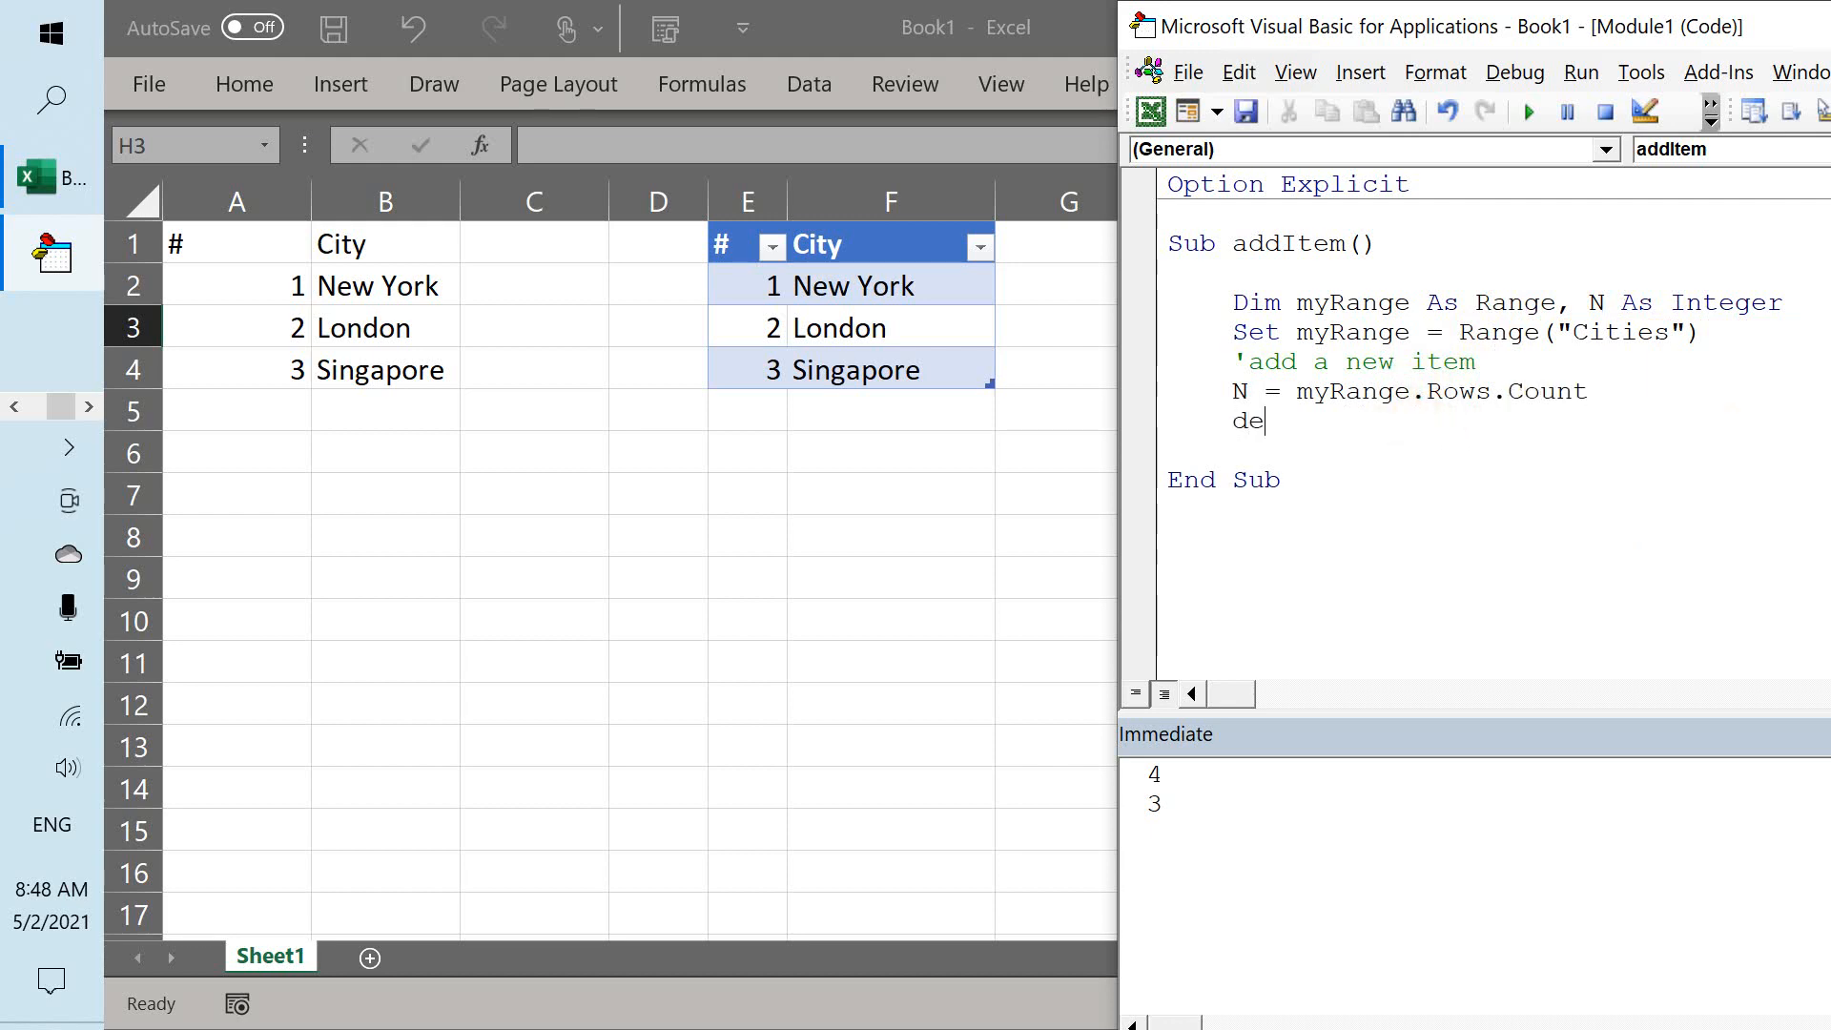
type("bug.Print N")
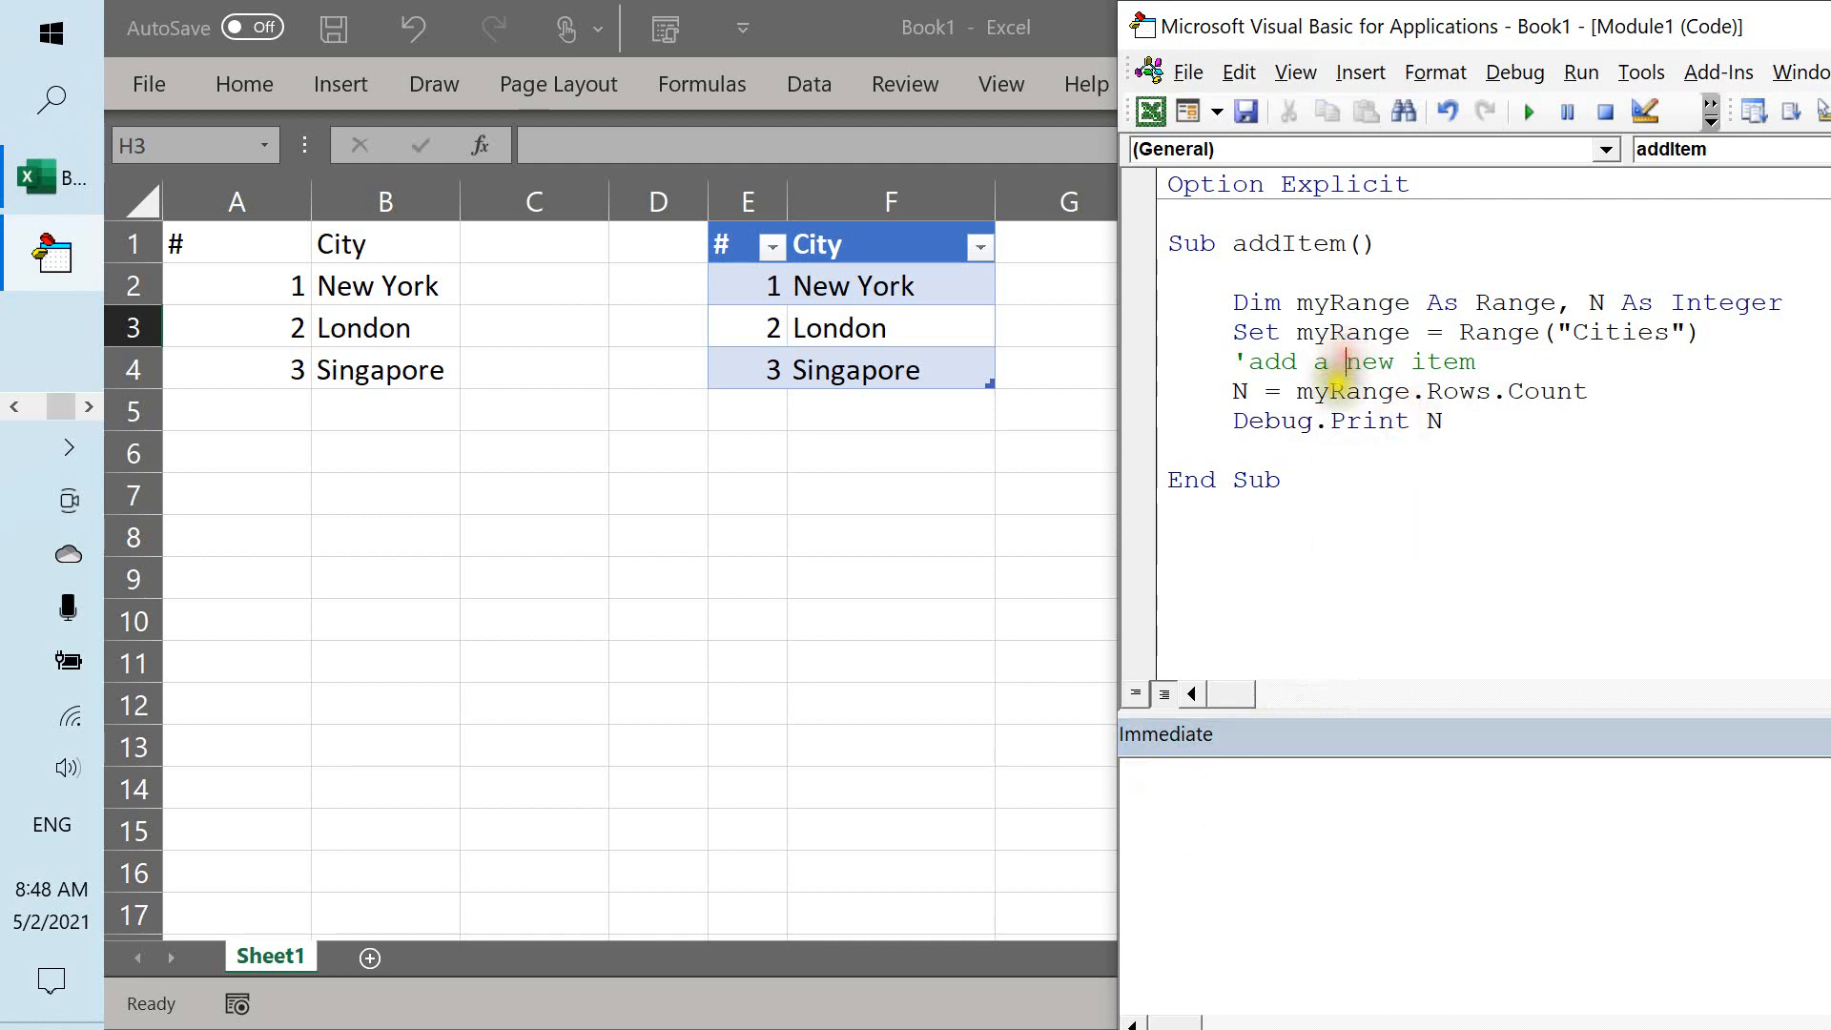
left_click(1528, 111)
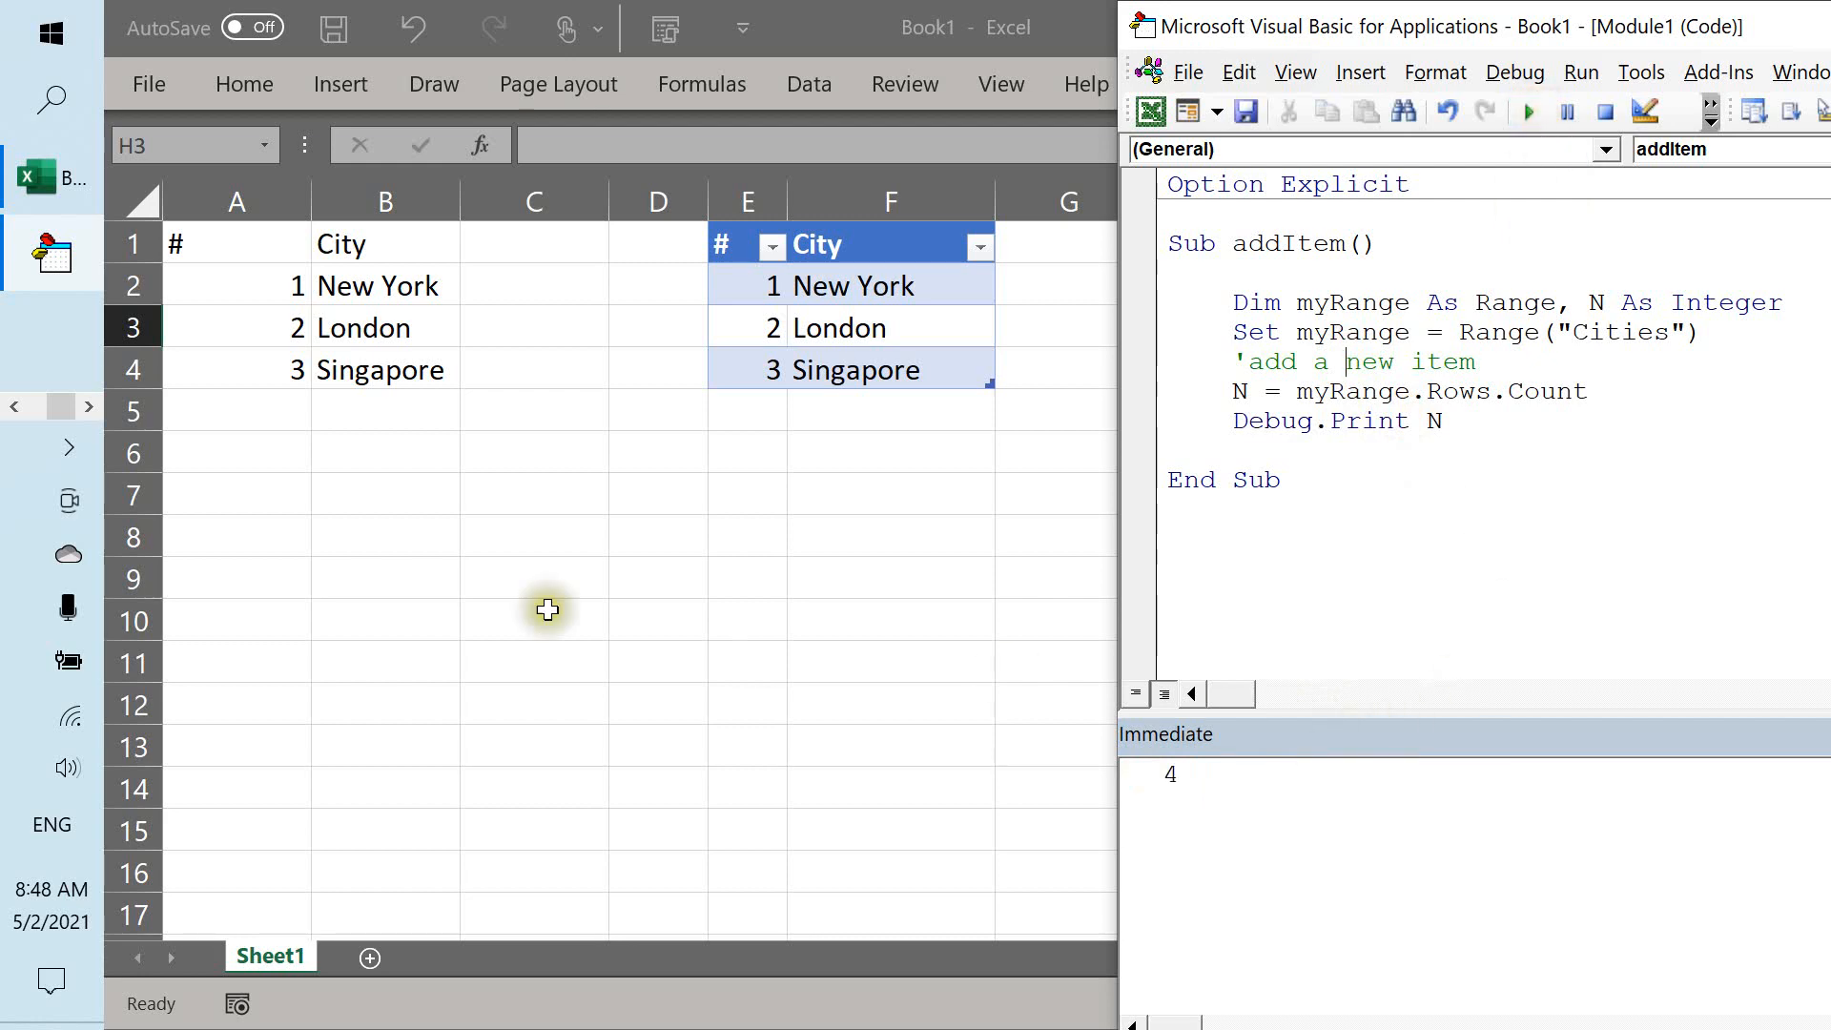
mouse_move(431, 385)
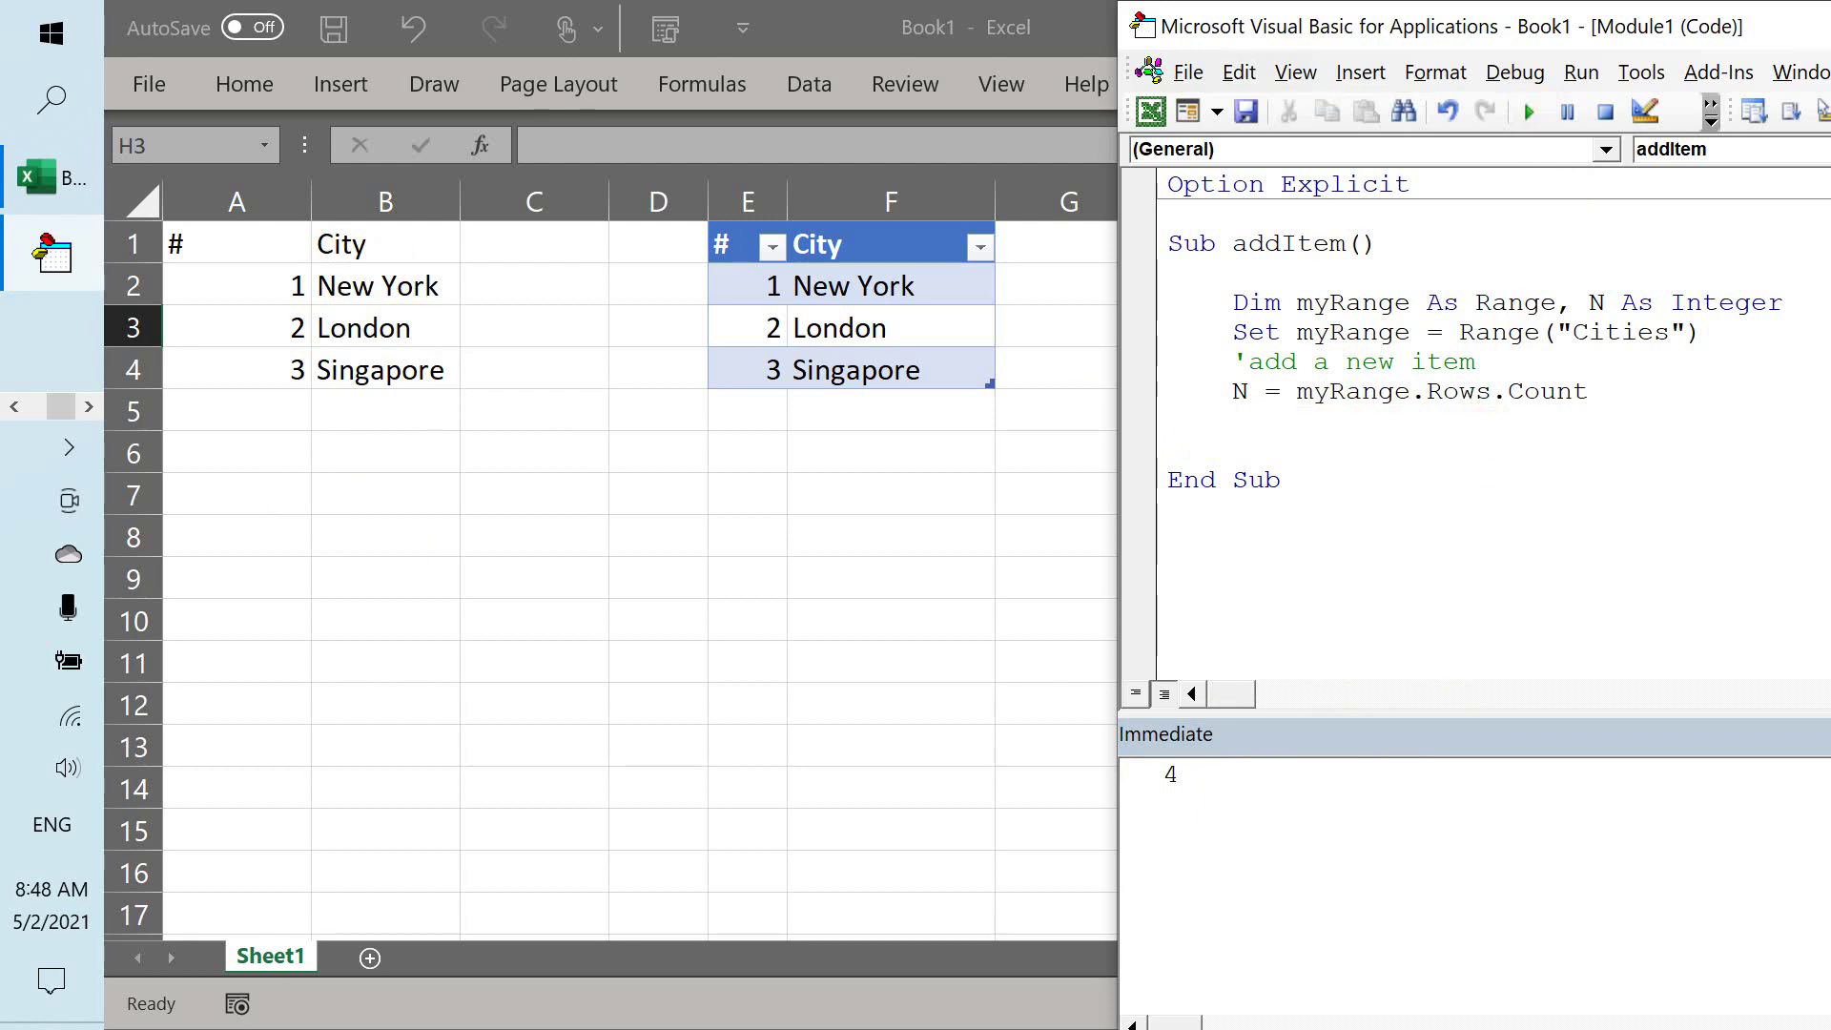
Add myRange.Cells(N + 1, 1) = 4 and myRange.Cells(N + 1, 2) = "Hong Kong".
type("myh")
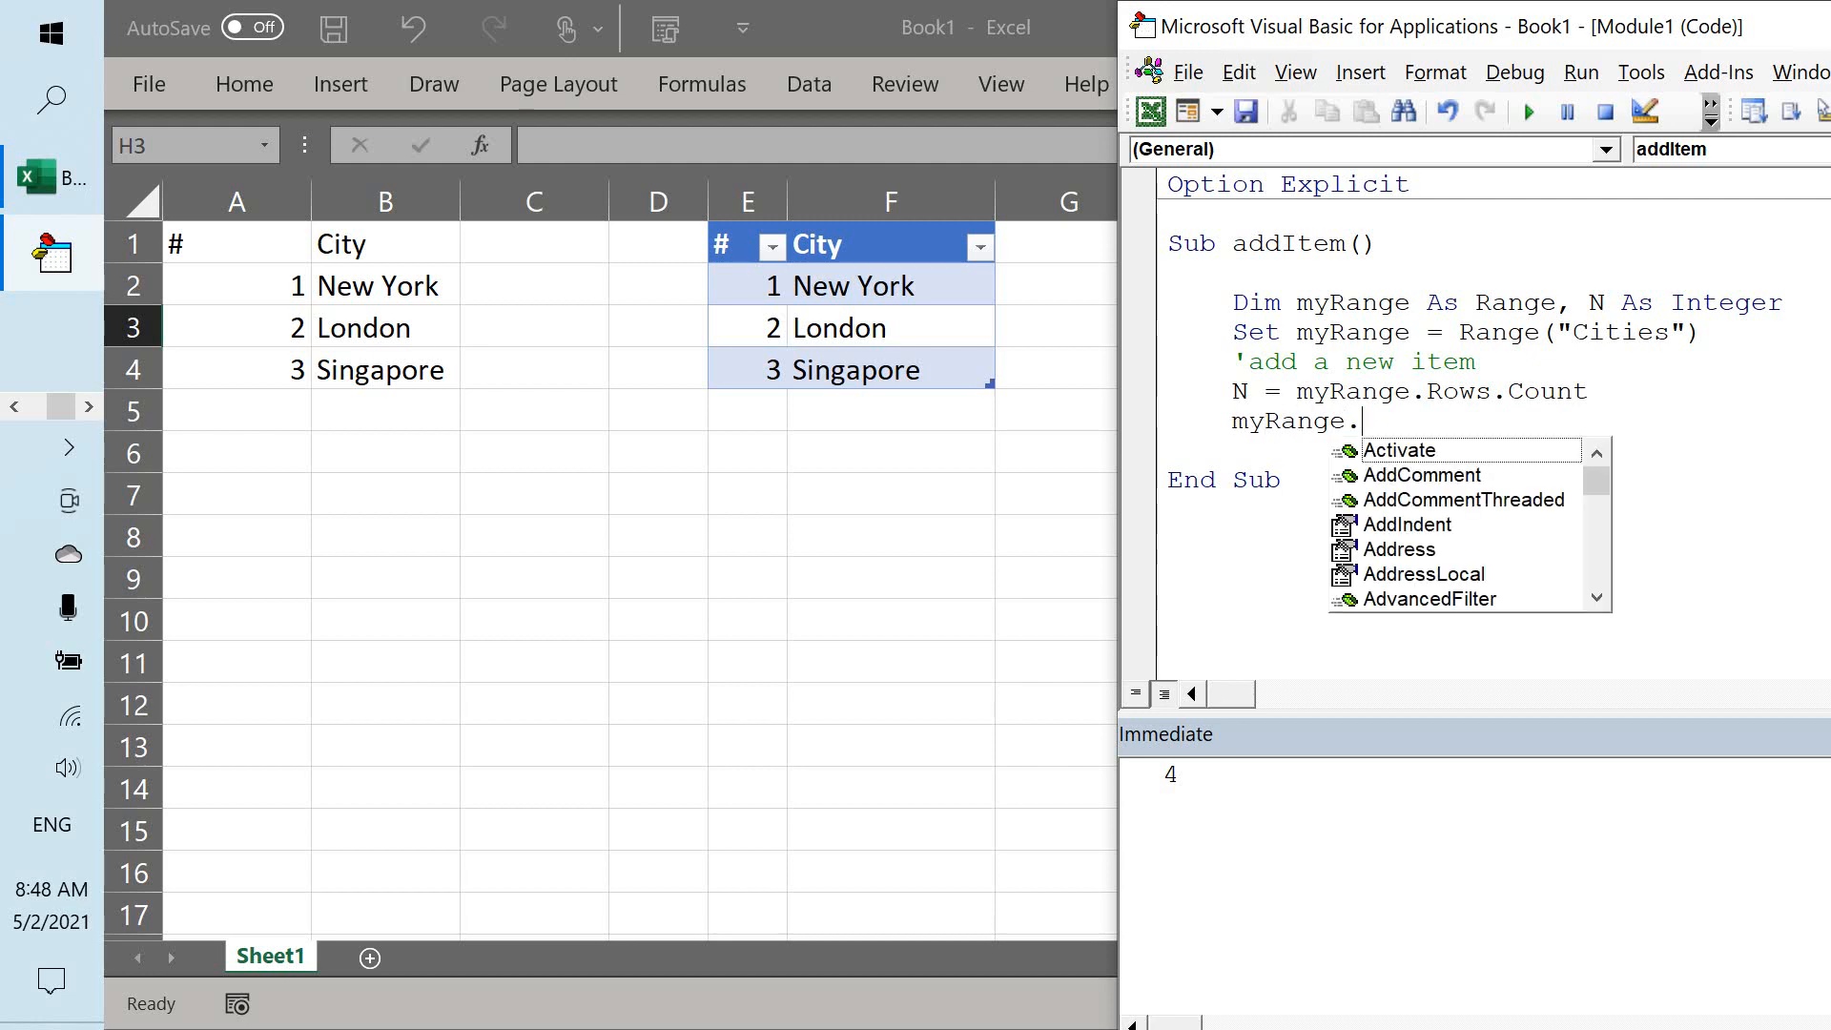
type("c")
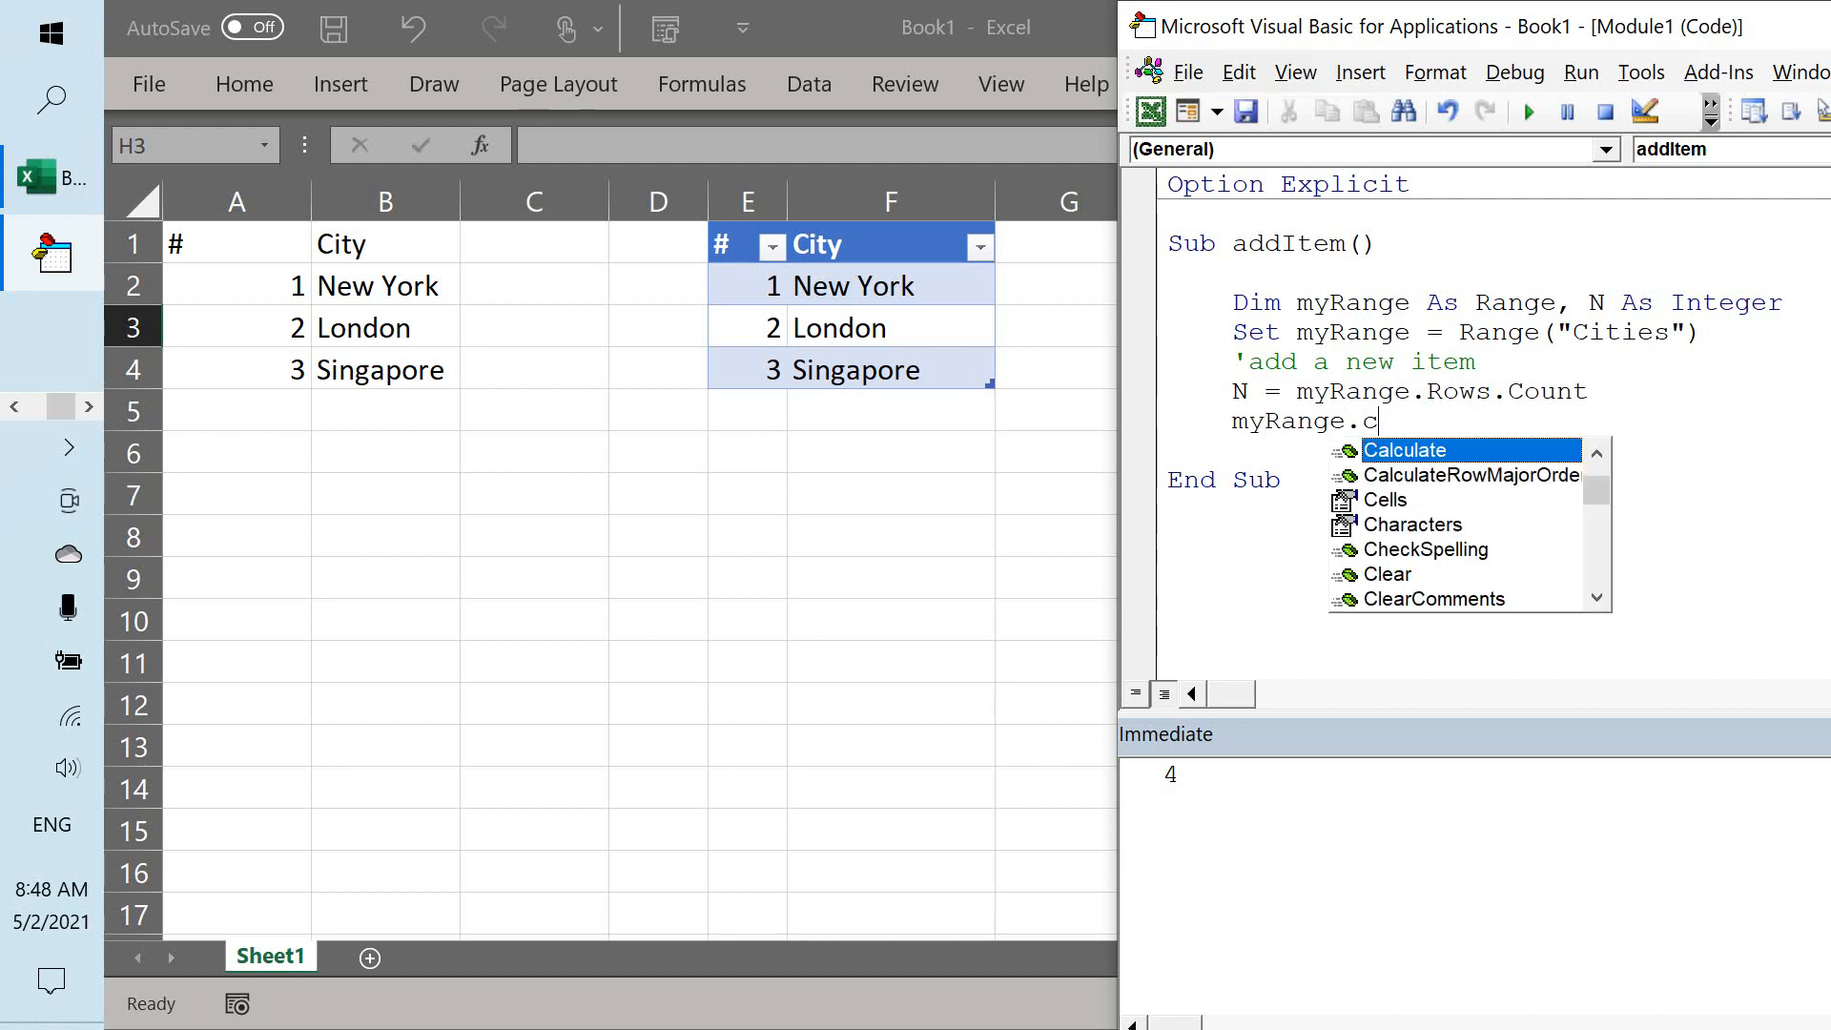
type("ells(N")
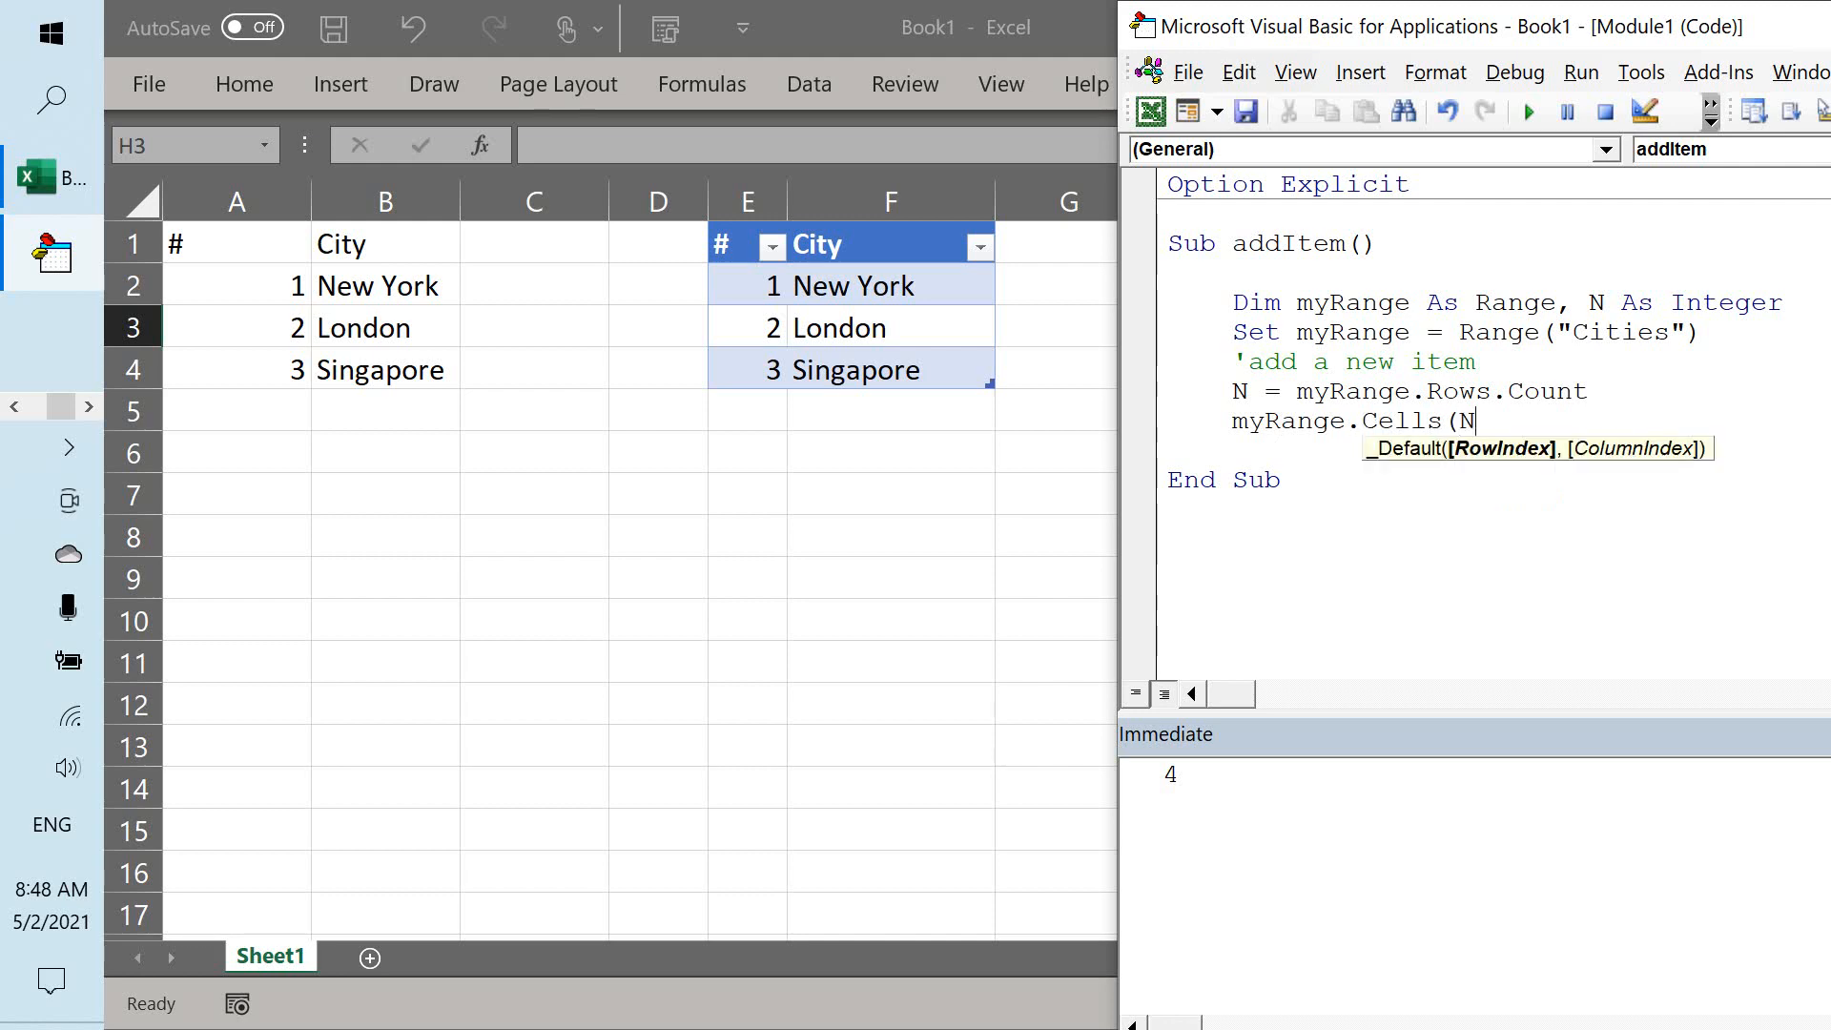
type("+1")
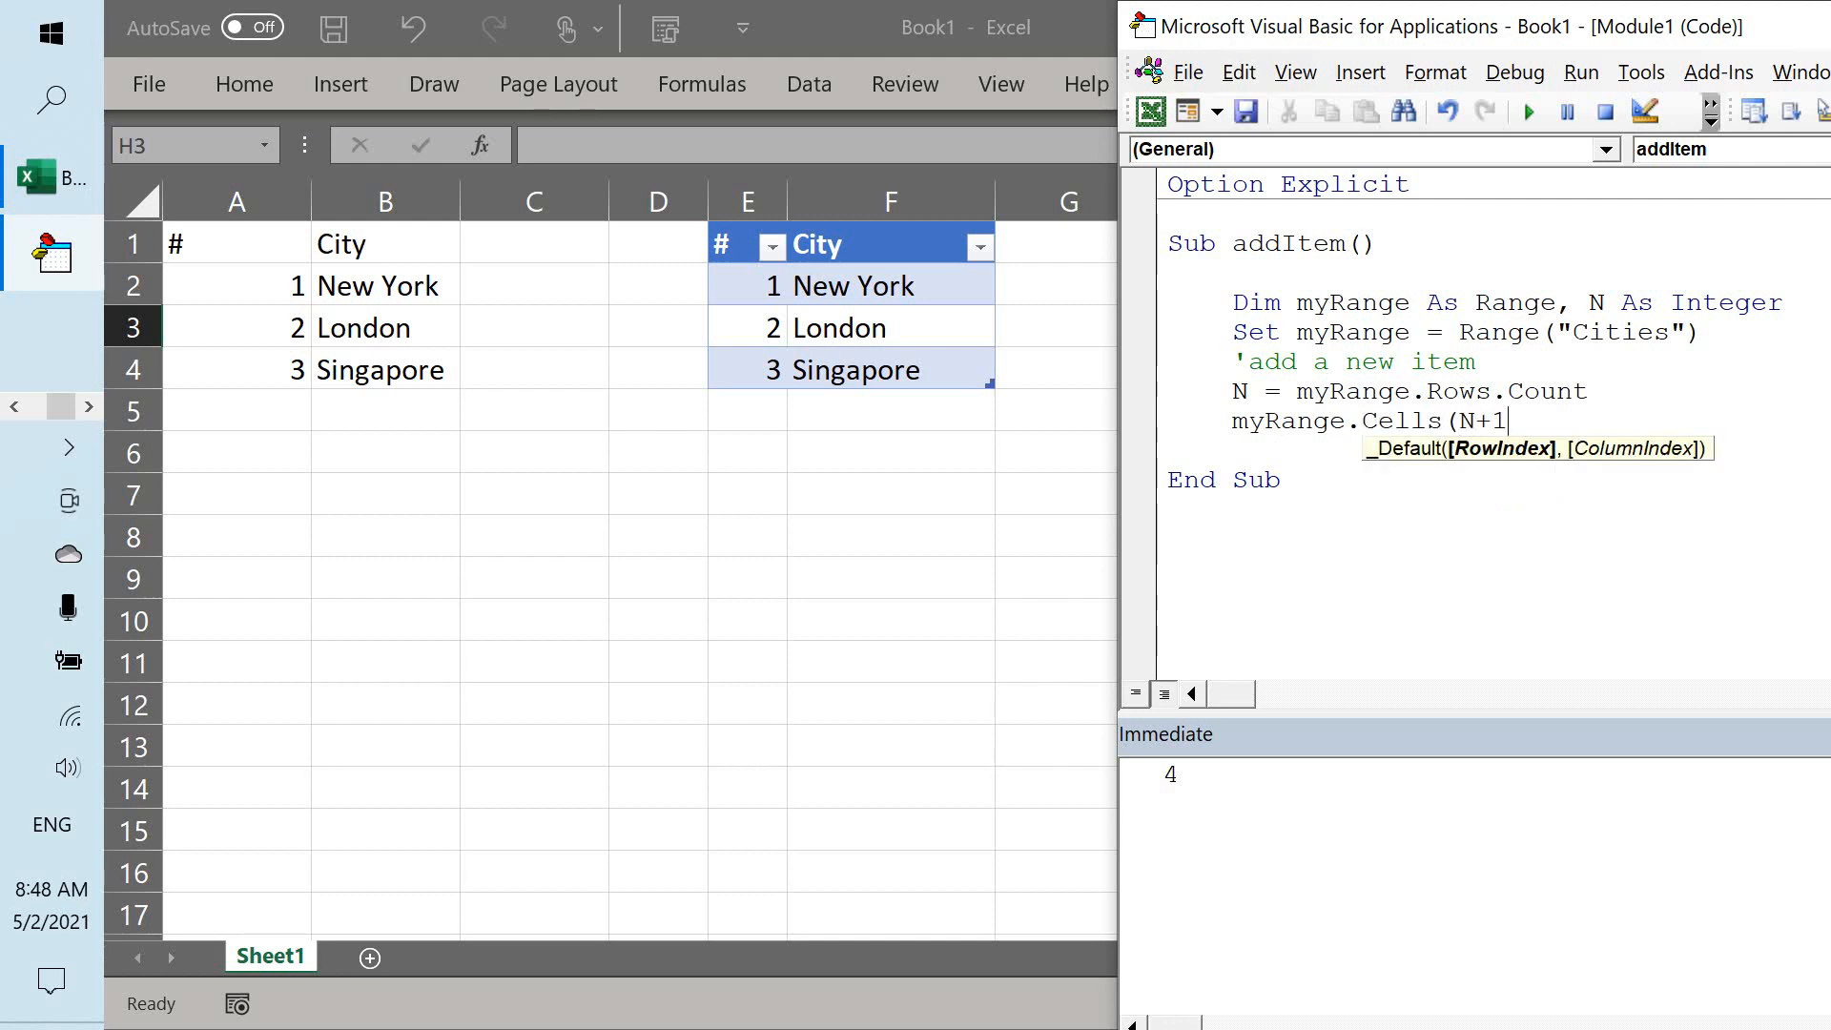
type(",1)")
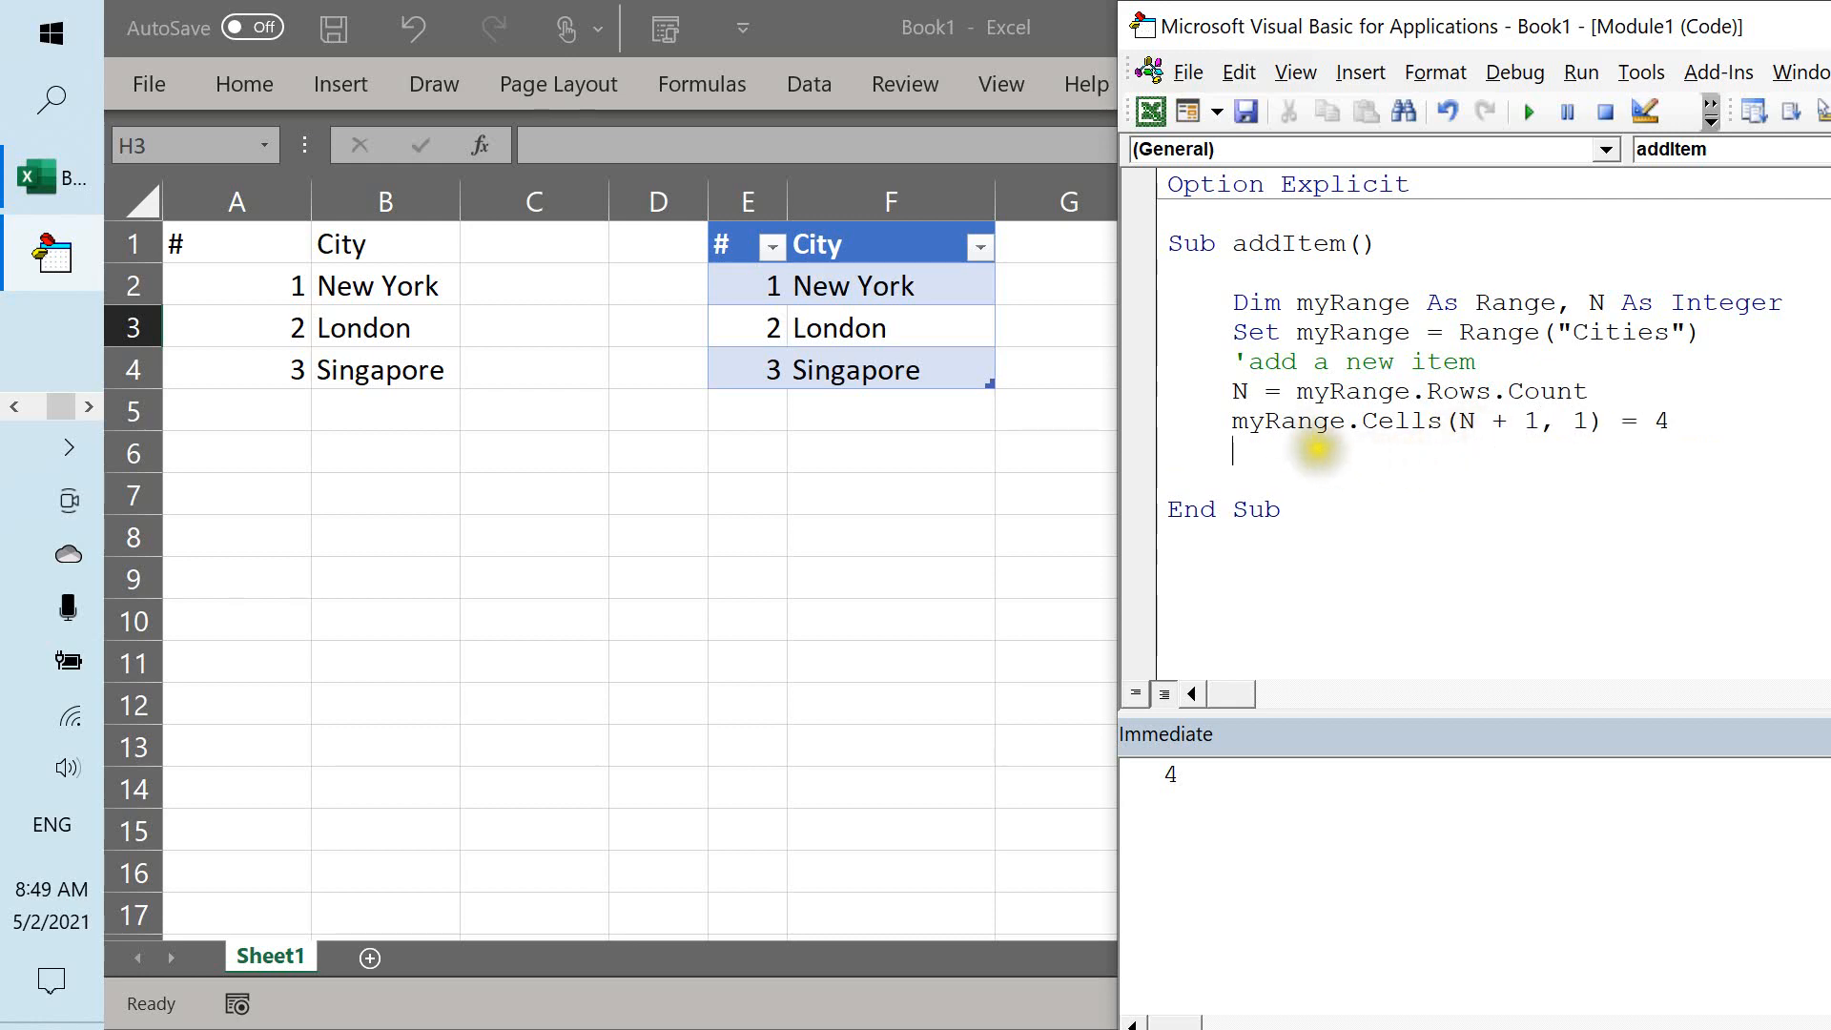
mouse_move(408, 286)
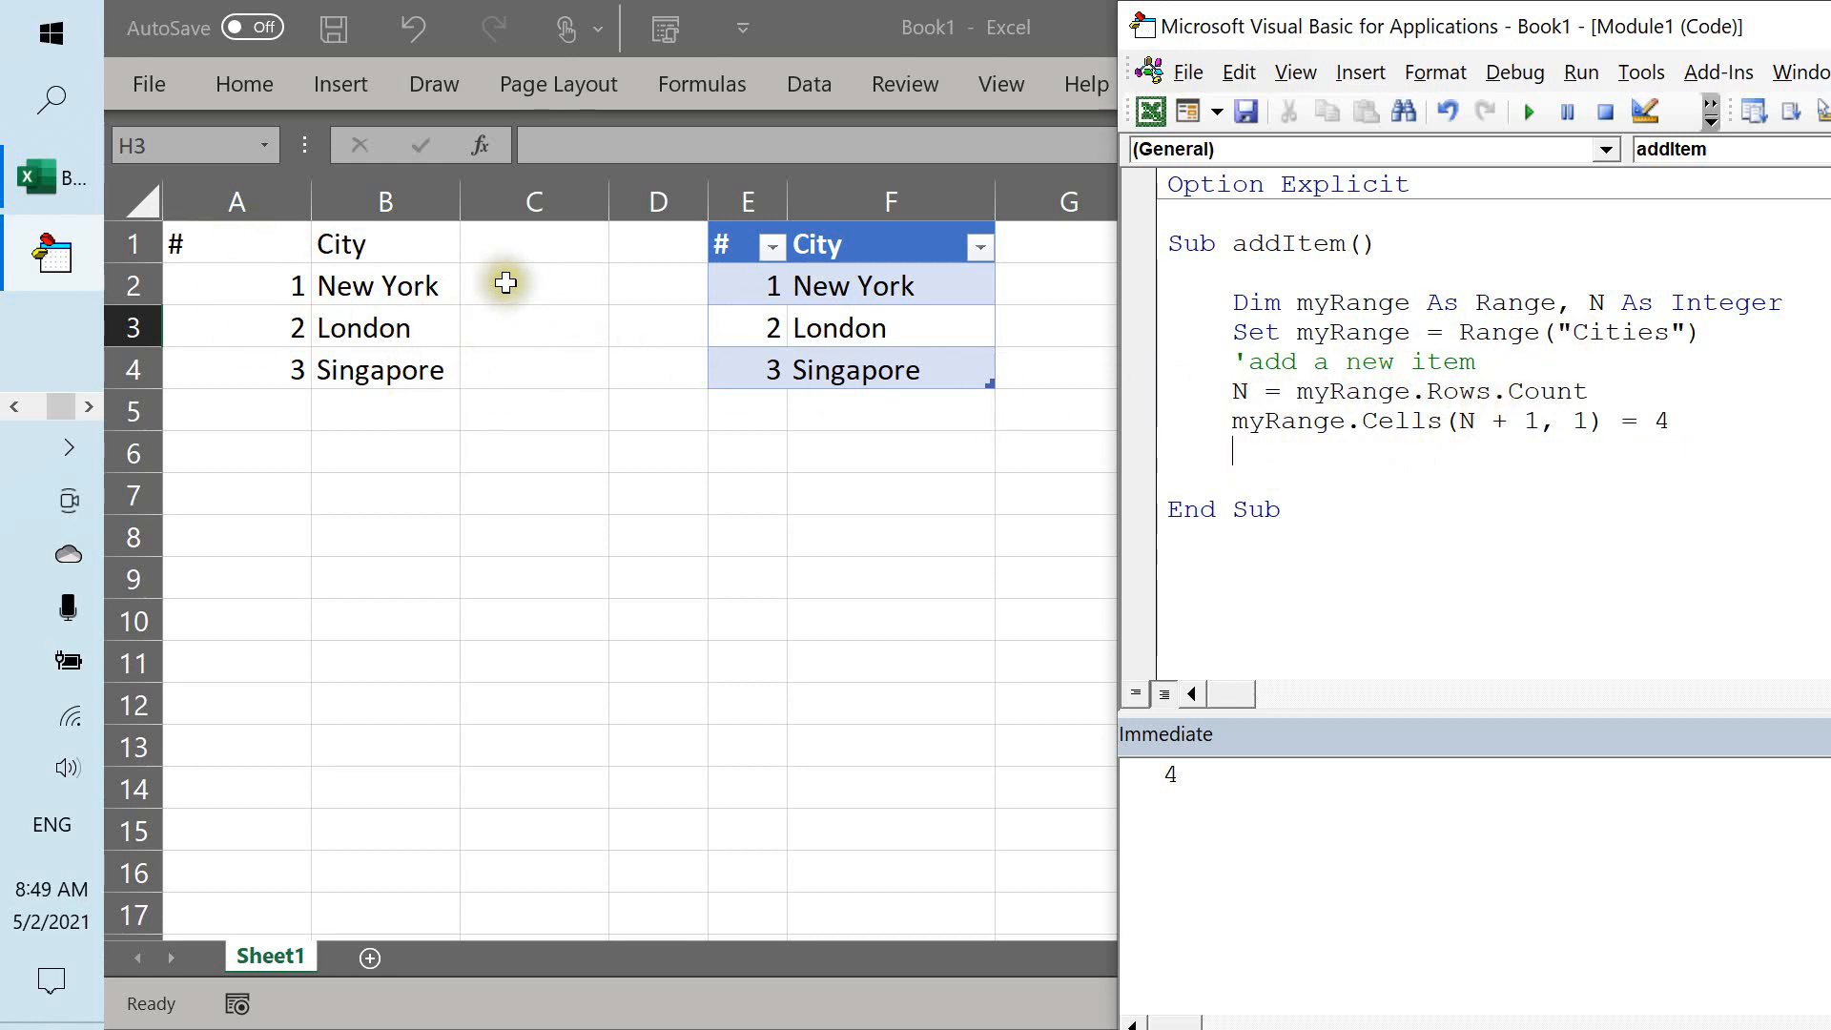
mouse_move(435, 416)
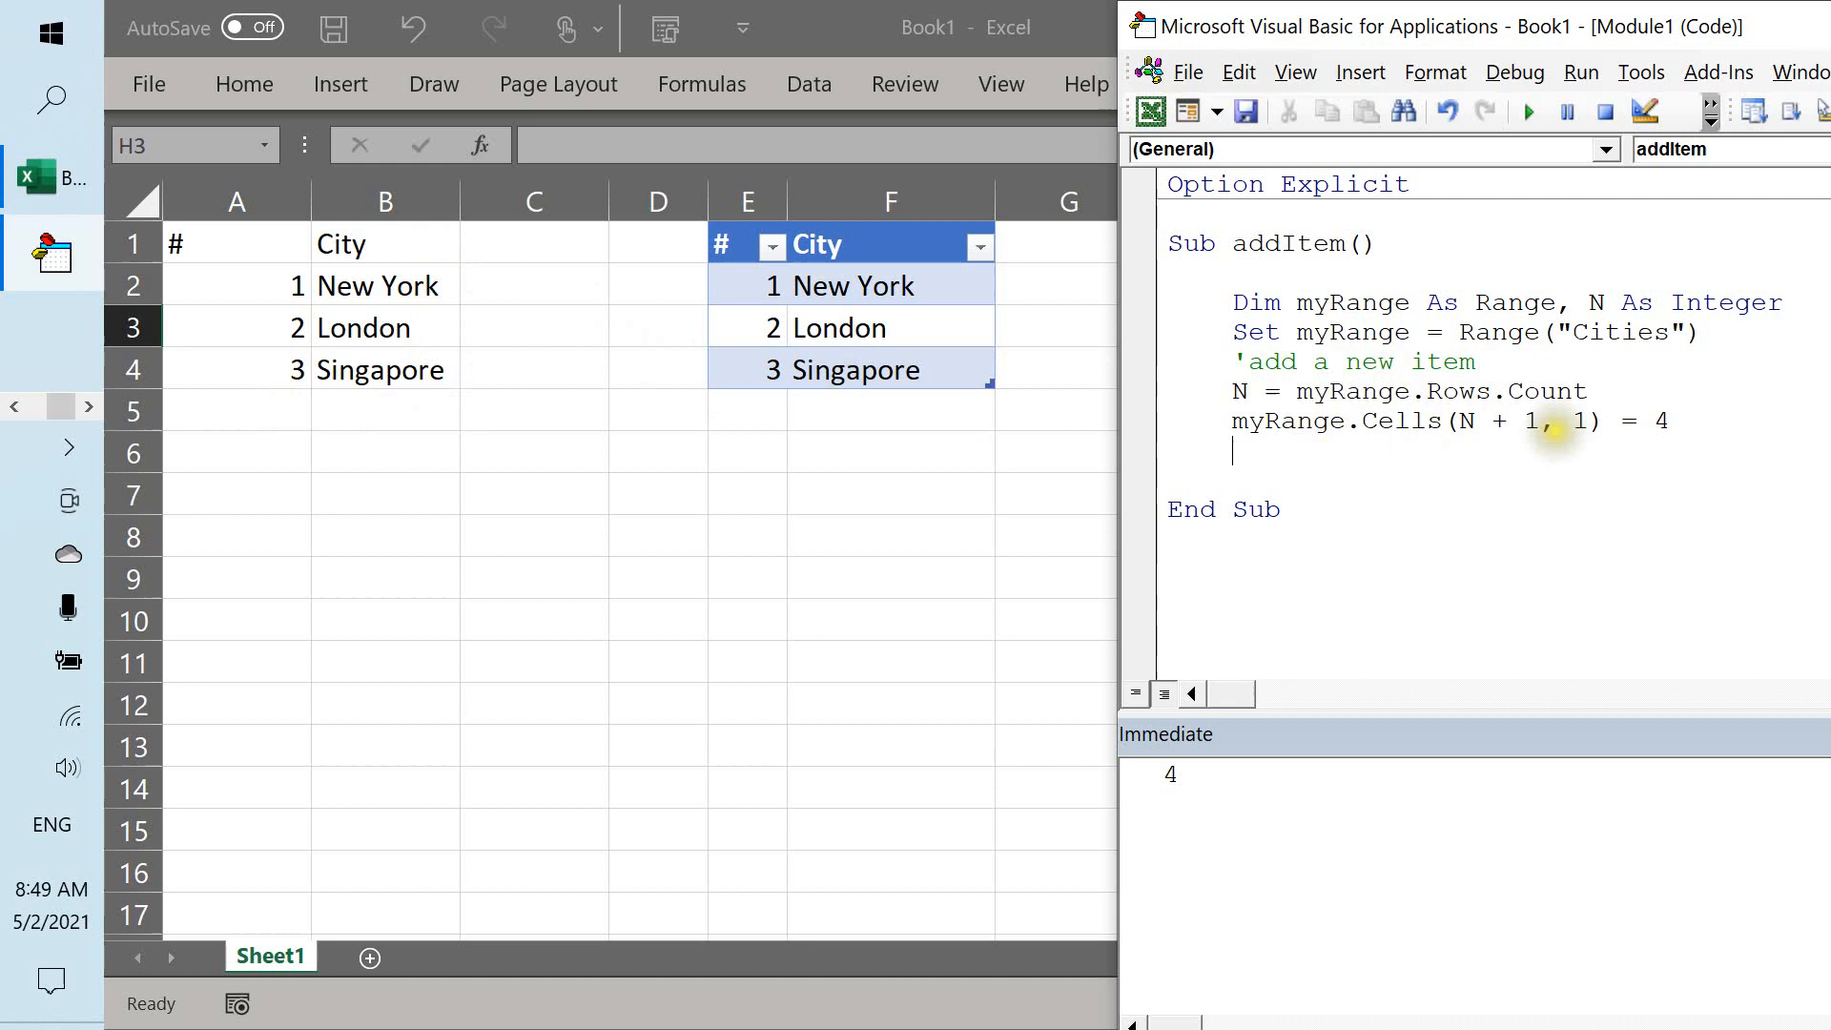
mouse_move(1327, 485)
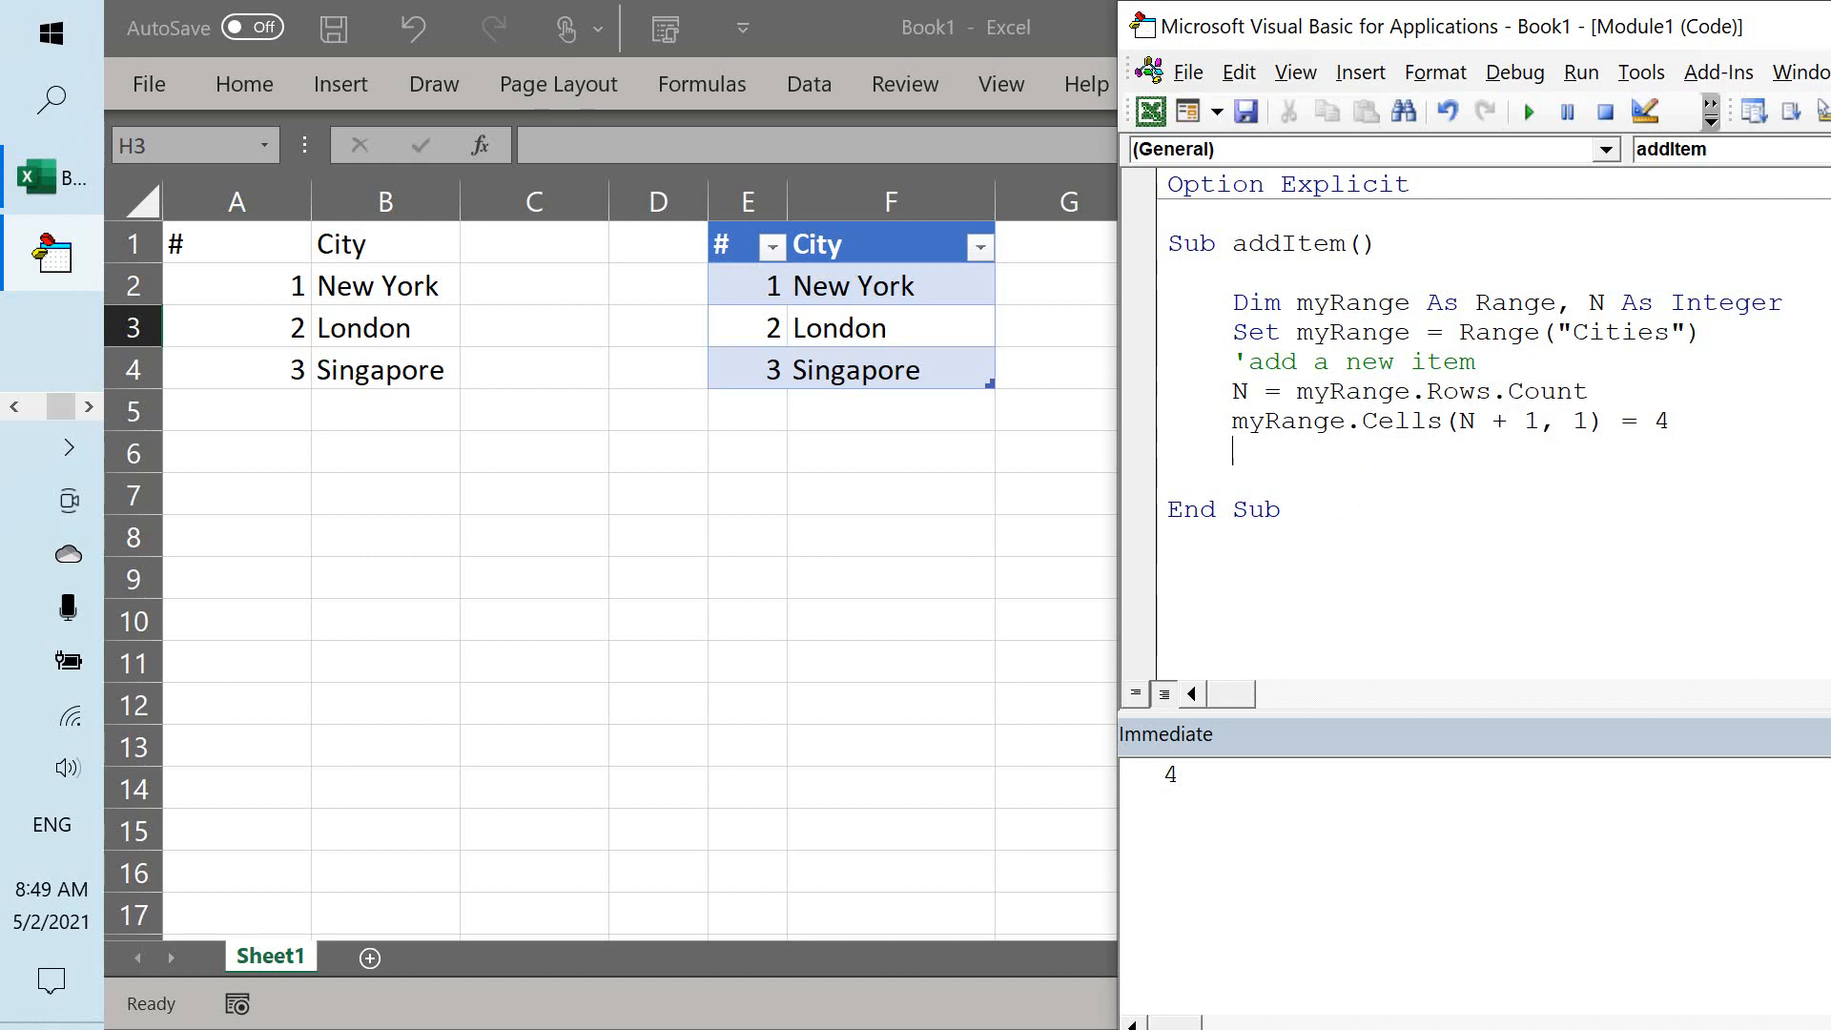
type("P")
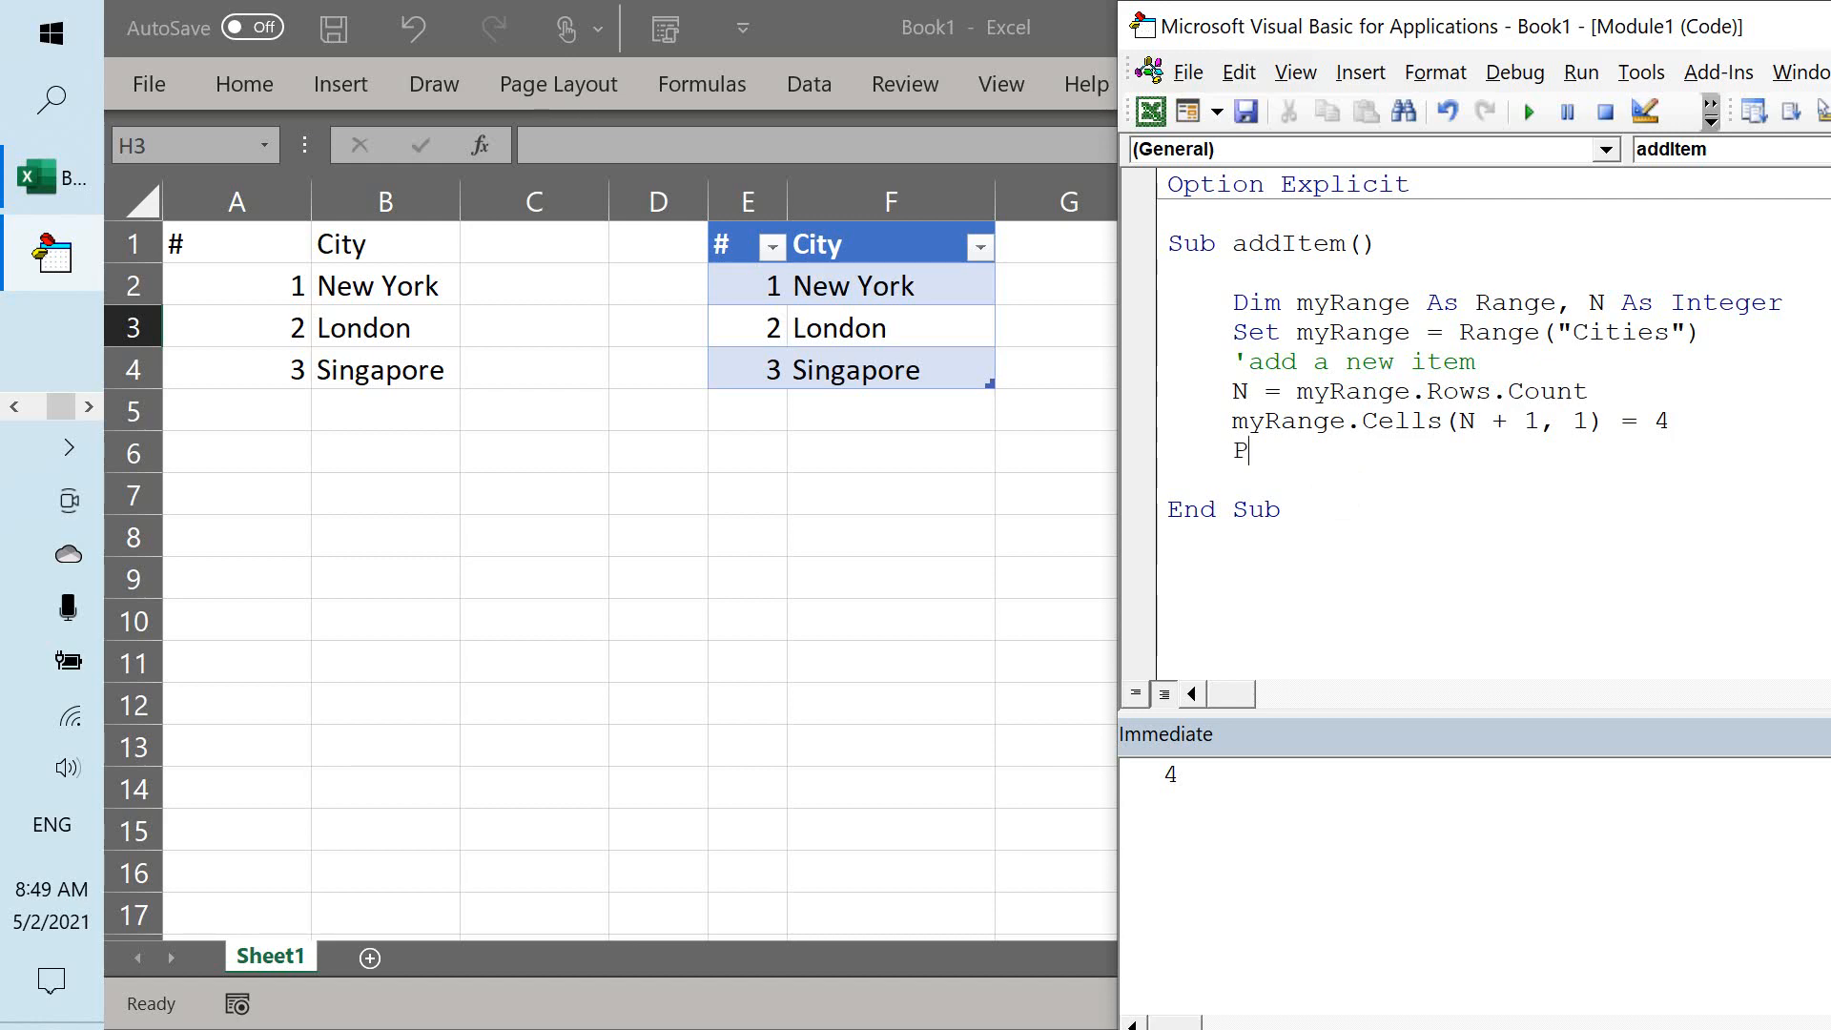
type("myRange.Cells(N")
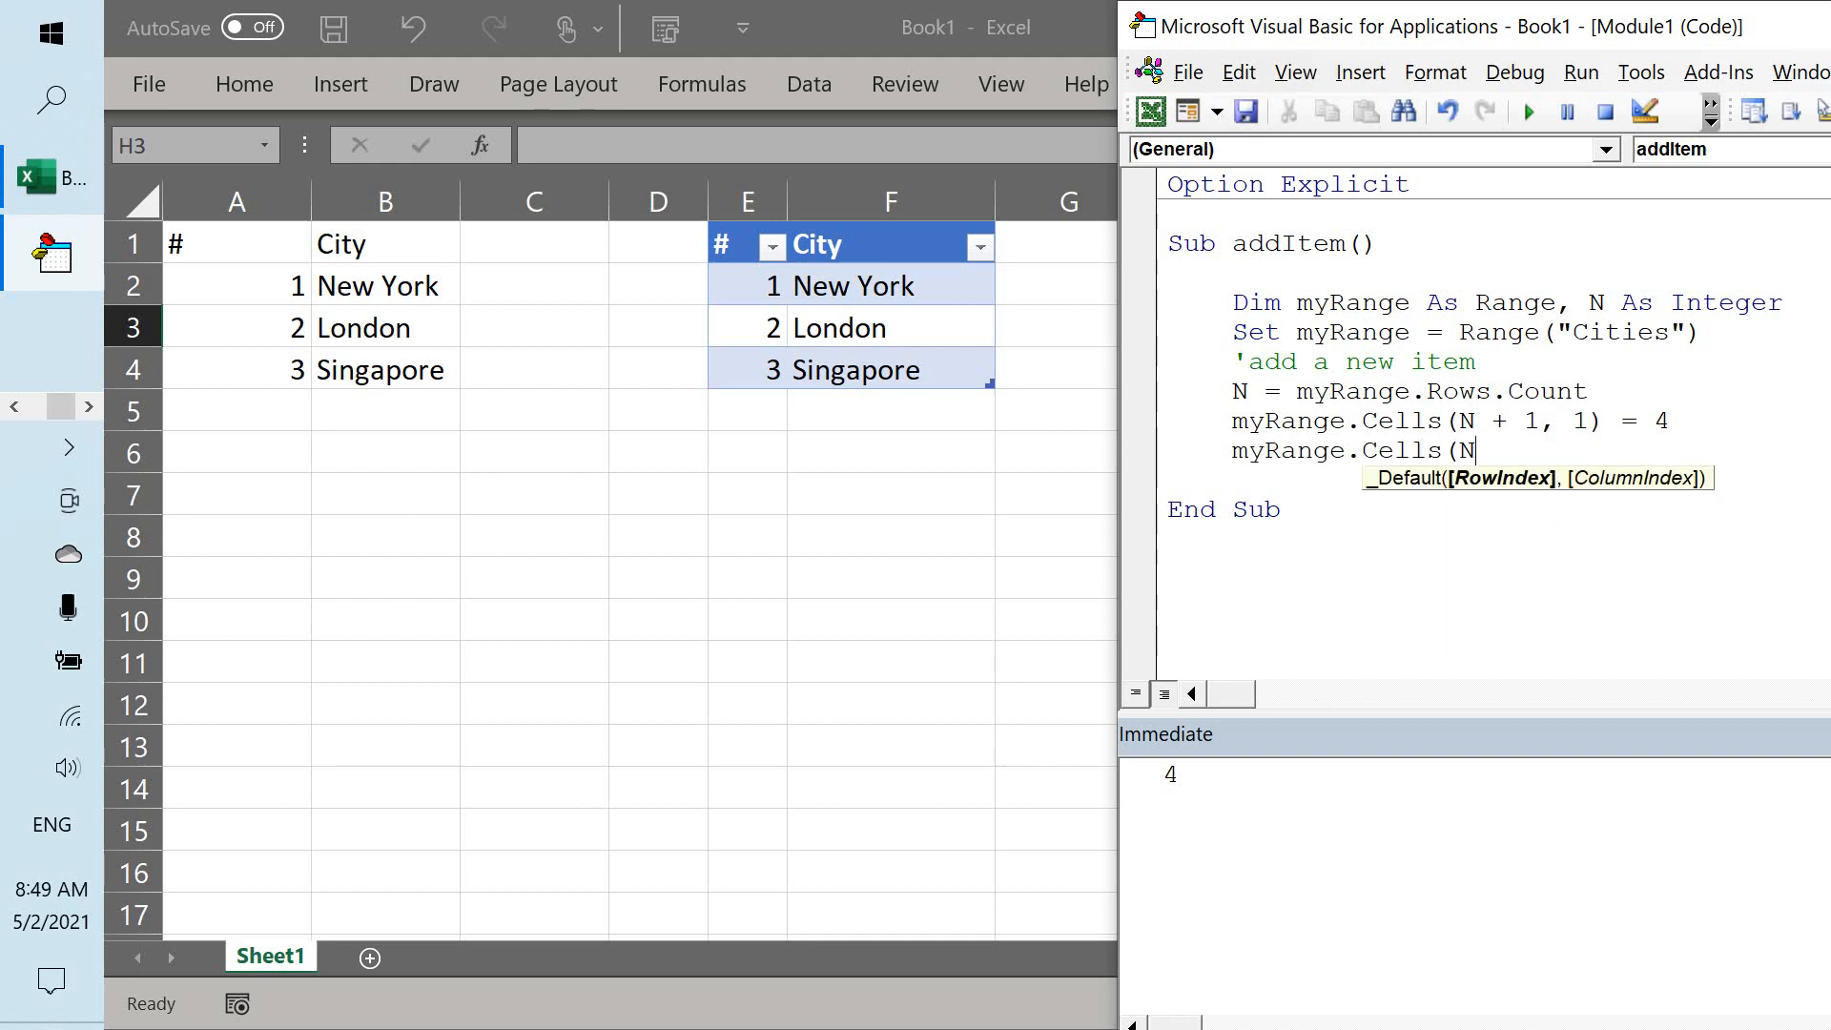
type("+1,2) = \"")
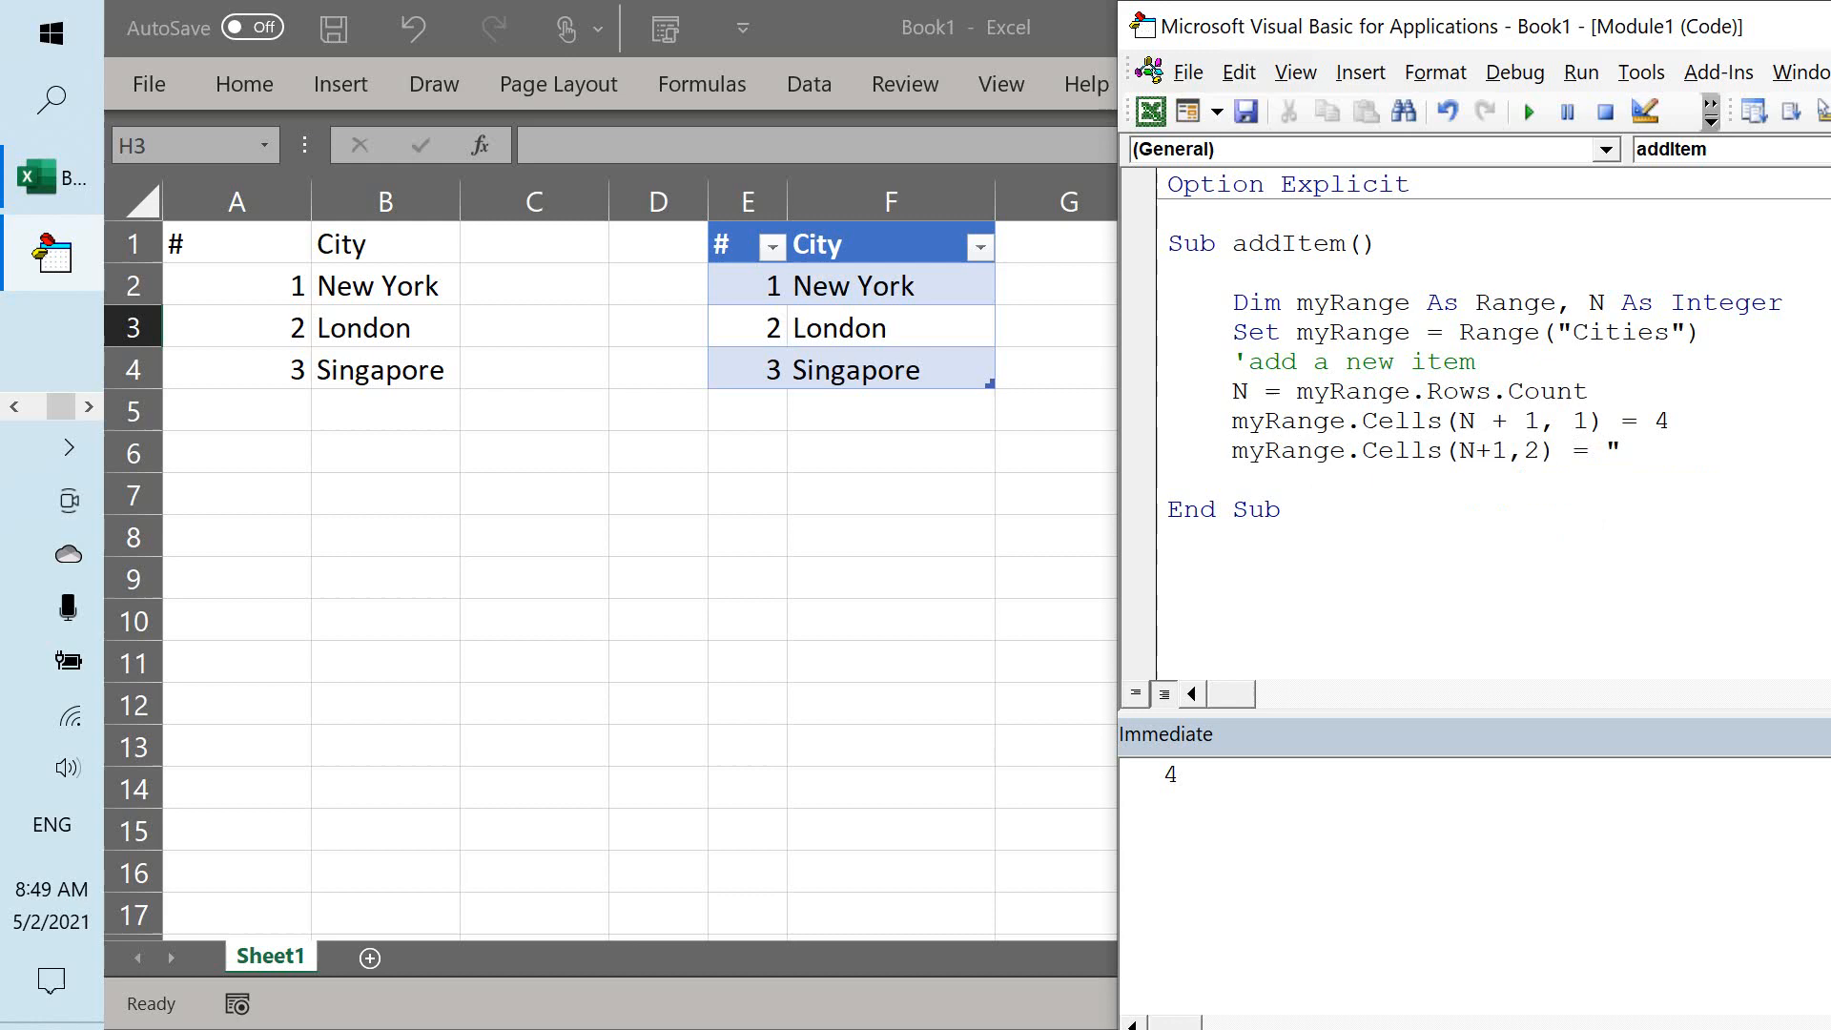
type("Hong Kong\"")
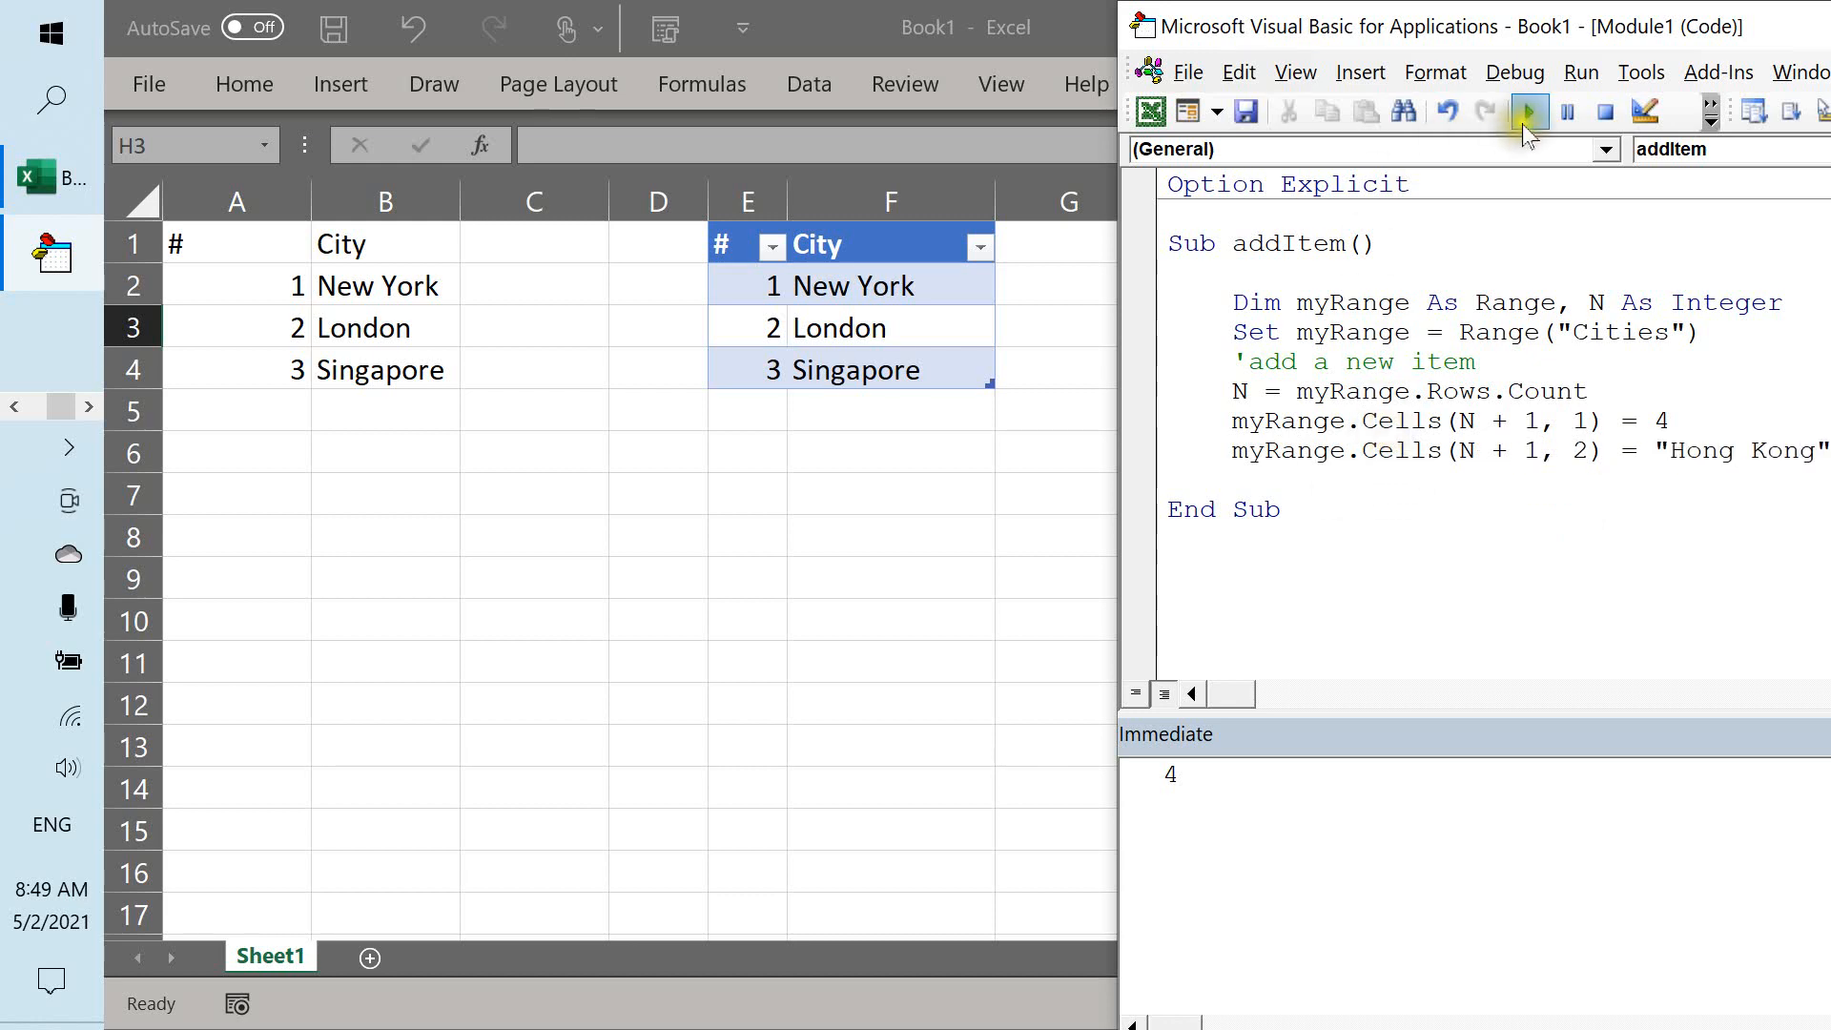
Run addItem to append 4 Hong Kong, then point it at the table range and run again.
left_click(1522, 110)
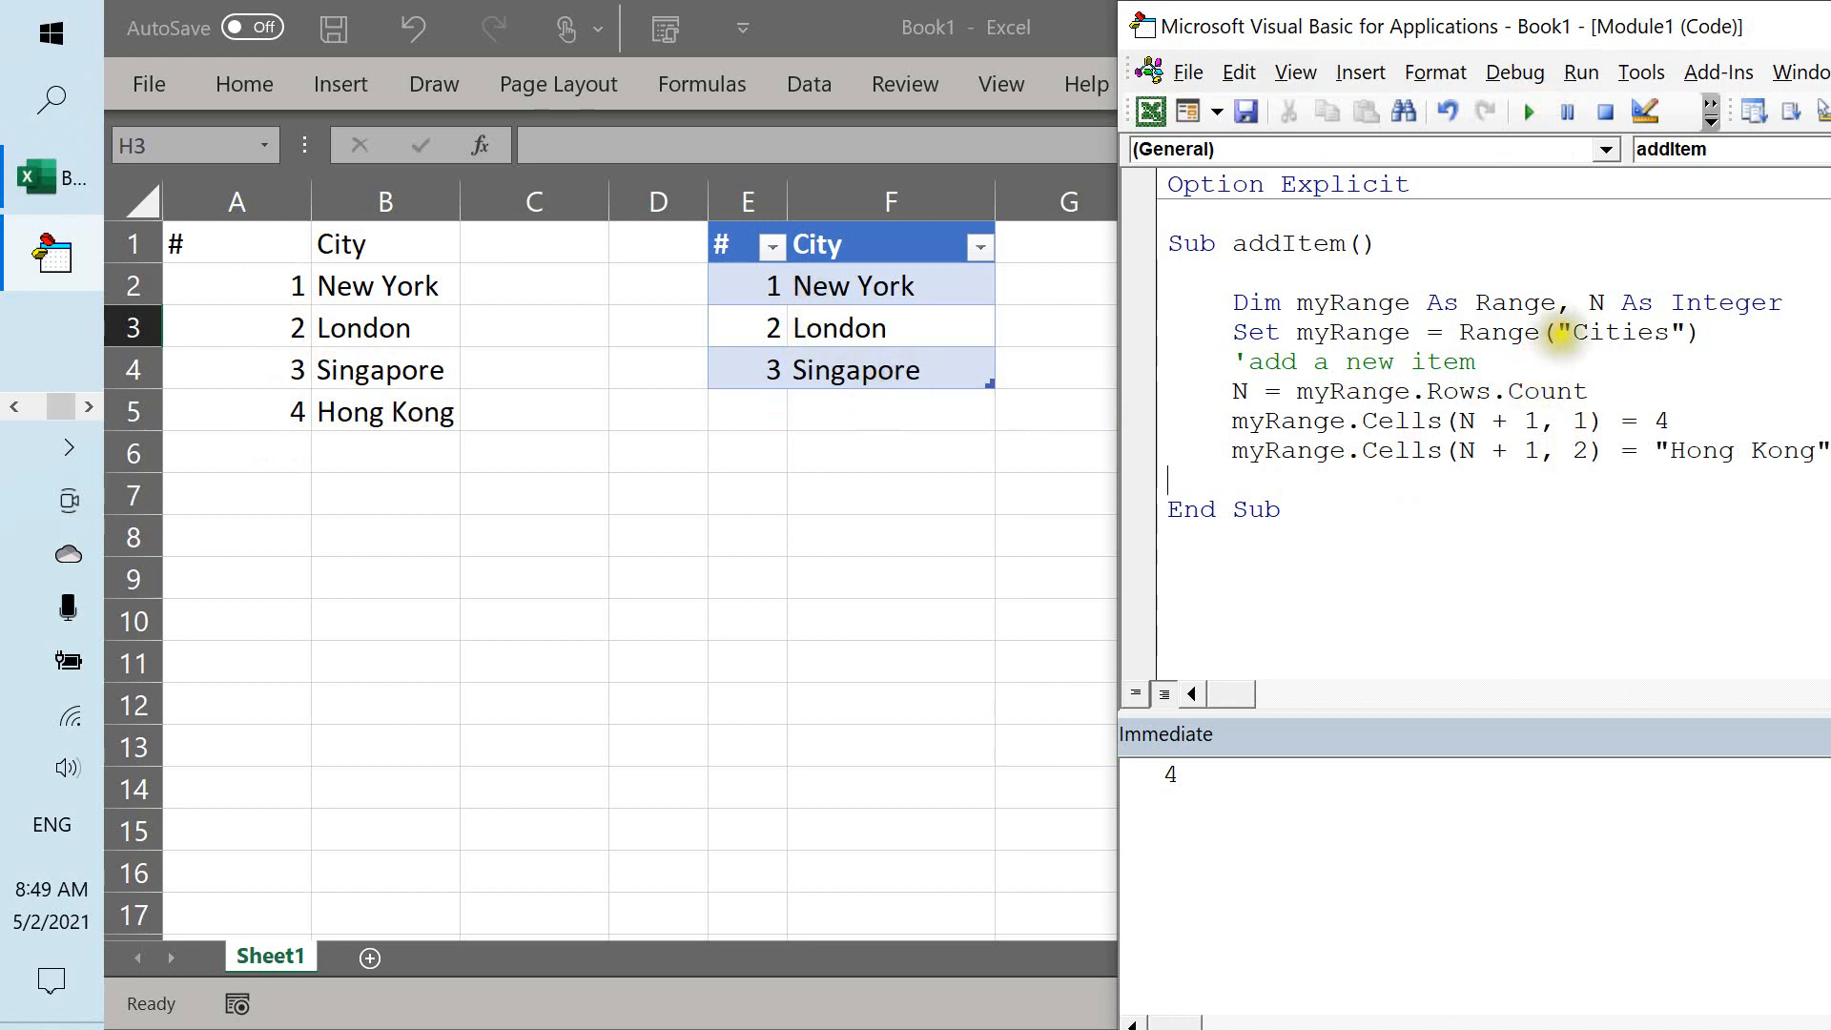
double_click(1620, 332)
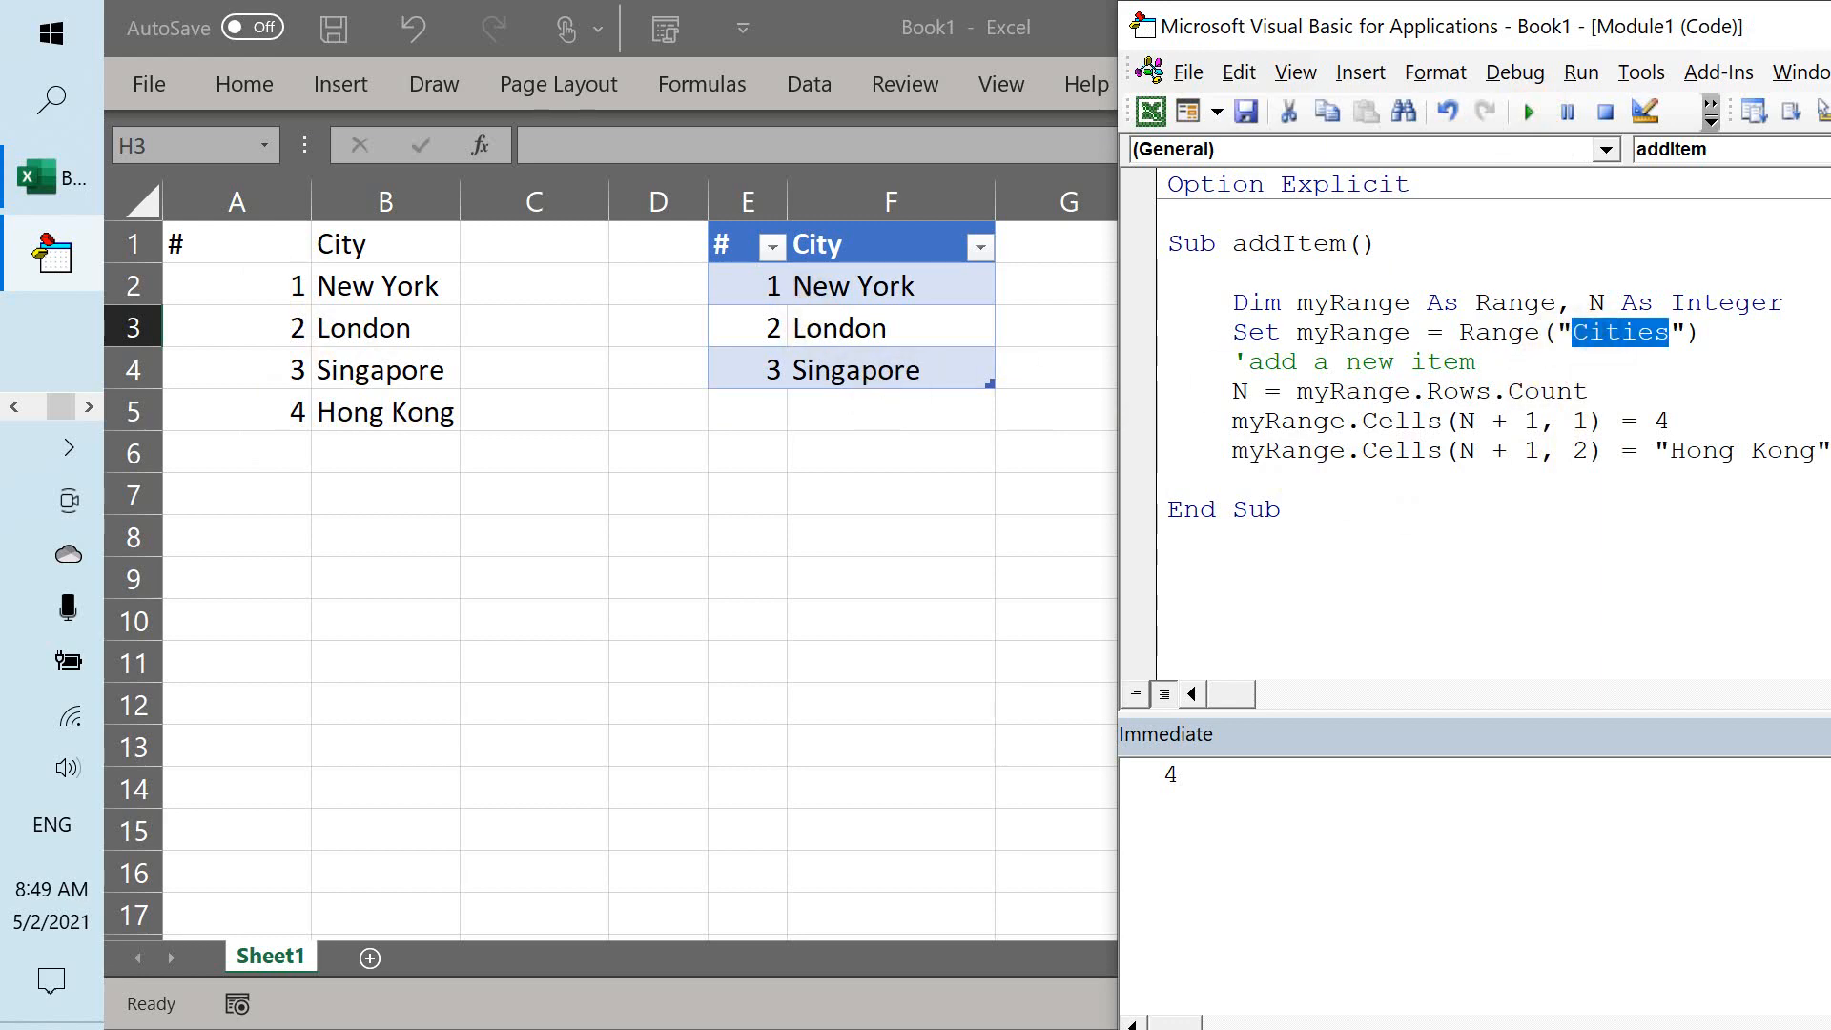
type("Table1")
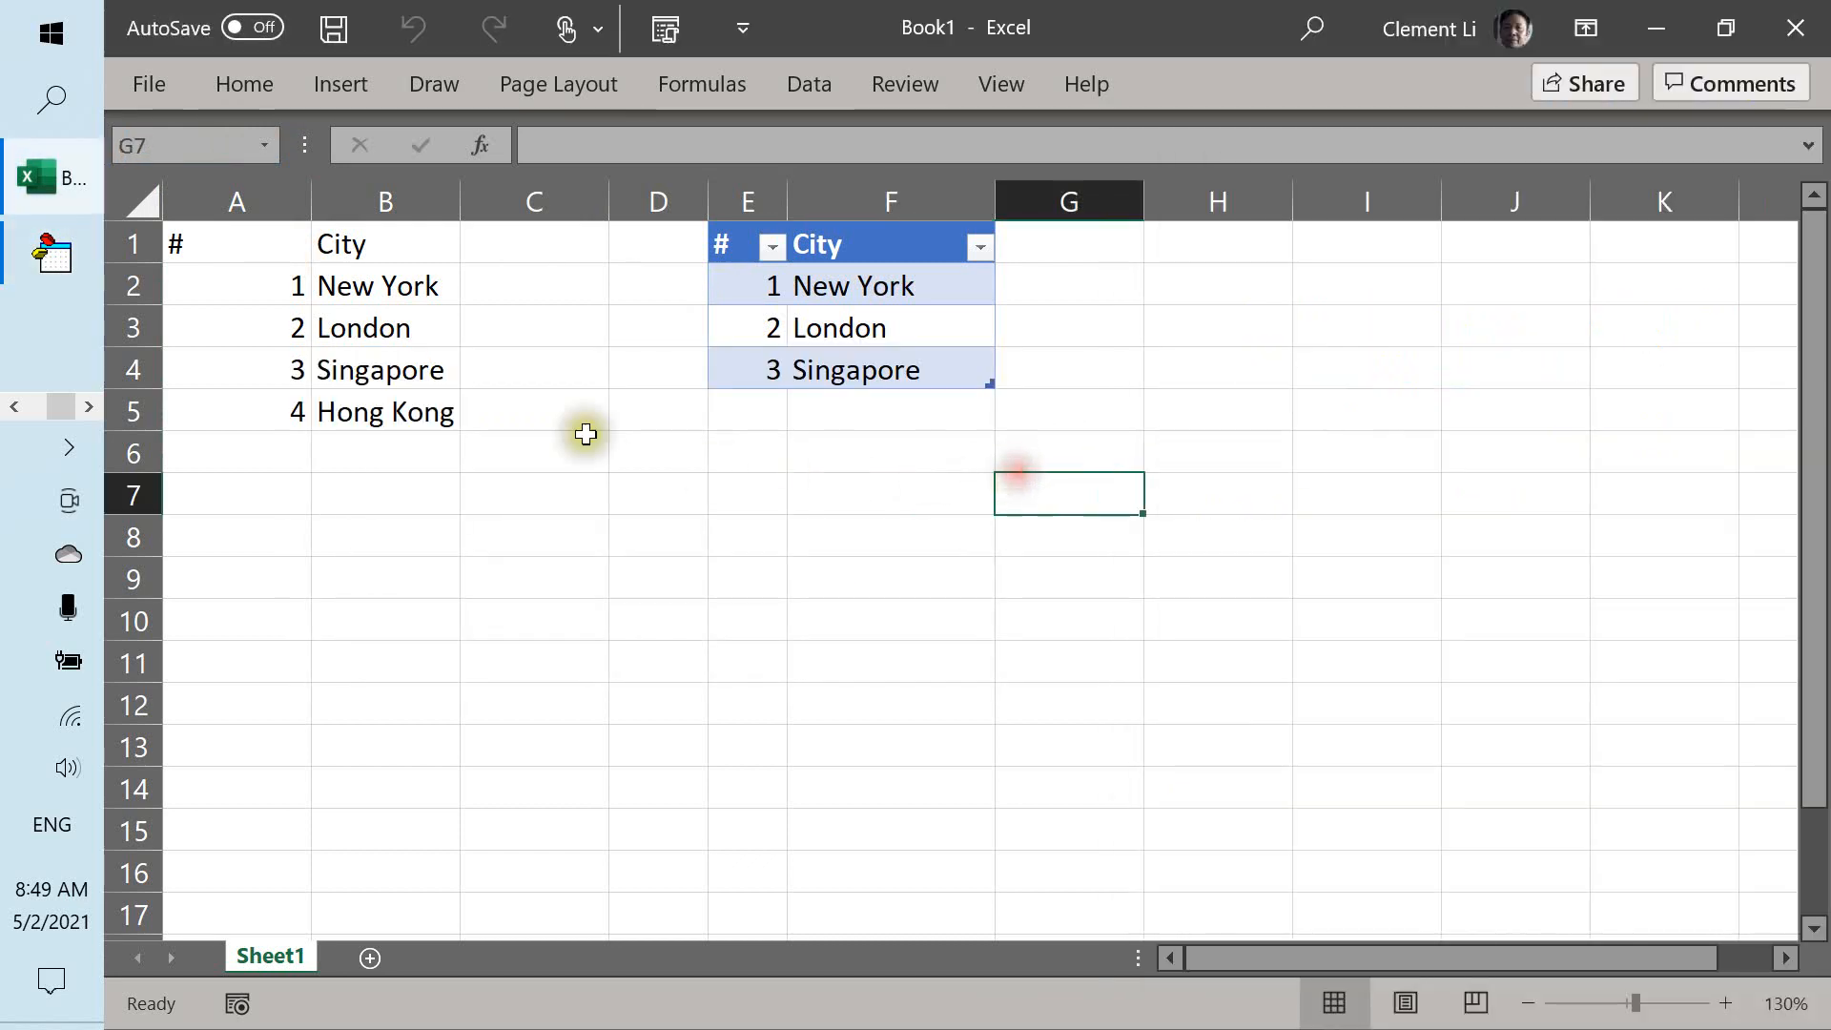
key("alt+tab")
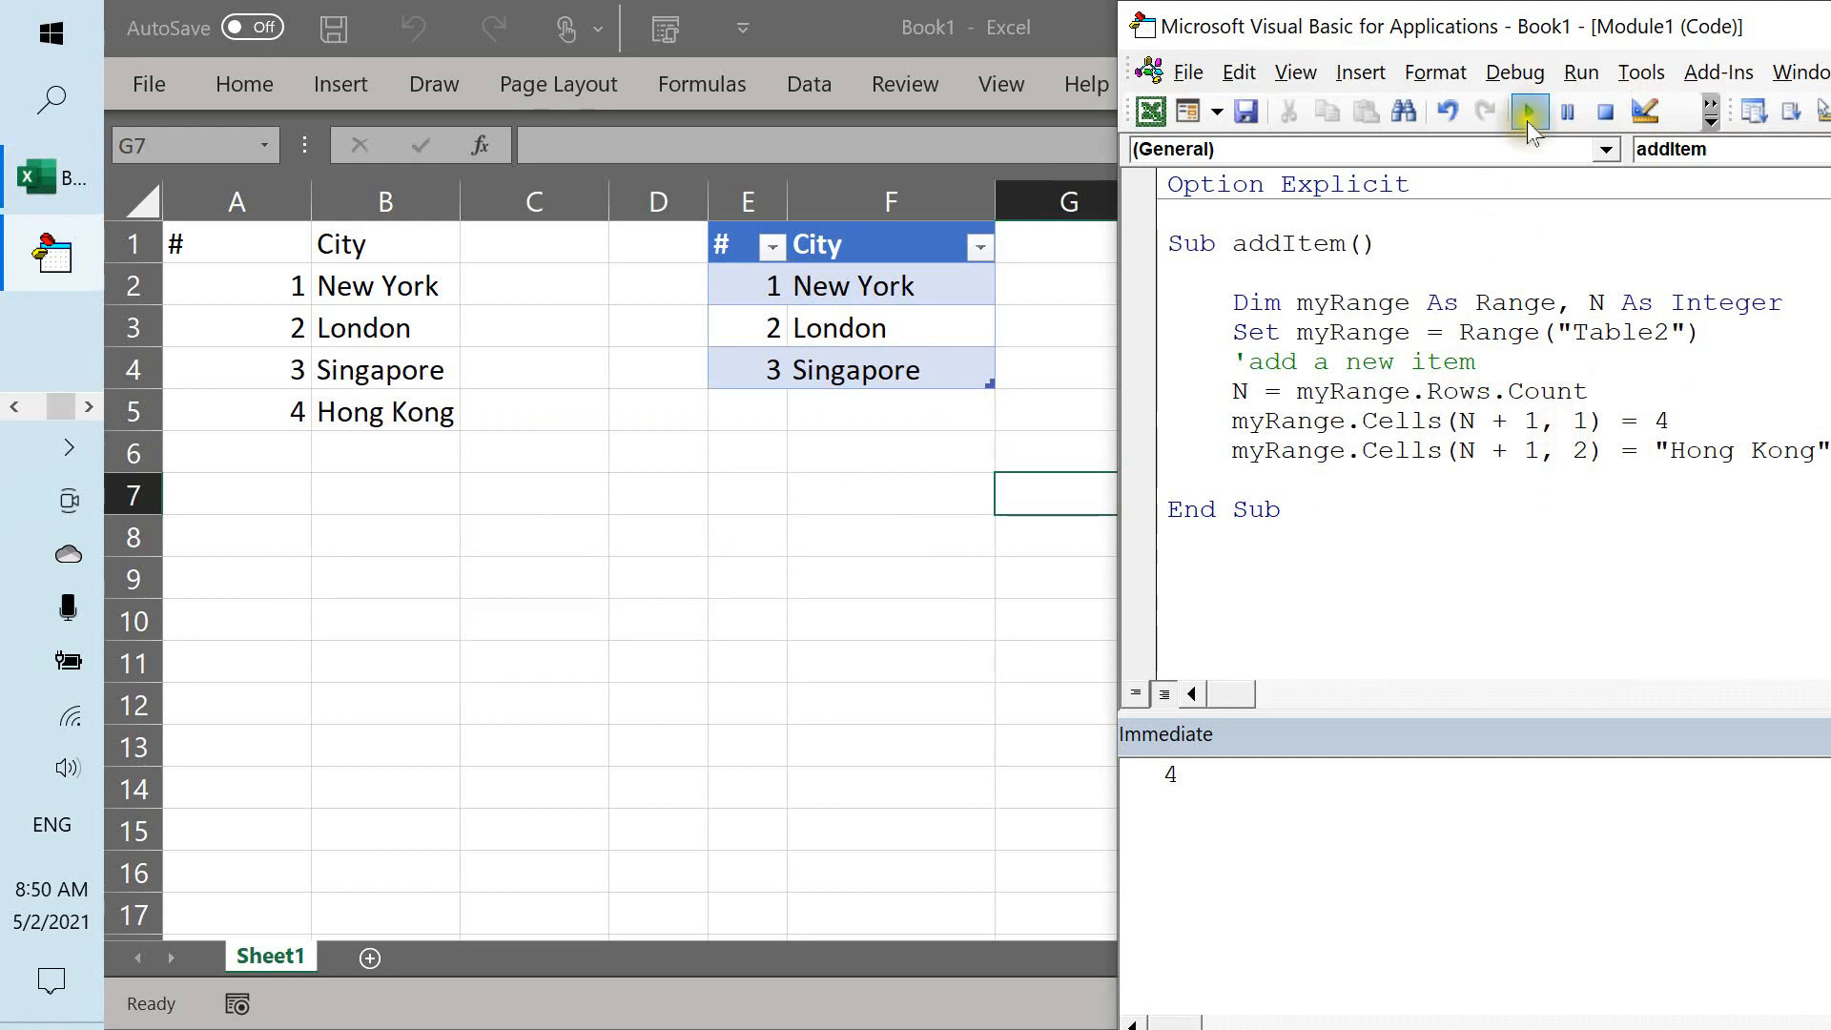
left_click(1523, 110)
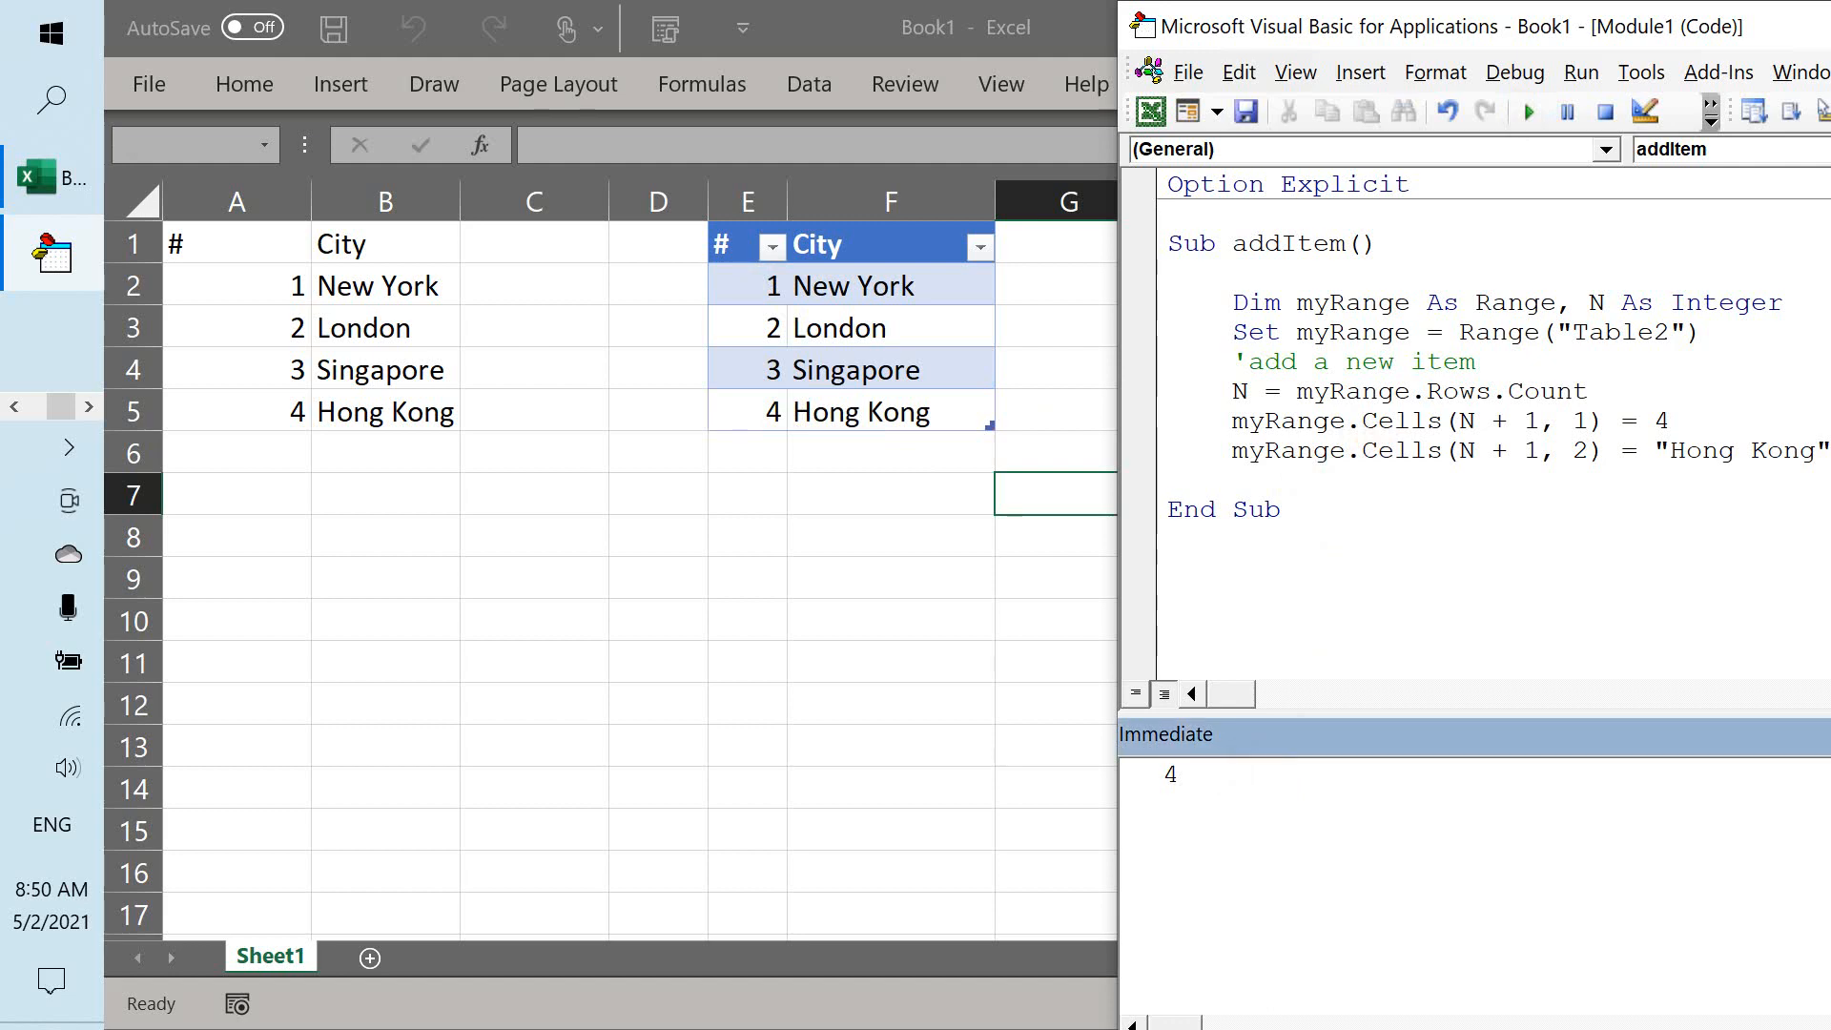
In the Immediate window run Range("Cities").Select, then Range("Table2").Select.
left_click(1224, 773)
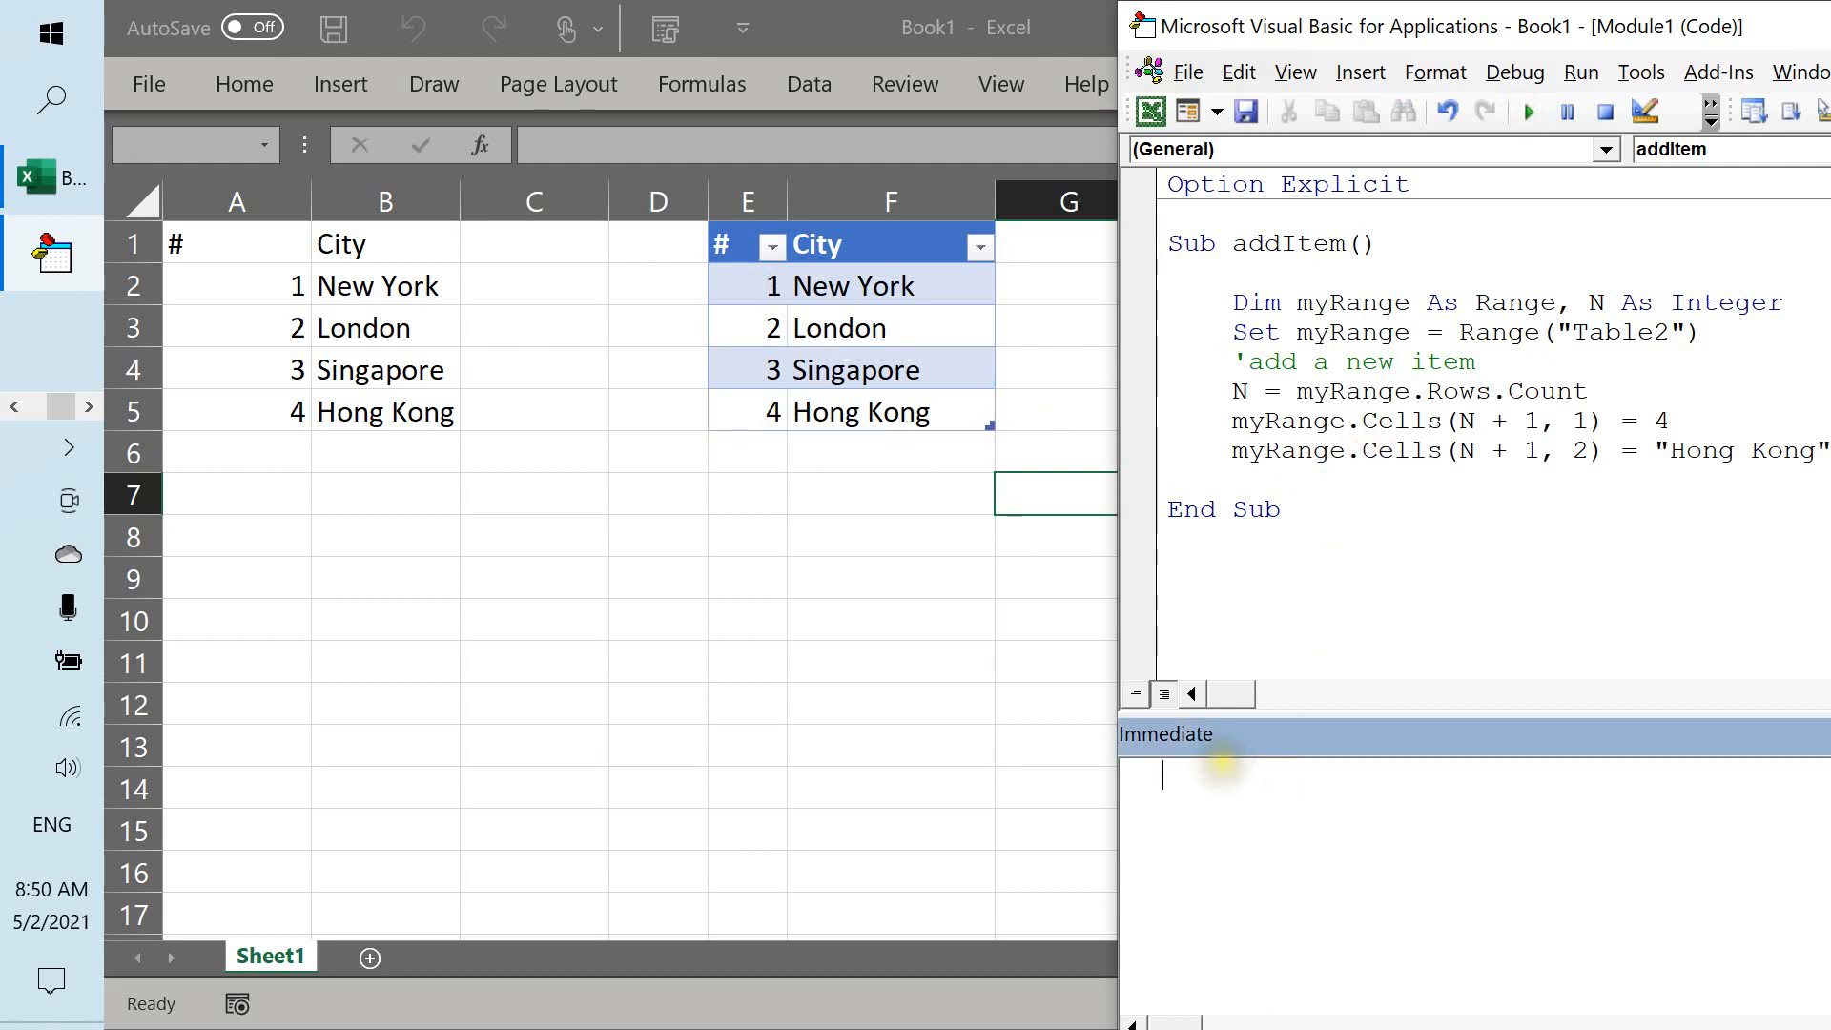
type("Range (")
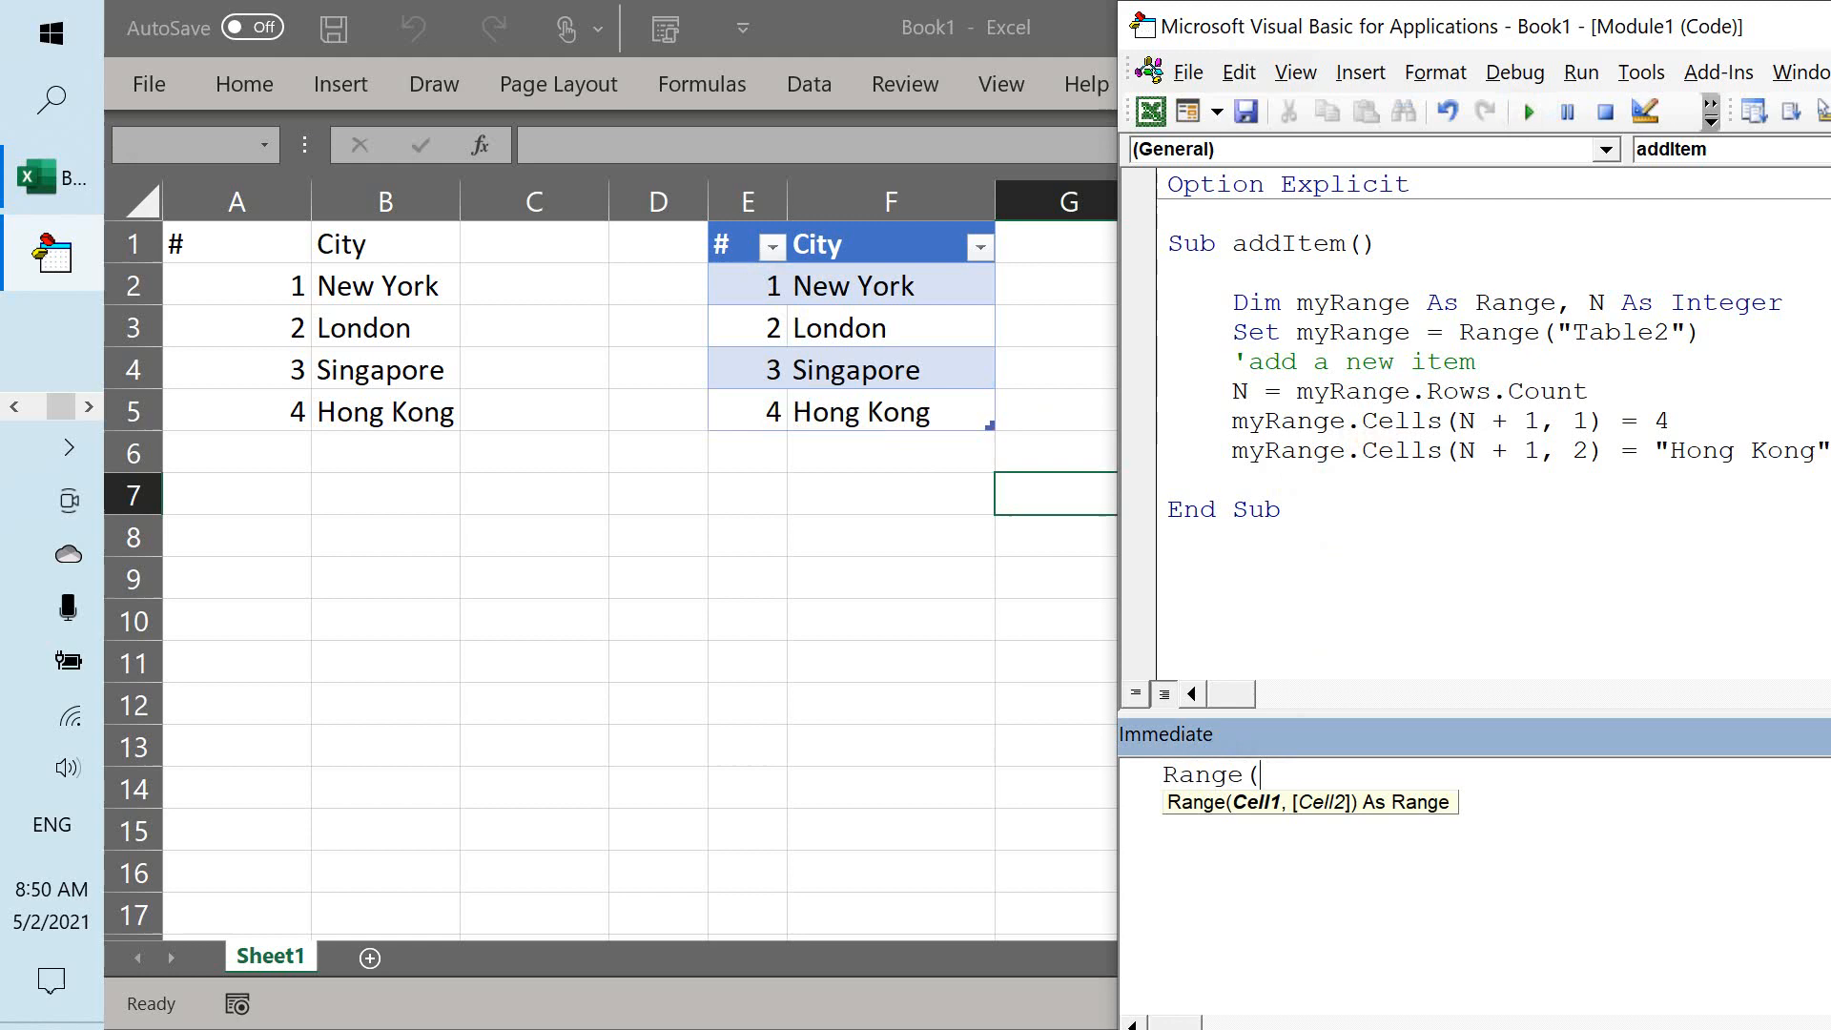
type("\"Cities\"")
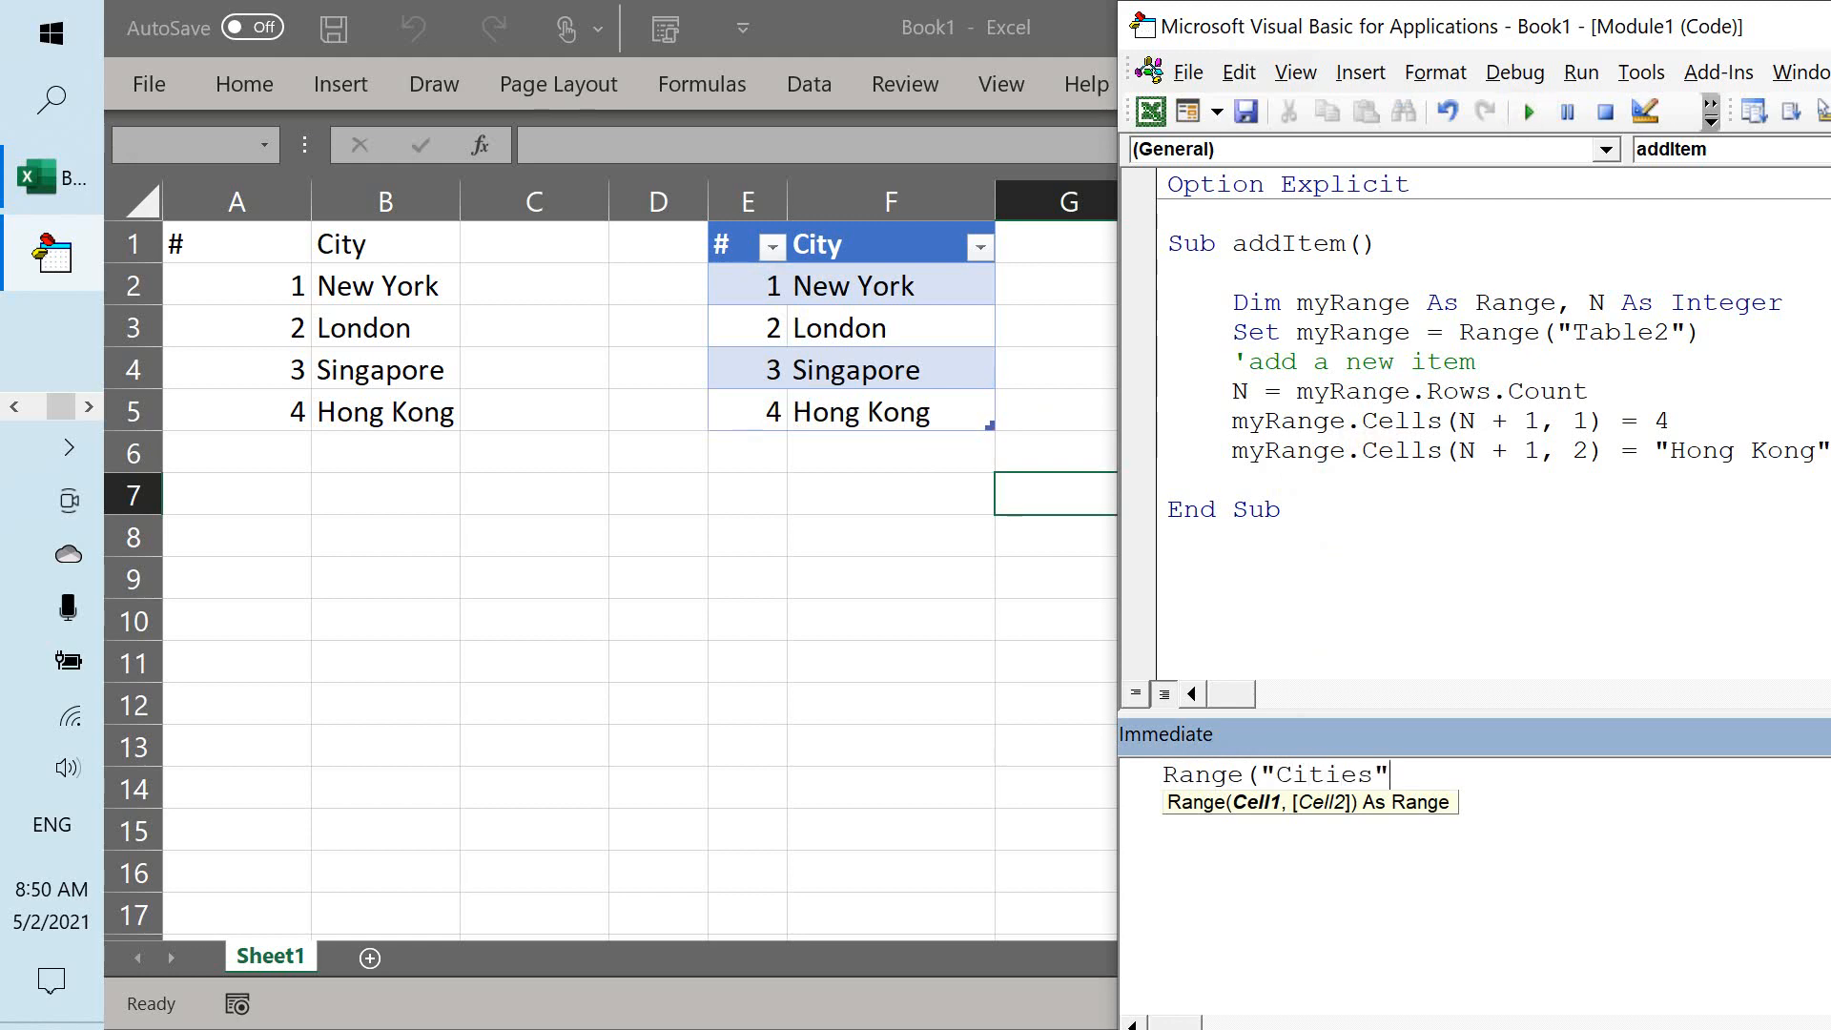
type(".select")
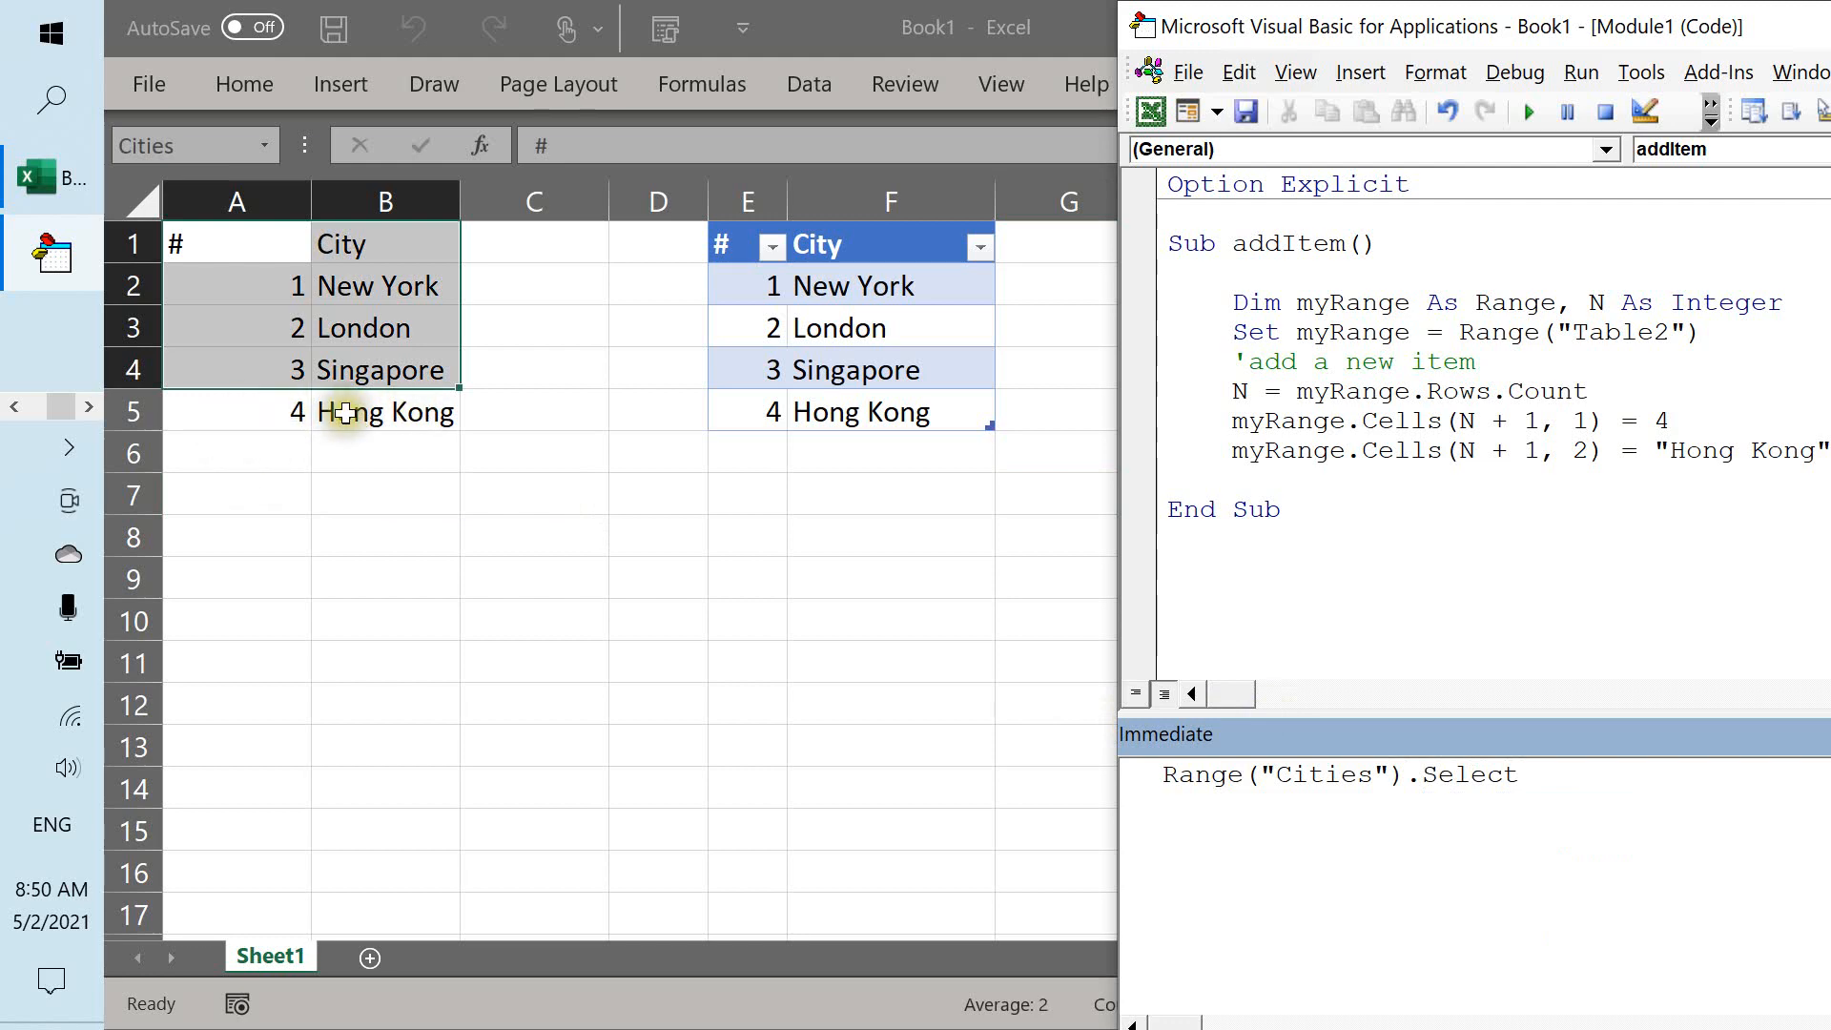
double_click(1324, 774)
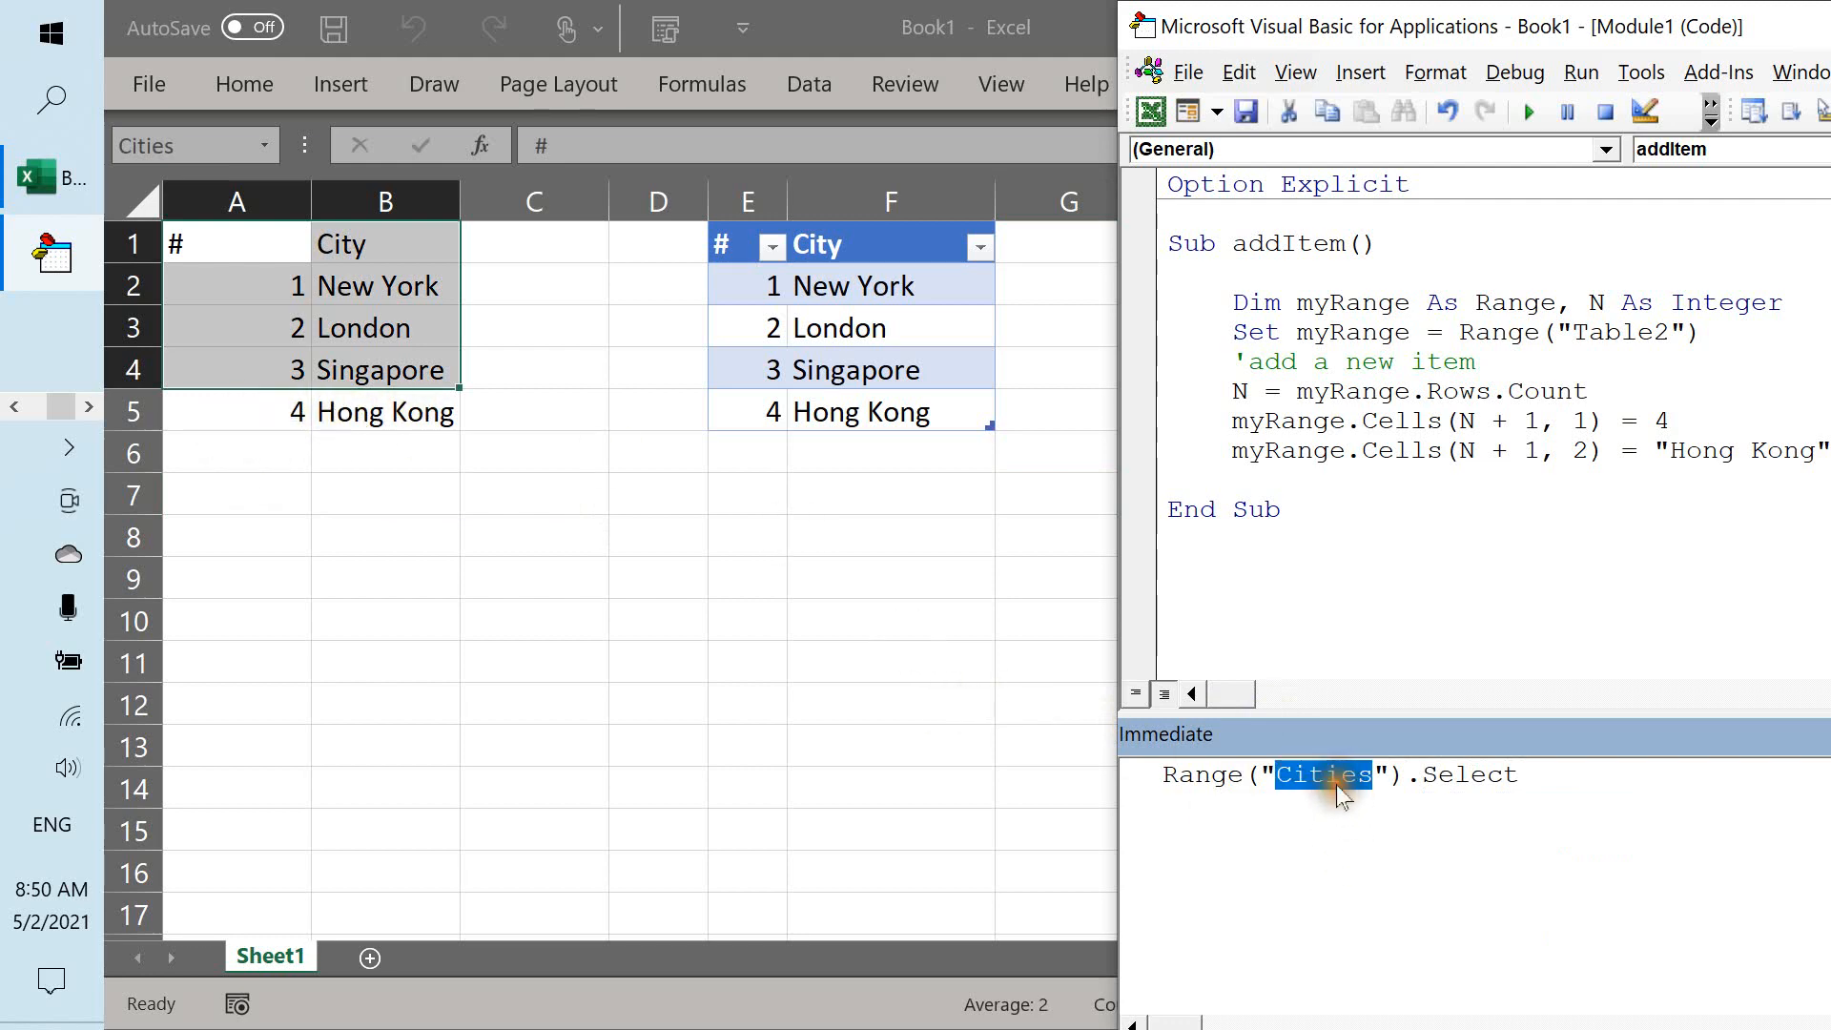
type("Table2")
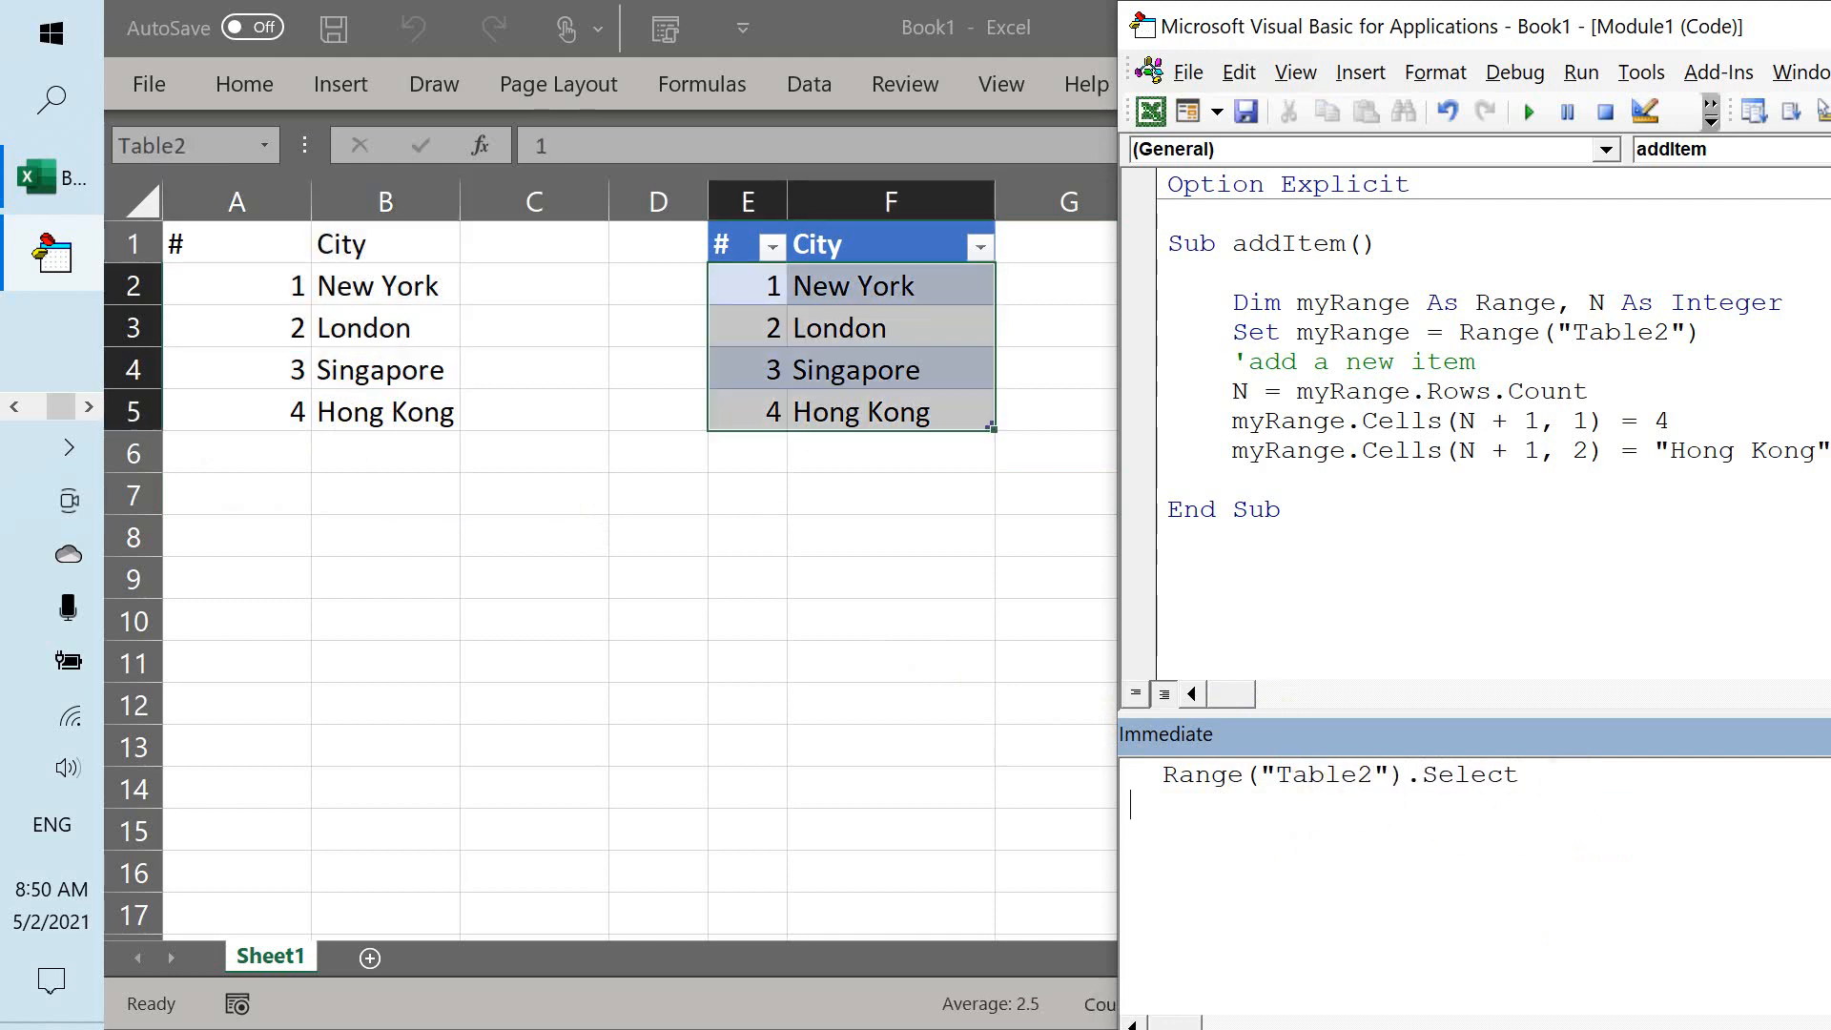
mouse_move(772, 328)
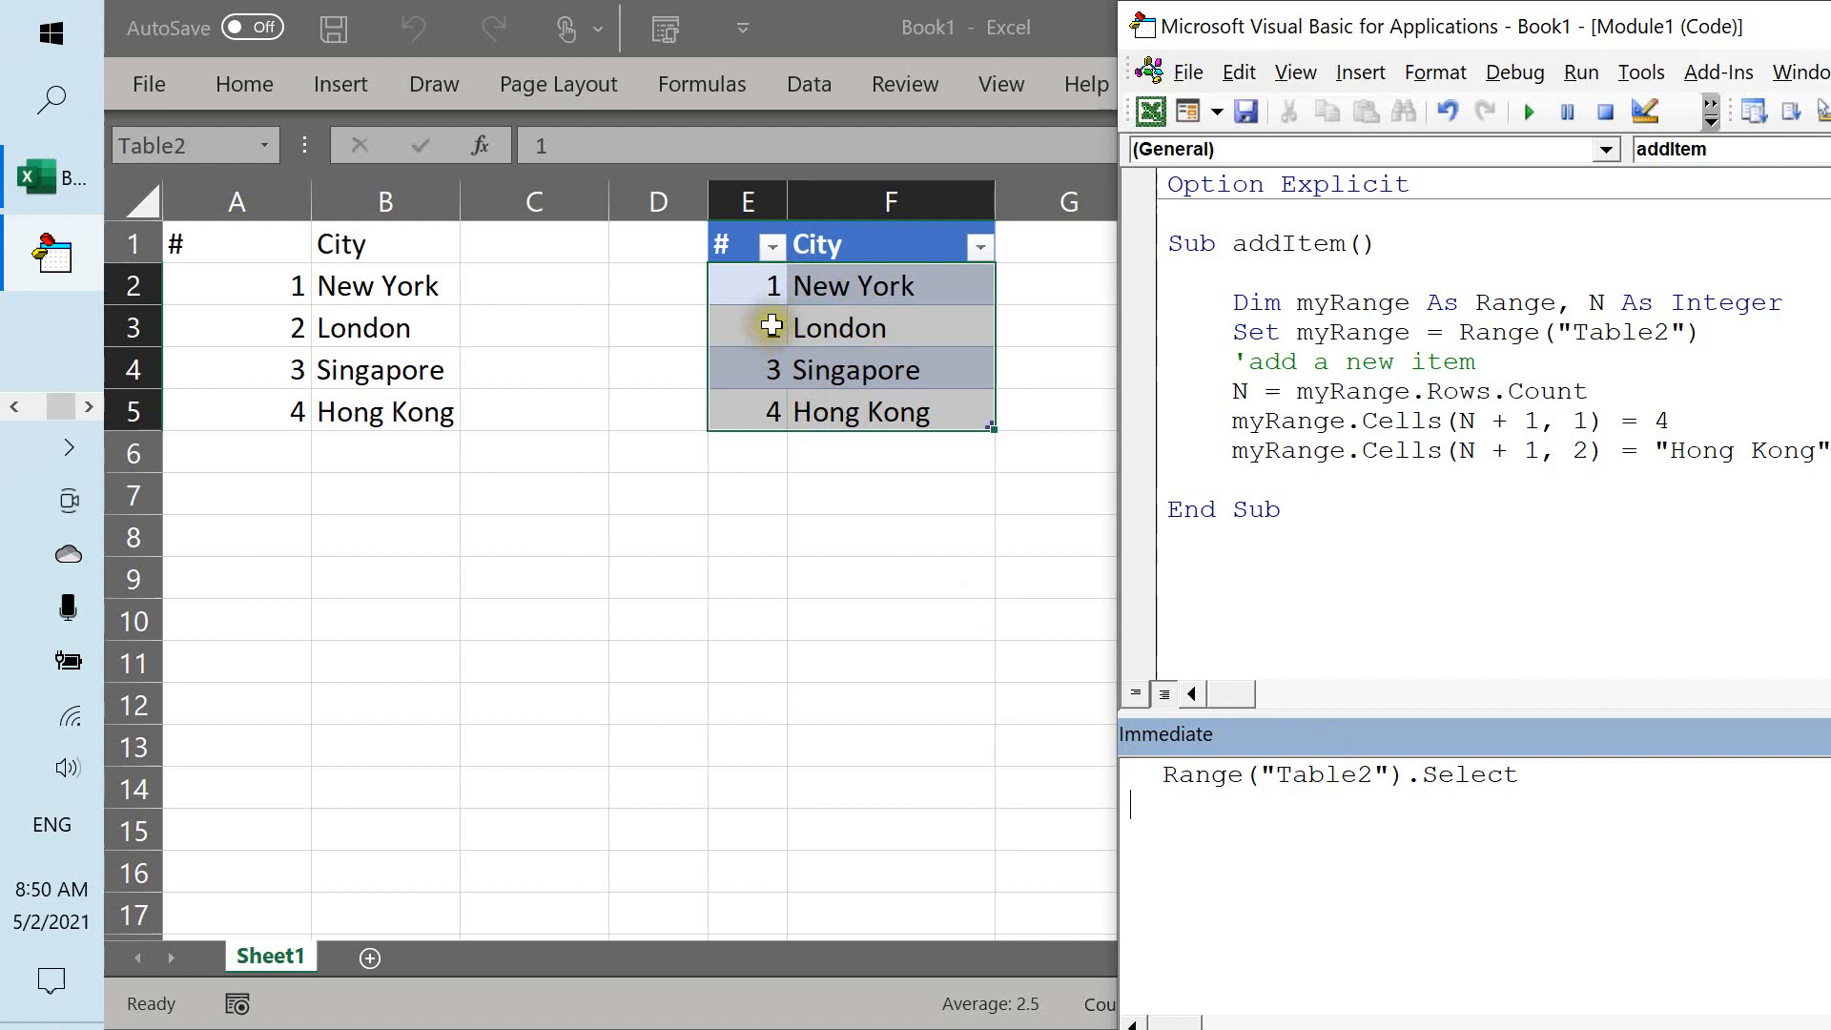
mouse_move(937, 303)
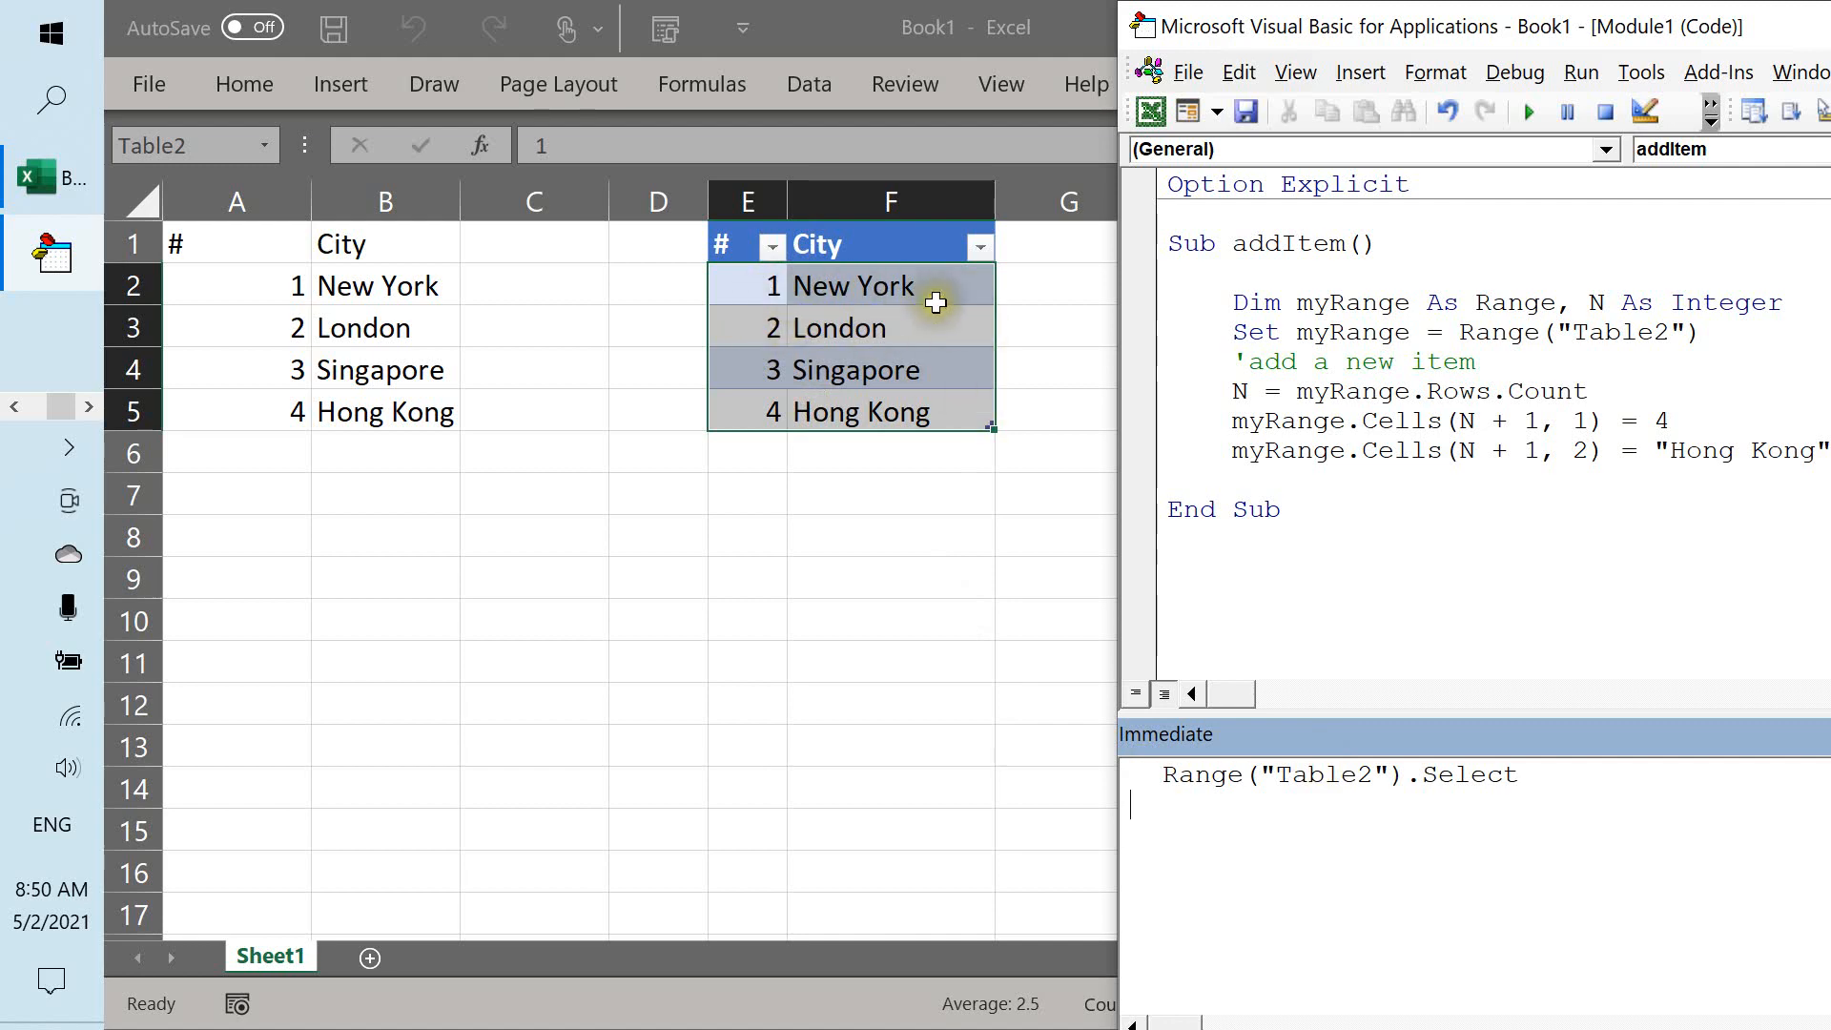
mouse_move(942, 418)
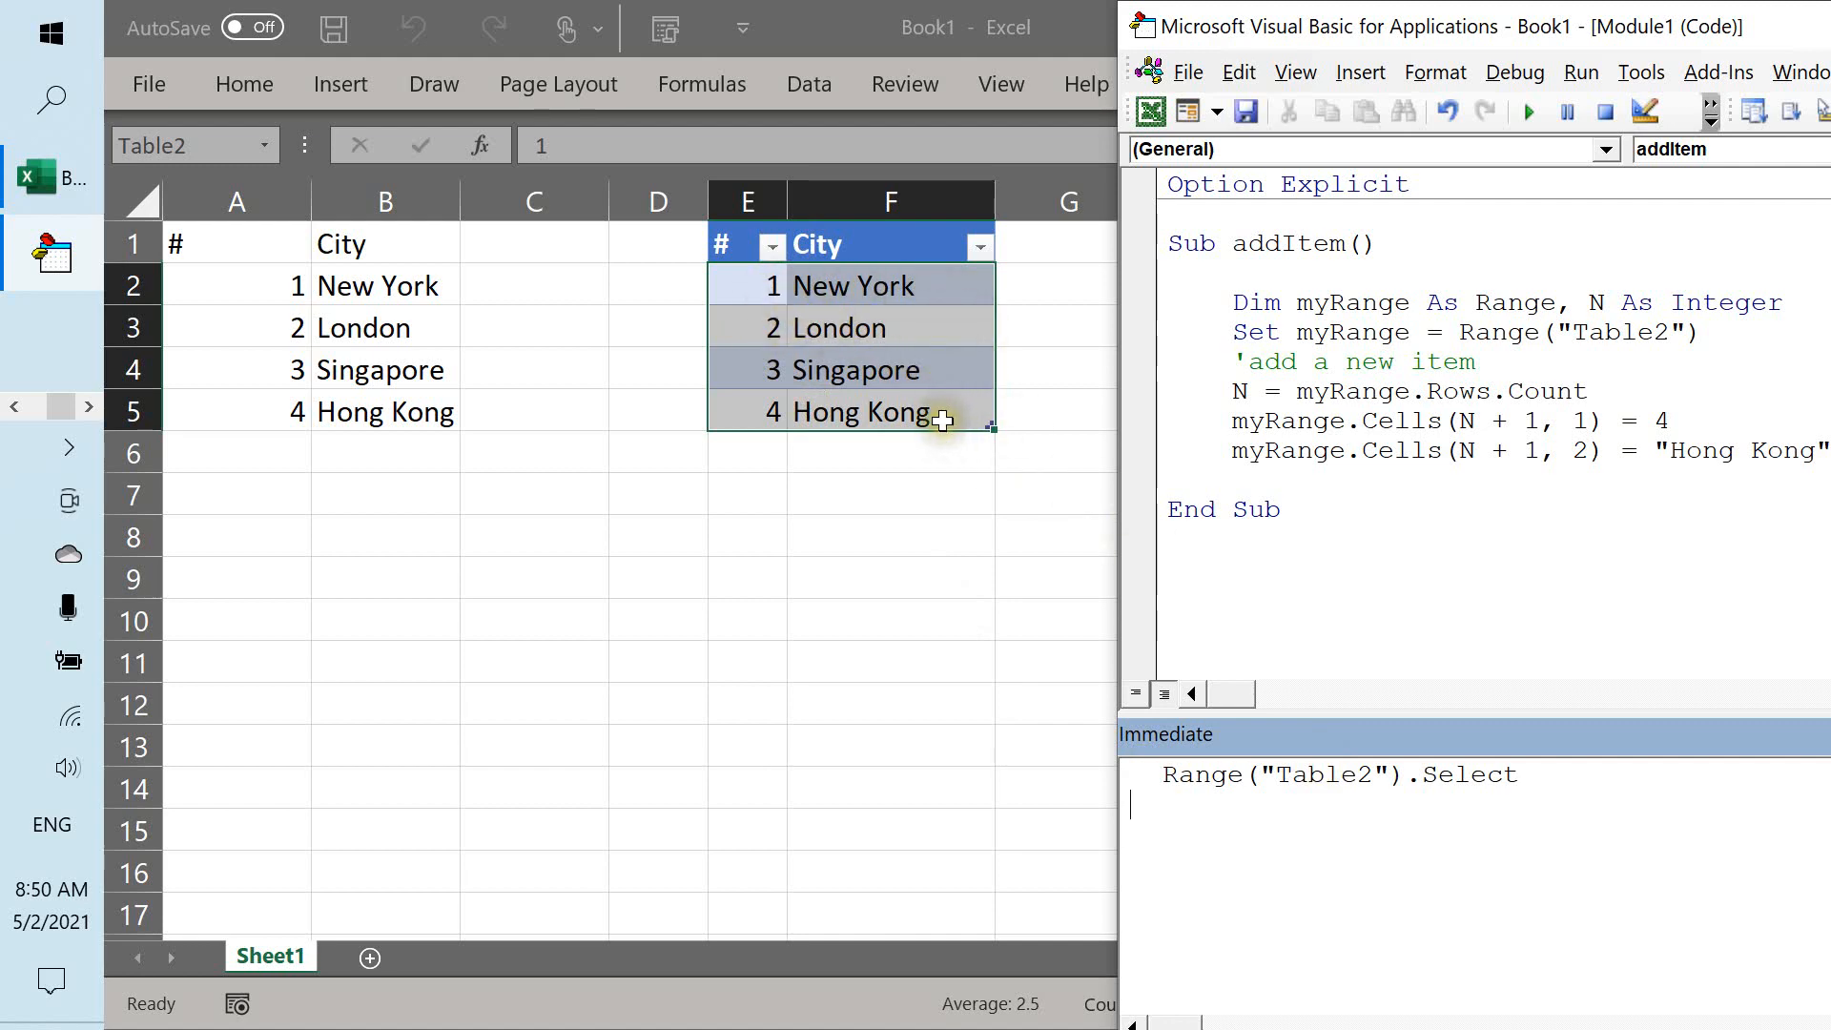
mouse_move(1003, 411)
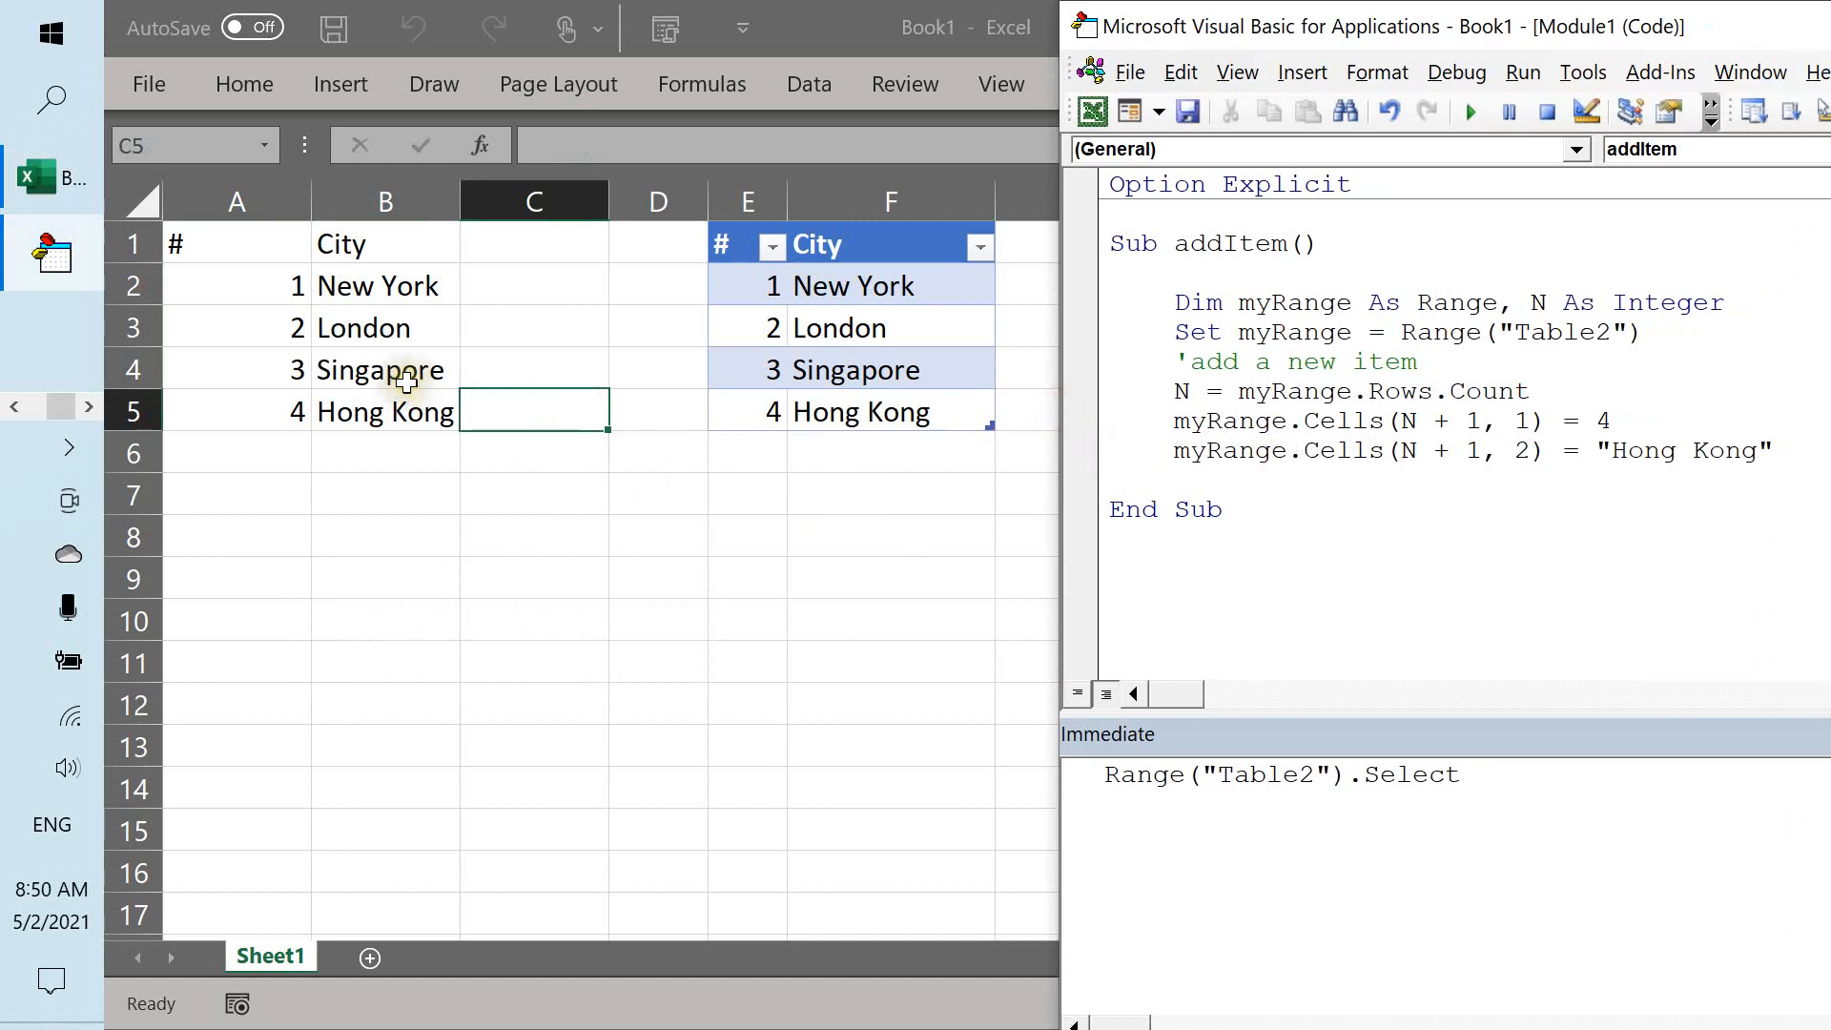
mouse_move(465, 395)
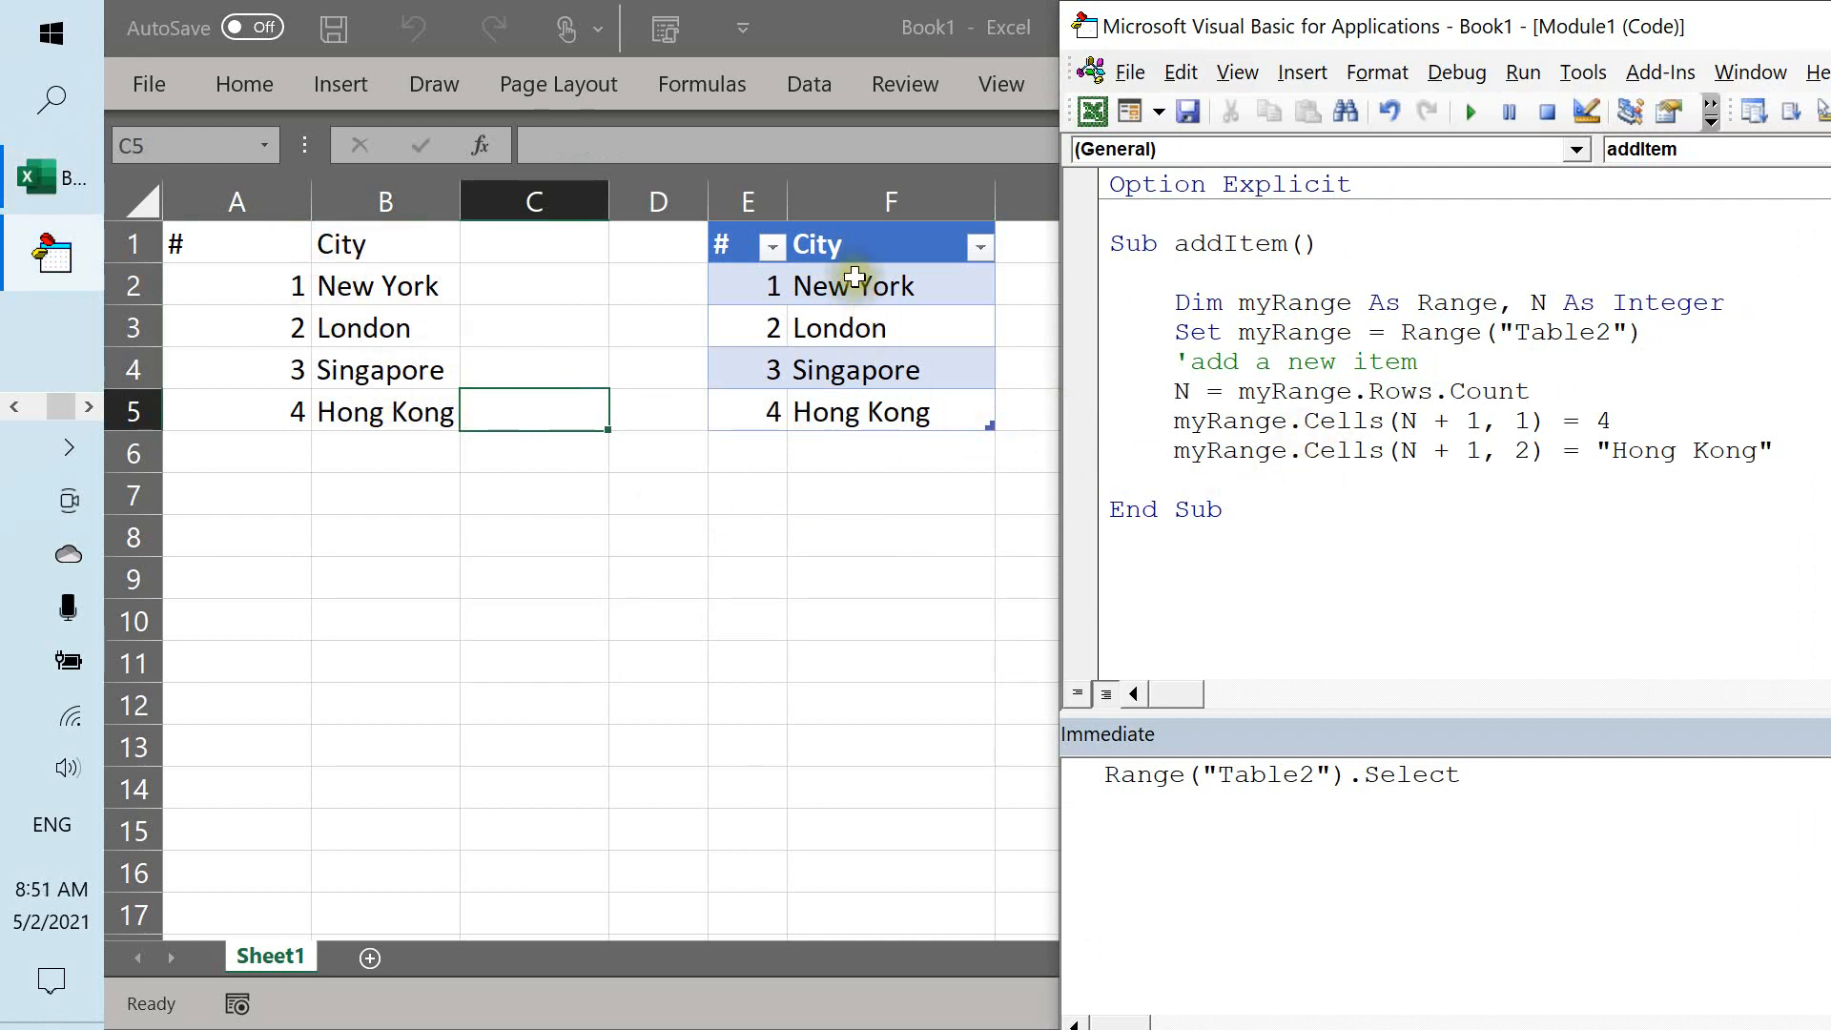
mouse_move(1224, 477)
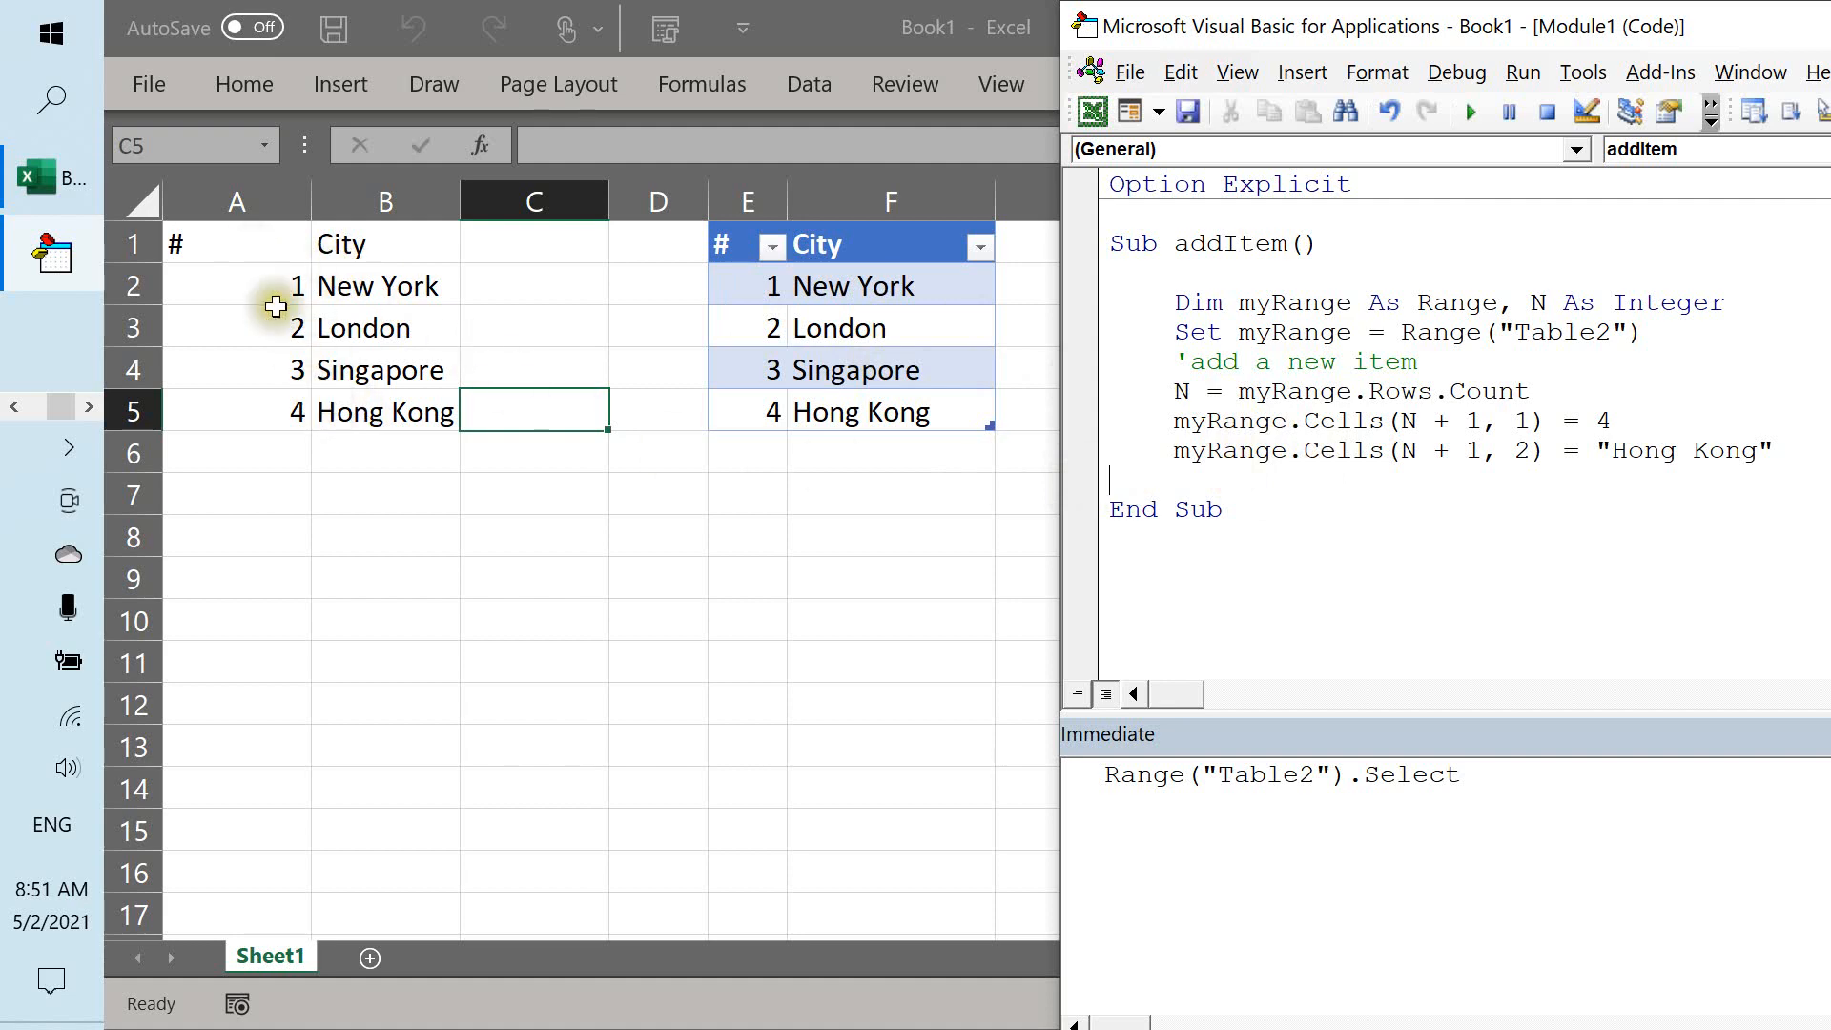
mouse_move(309, 302)
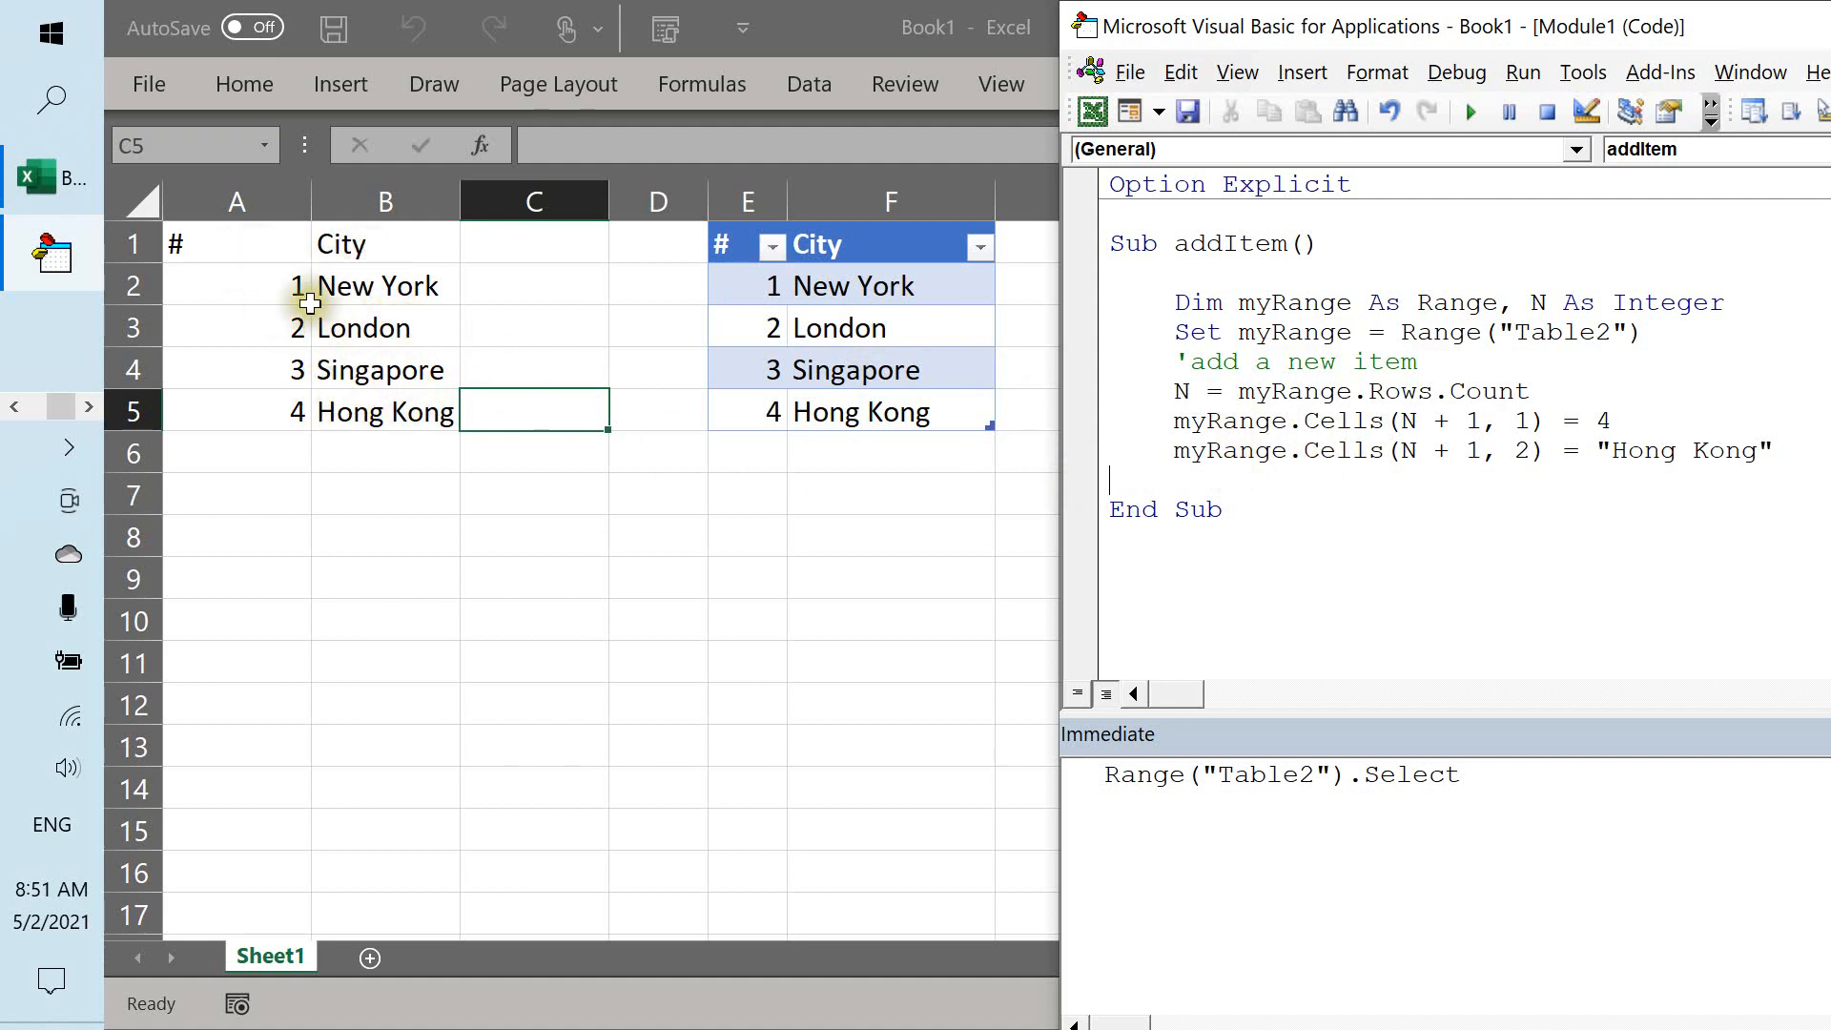
mouse_move(1052, 529)
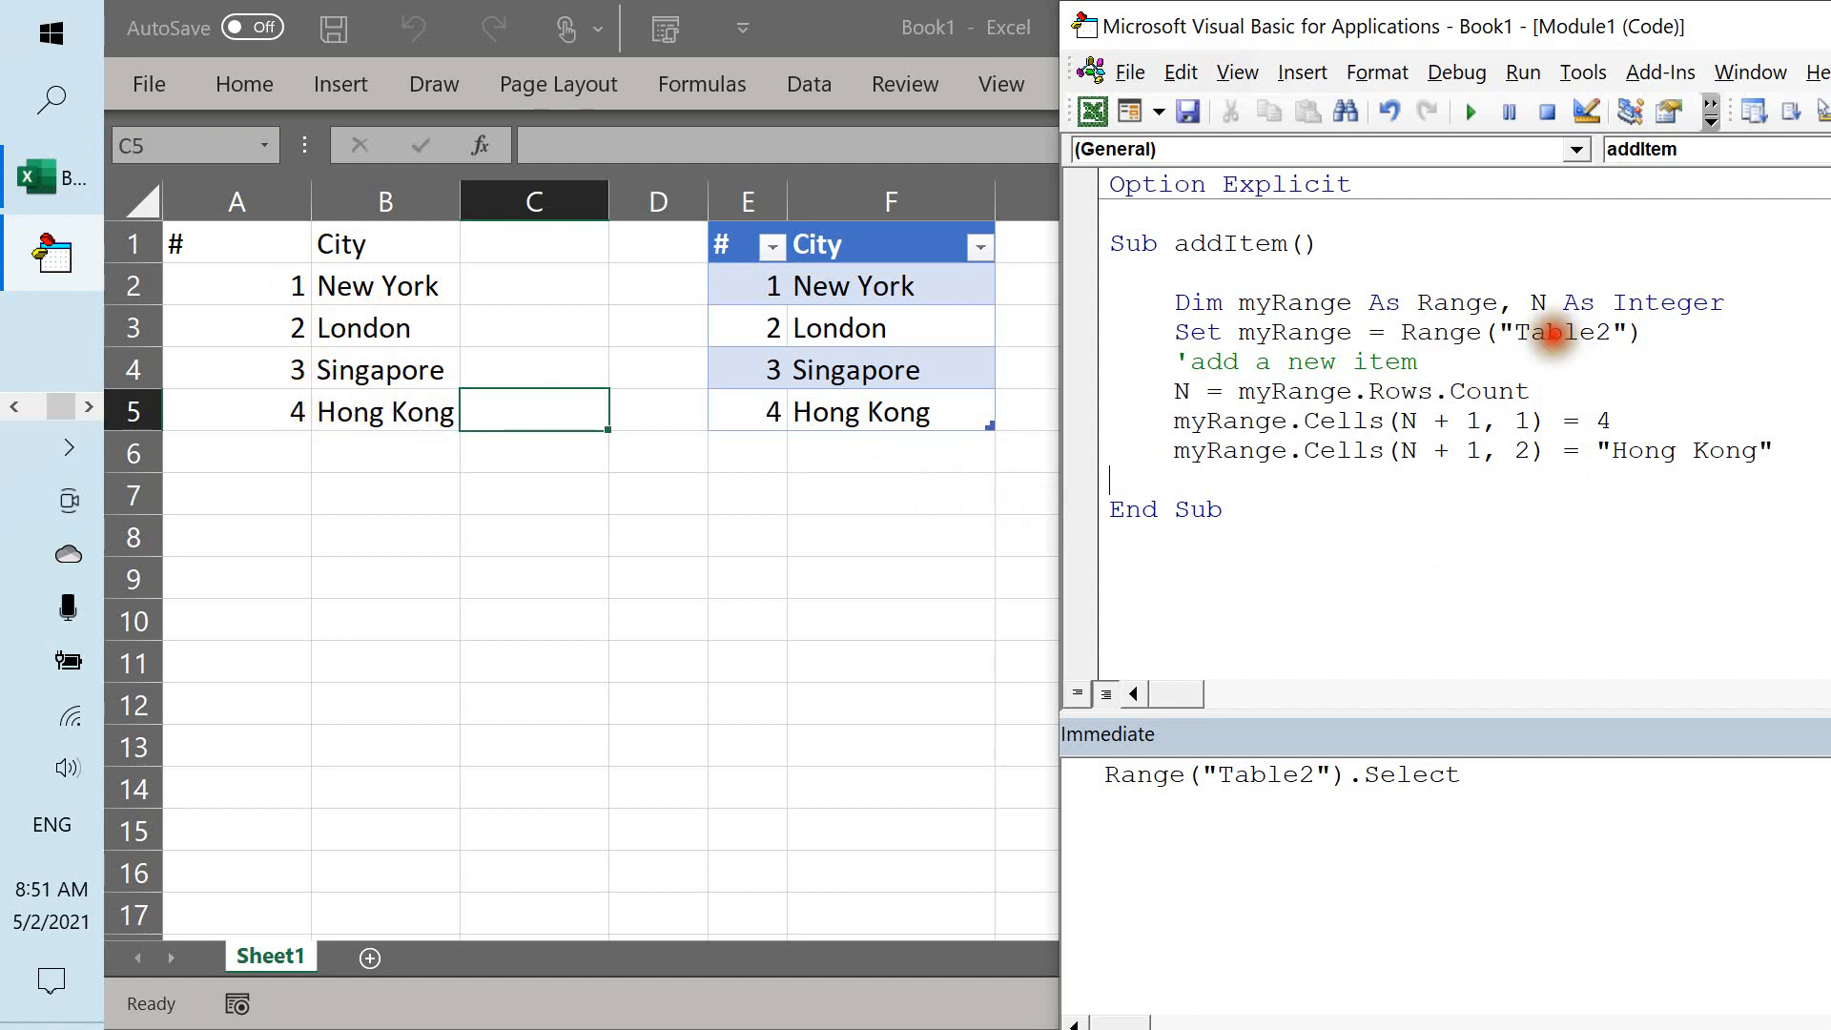
Point addItem back at "Cities" and delete the Hong Kong row A5:B5 from the plain list.
double_click(1558, 332)
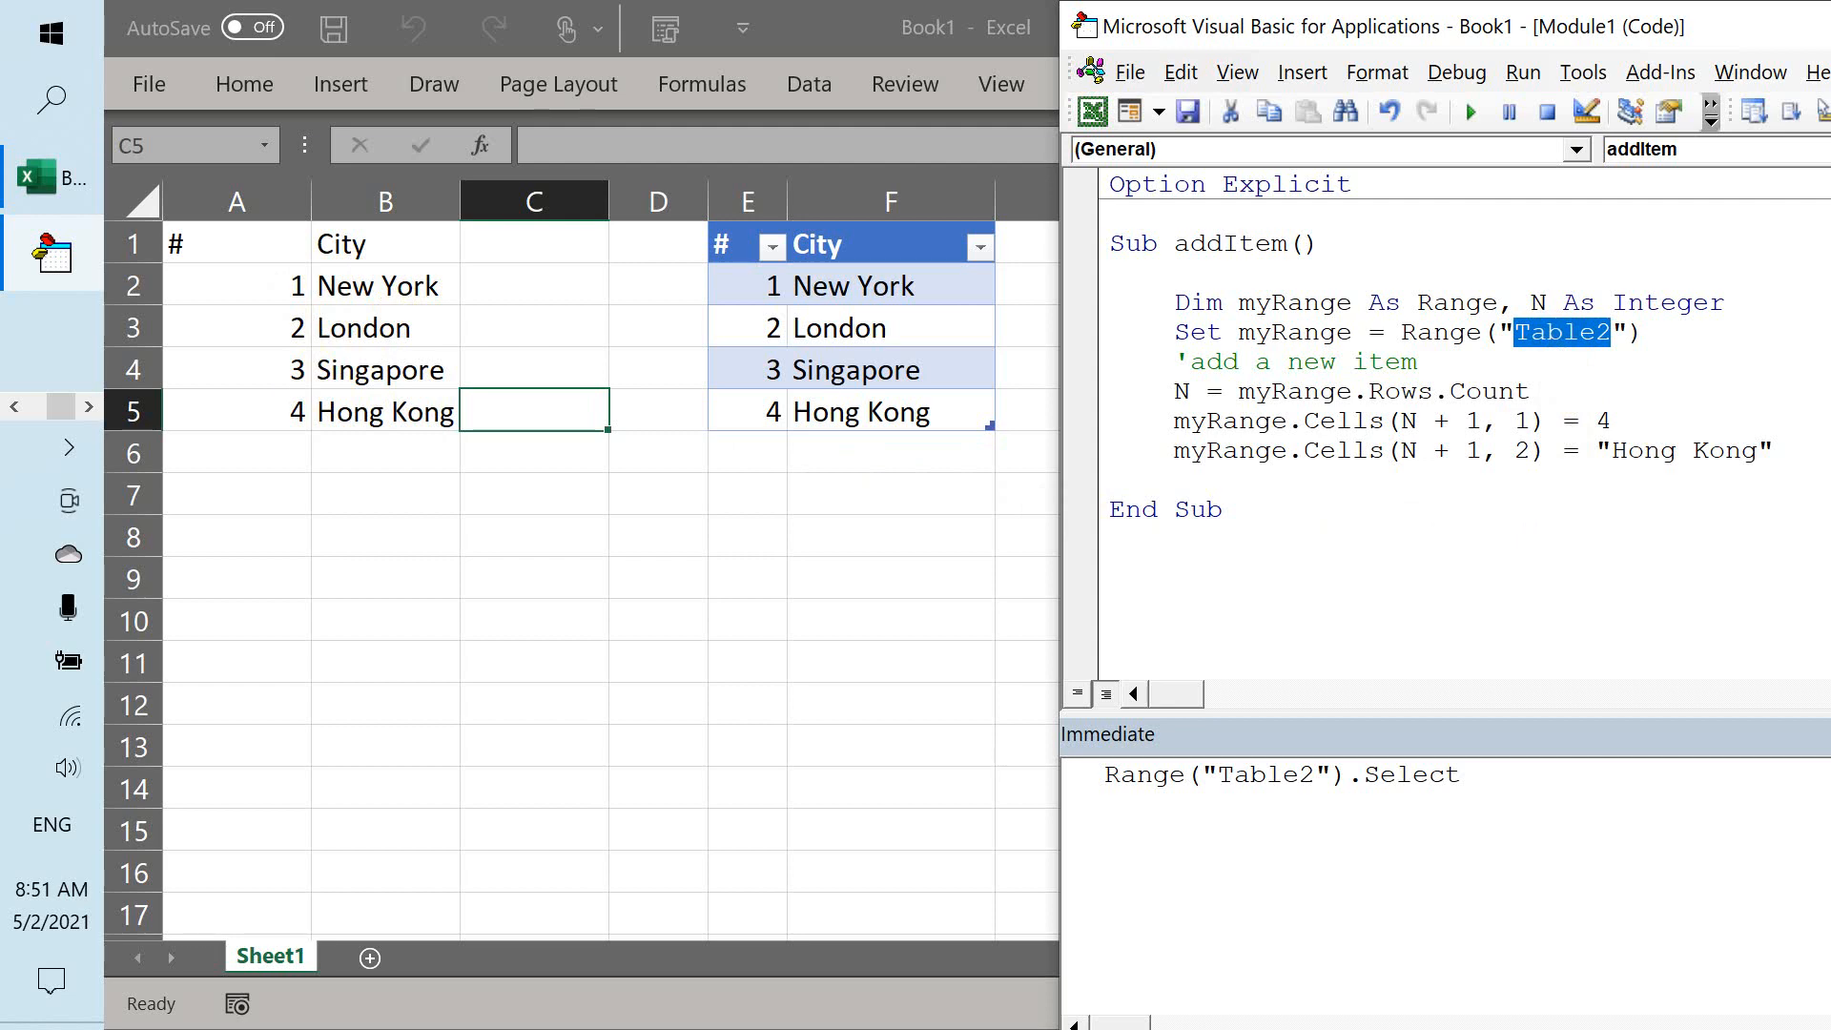
type("Cities")
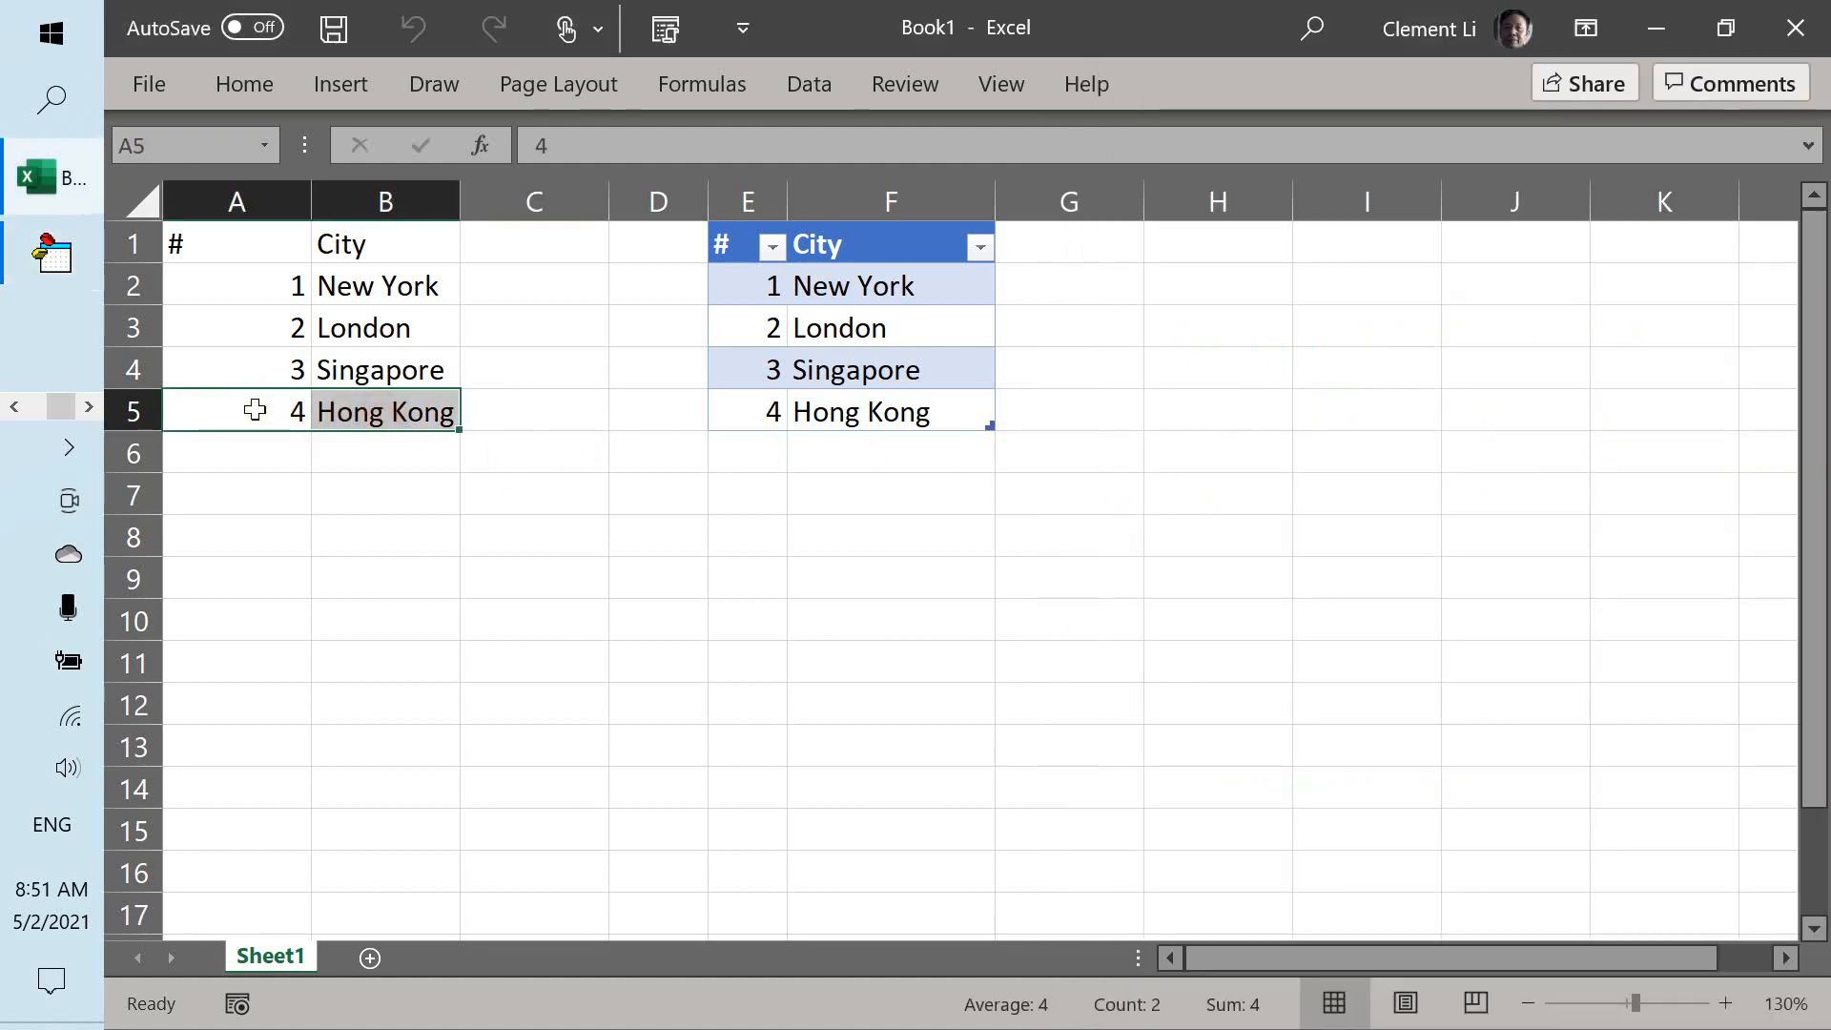
key("Delete")
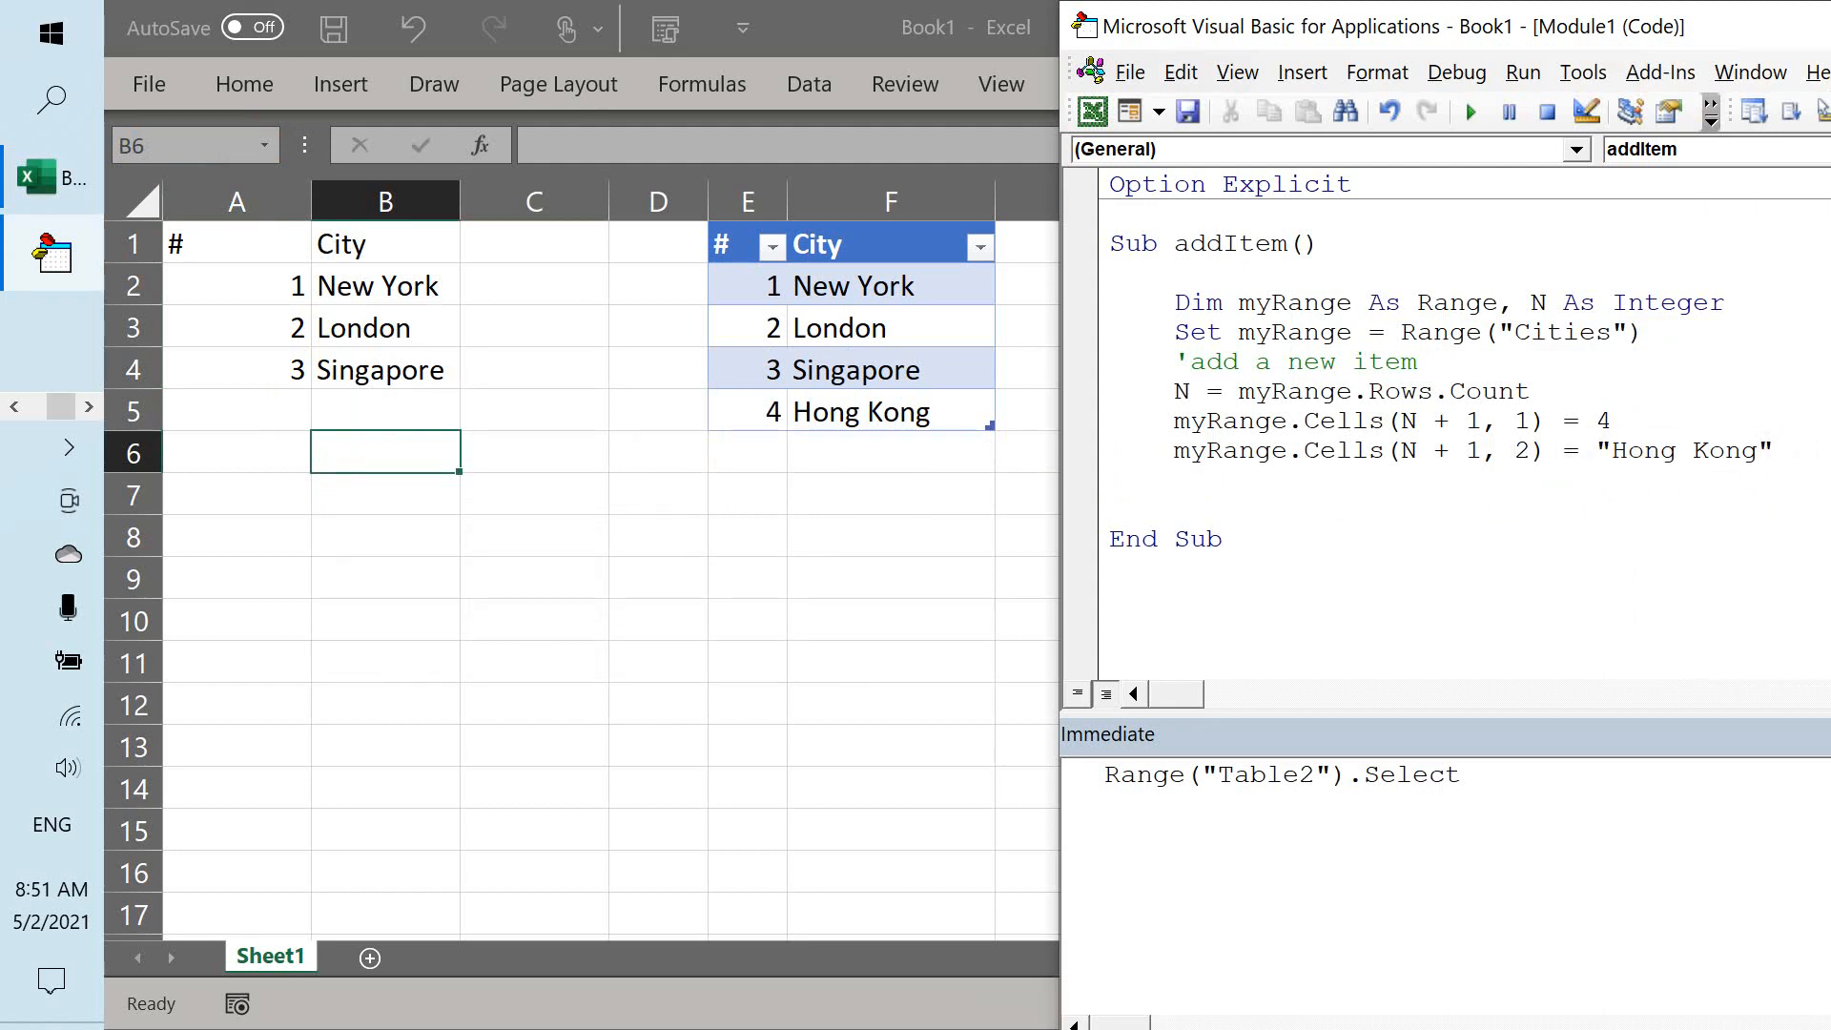
Write a comment noting the range is enlarged to include the new item.
type("'e")
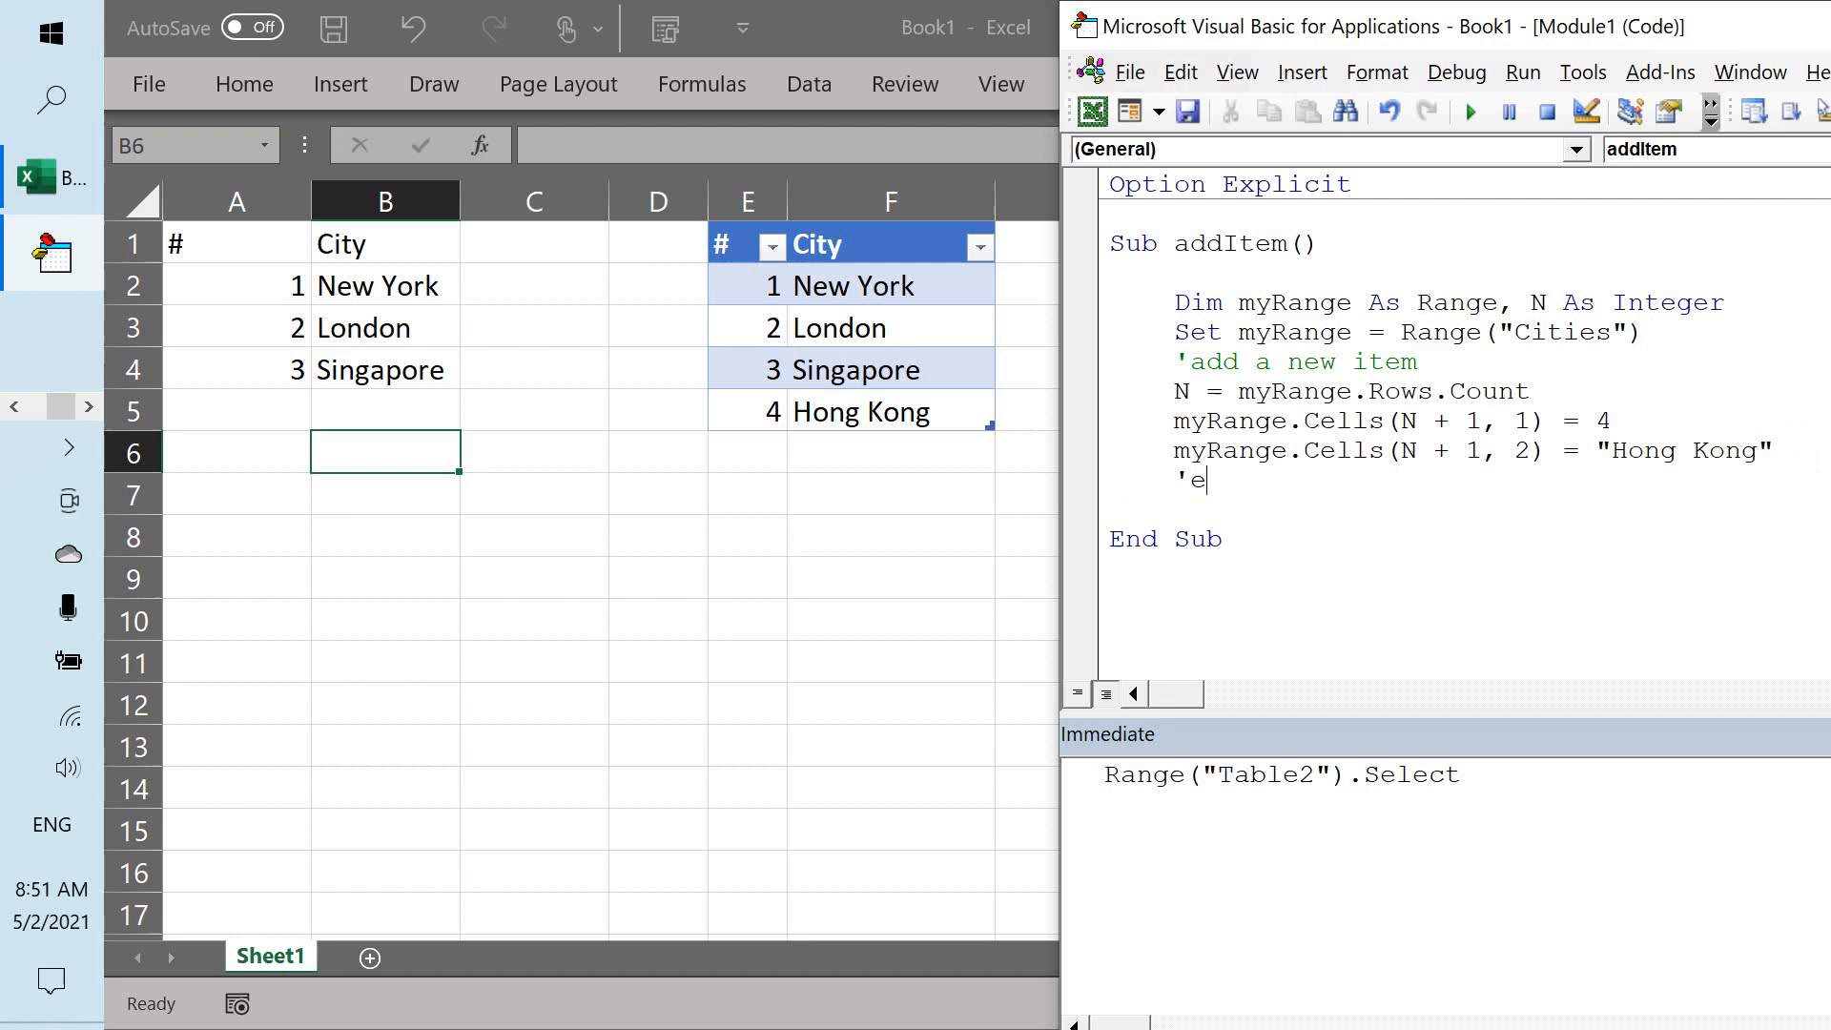
type("nlarge the range to in")
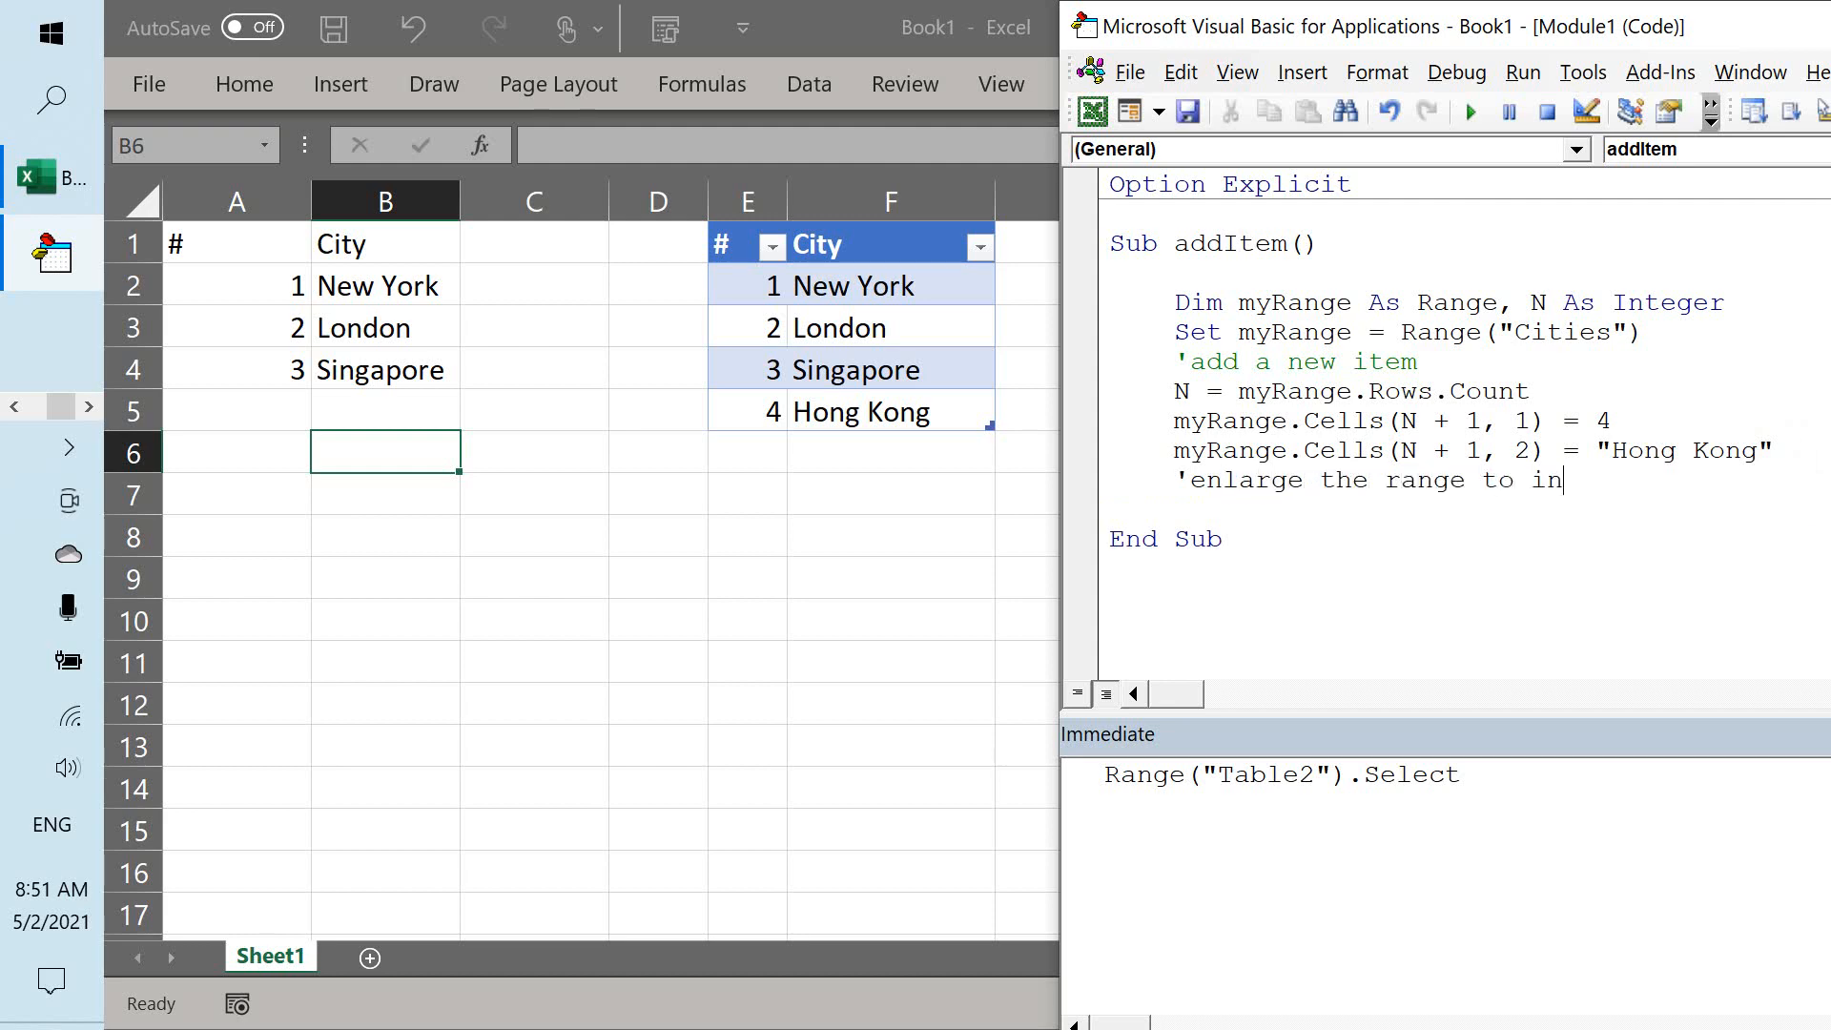
type("clude the new ite")
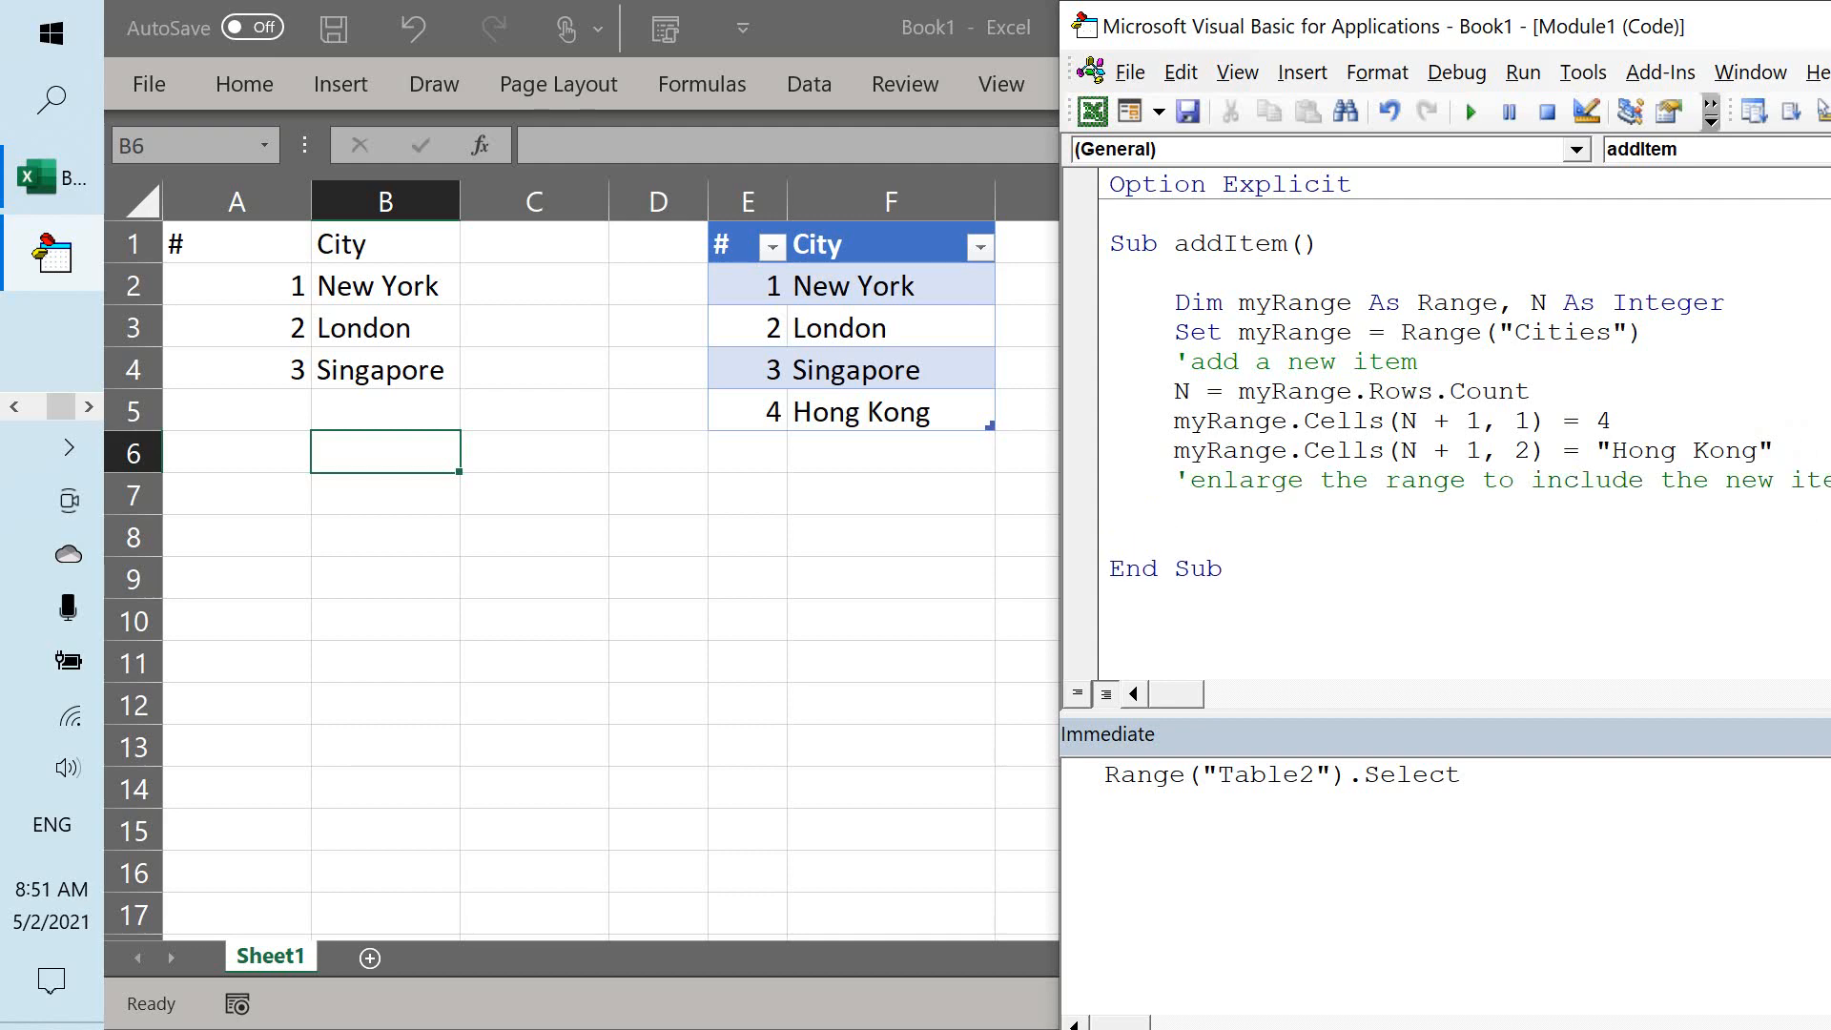
Add the line myRange.Resize(N + 1).Name = "Cities" before End Sub.
type("myRan")
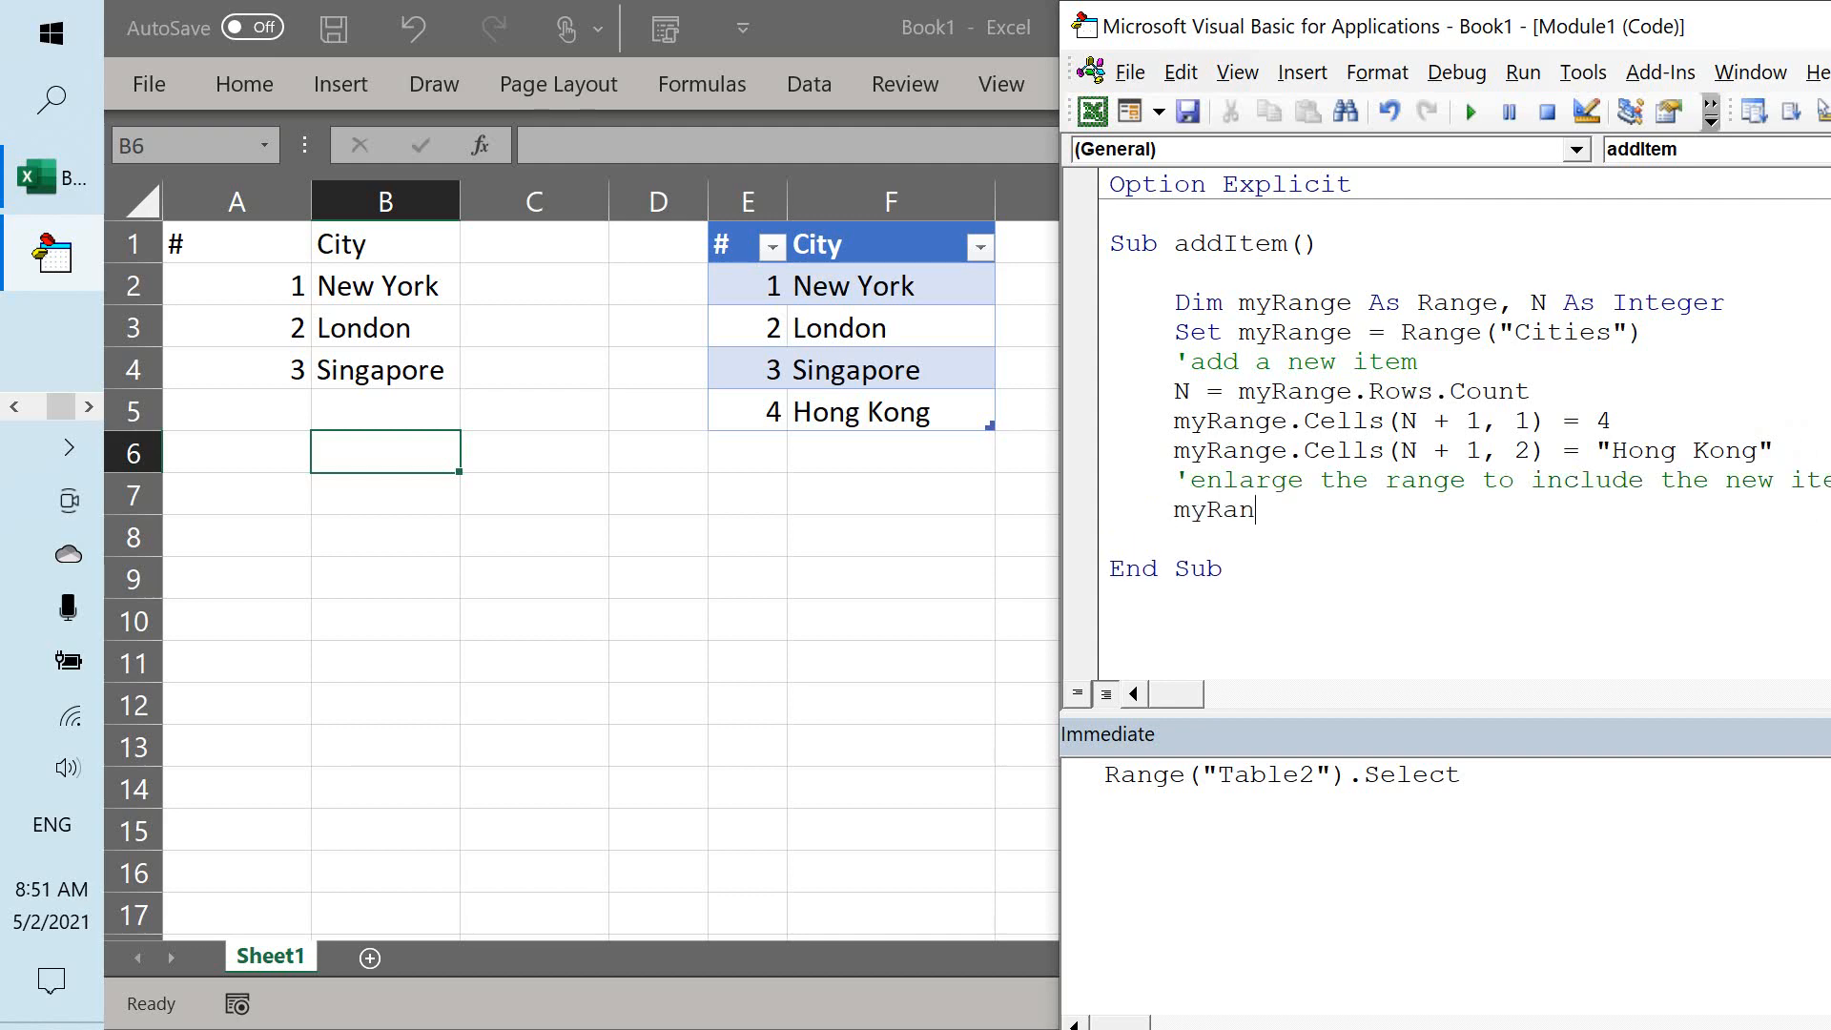
type(".resize")
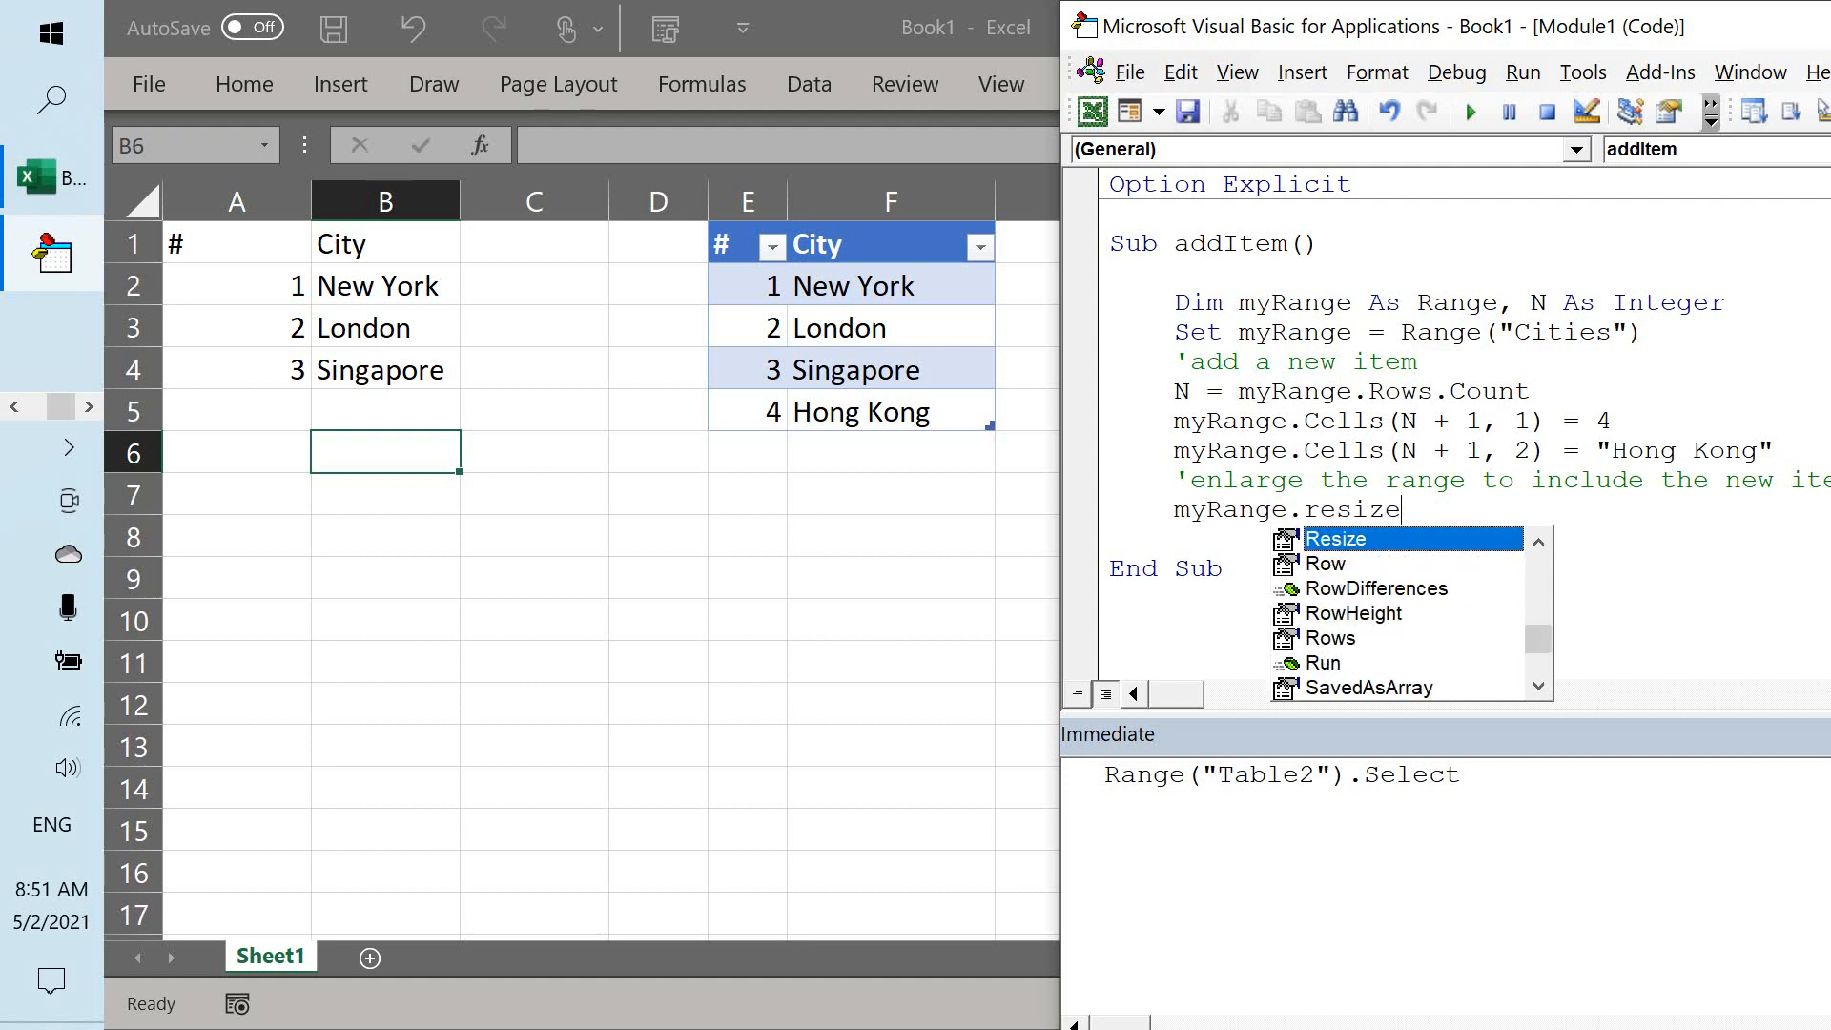
type("(N")
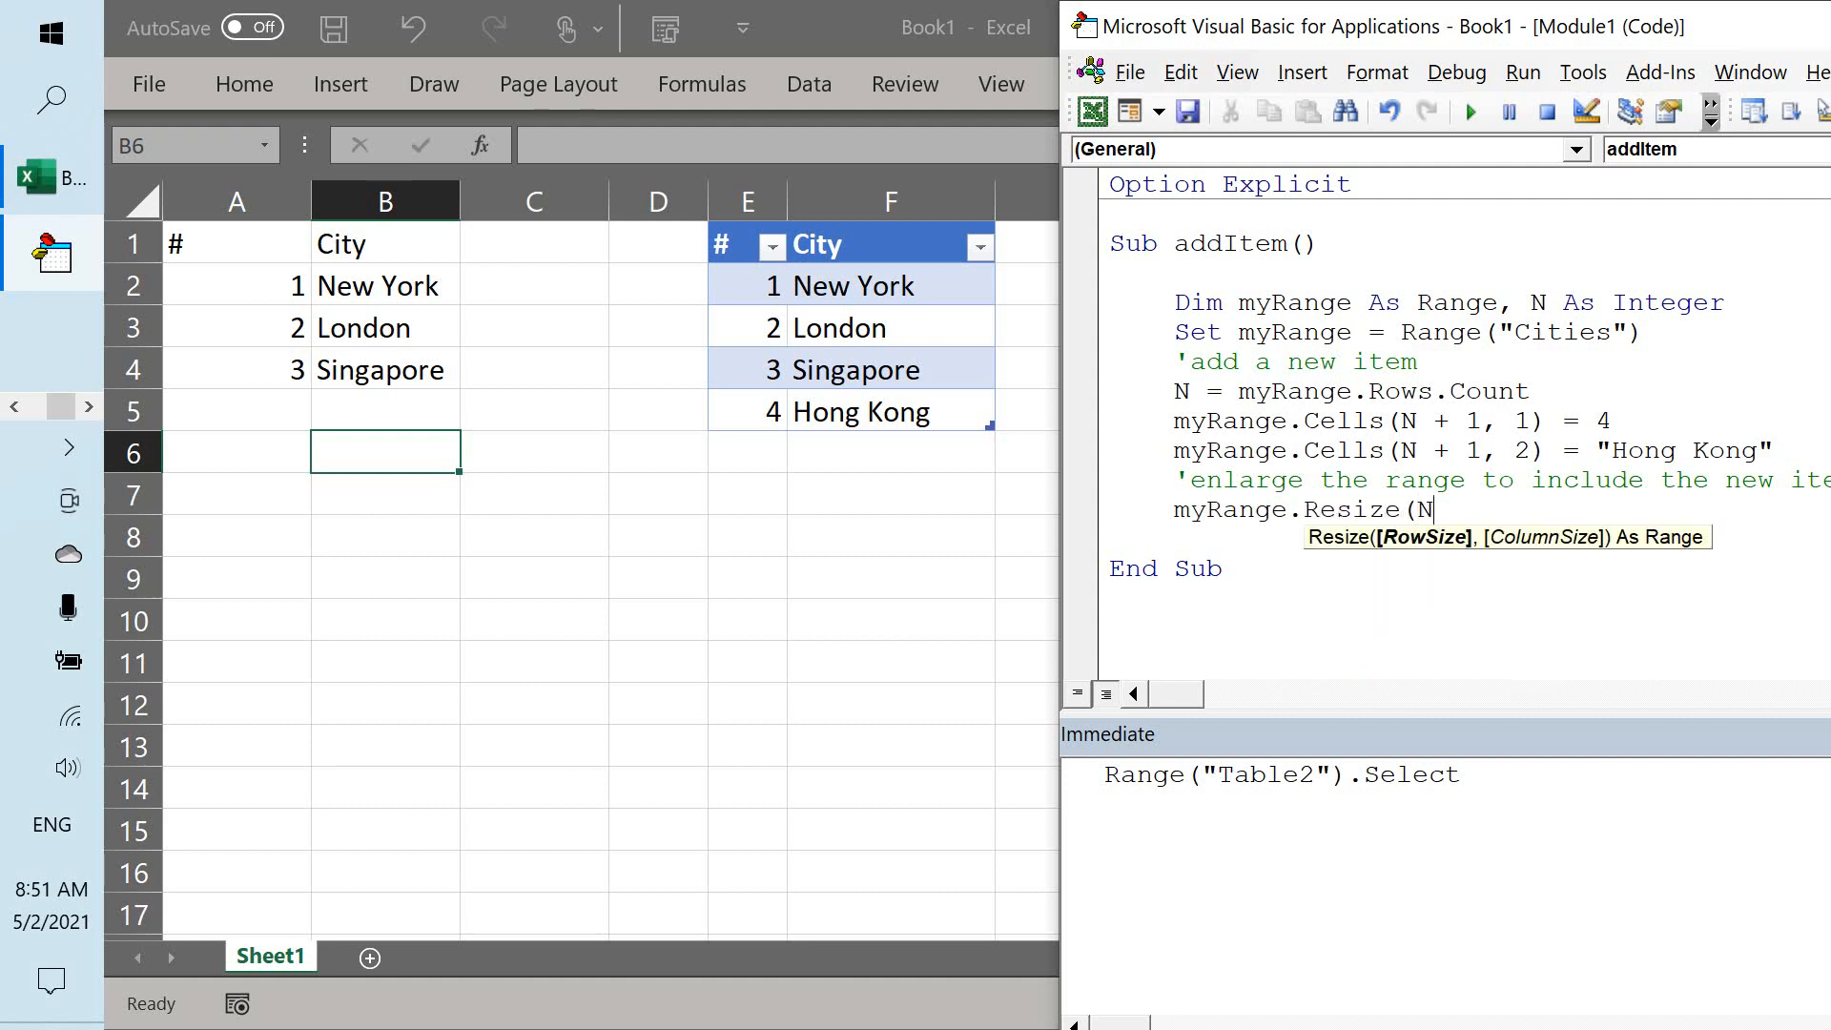
type("+1).")
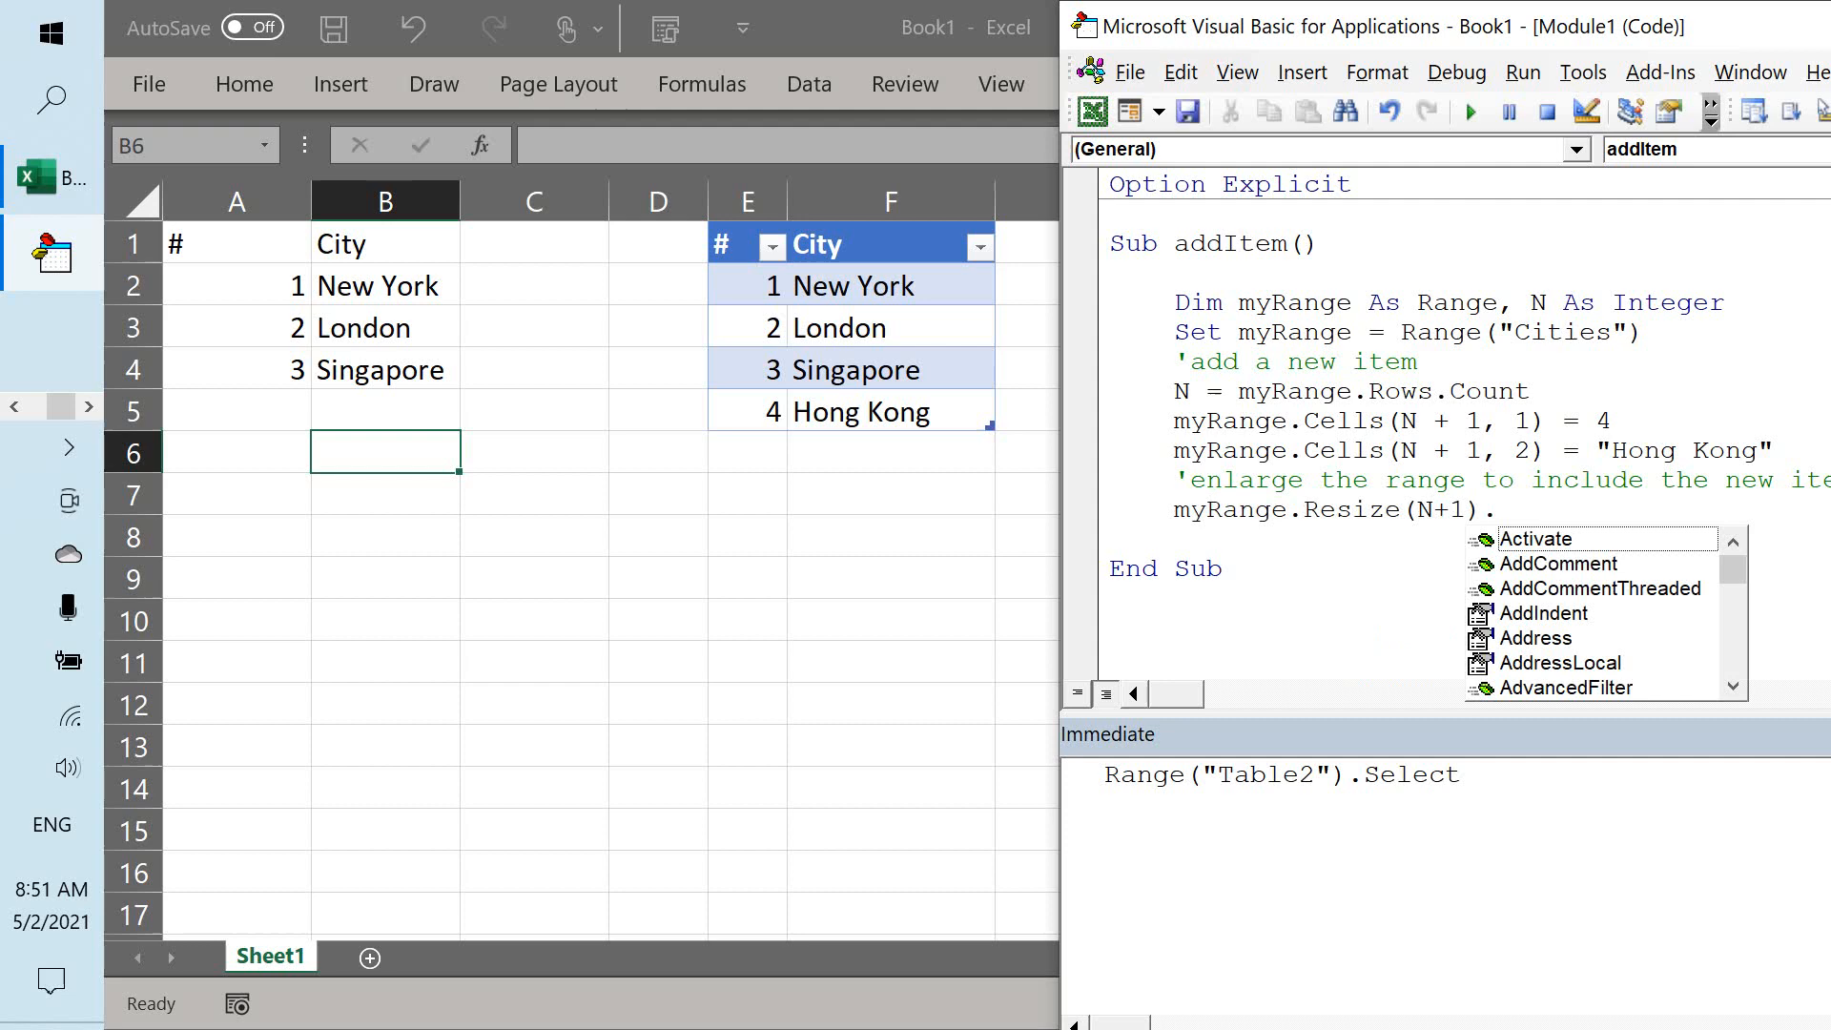
type("Name =")
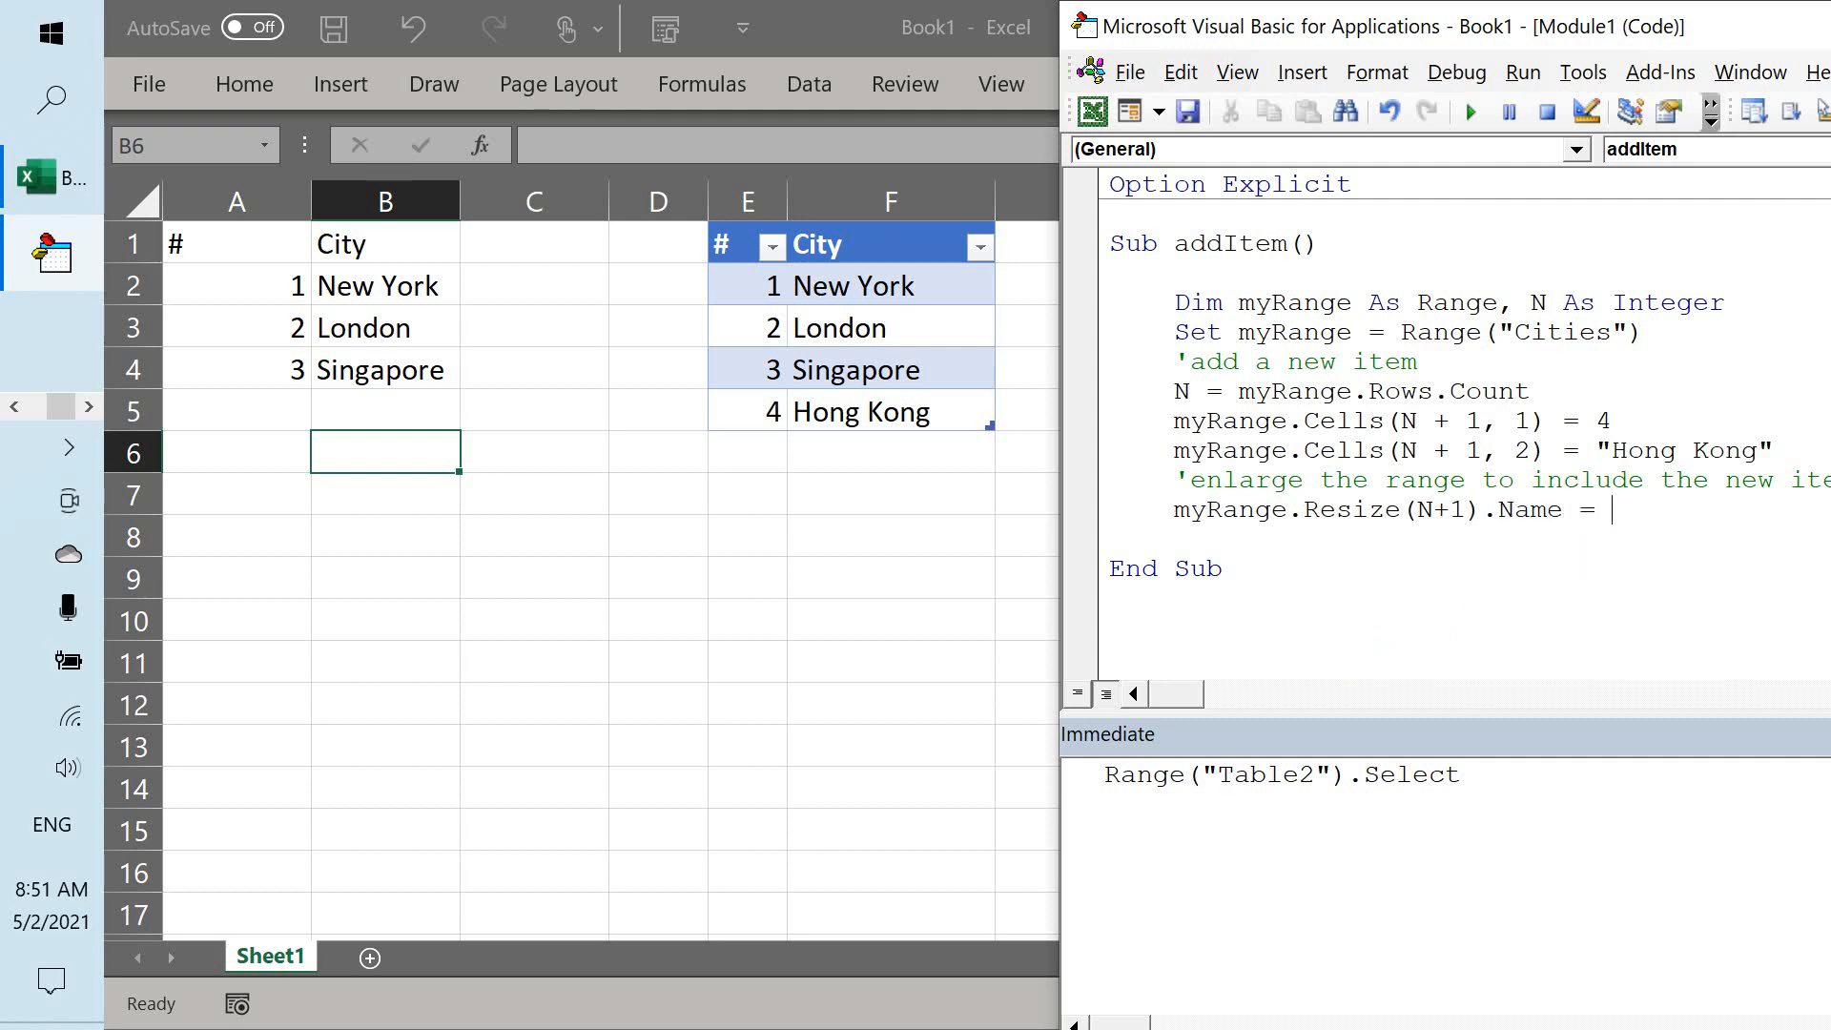
type("\"\"")
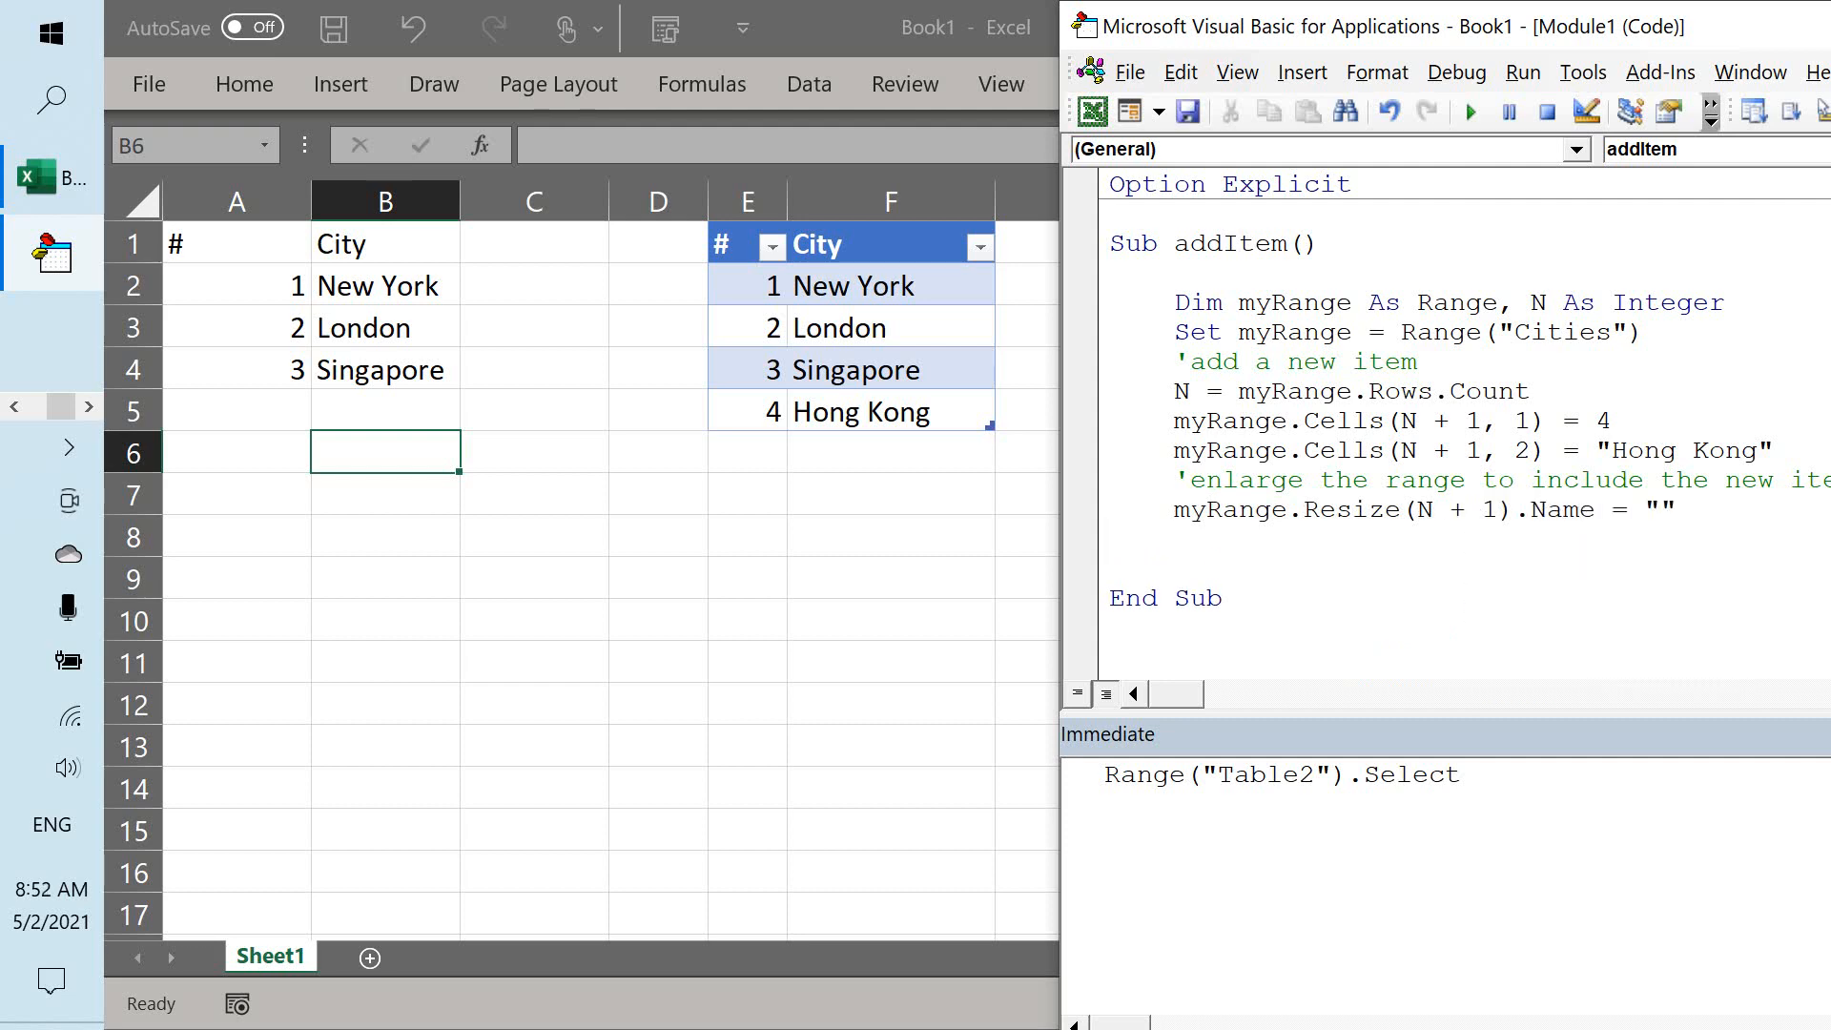
type("C")
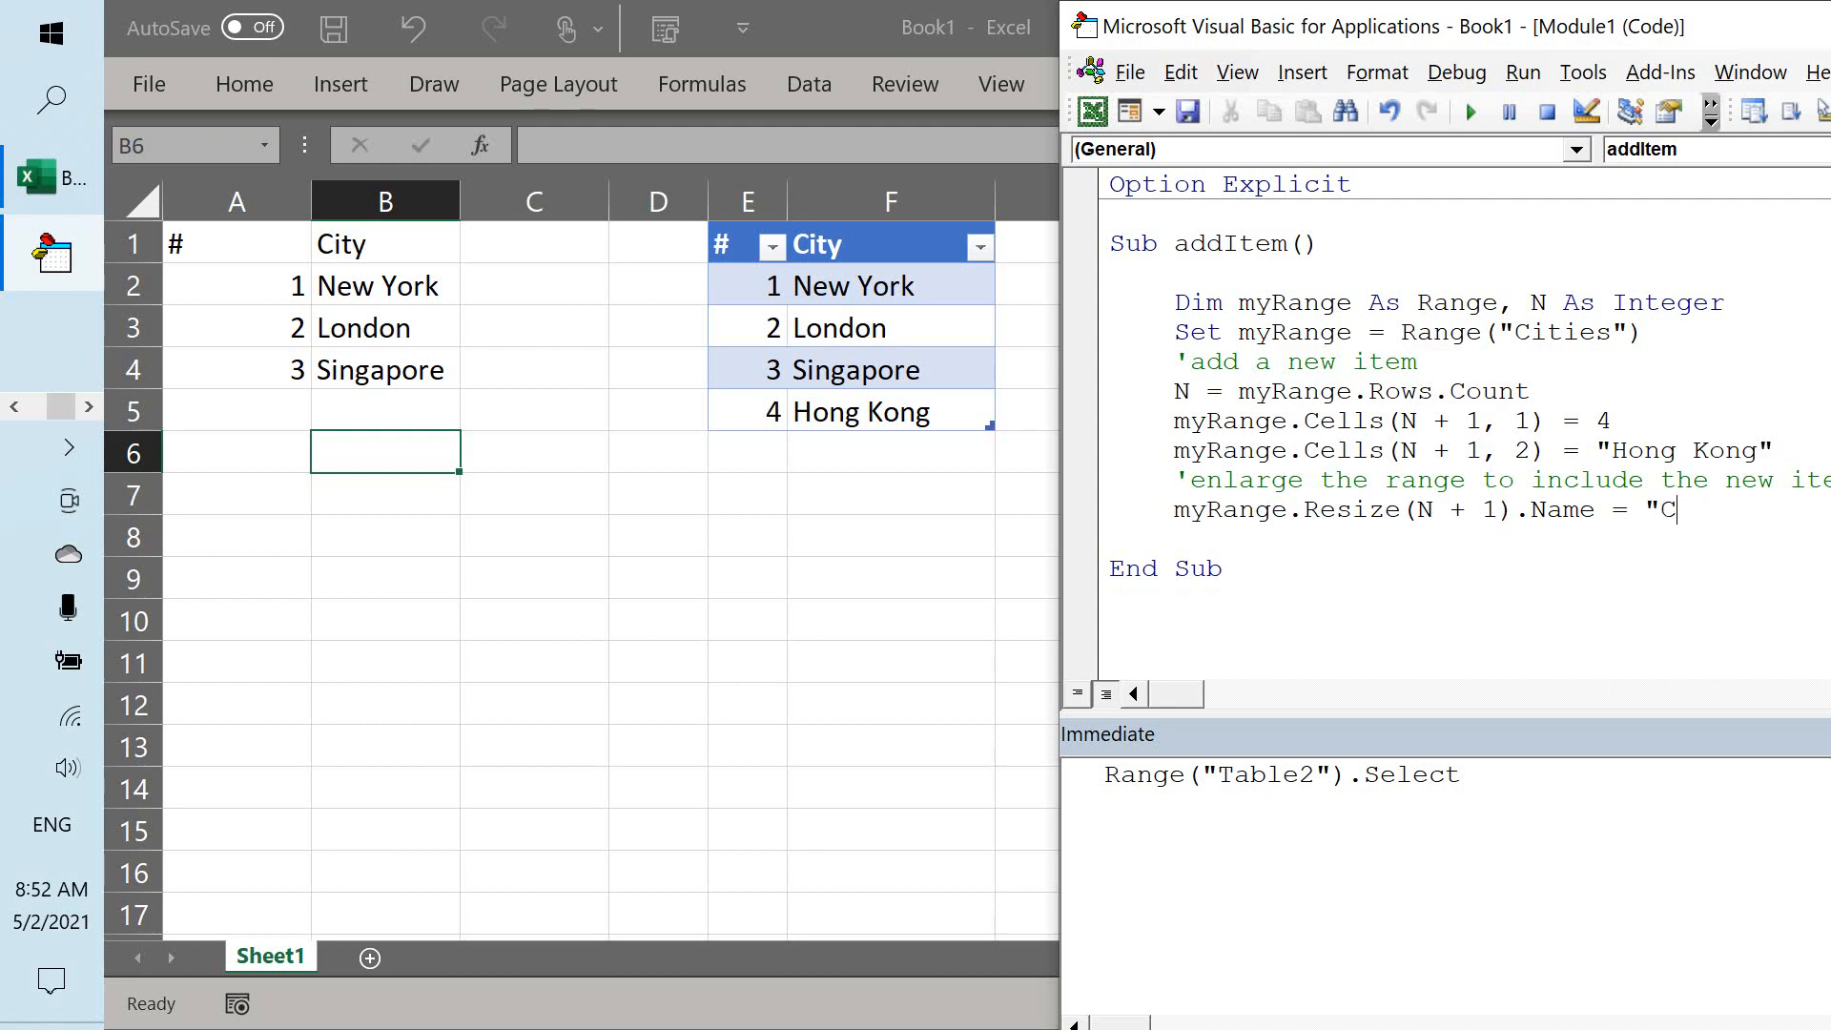
type("ities\"")
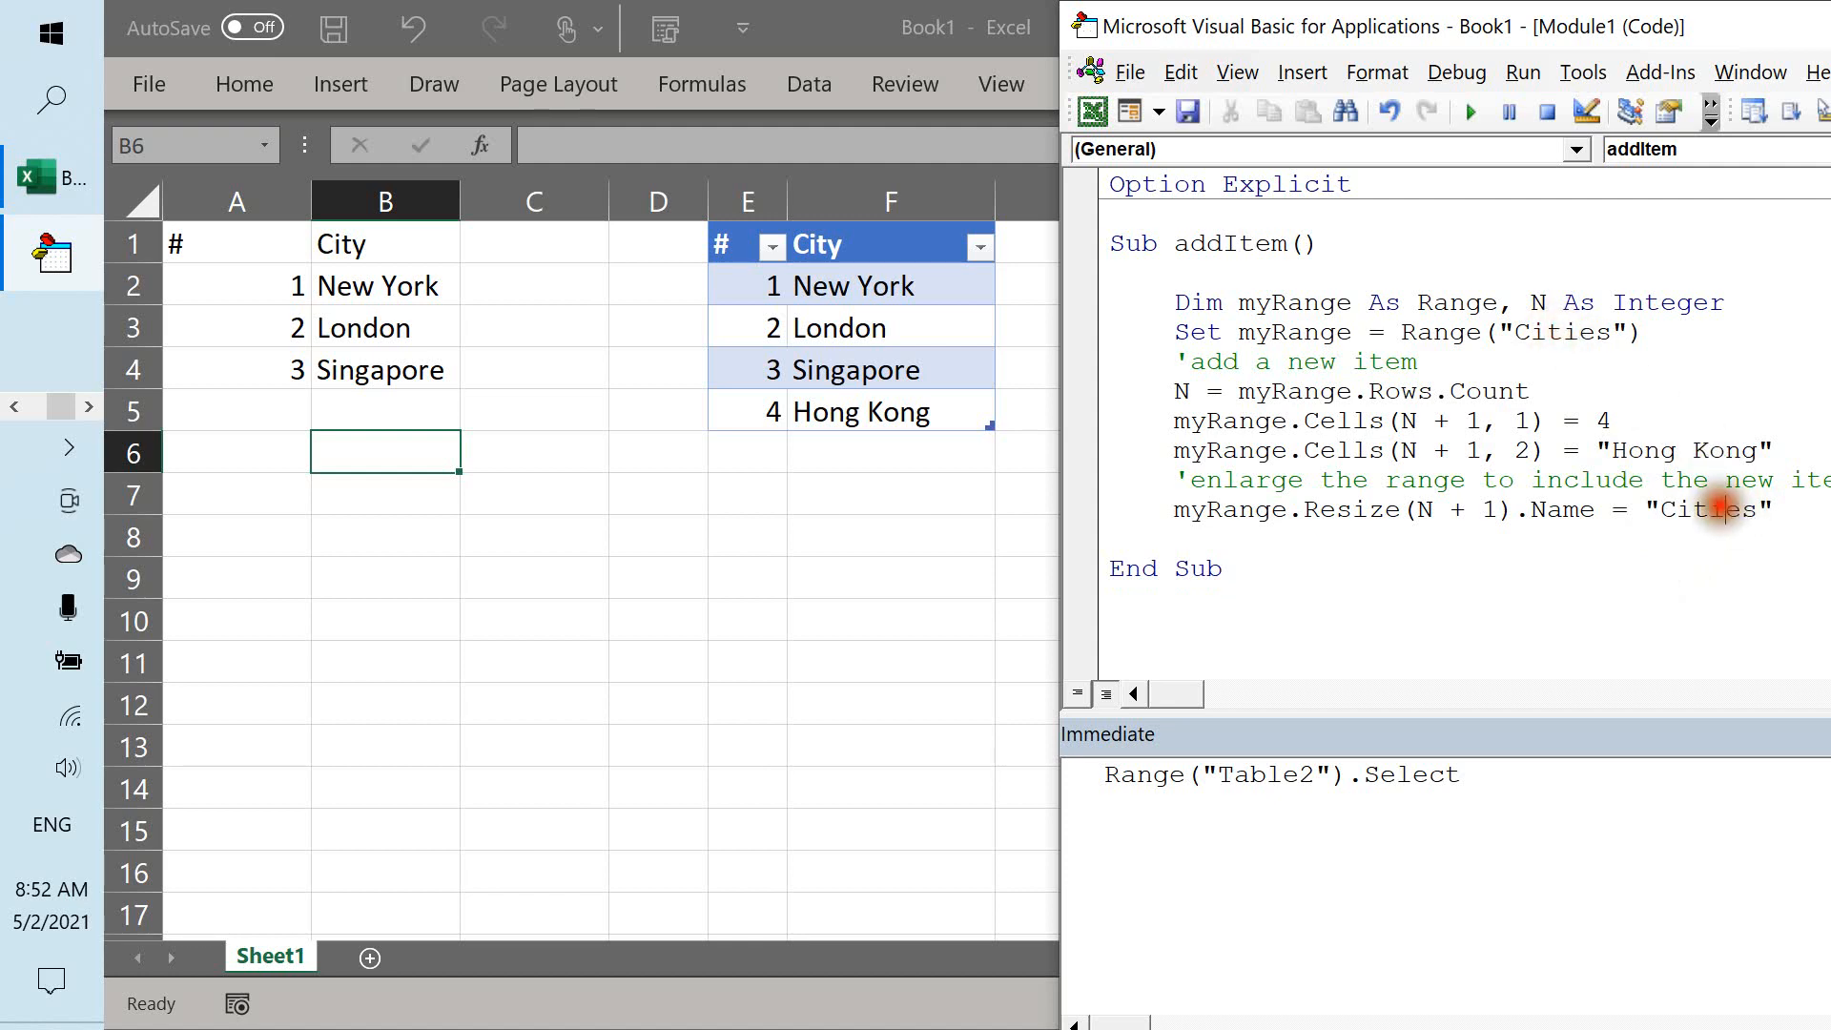
mouse_move(1510, 296)
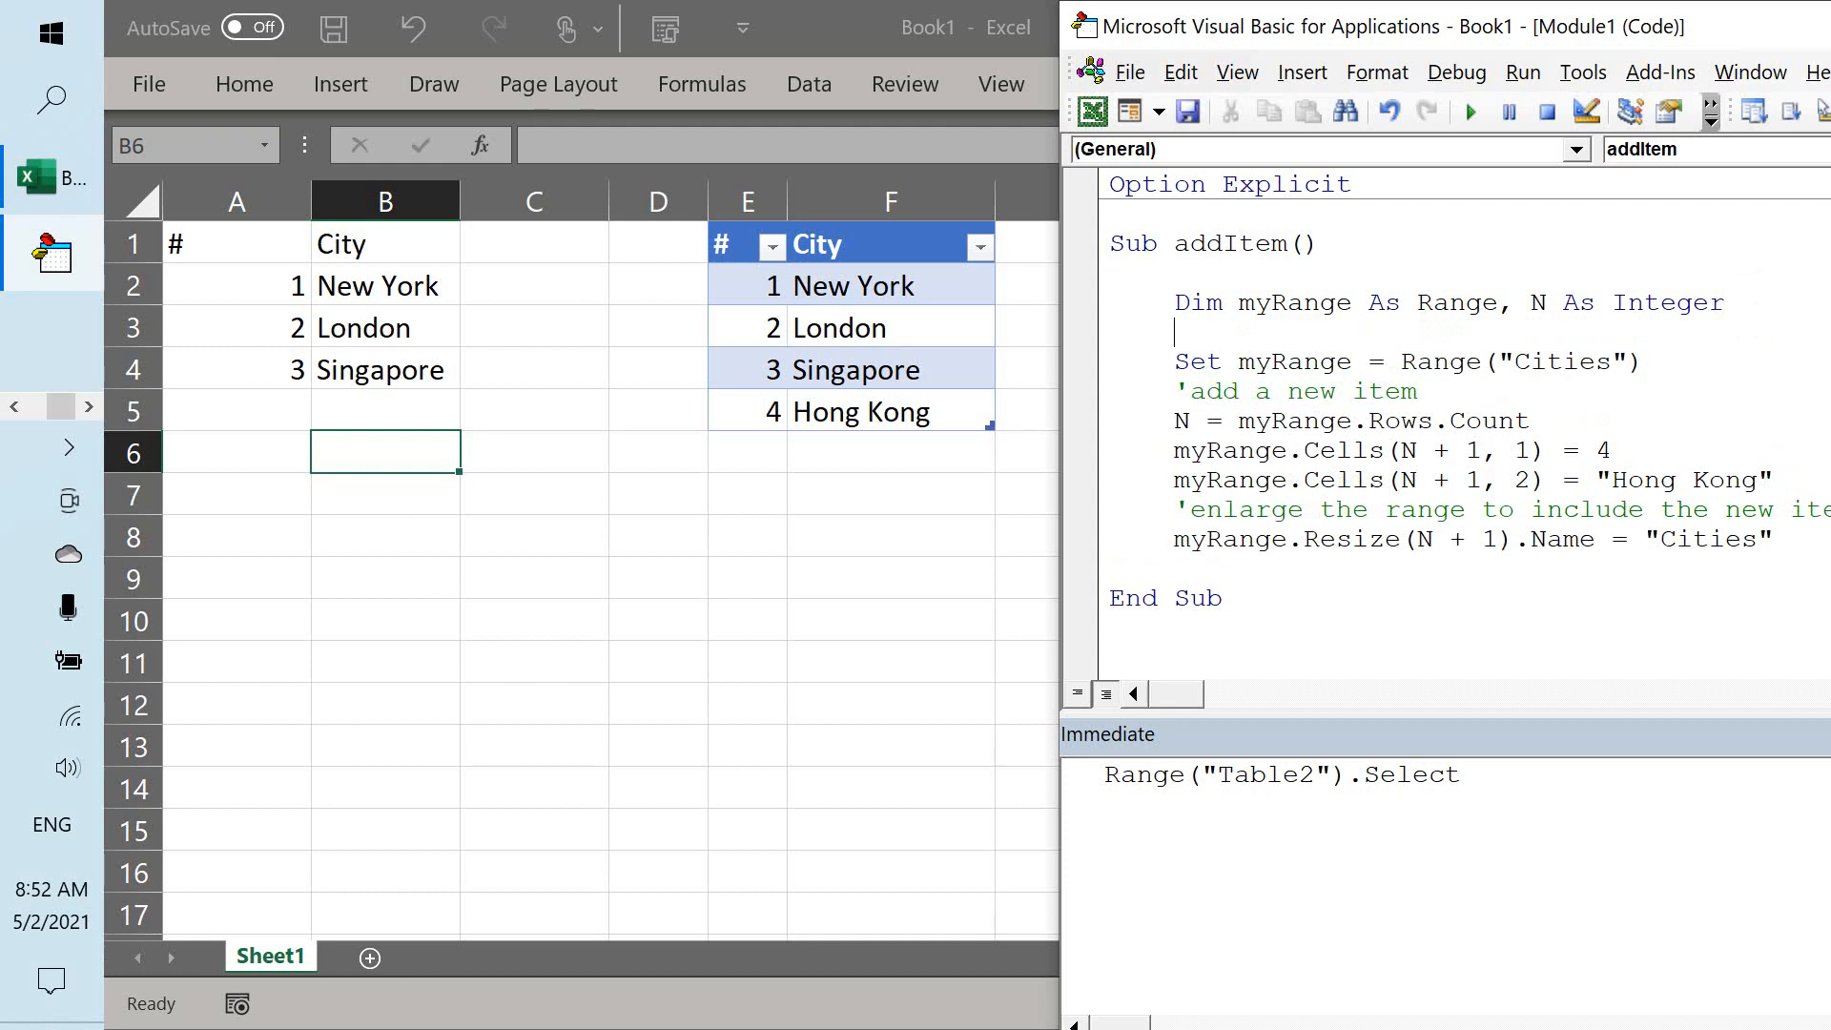
Write Dim rangeName As String and rangeName = "Cities" in addItem, then bring up Replace.
type("Dim rangeName")
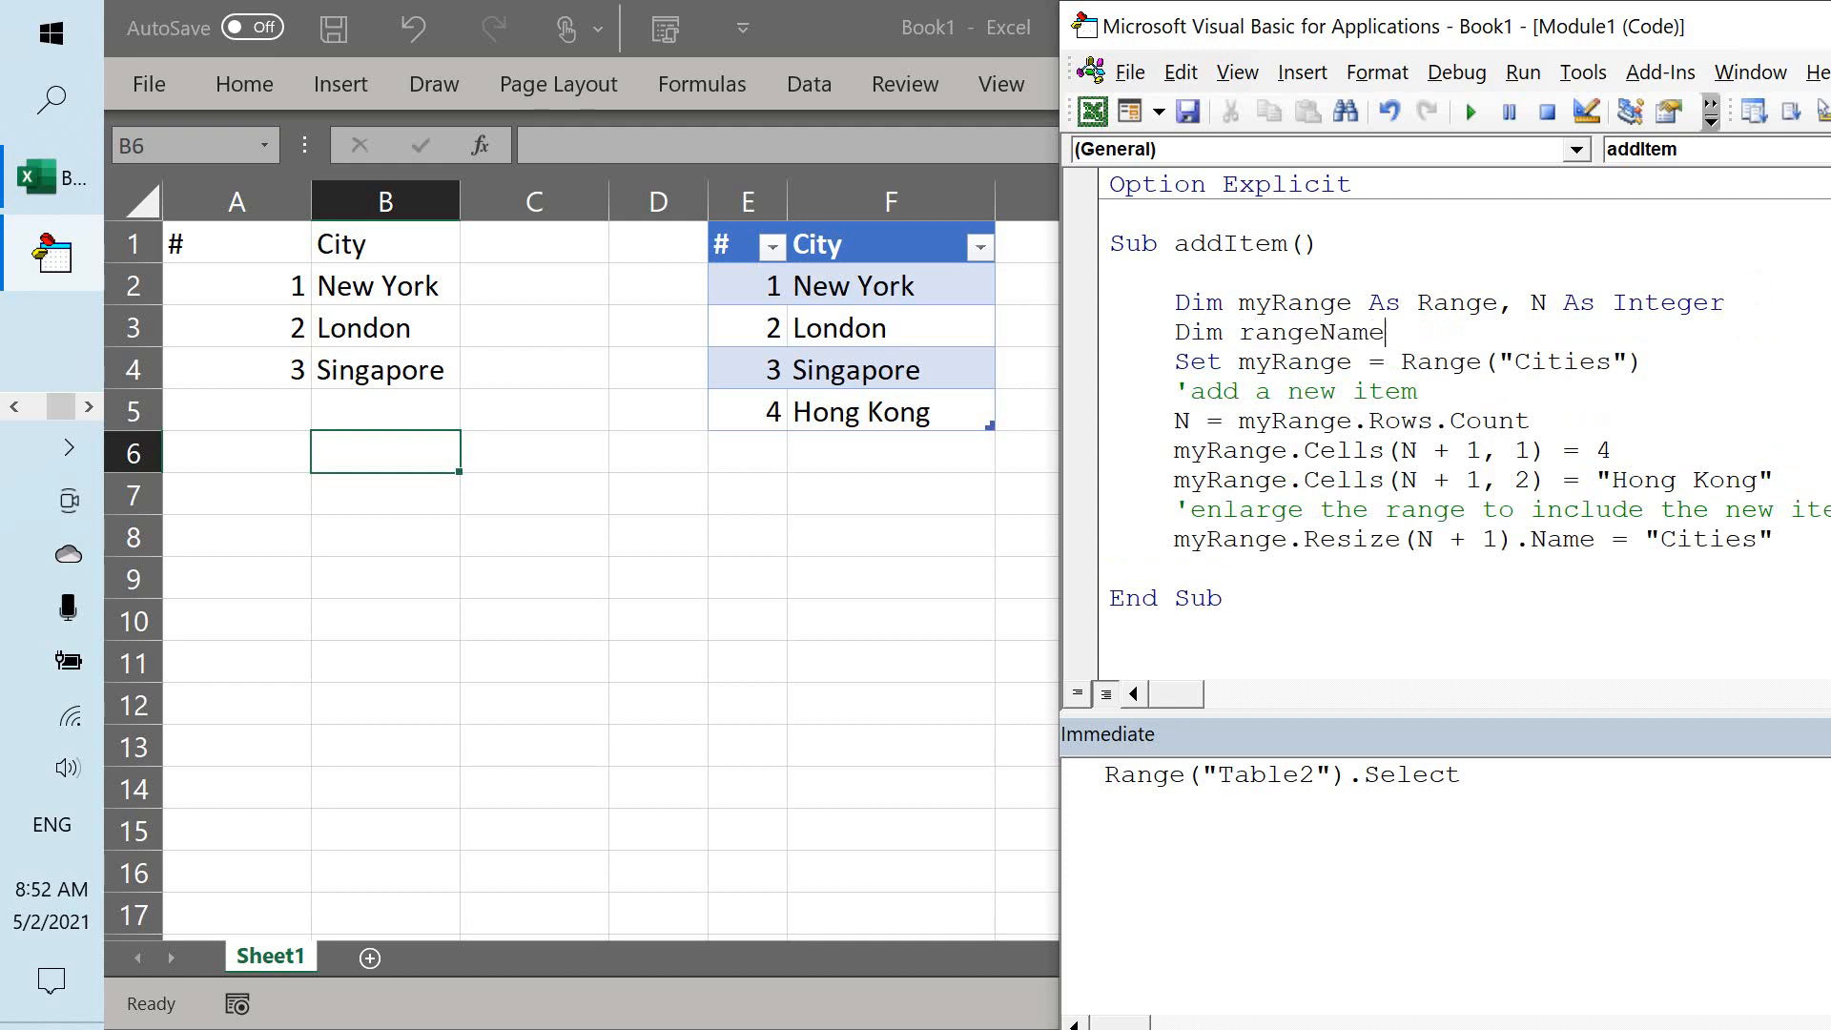
type("as string")
type("rangN")
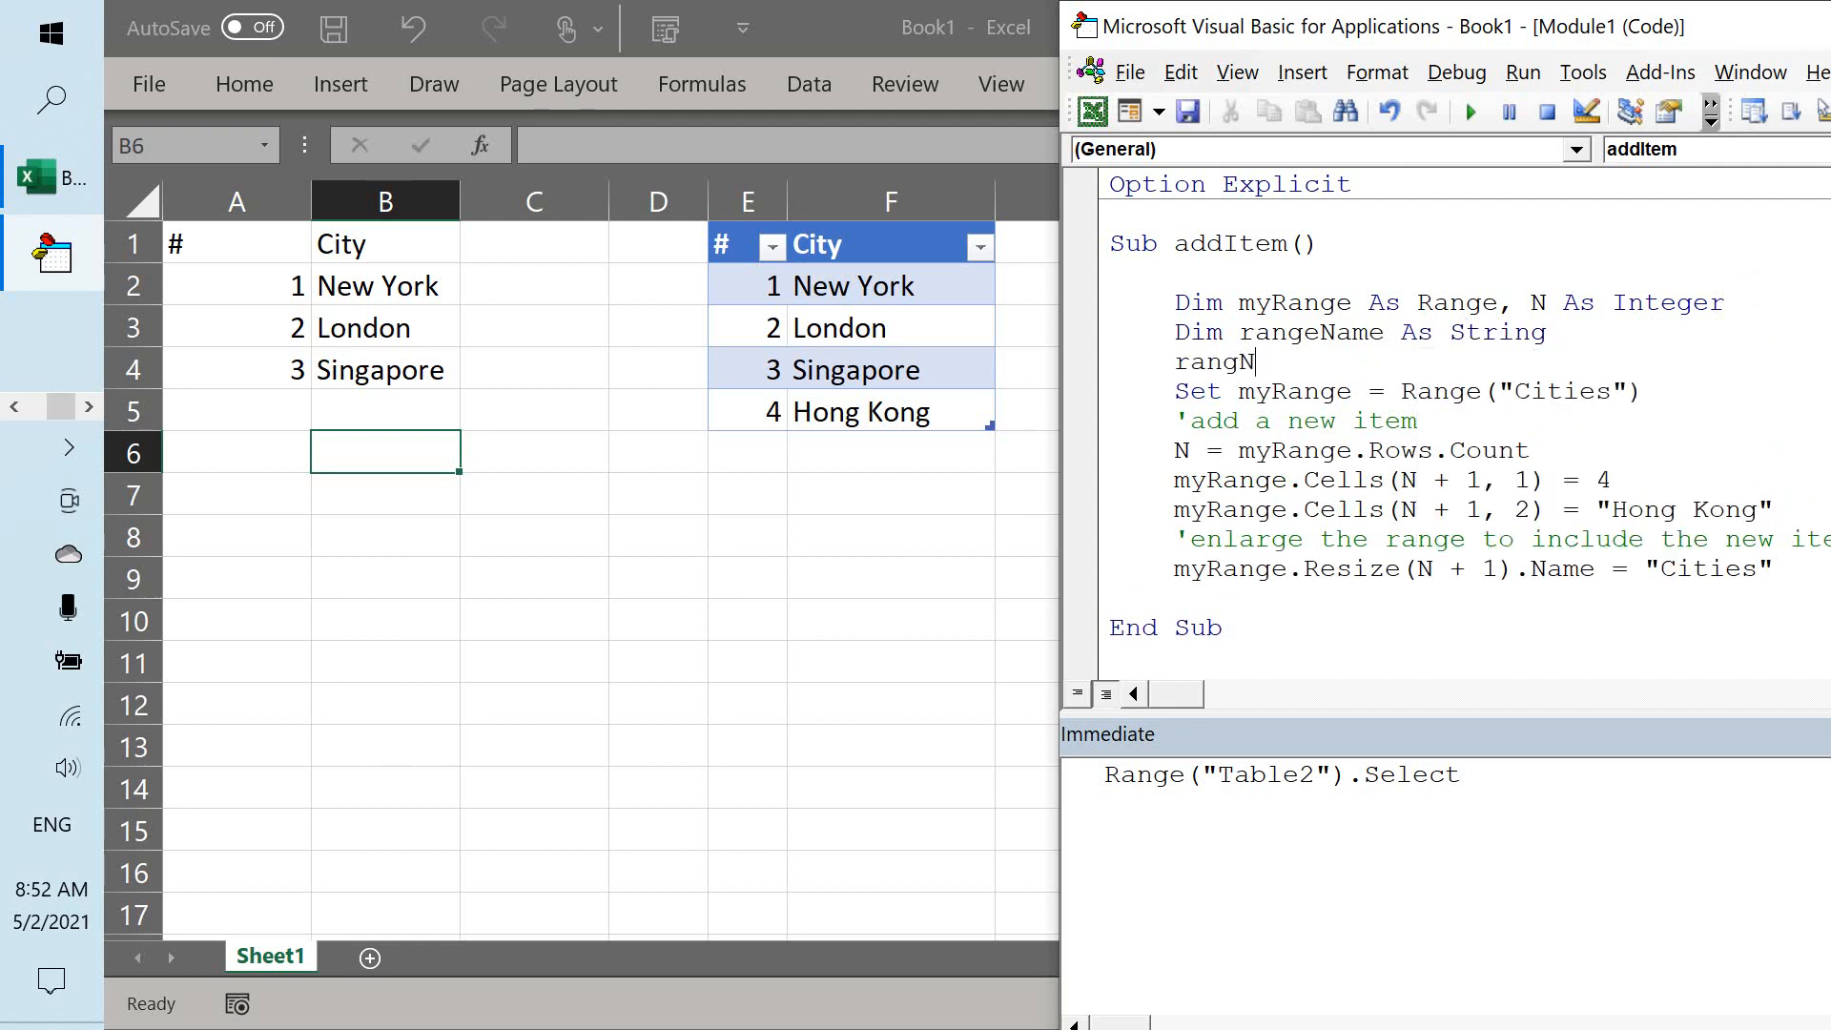
type("eName =")
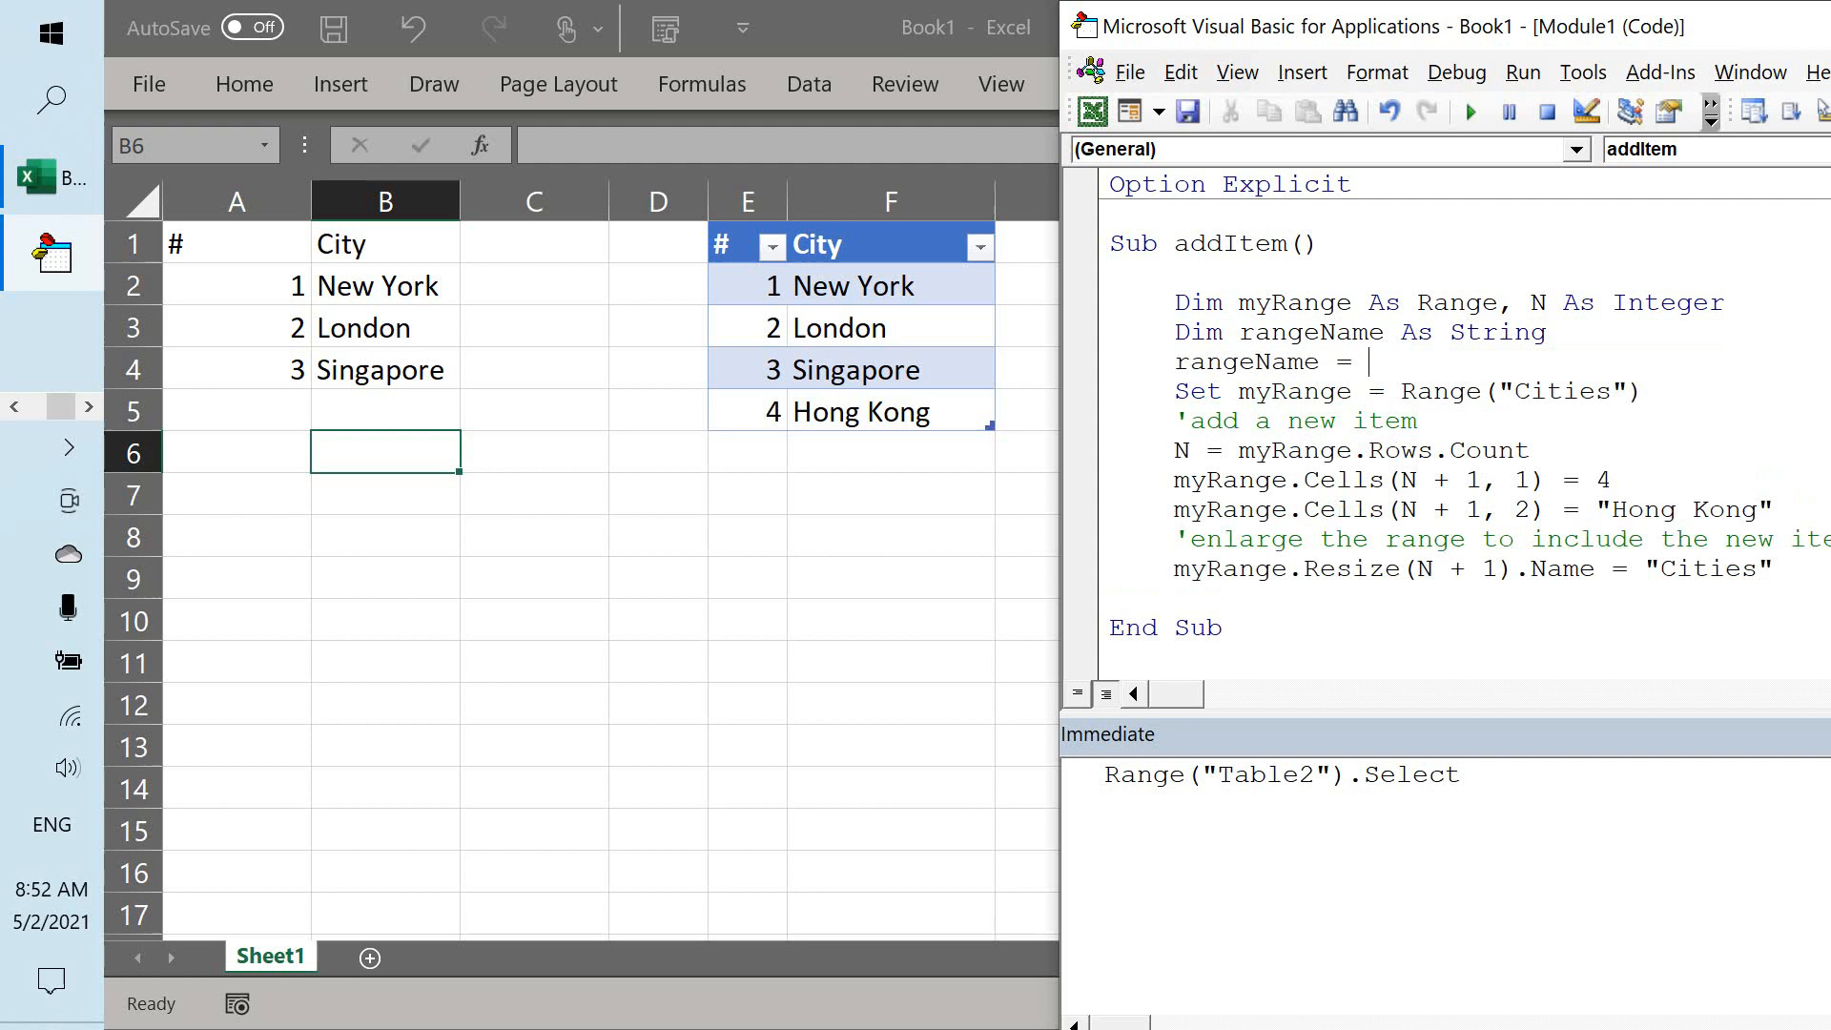
type("\"Ci")
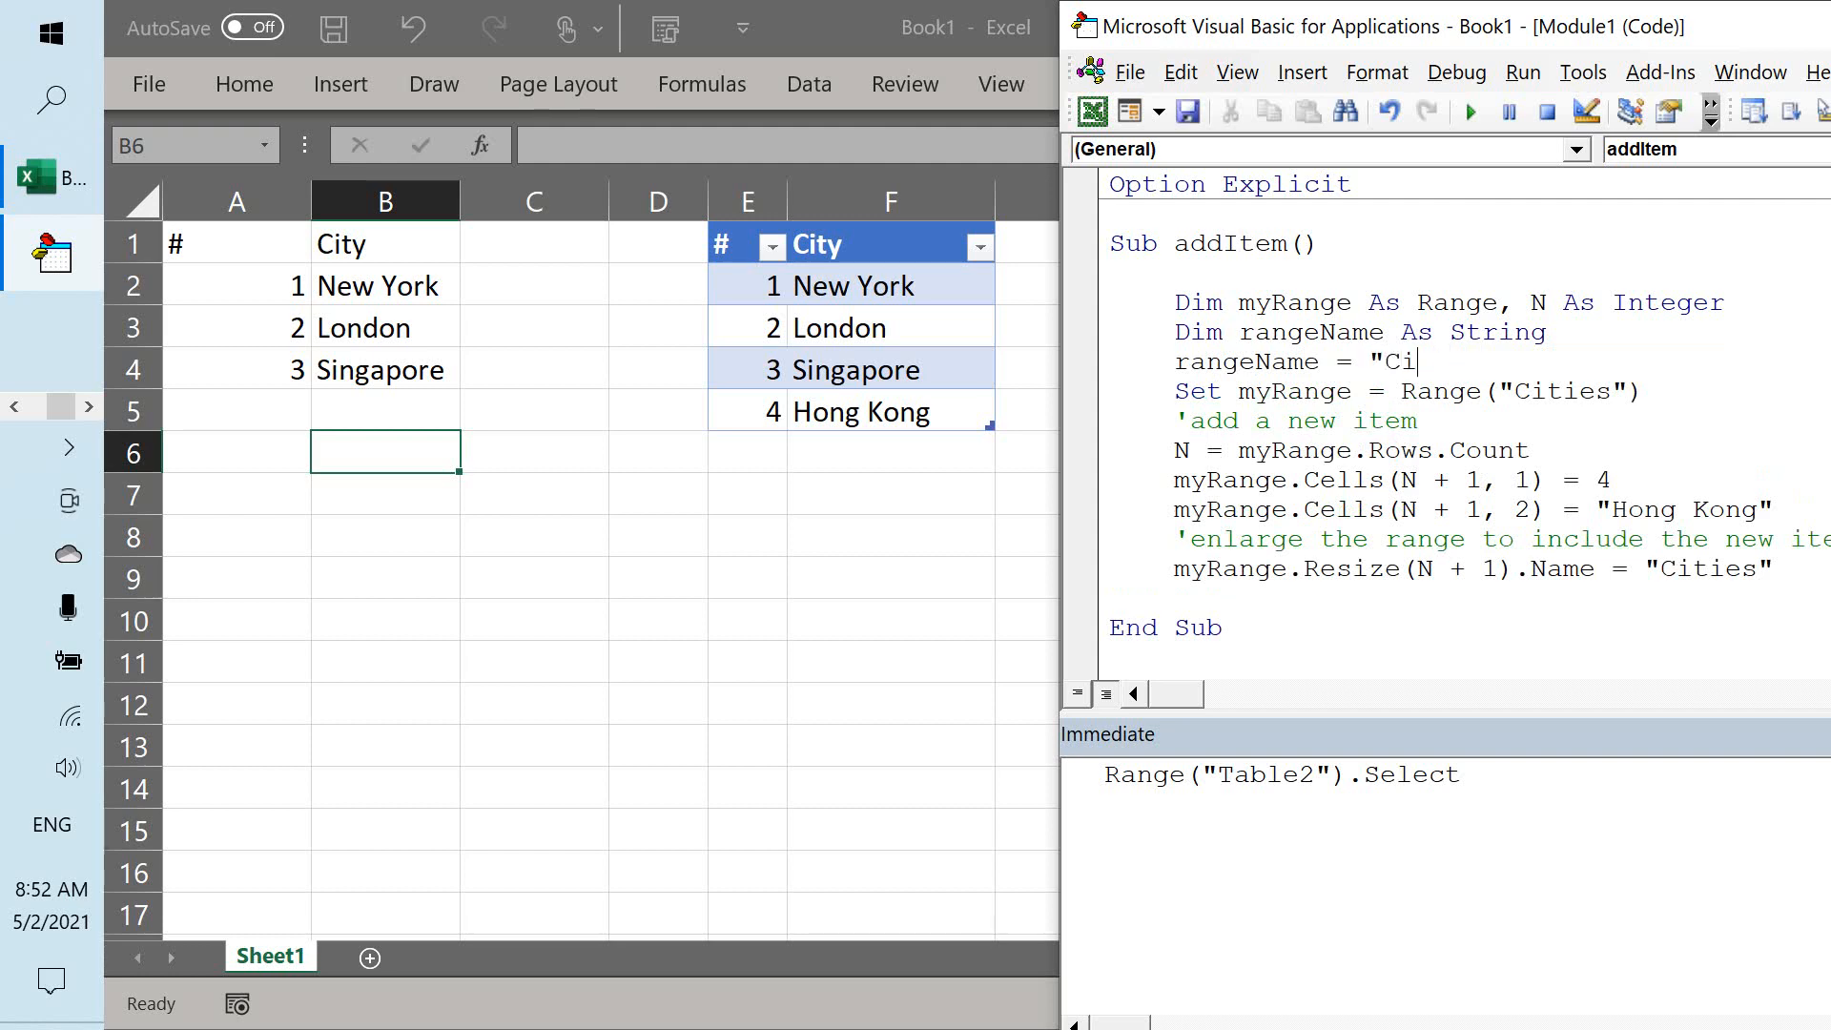
type("ties")
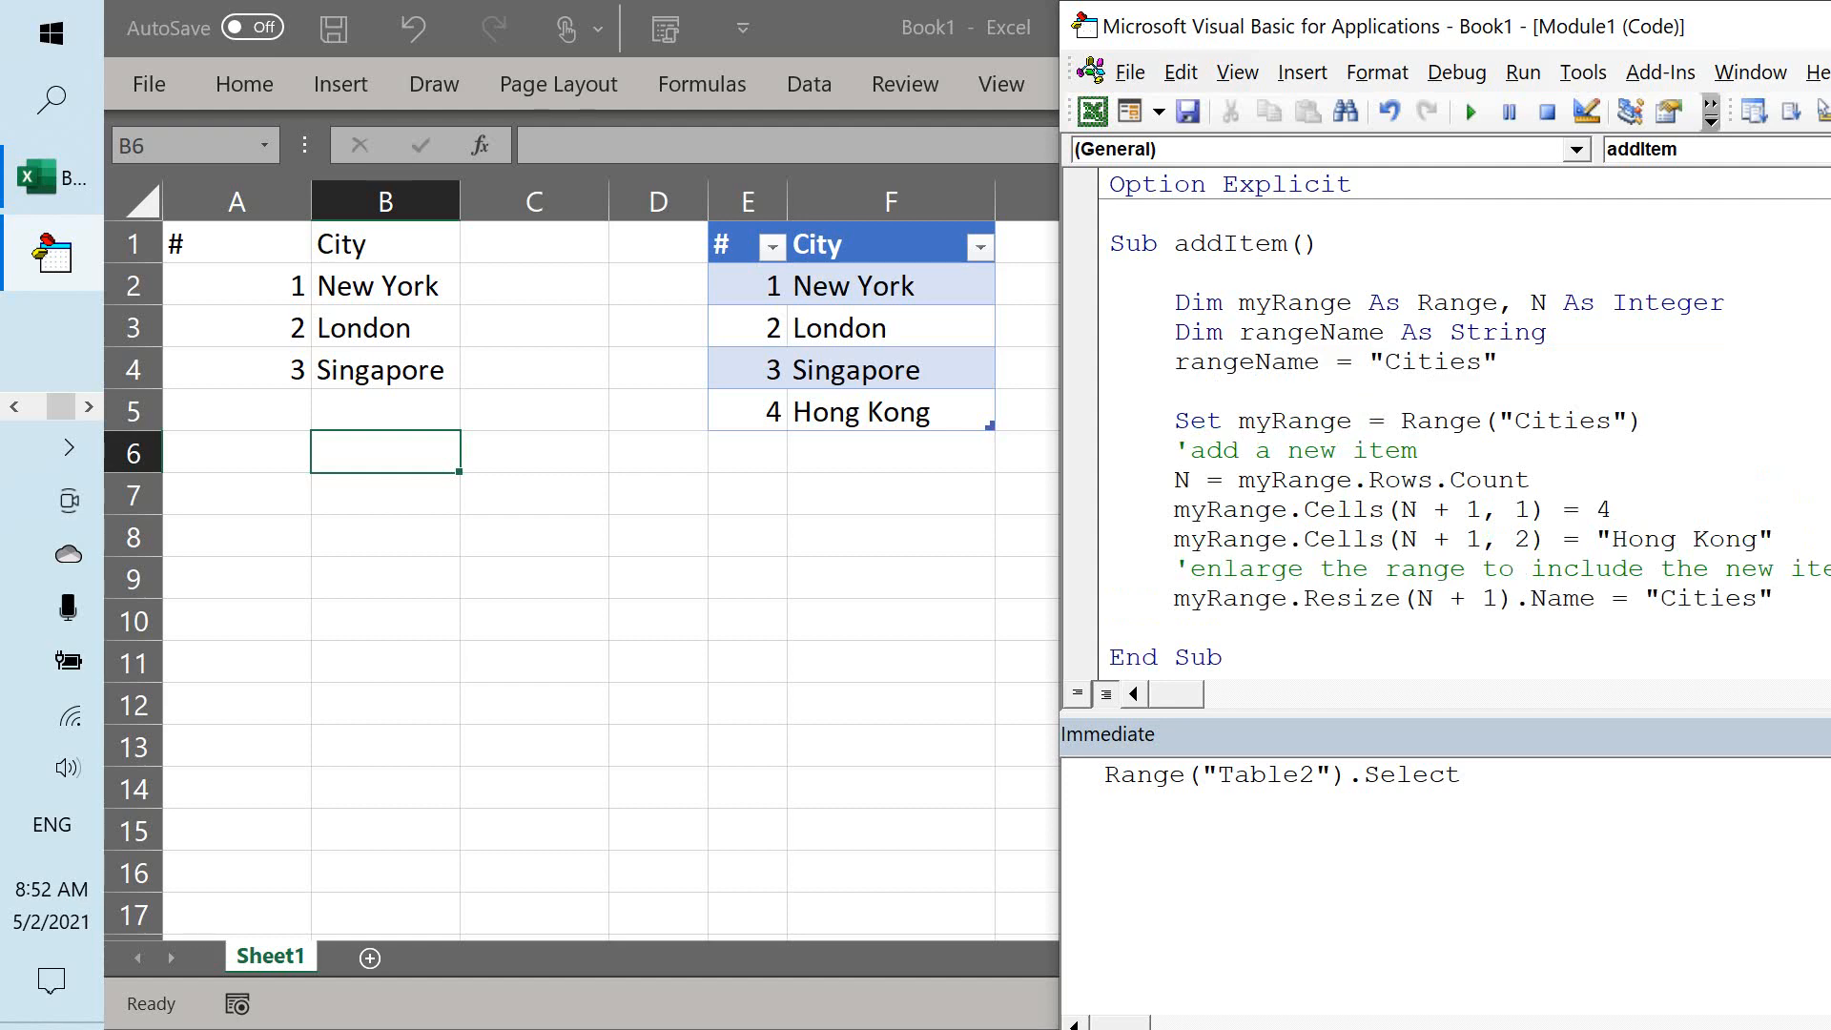
key("Ctrl+h")
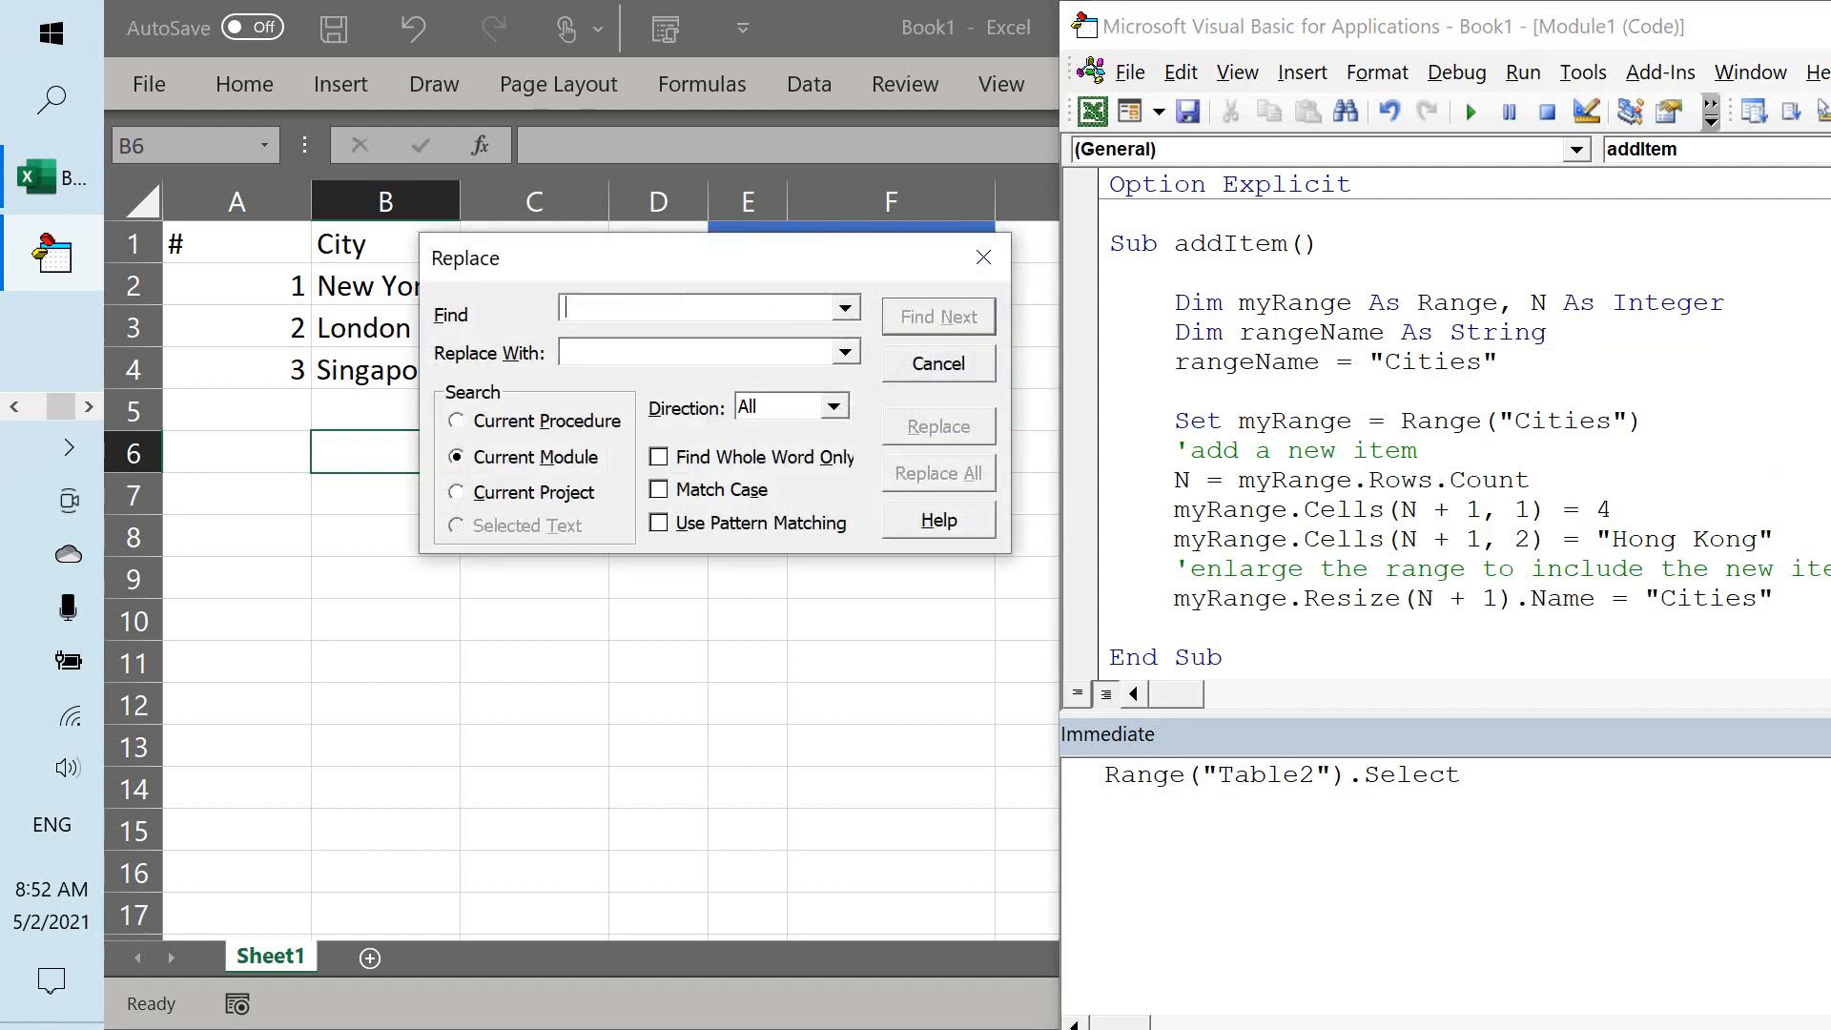
Search for "Cities" replacing with rangeName, limited to the current procedure.
type("\"Cities")
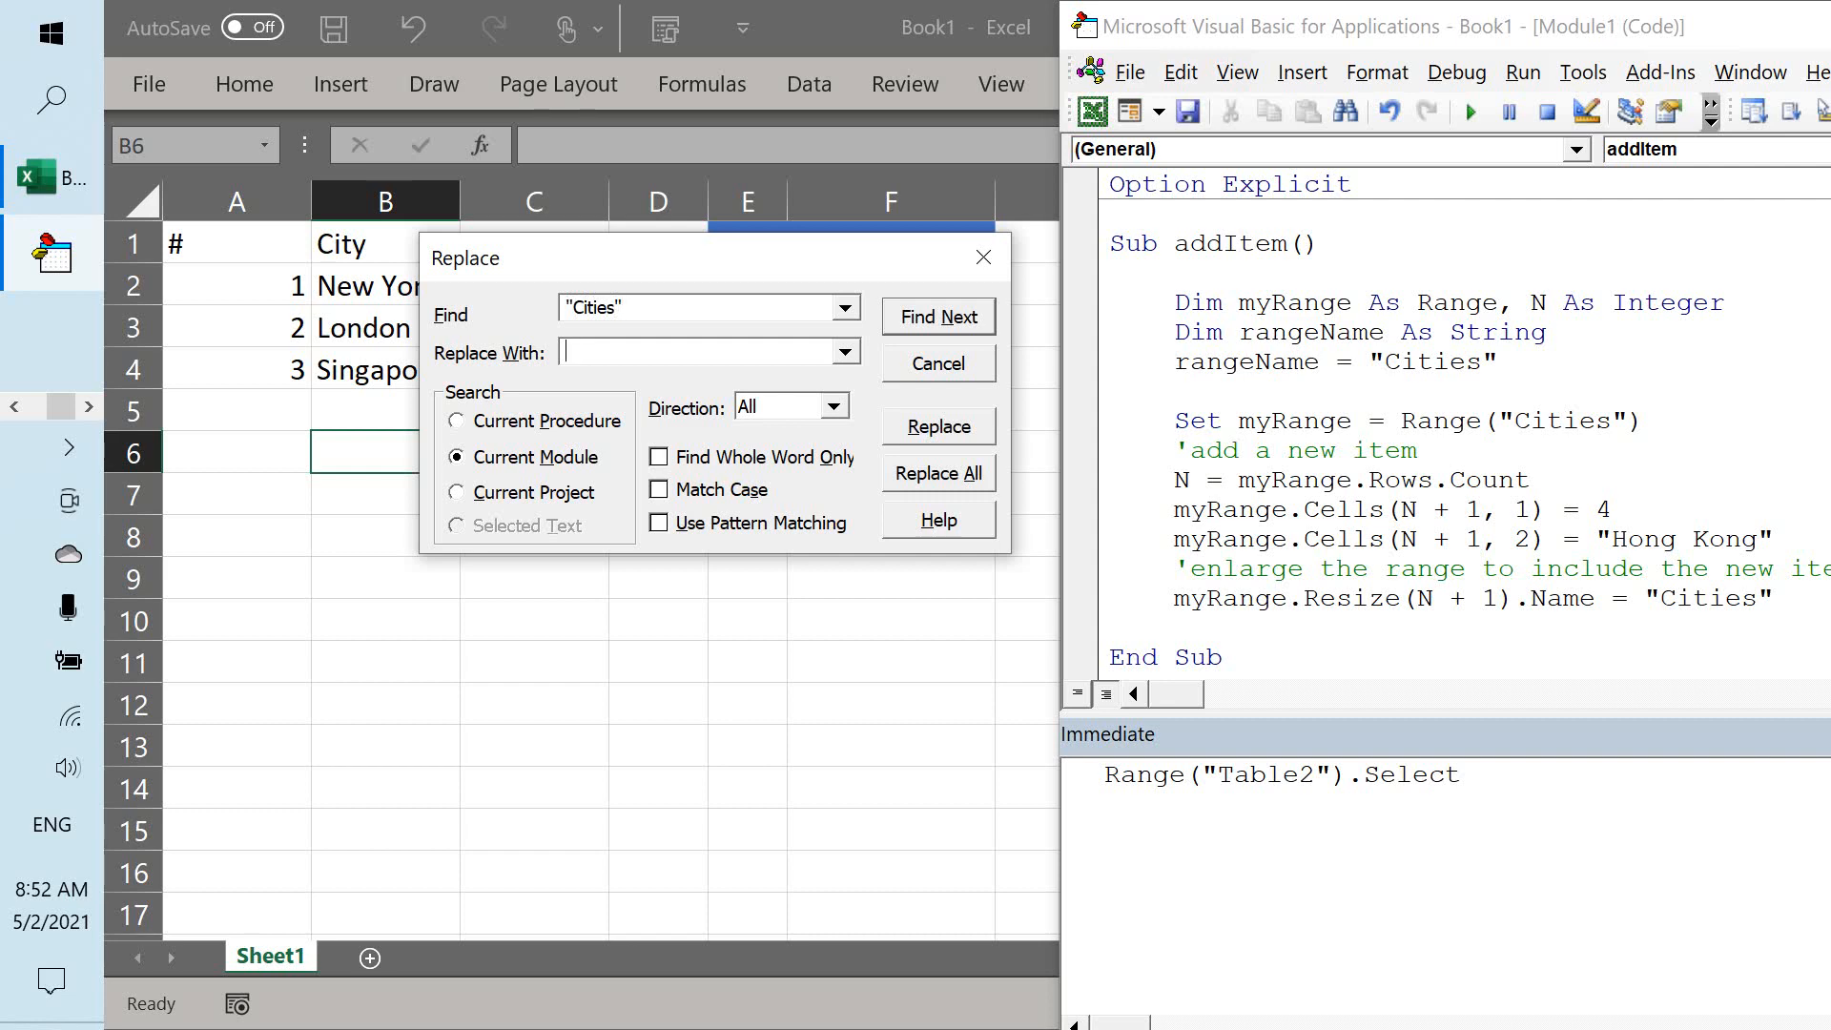
type("rangeName")
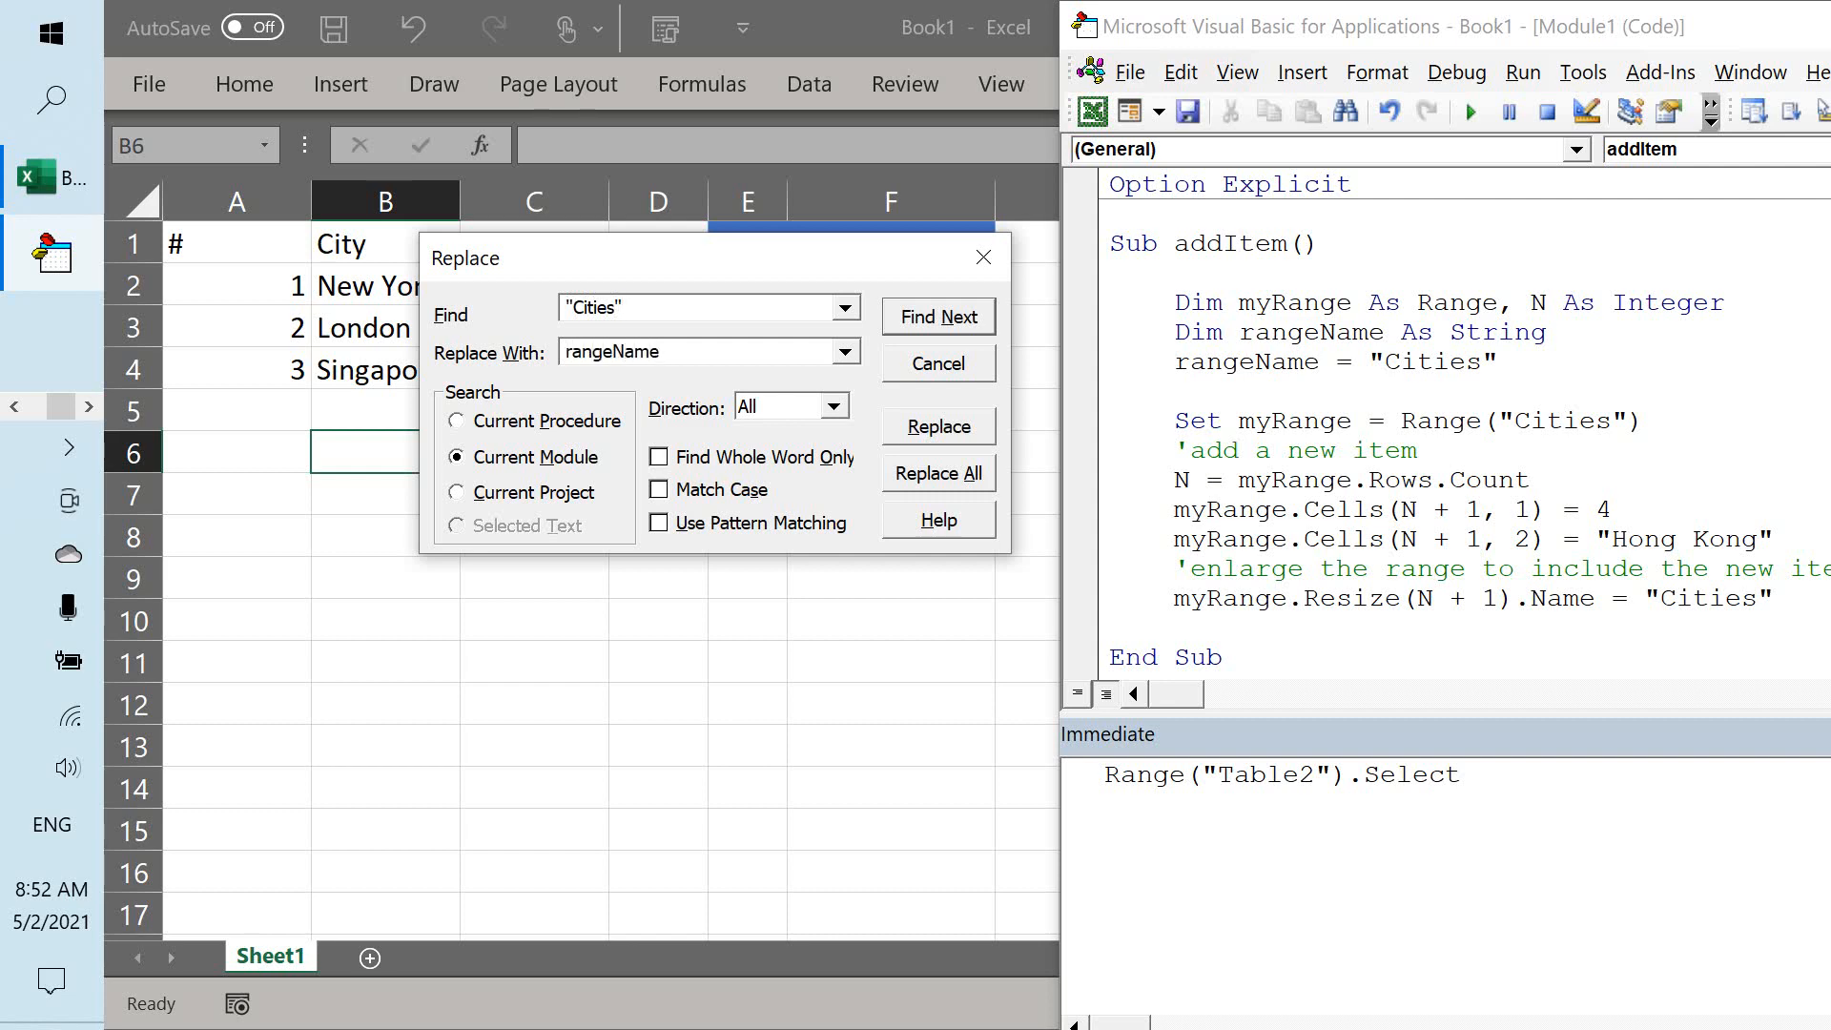
left_click(456, 419)
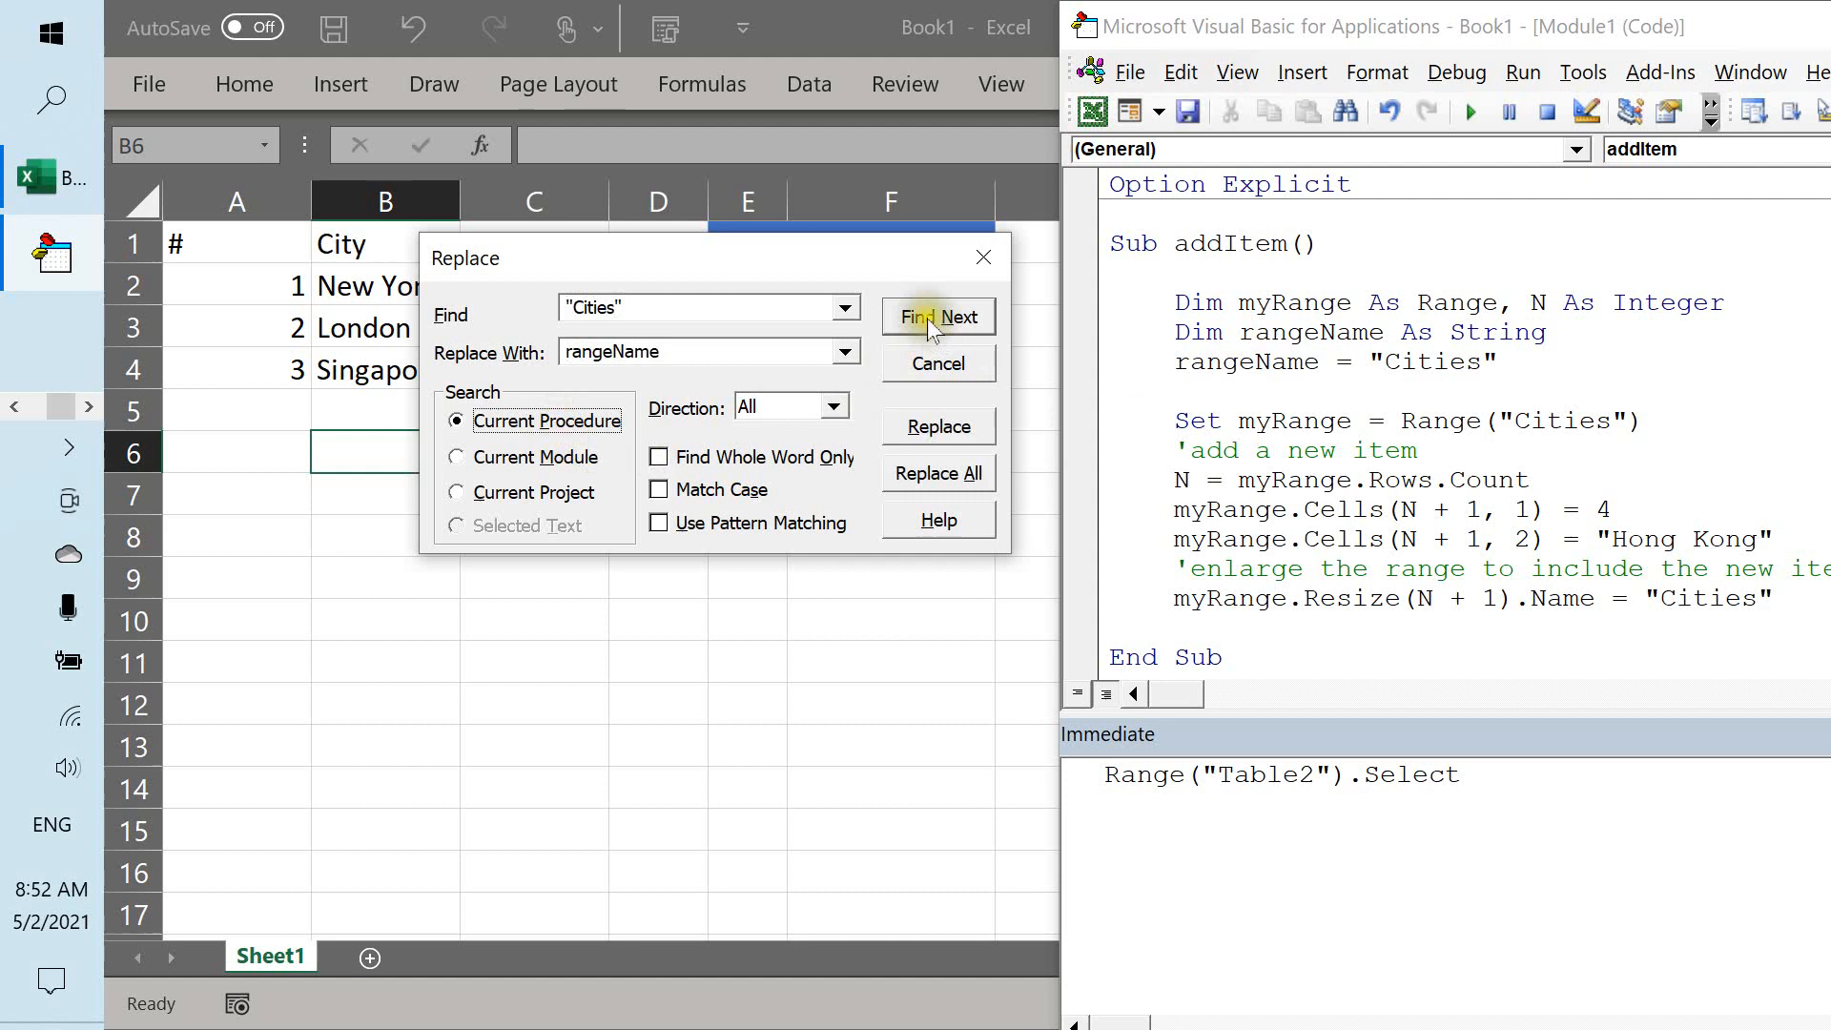
Replace both later "Cities" occurrences in the Range and Resize lines with rangeName.
left_click(939, 427)
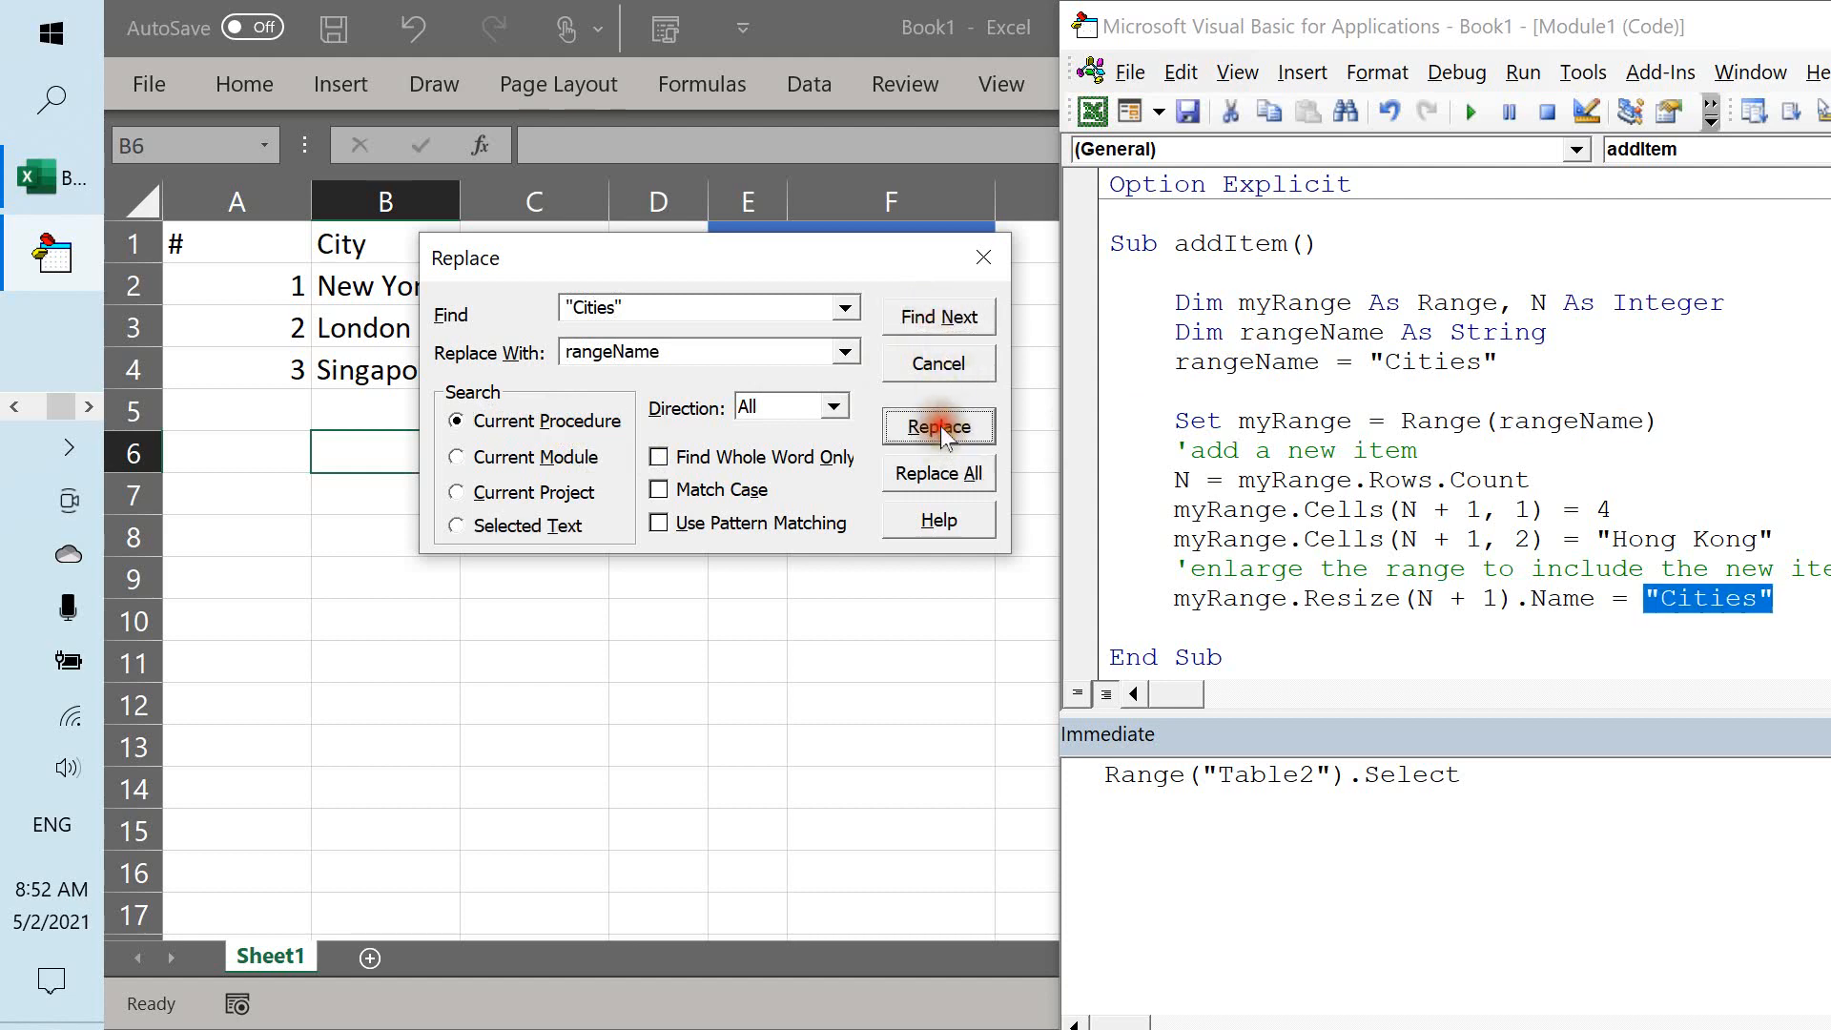
left_click(938, 427)
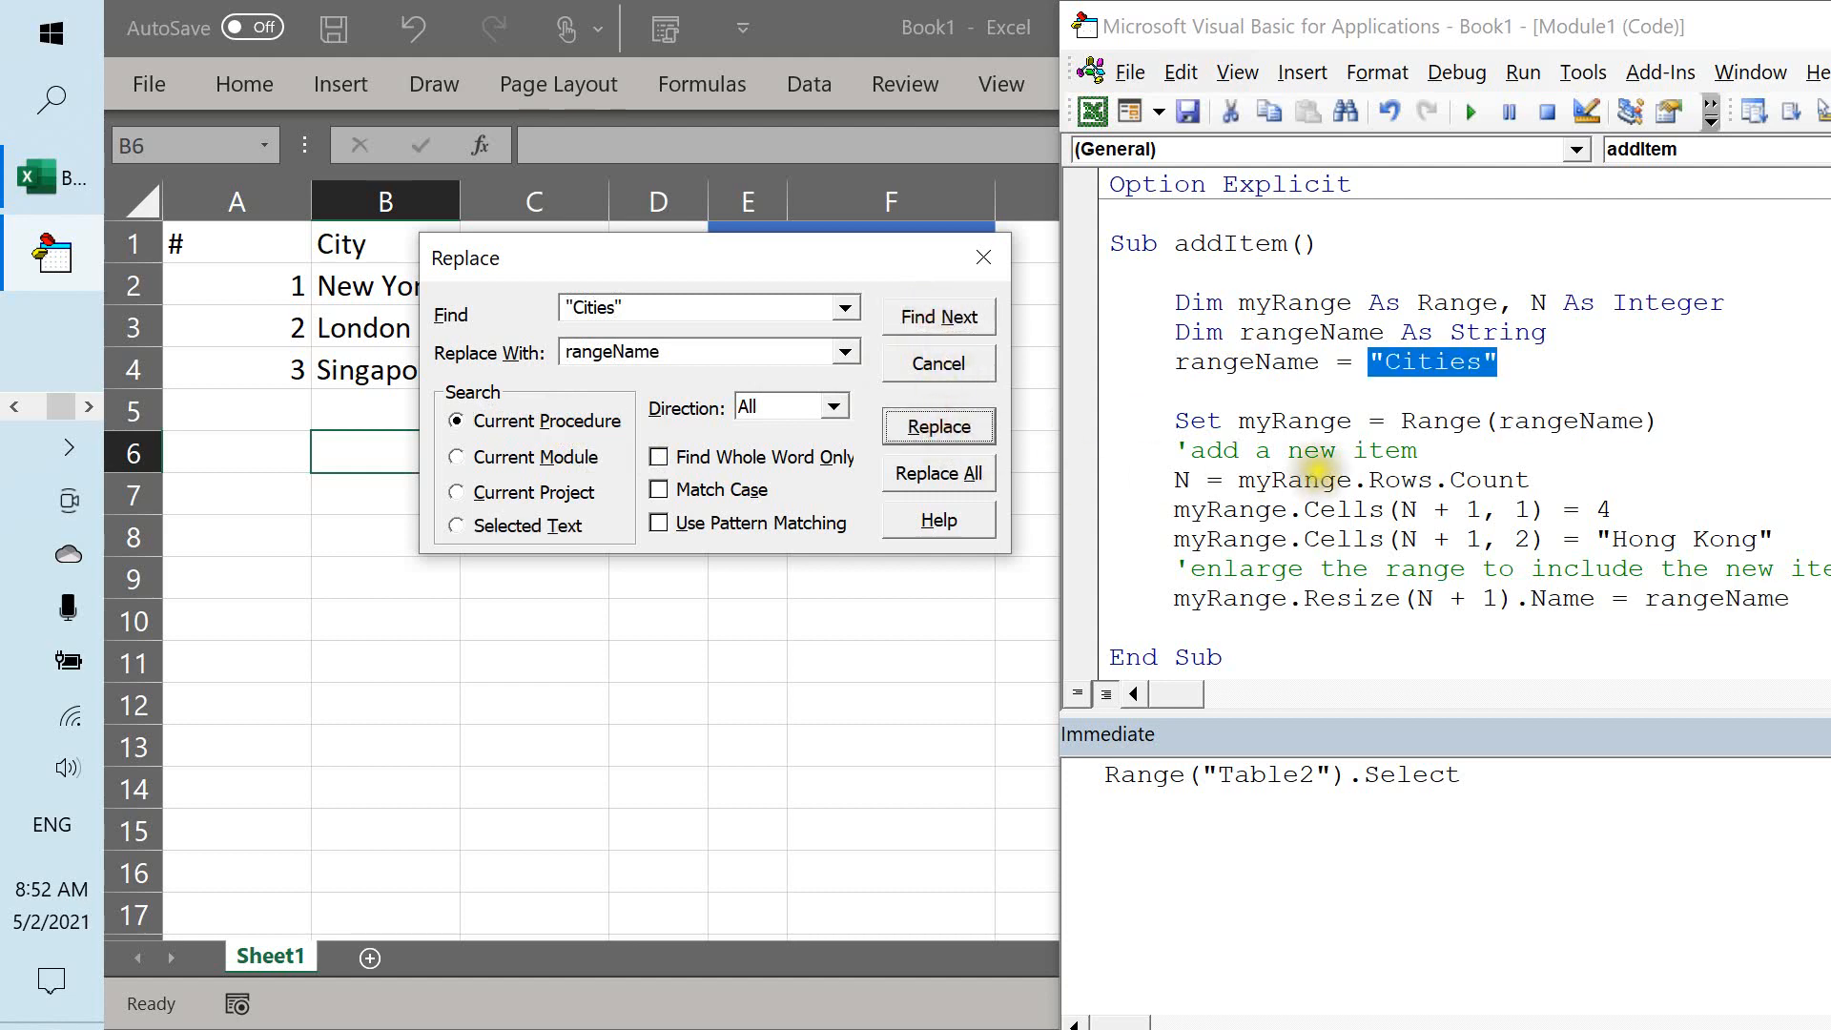
left_click(938, 426)
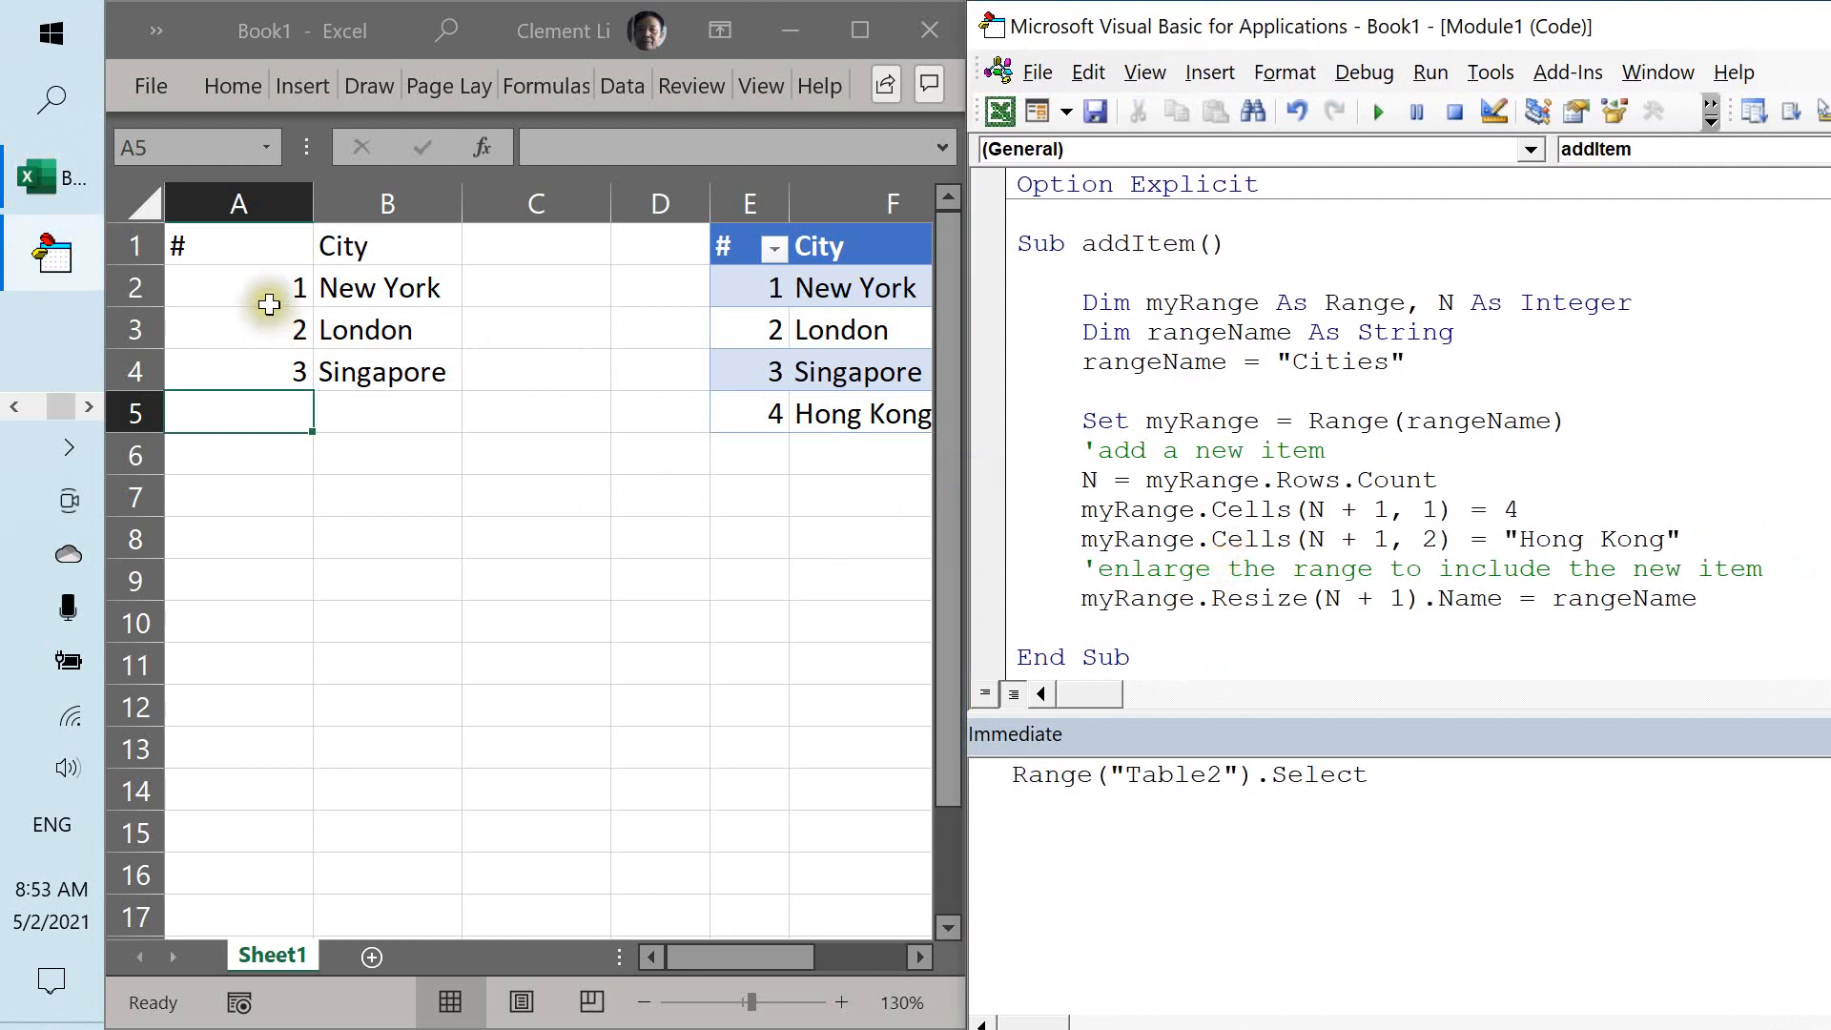
mouse_move(1344, 507)
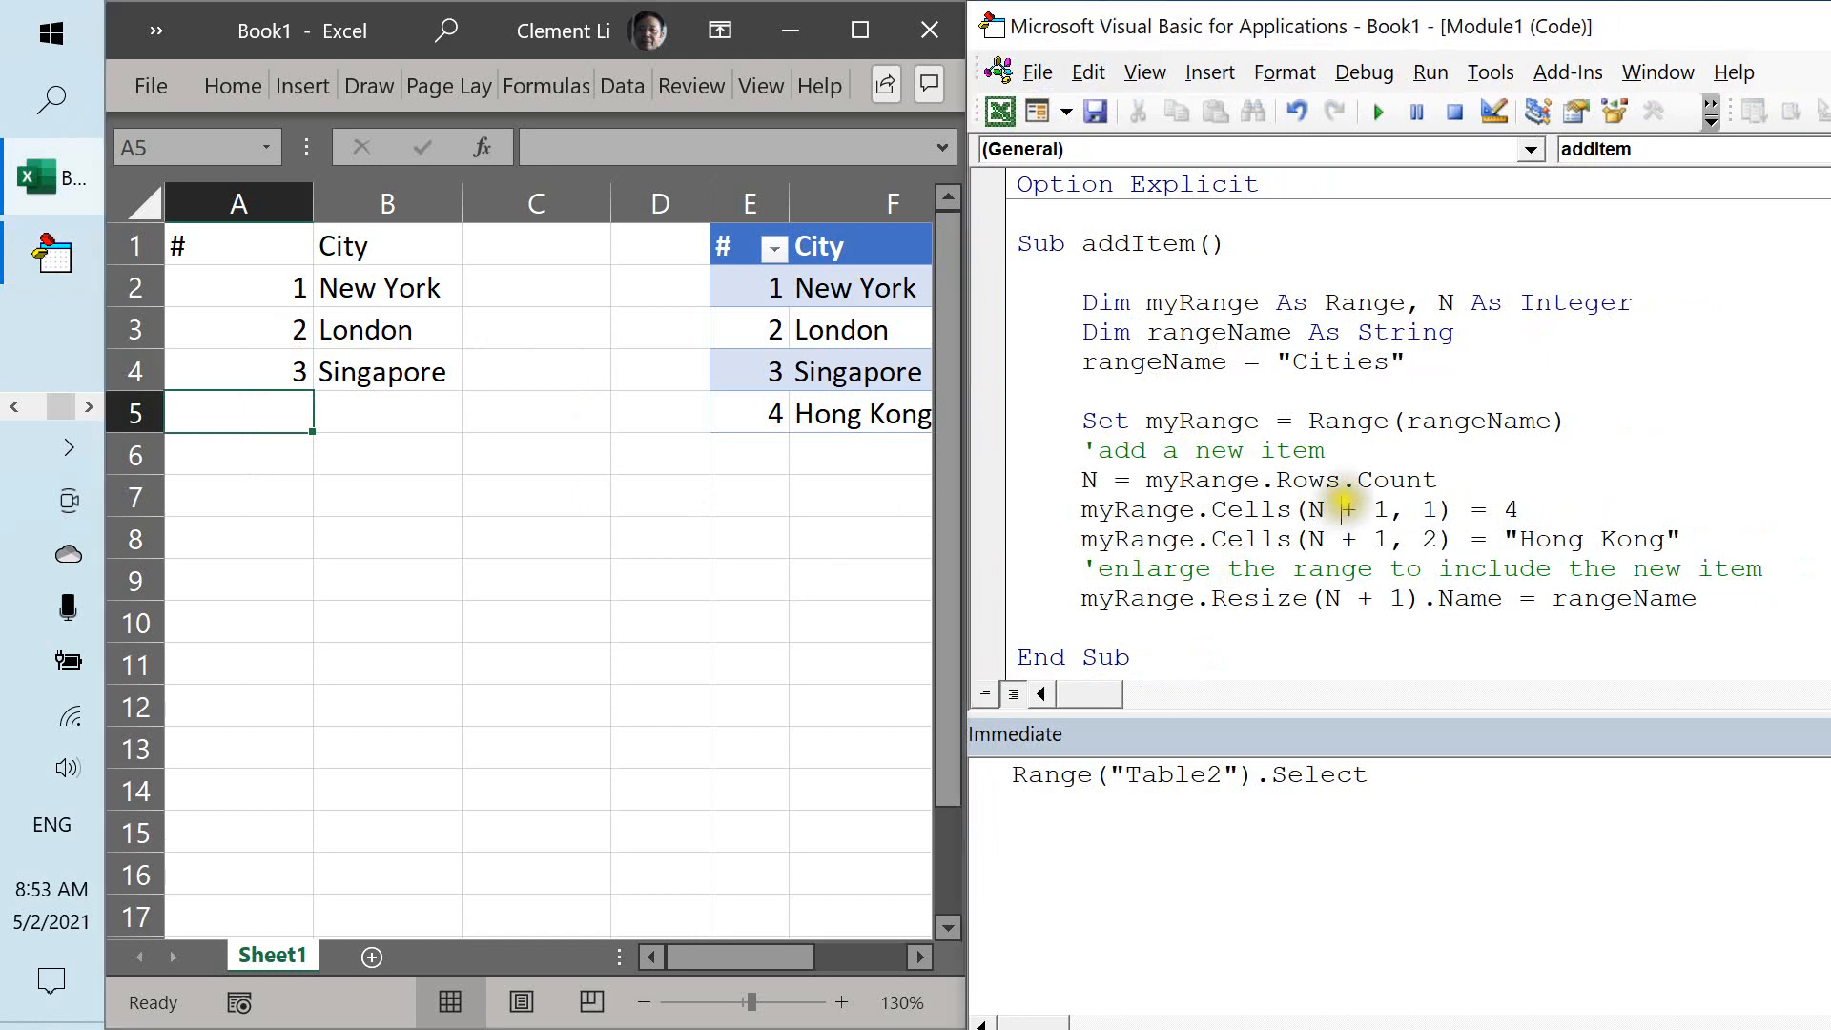
left_click(386, 412)
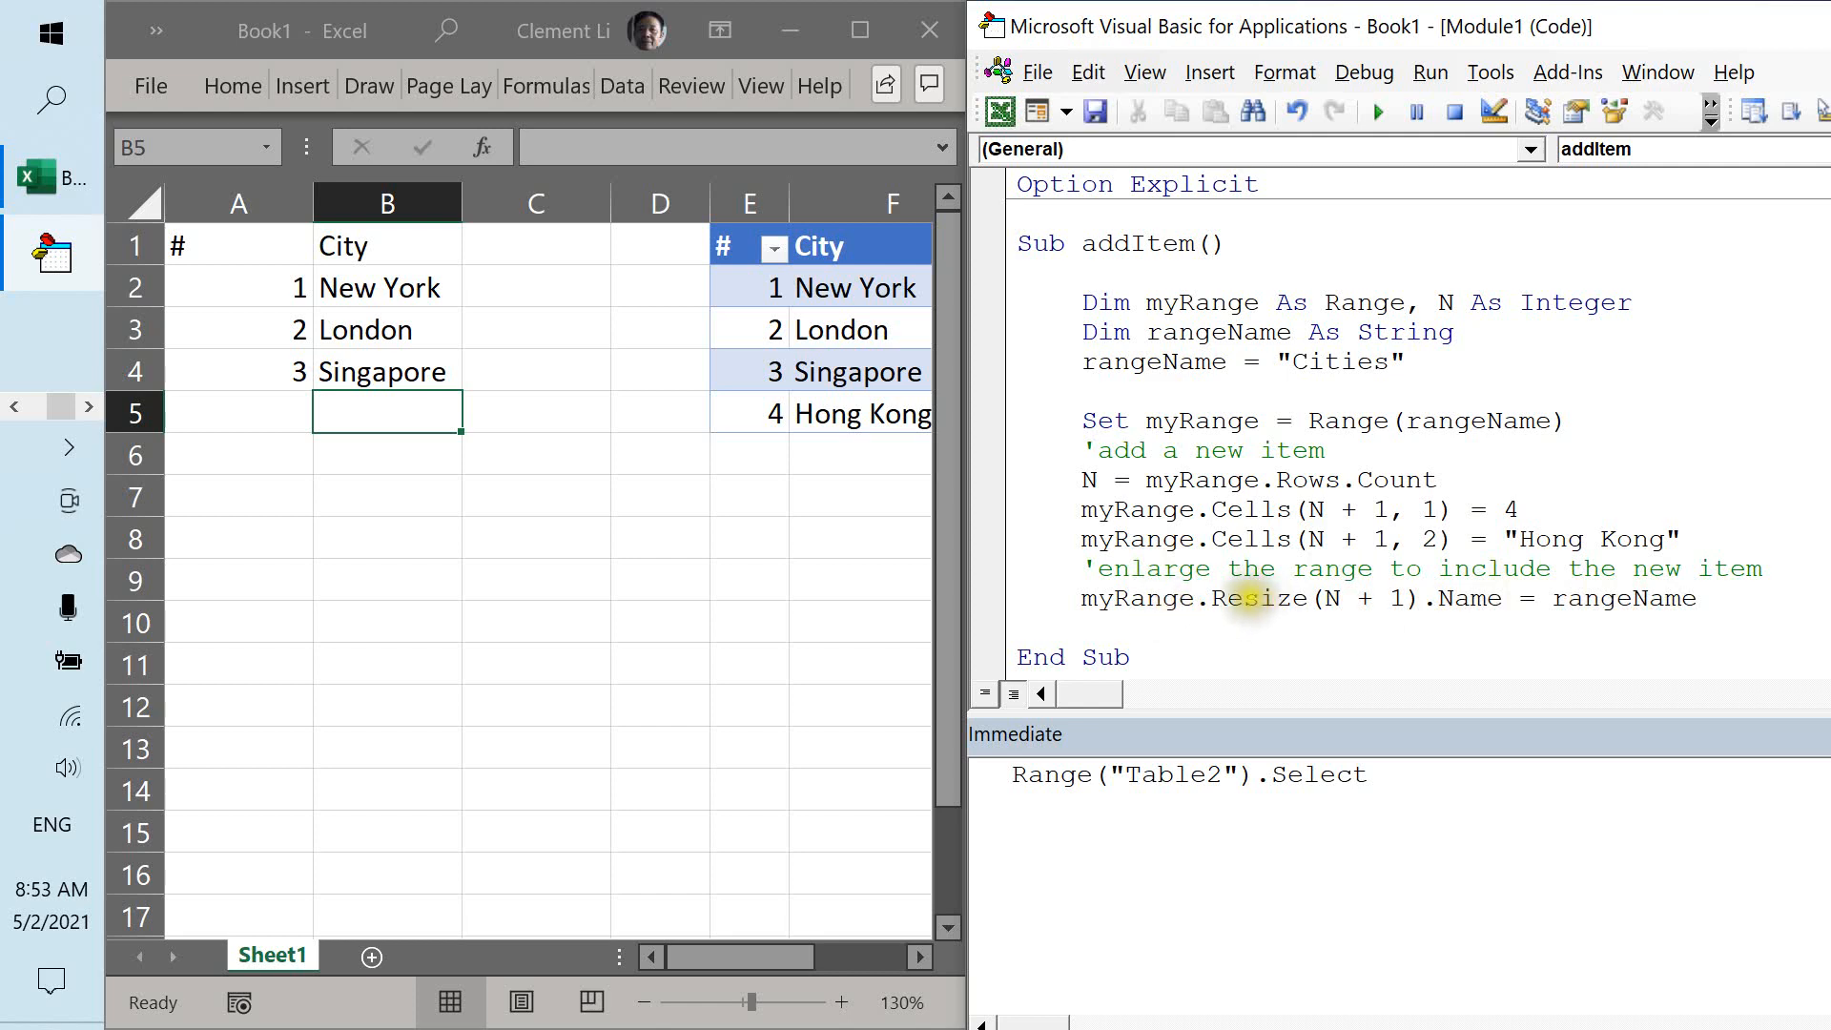
double_click(1258, 597)
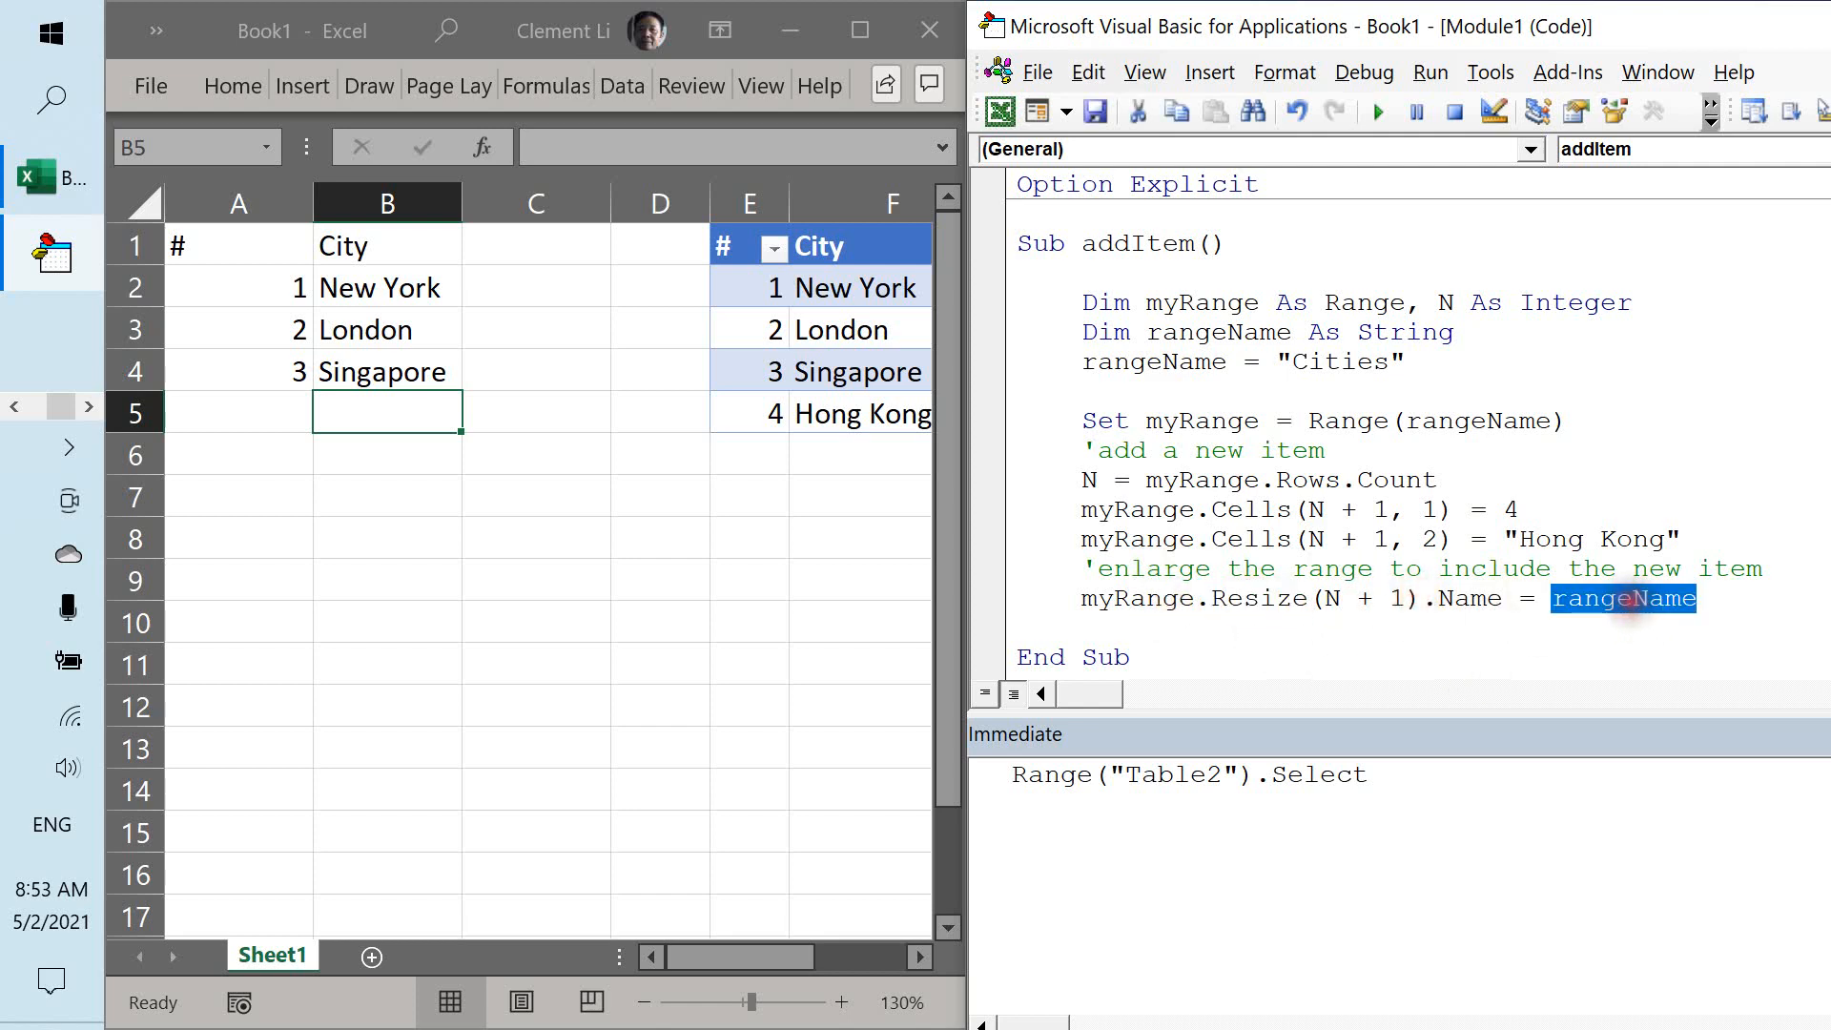
left_click(1377, 110)
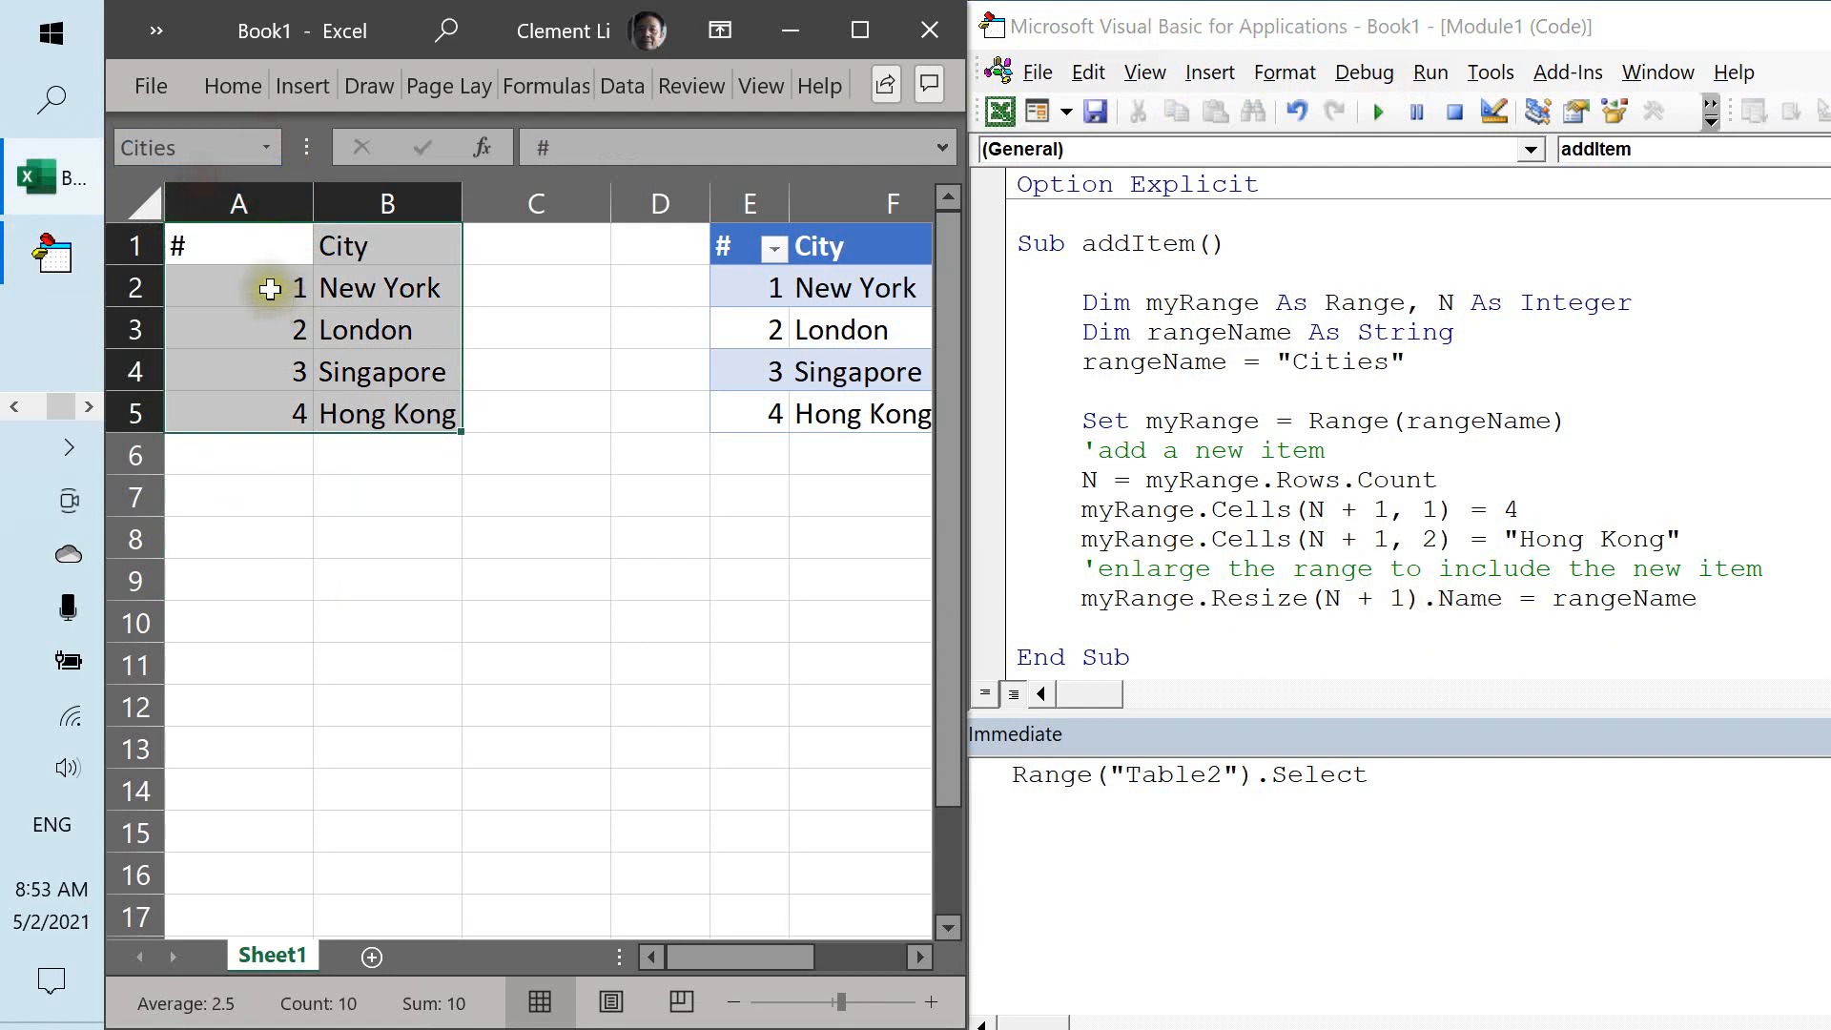
mouse_move(217, 404)
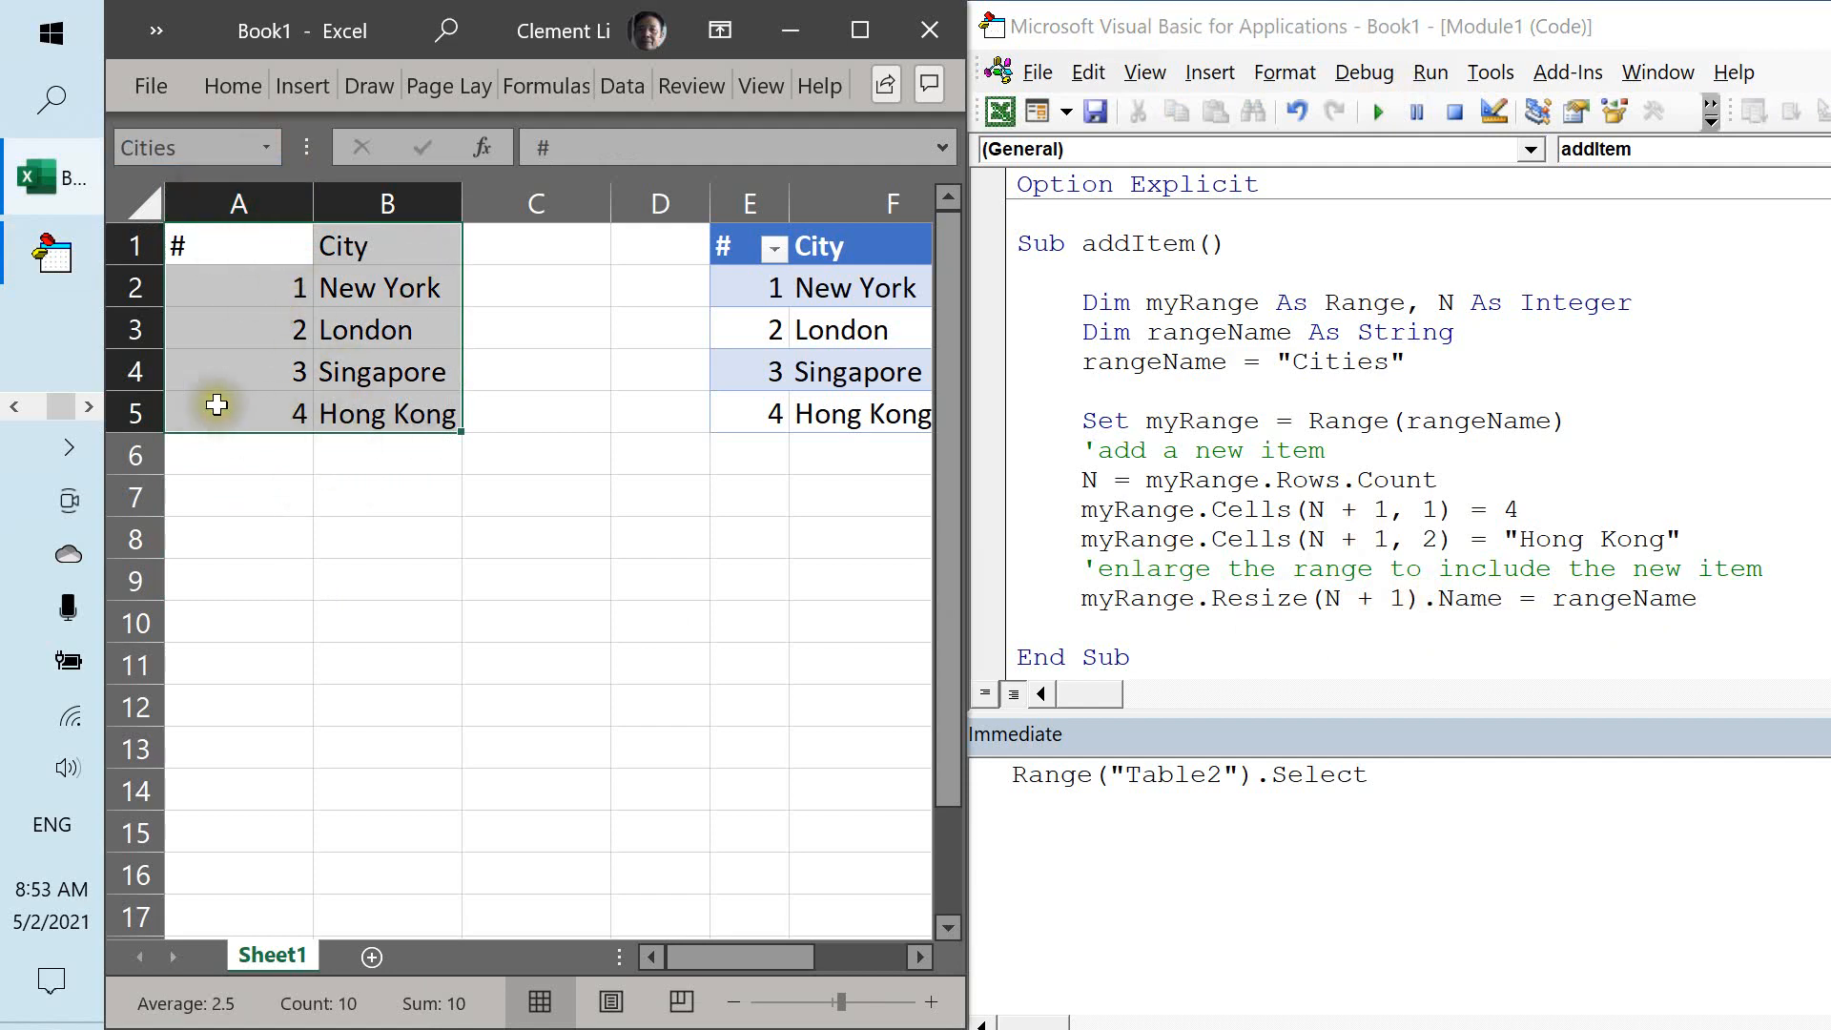
left_click(534, 496)
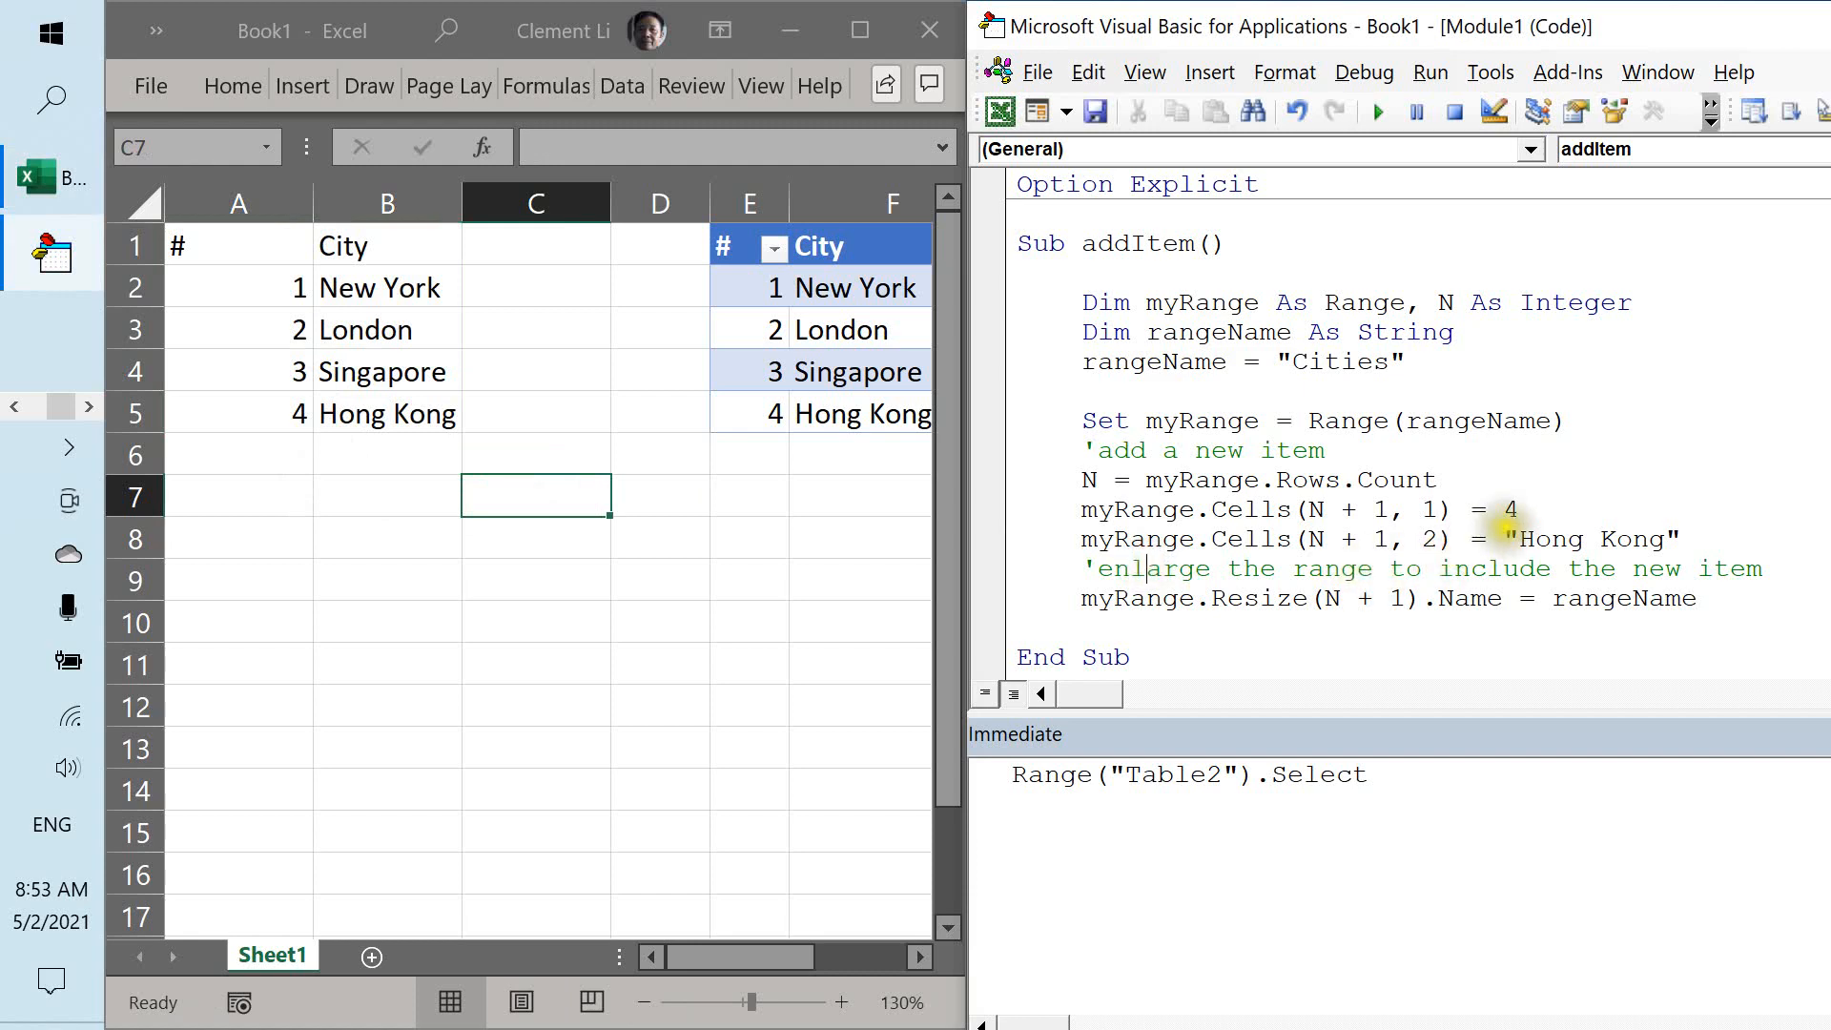
Change the macro's new item to 5 and "Shenzhen" and run addItem.
left_click(1514, 511)
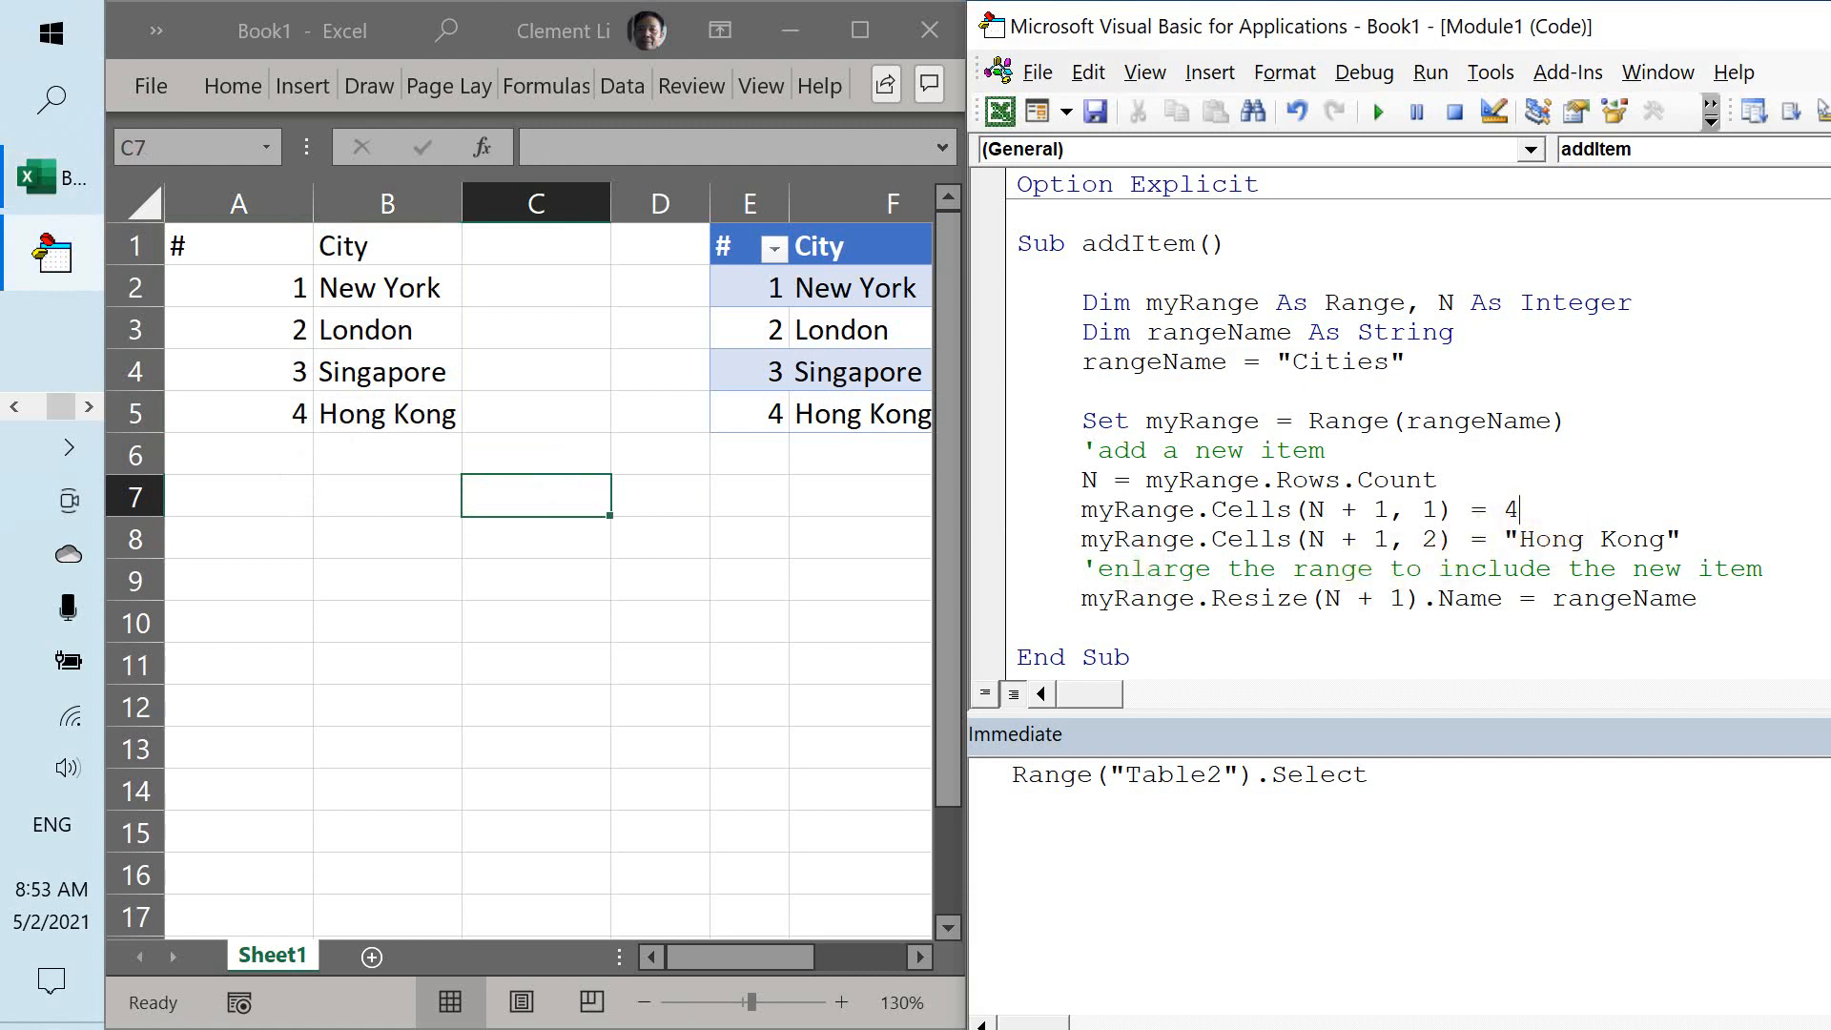
type("5")
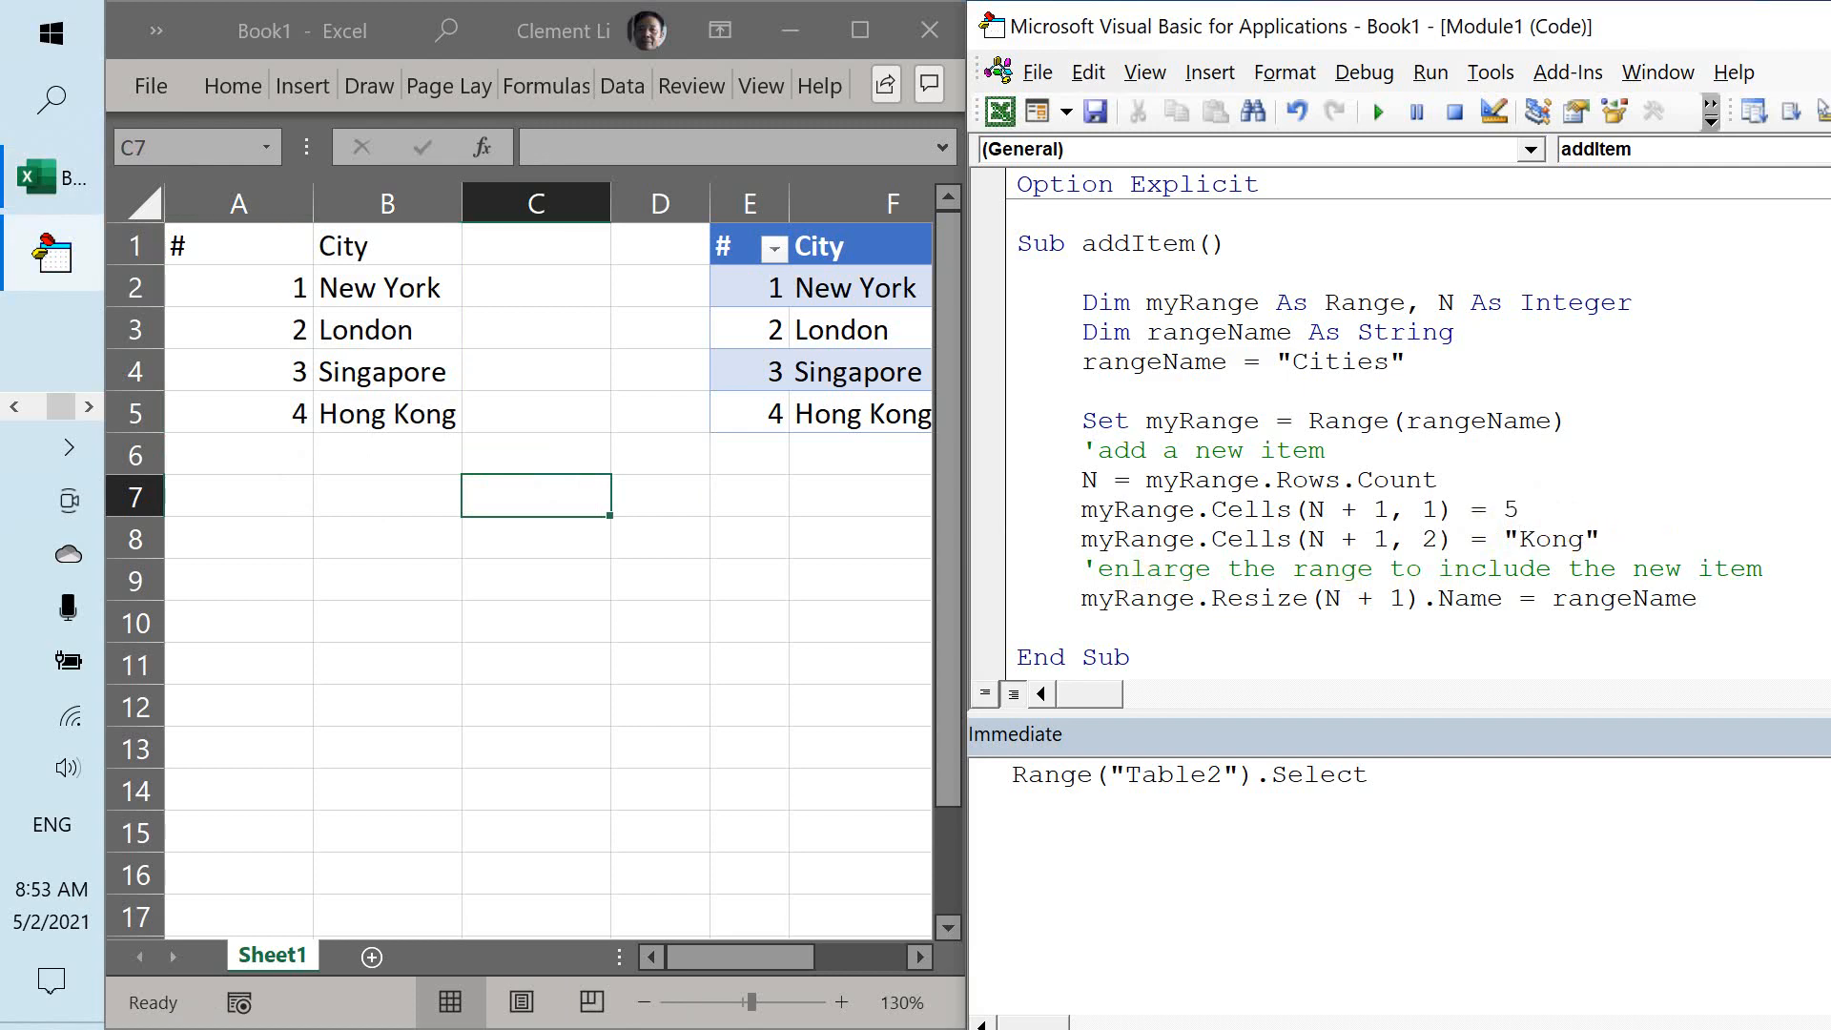
type("Shenz")
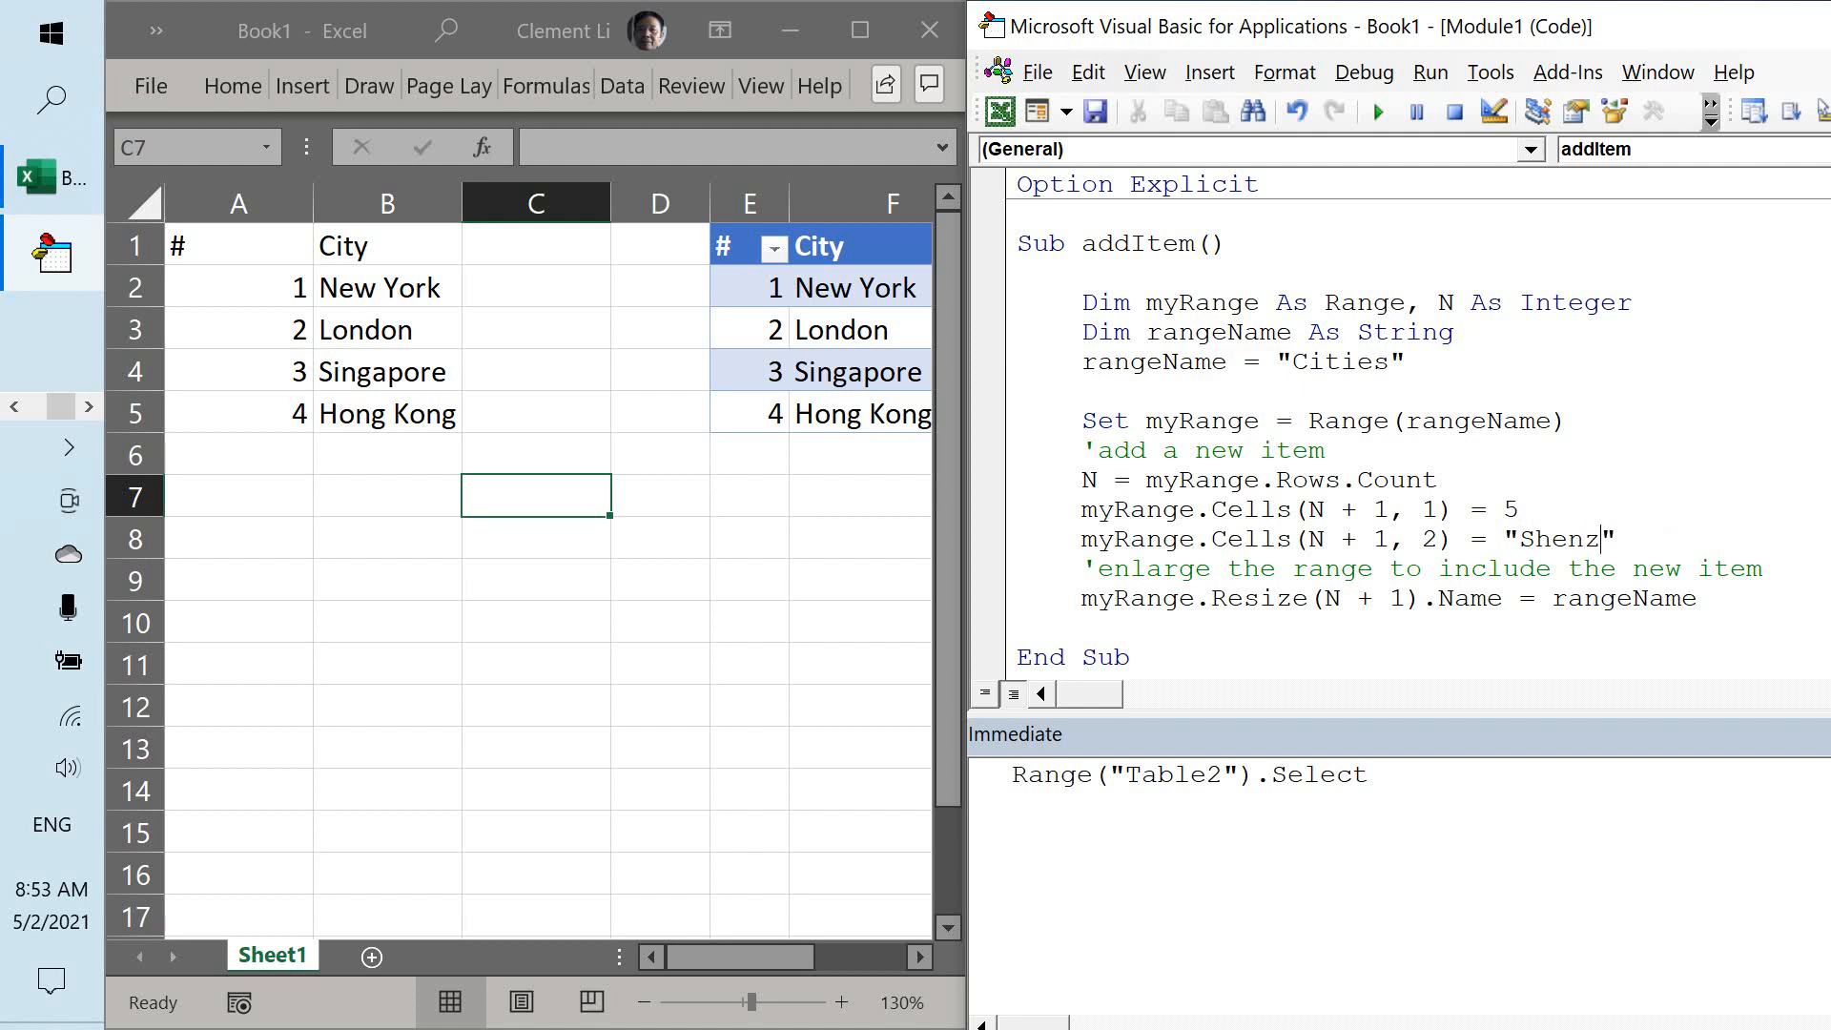
type("hen")
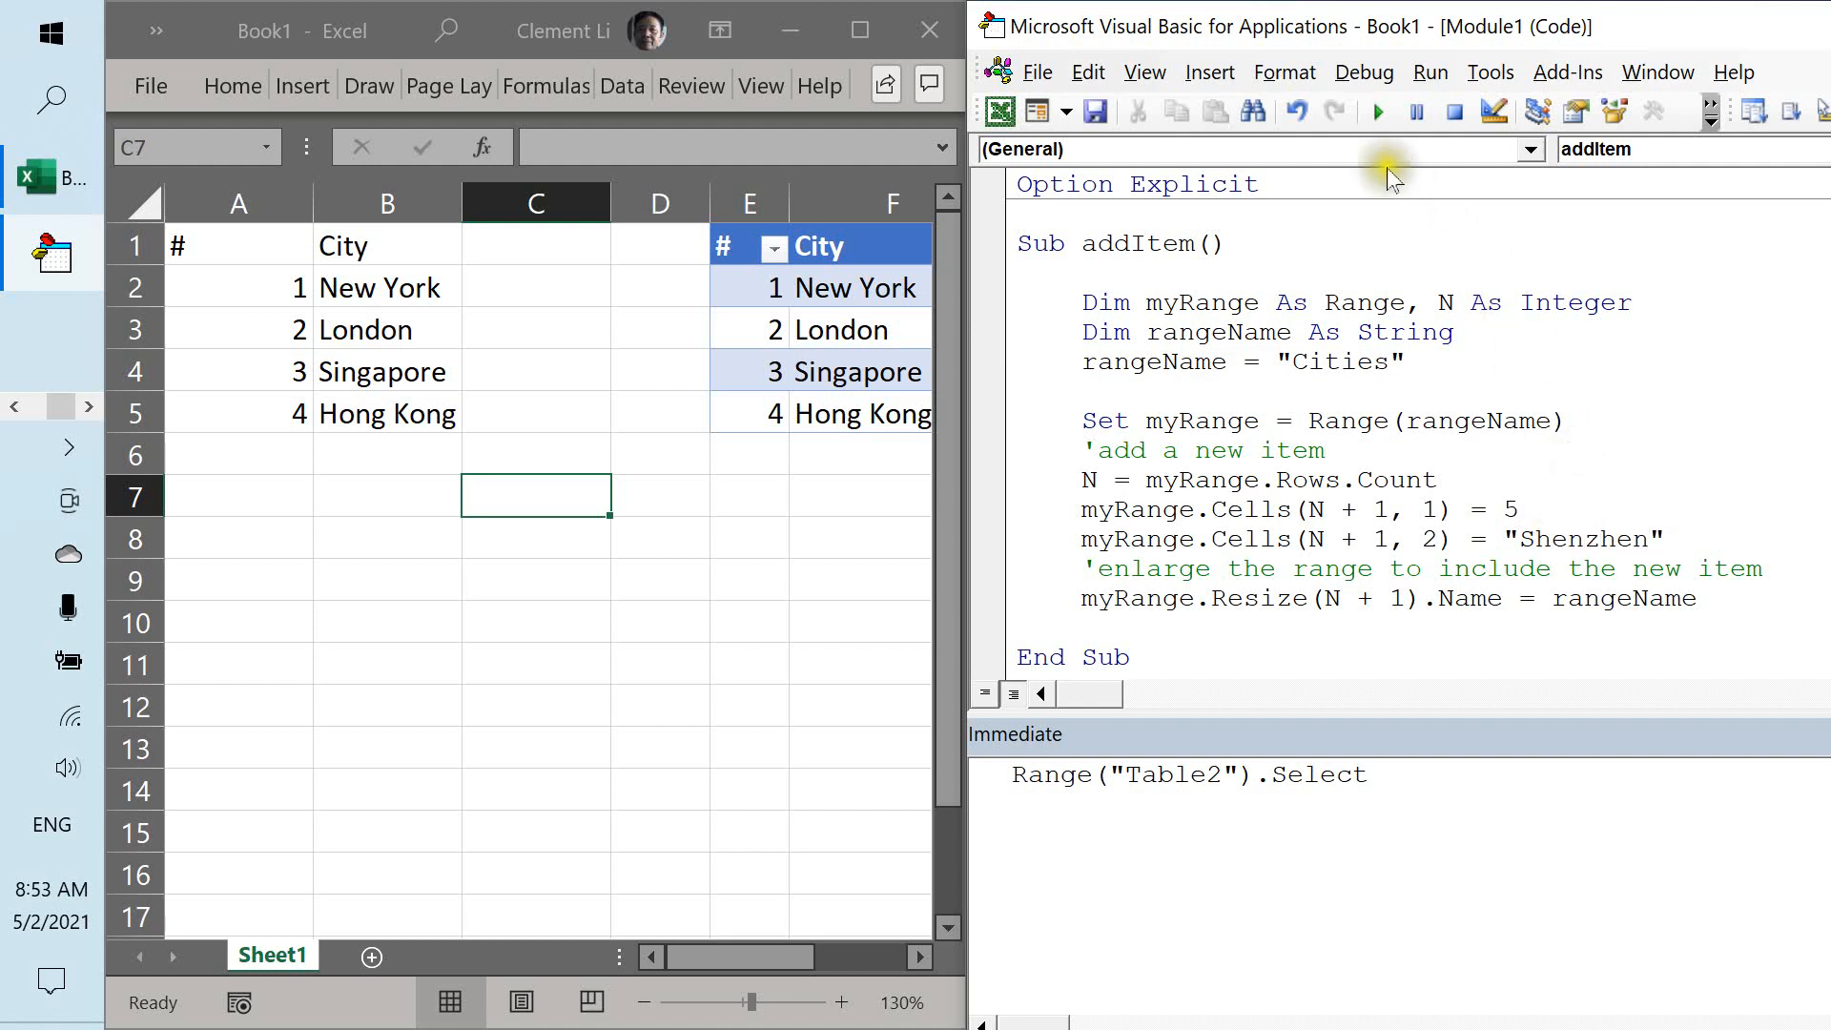
left_click(1377, 110)
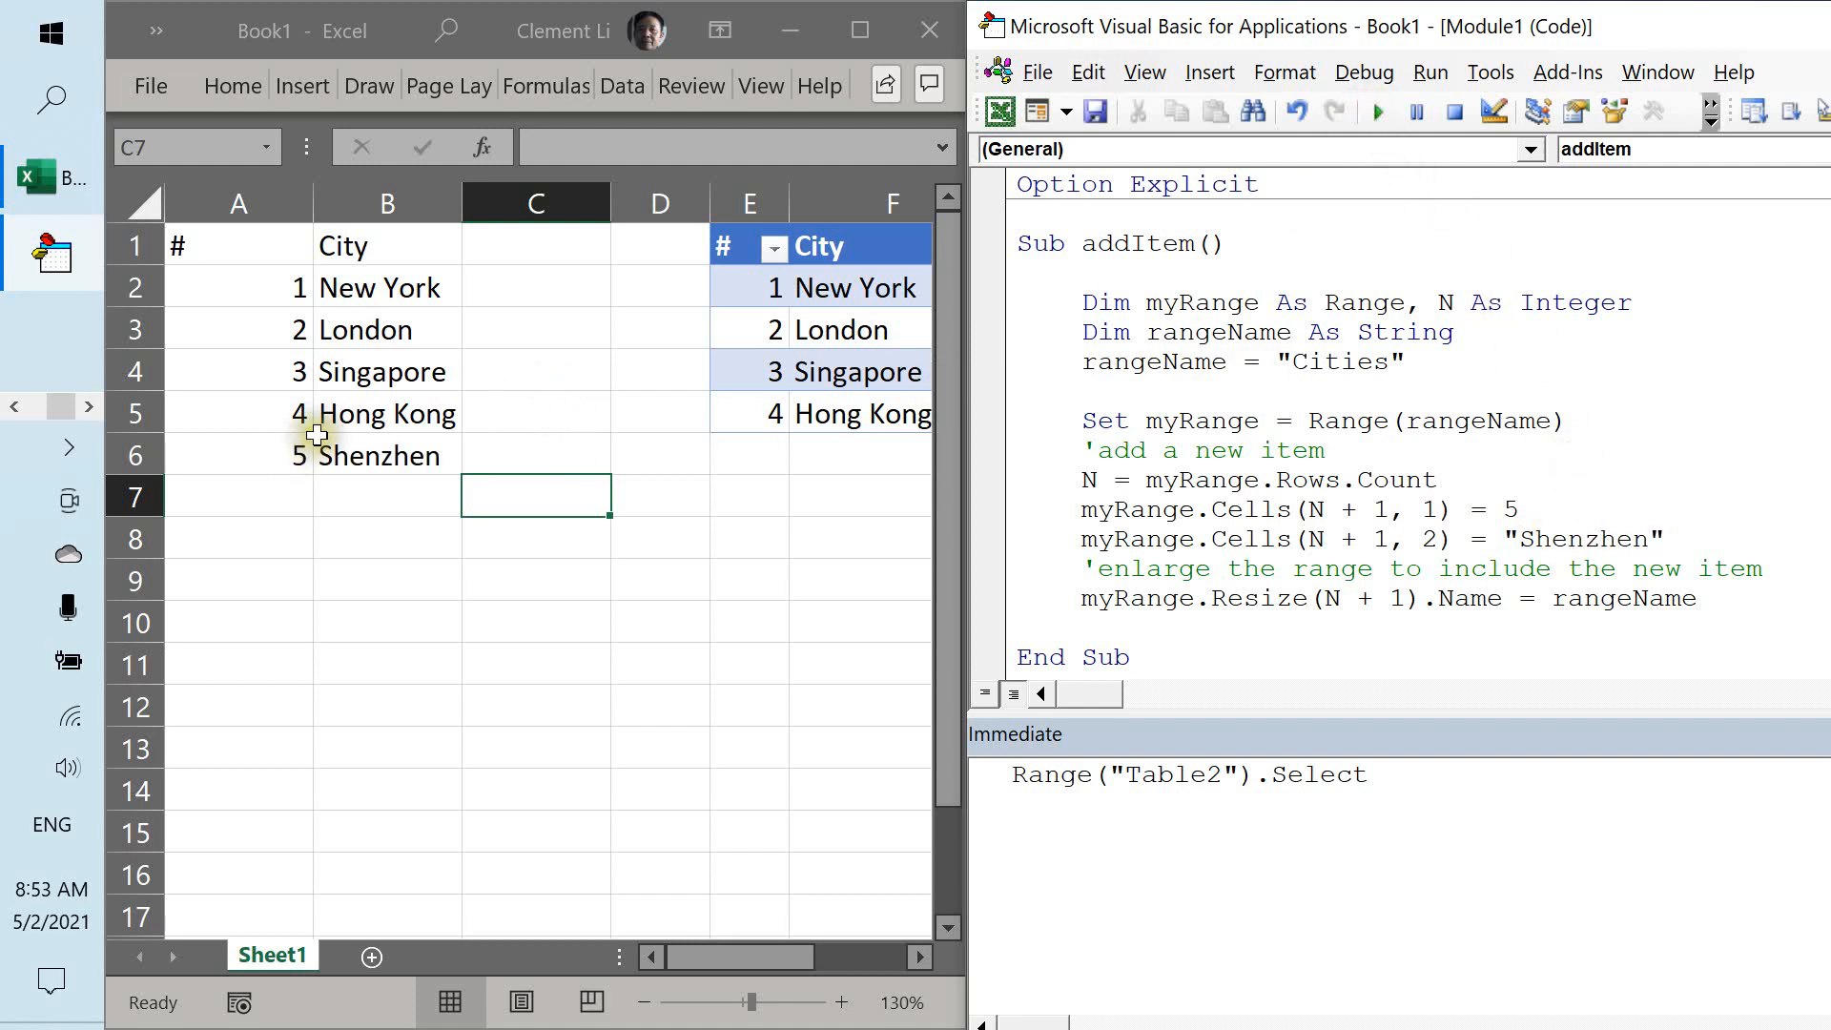
Select Cities from the Name Box to confirm it now covers A1:B6 including Shenzhen.
left_click(257, 145)
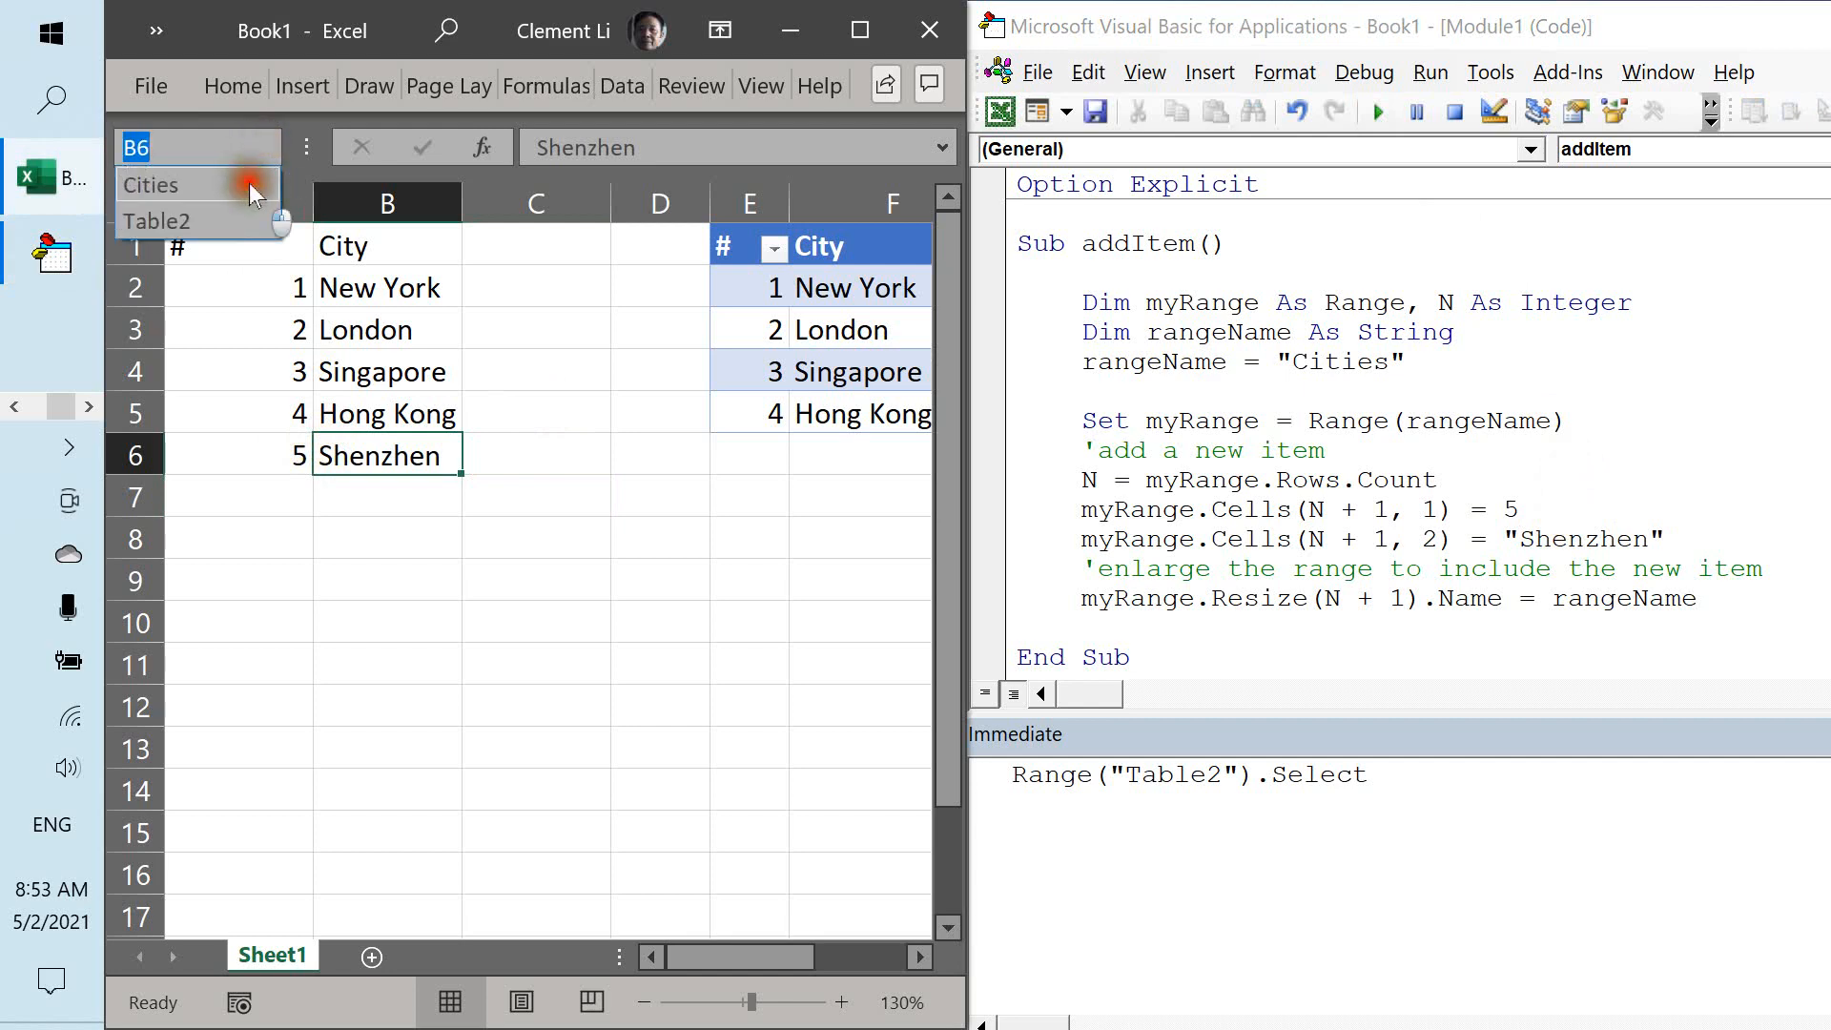
left_click(151, 184)
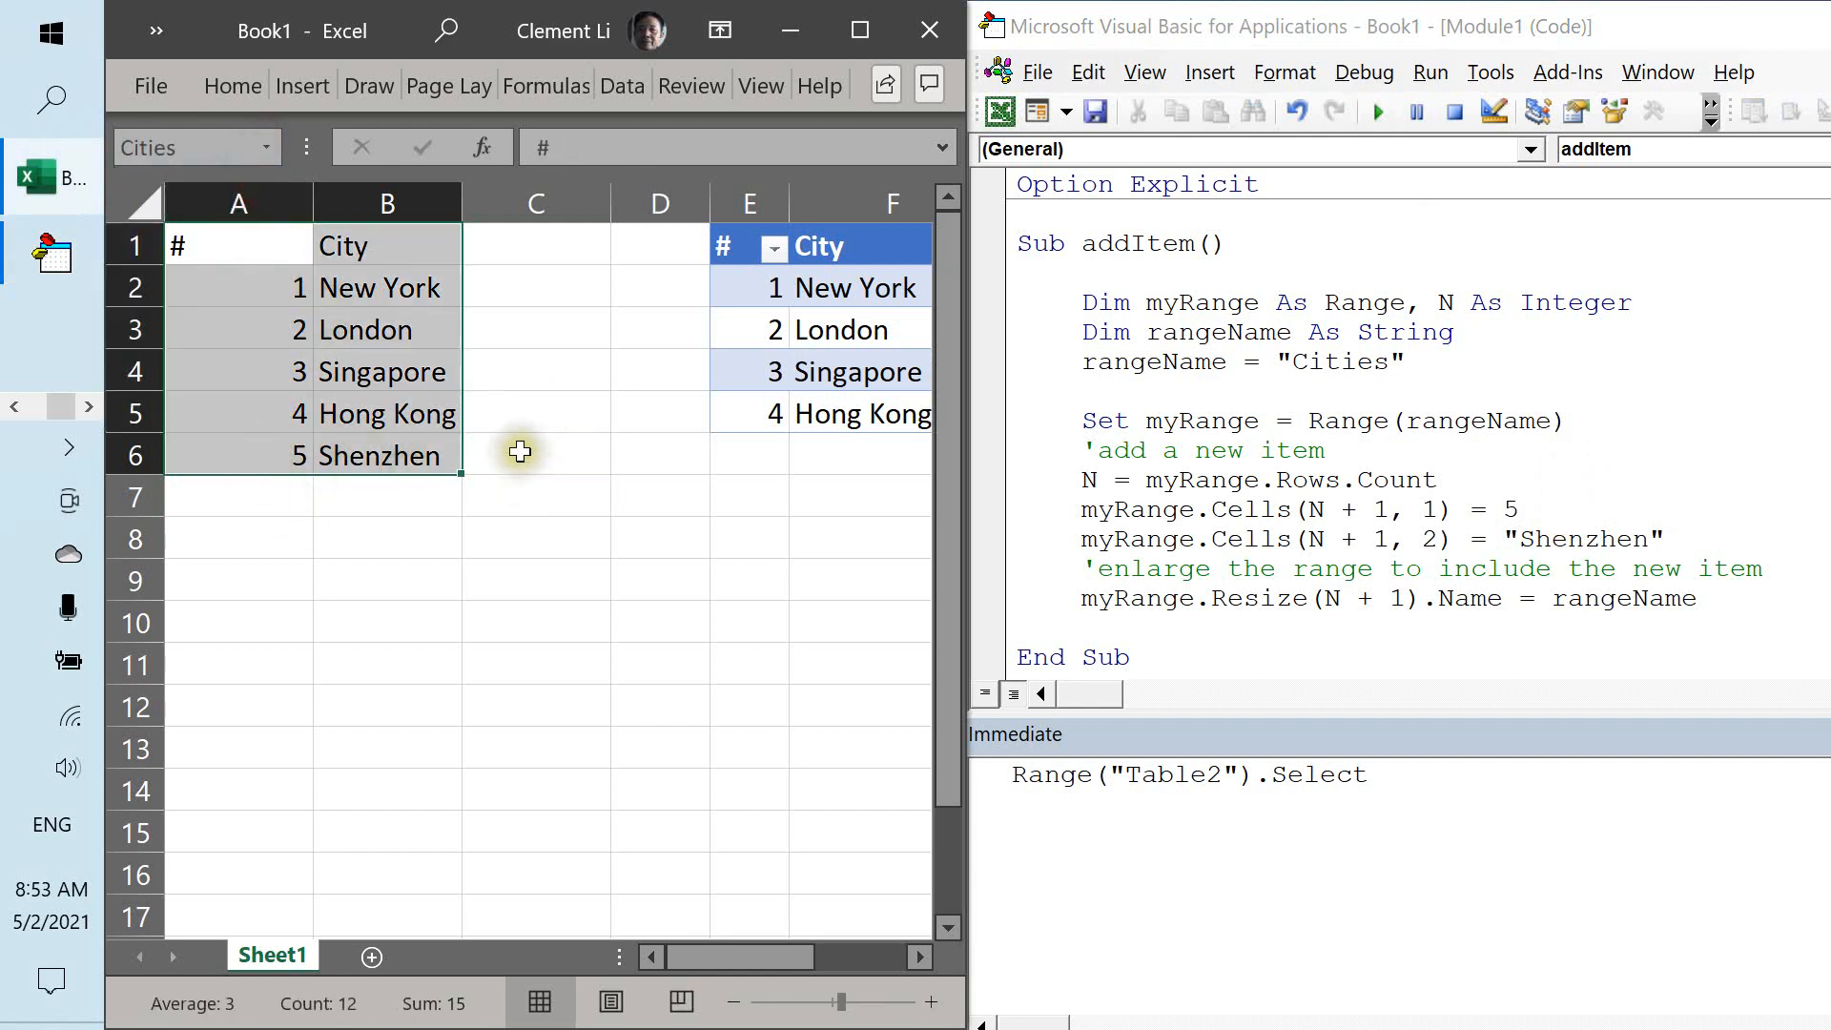
left_click(536, 454)
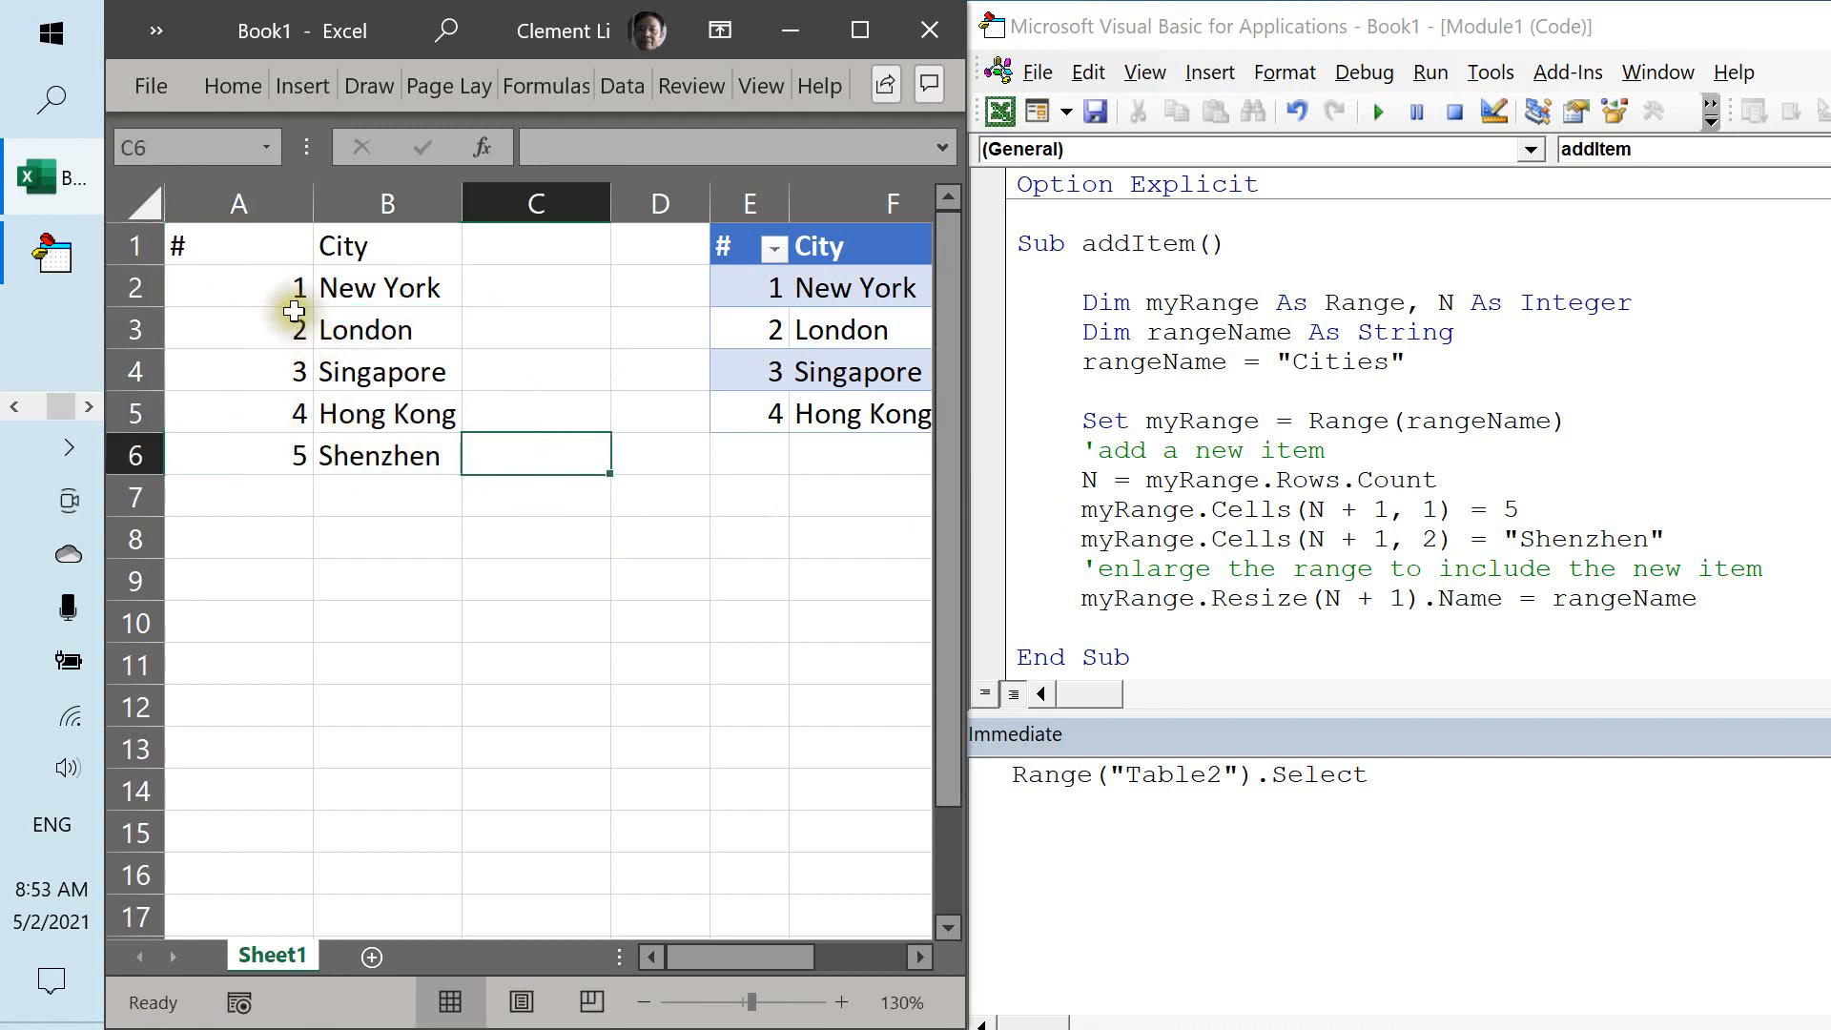
mouse_move(699, 423)
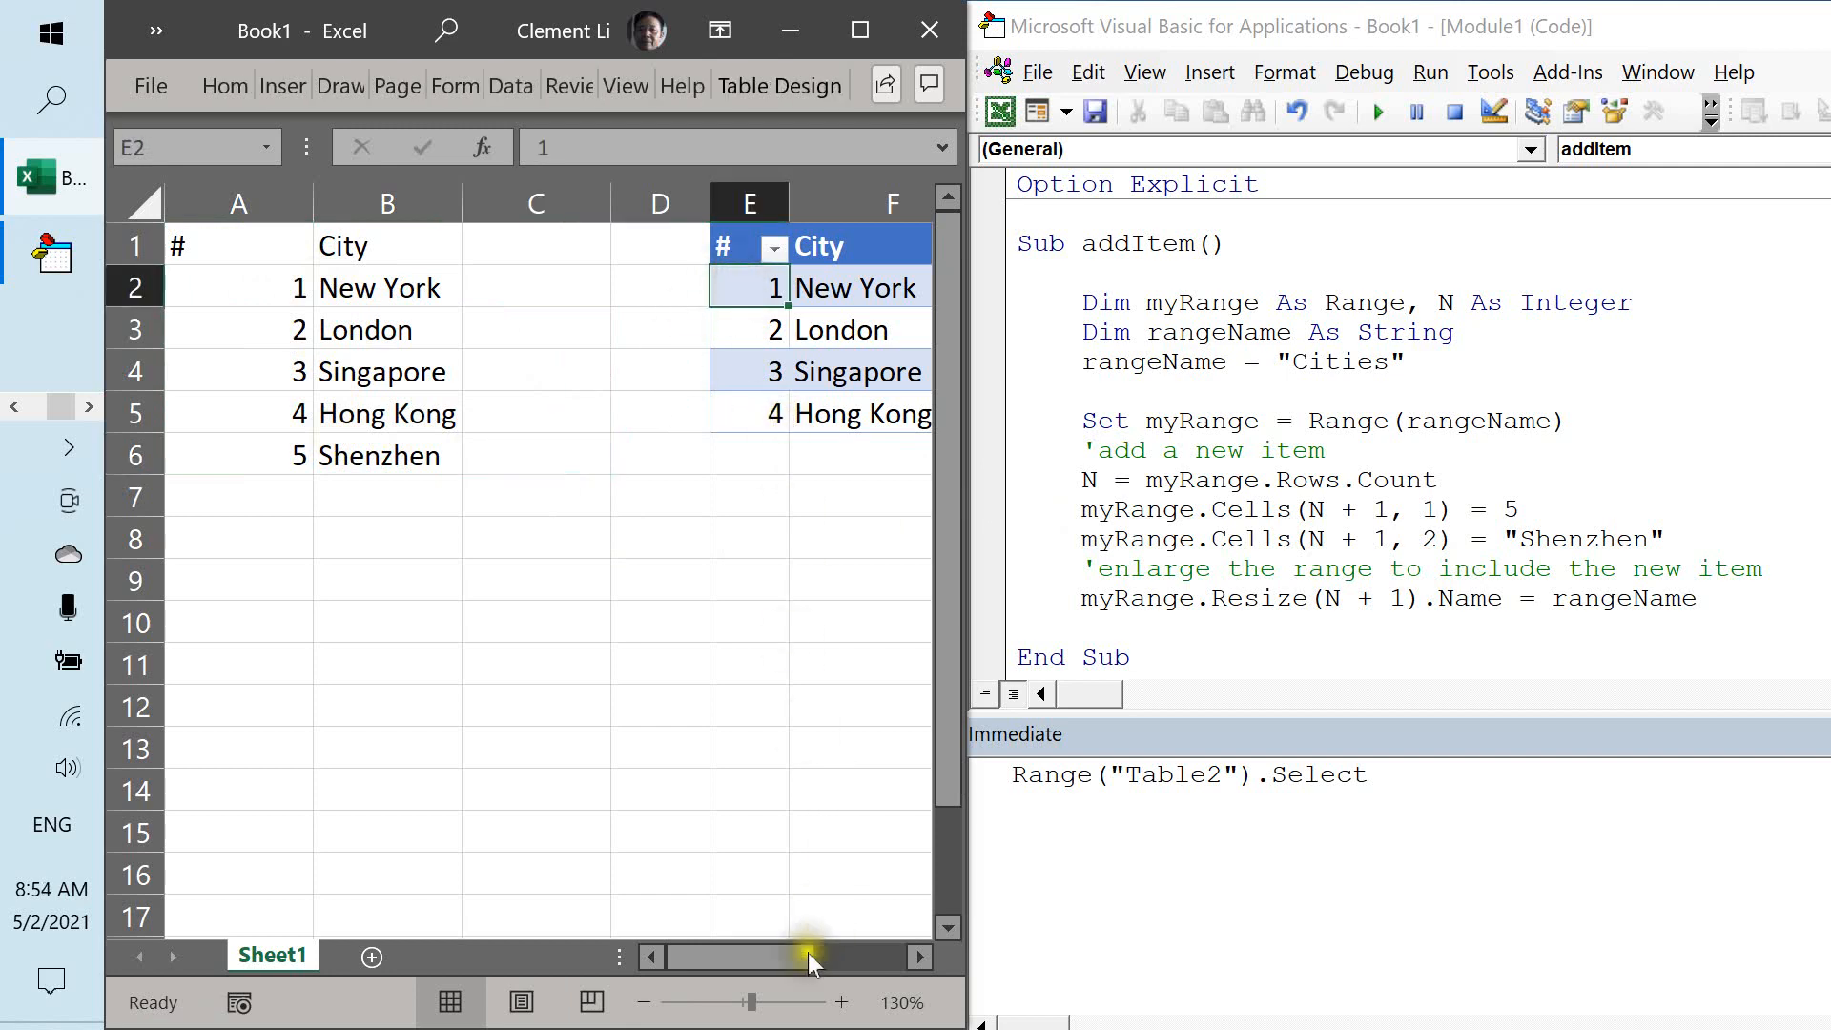
mouse_move(643, 737)
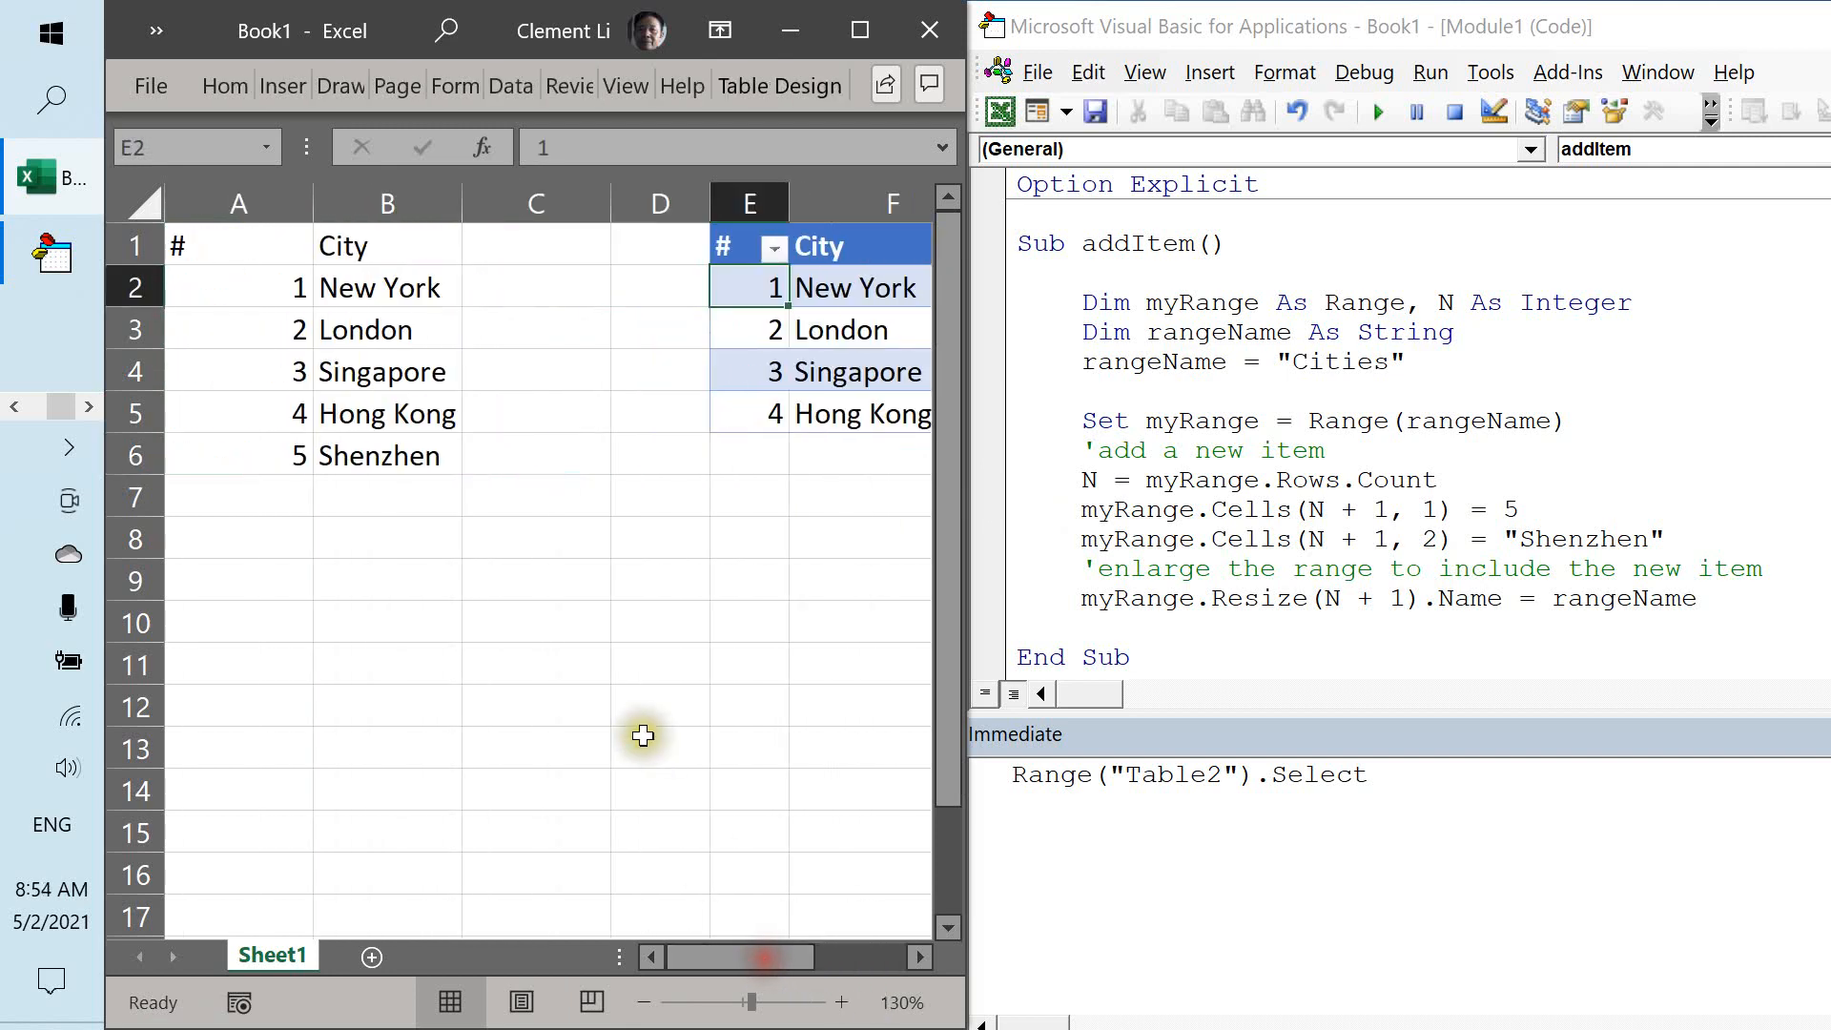
left_click(749, 496)
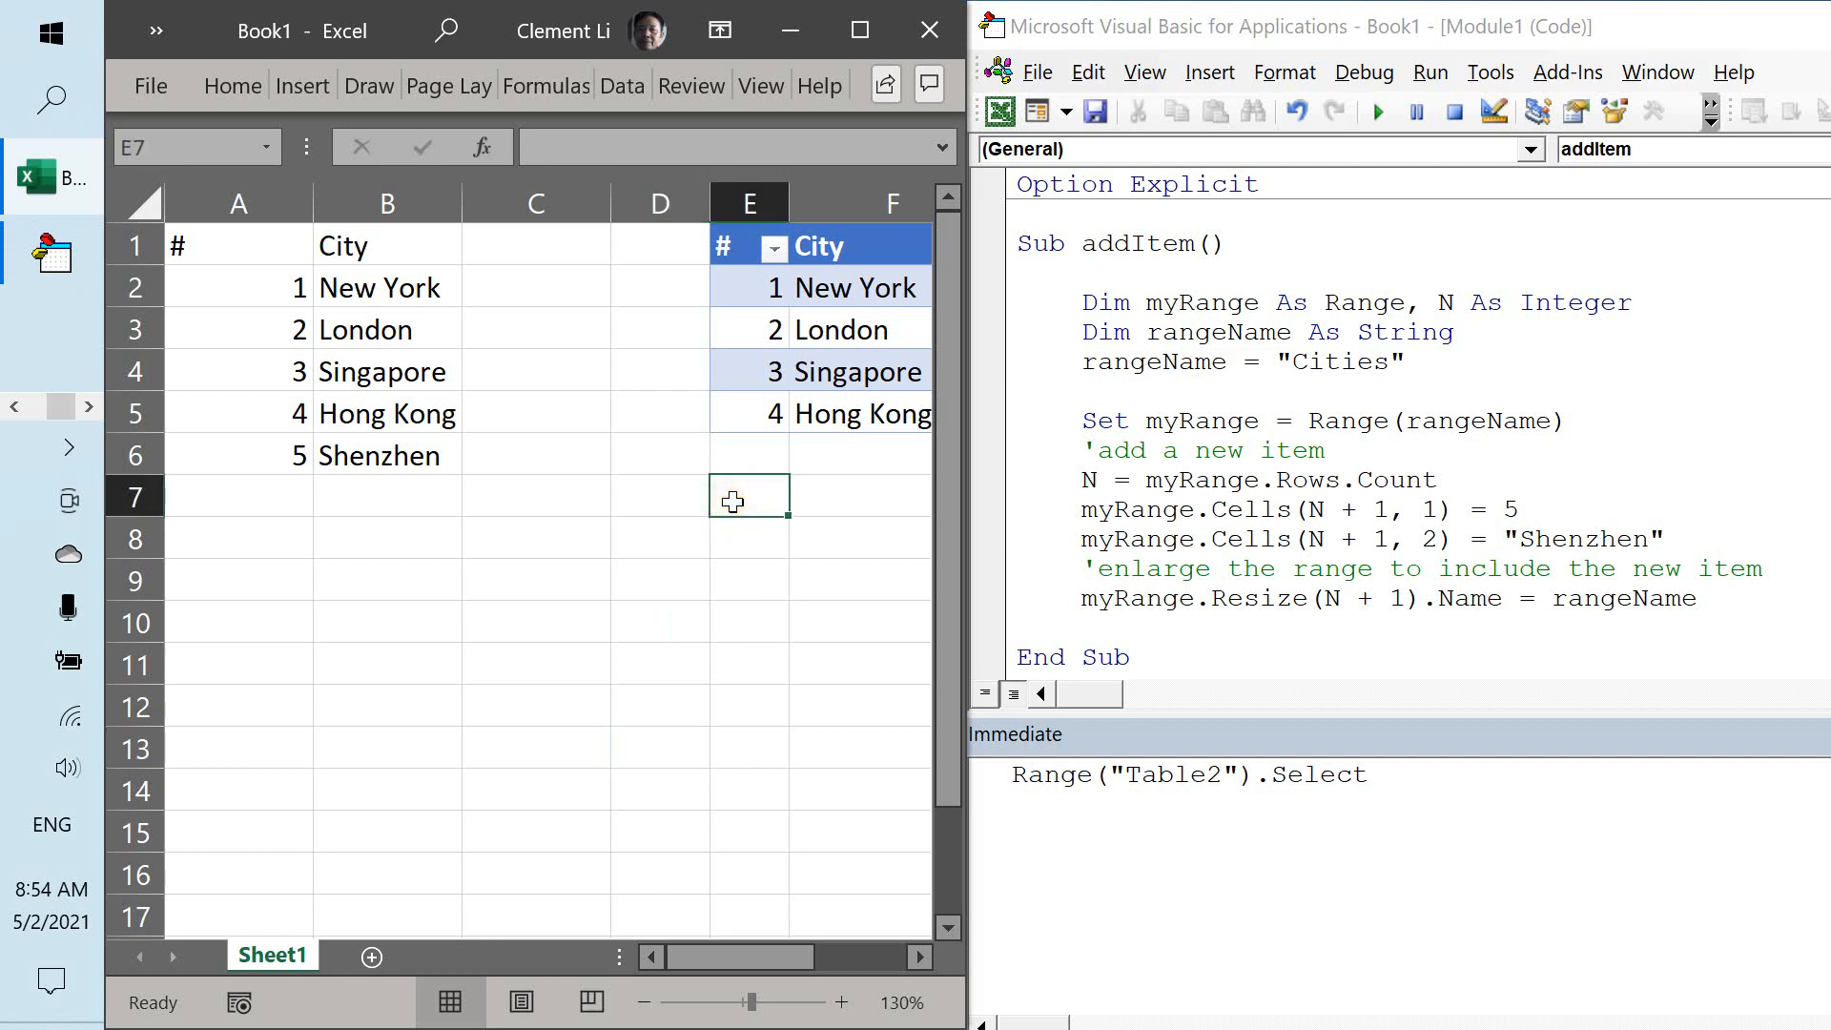